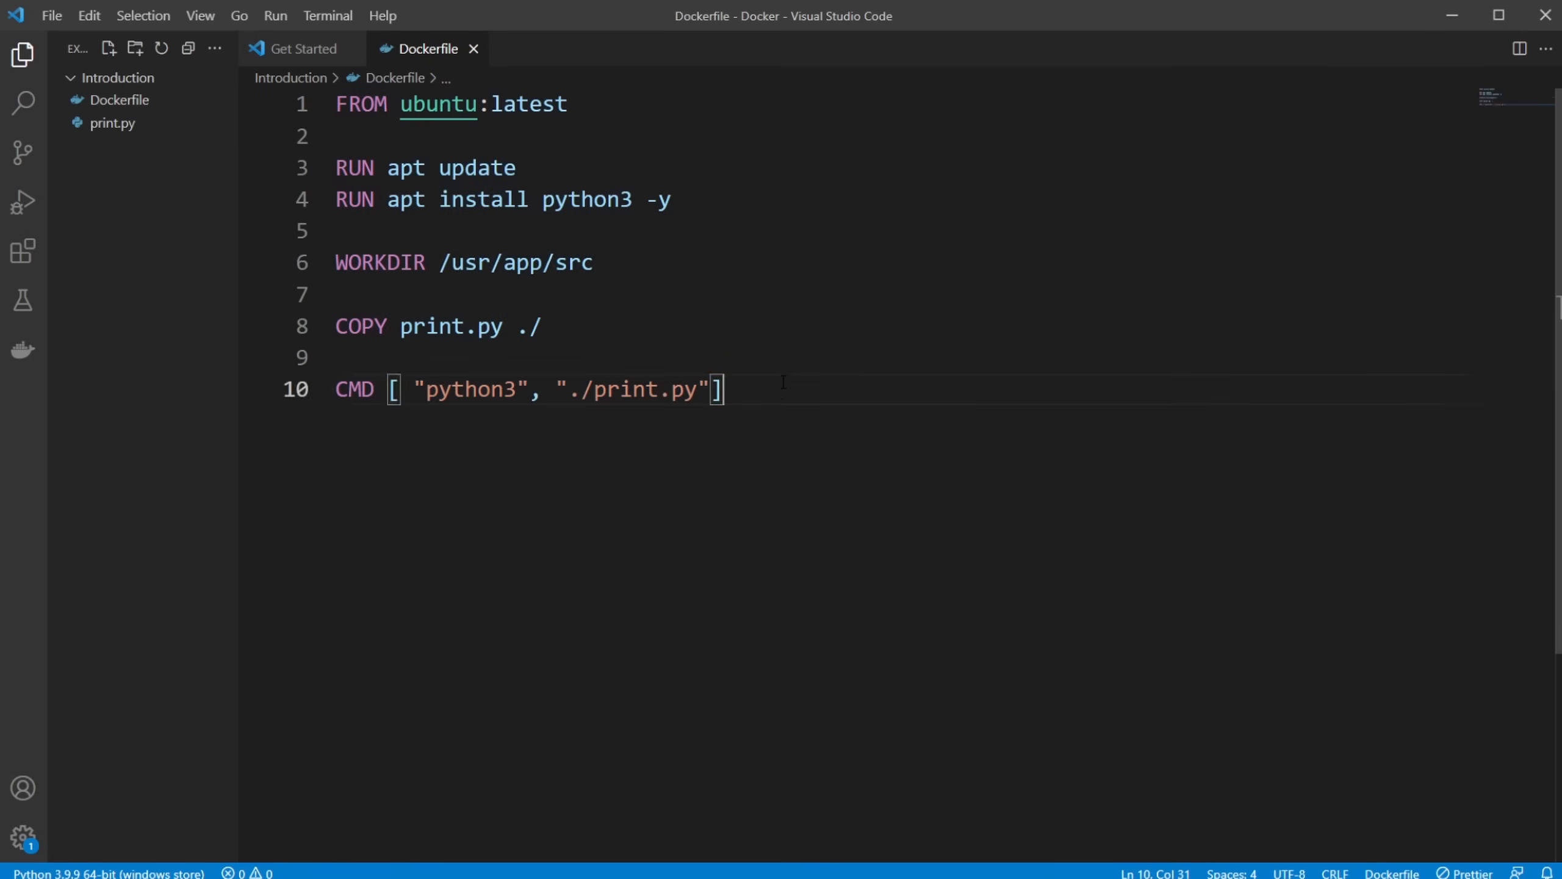
Select all editor contents while reviewing the Dockerfile and the Hello World print.py
key("ctrl+a")
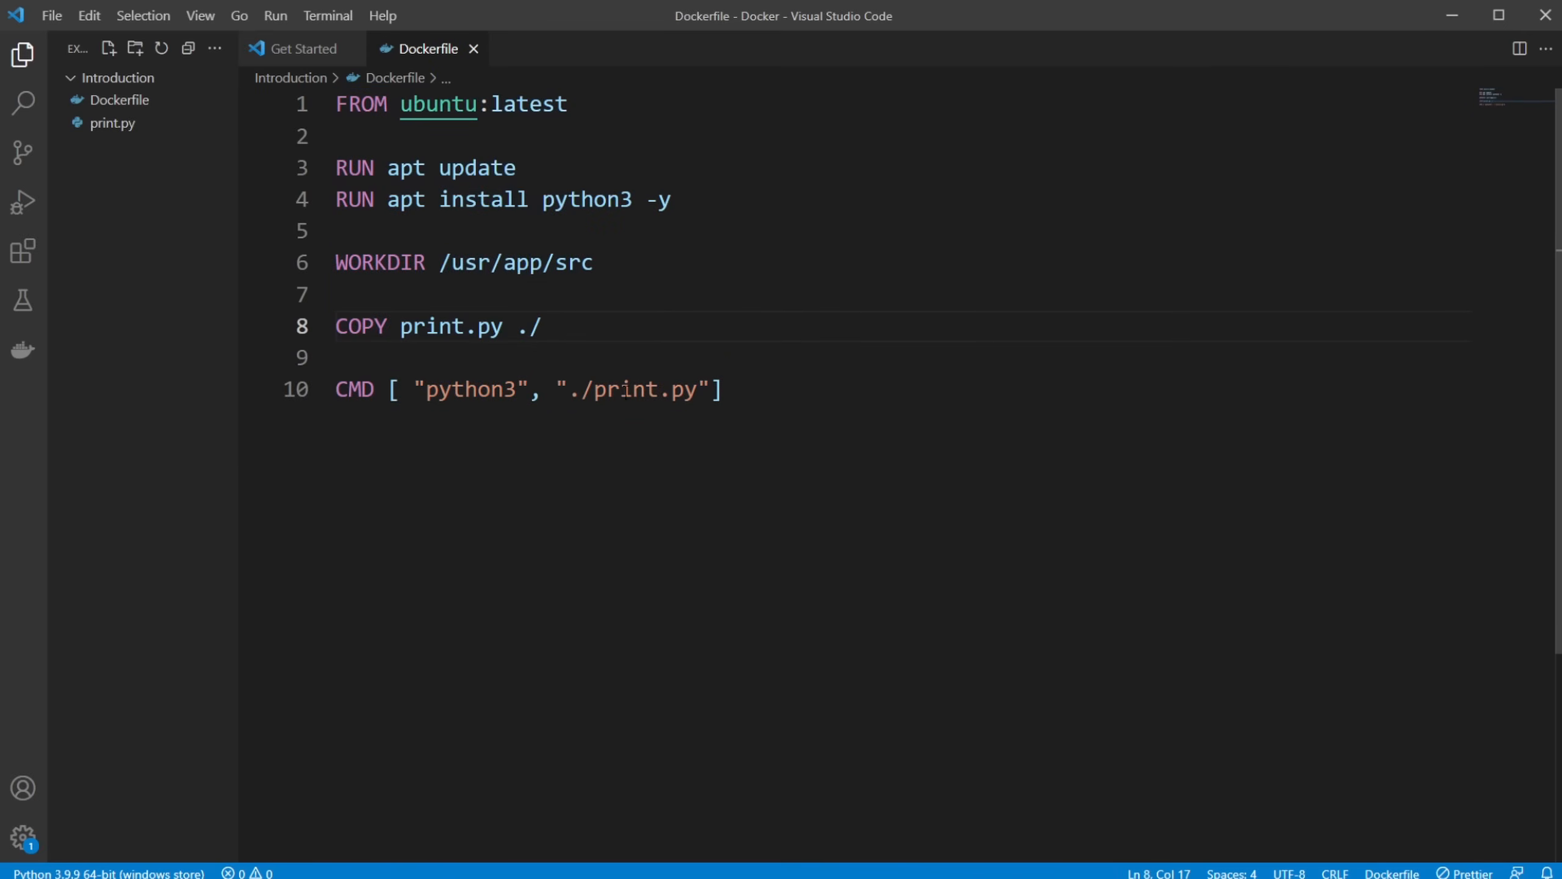
mouse_move(833, 441)
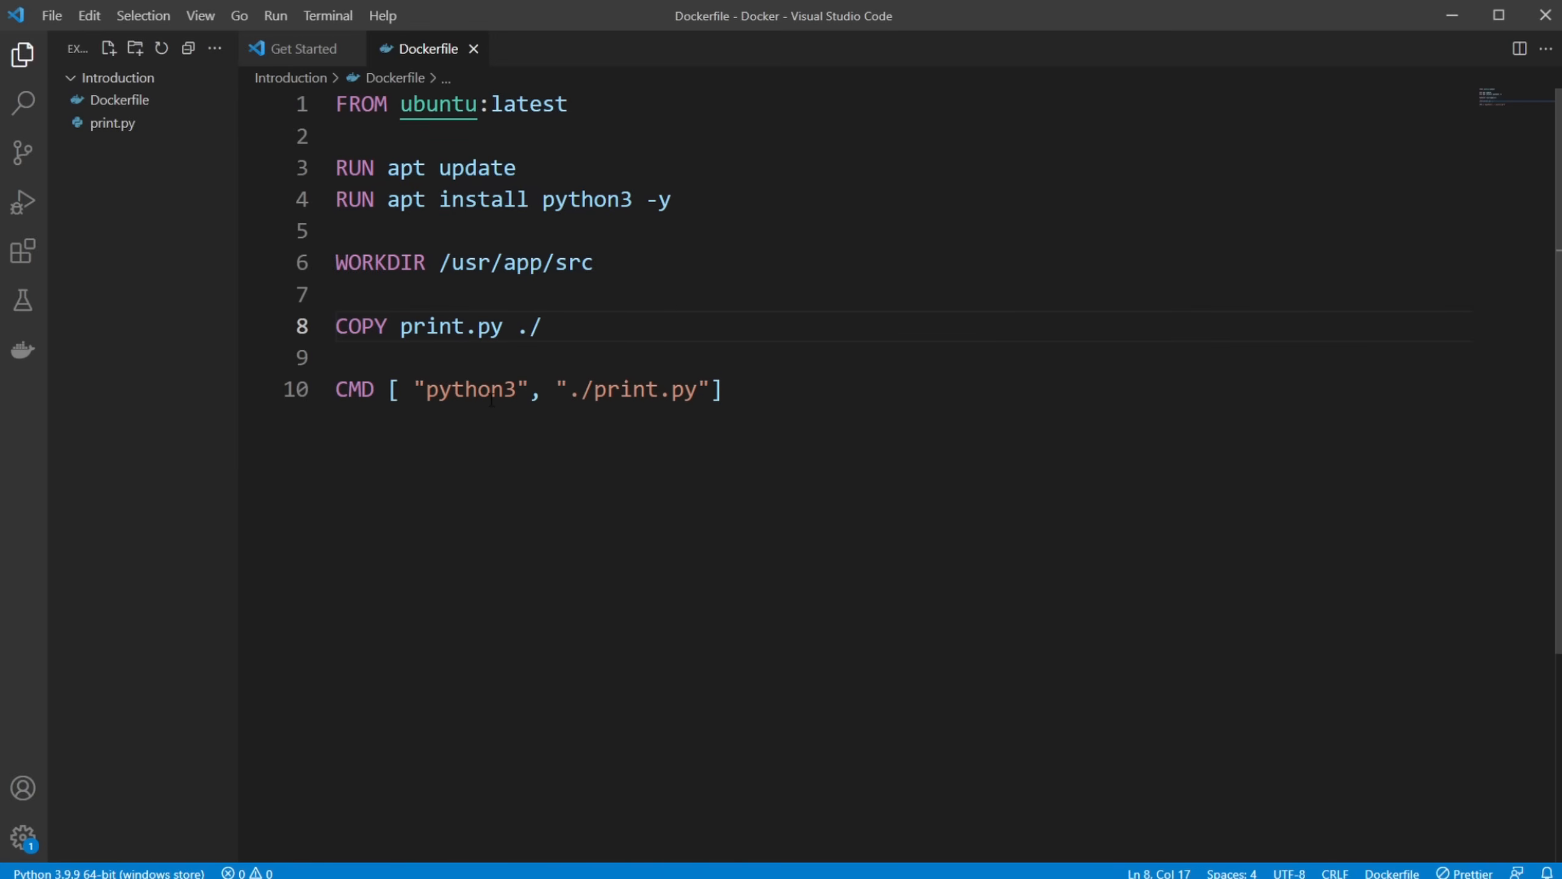
mouse_move(156, 172)
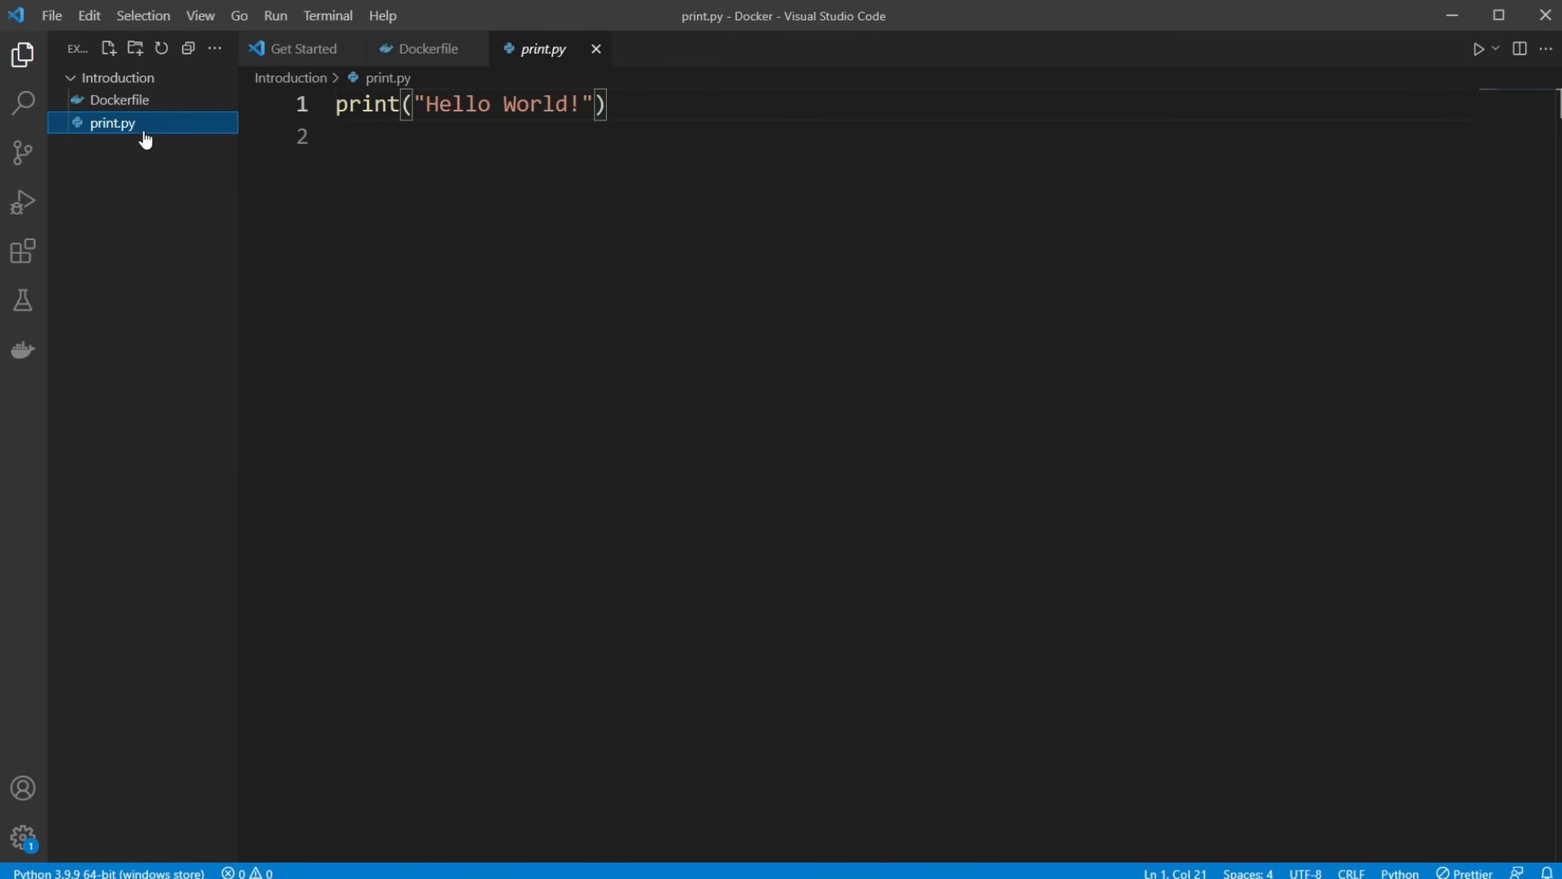
key("ctrl+a")
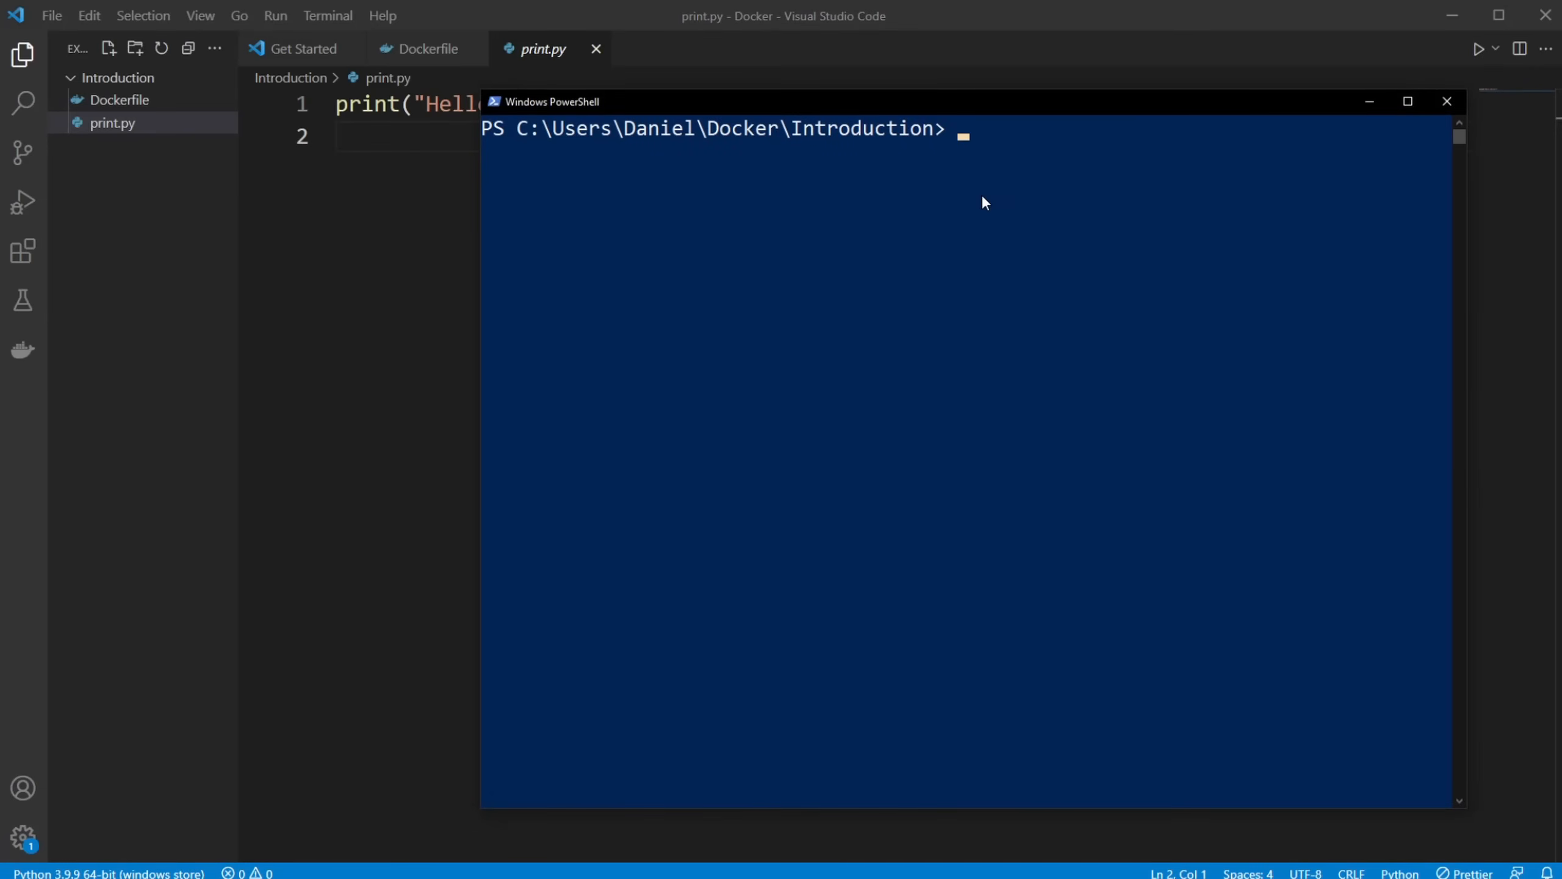
mouse_move(560, 236)
type("ls")
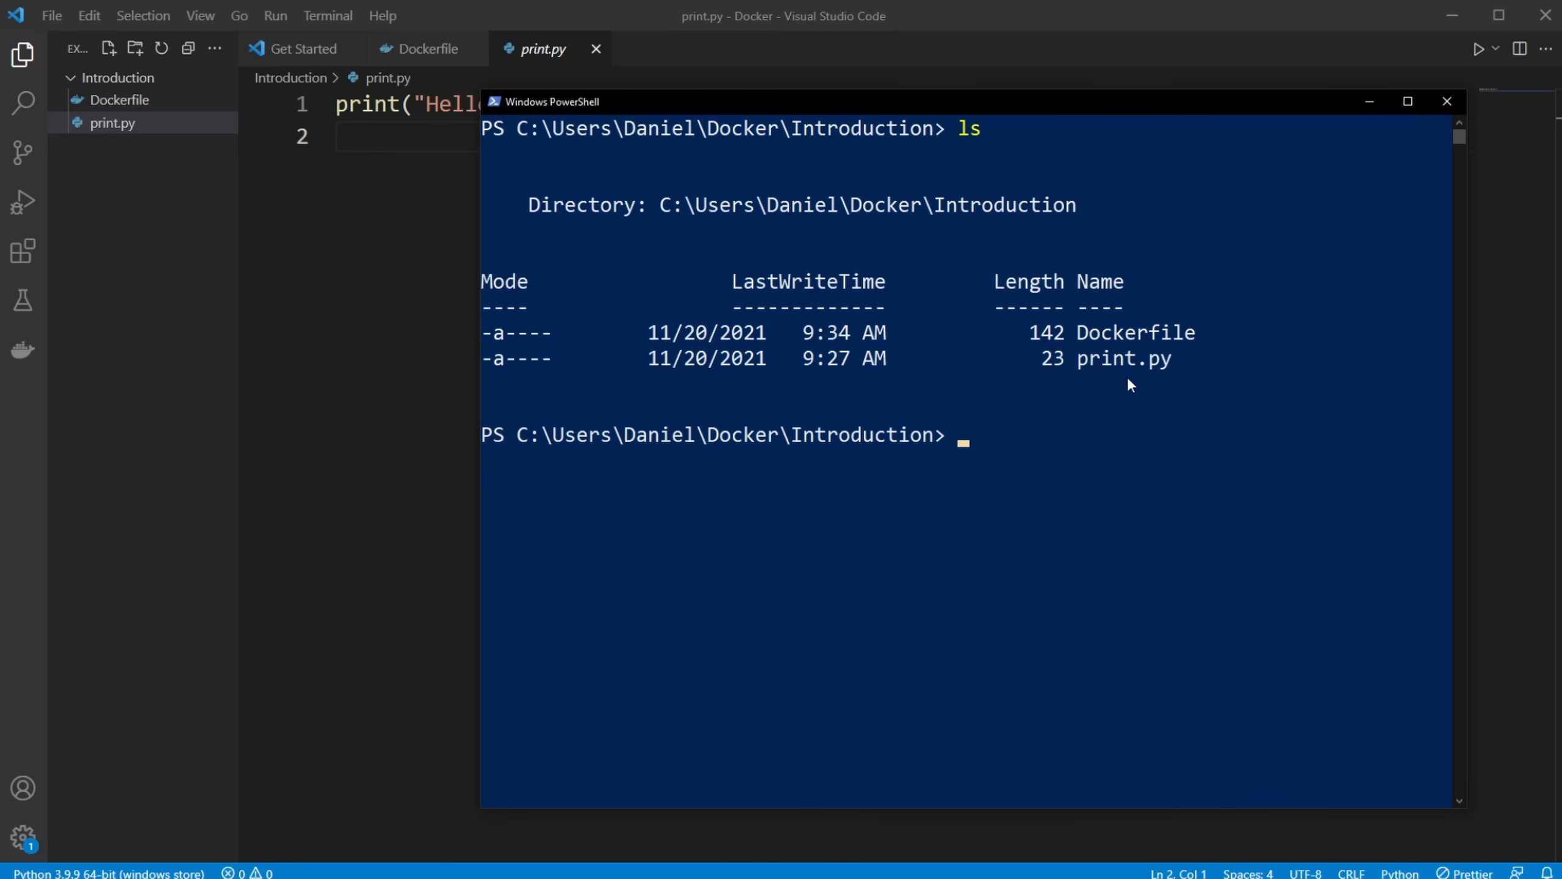
Run python3 .\print.py locally to print Hello World!, then return to the Dockerfile
type("p")
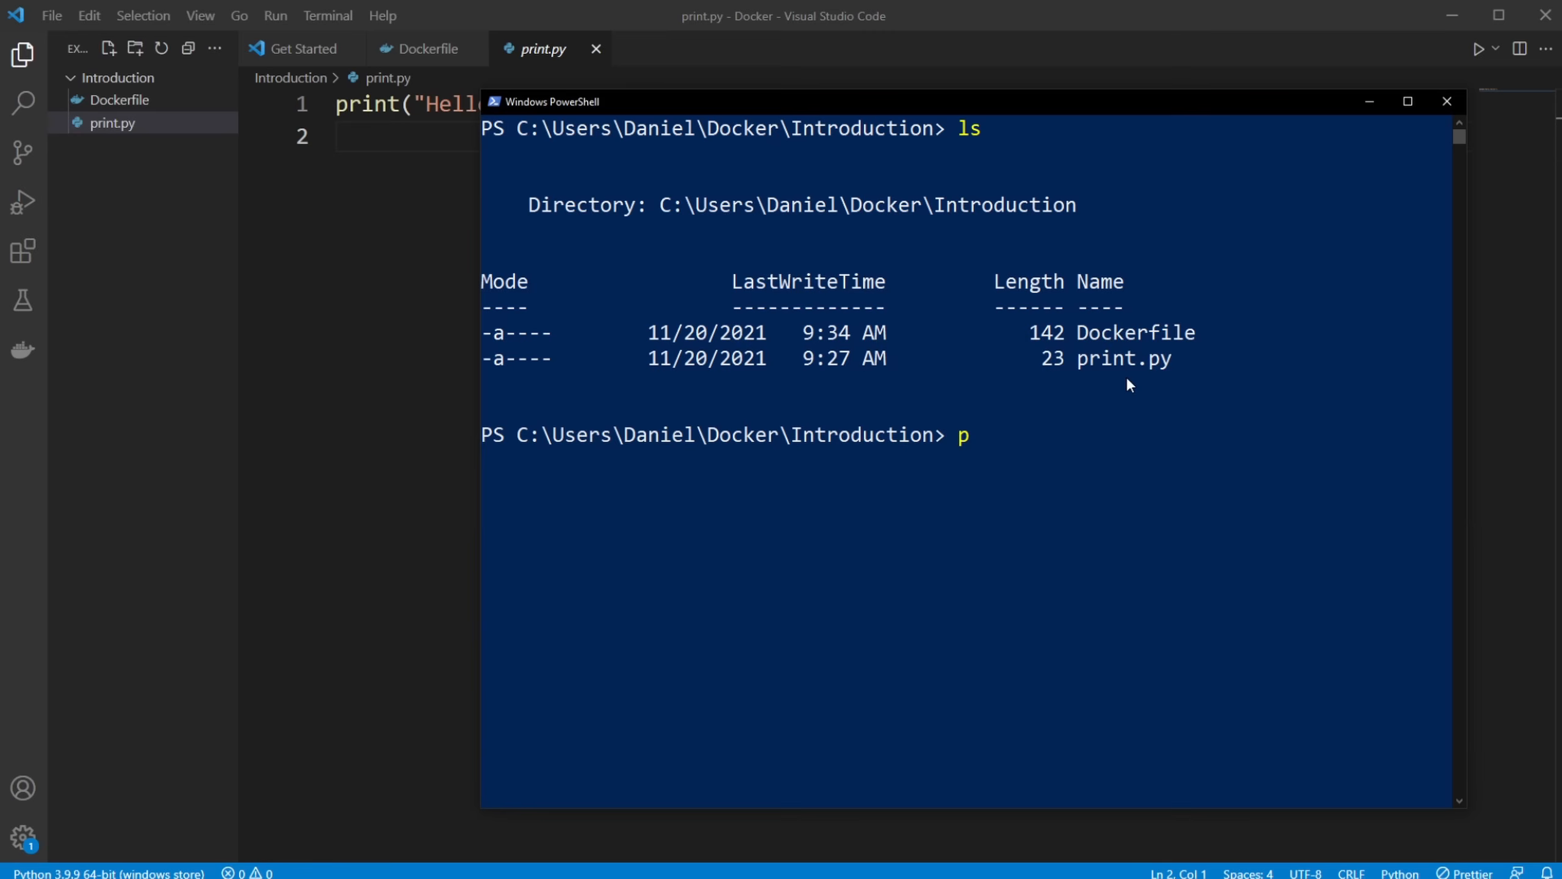
type("ython3")
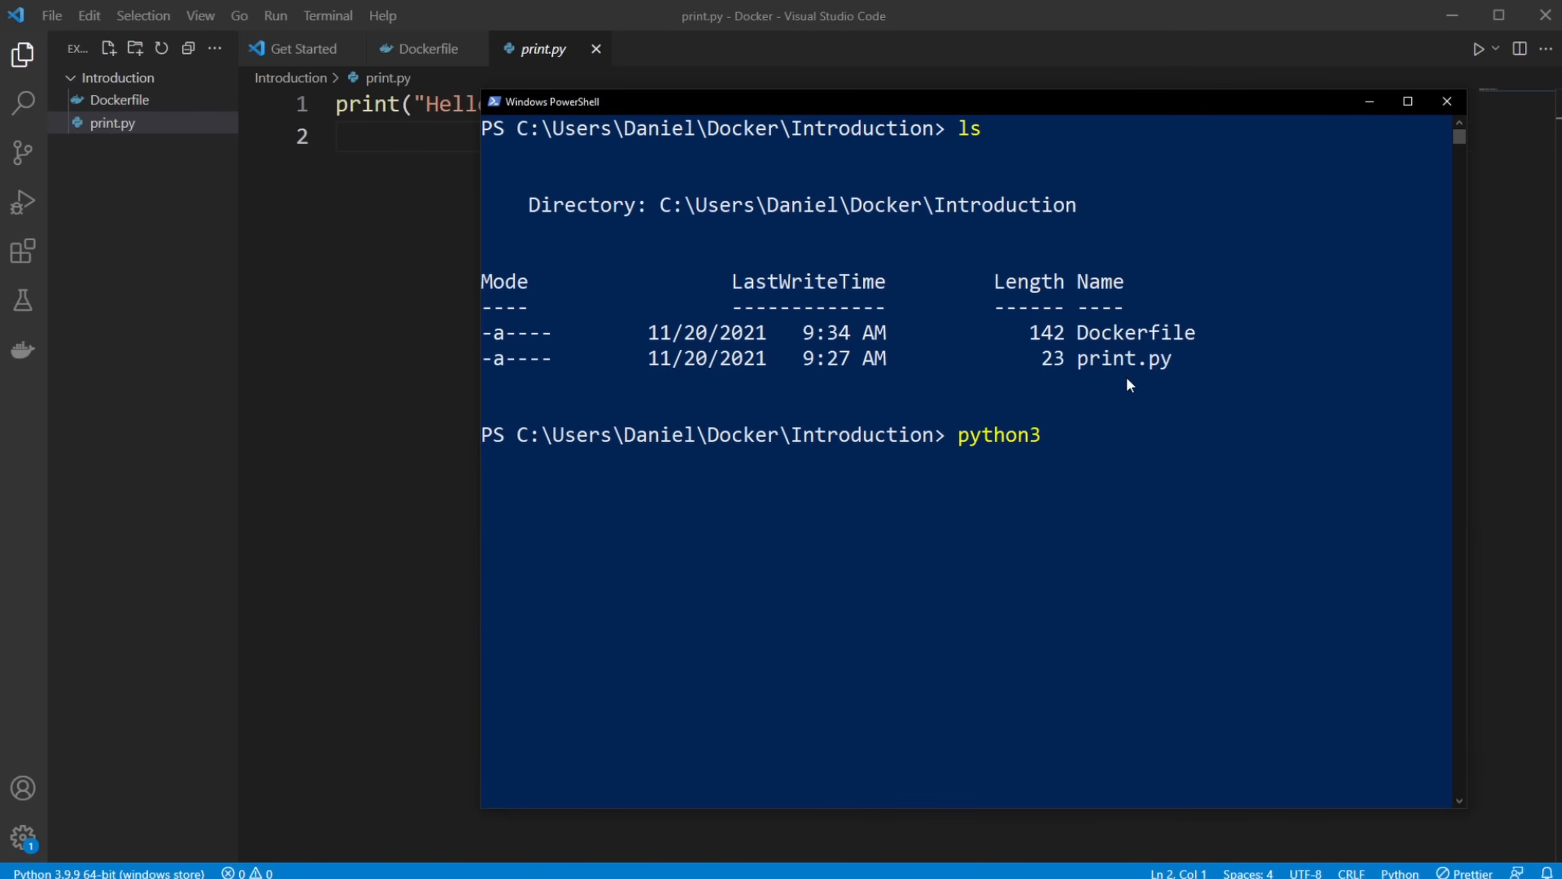
type(".\\print.py")
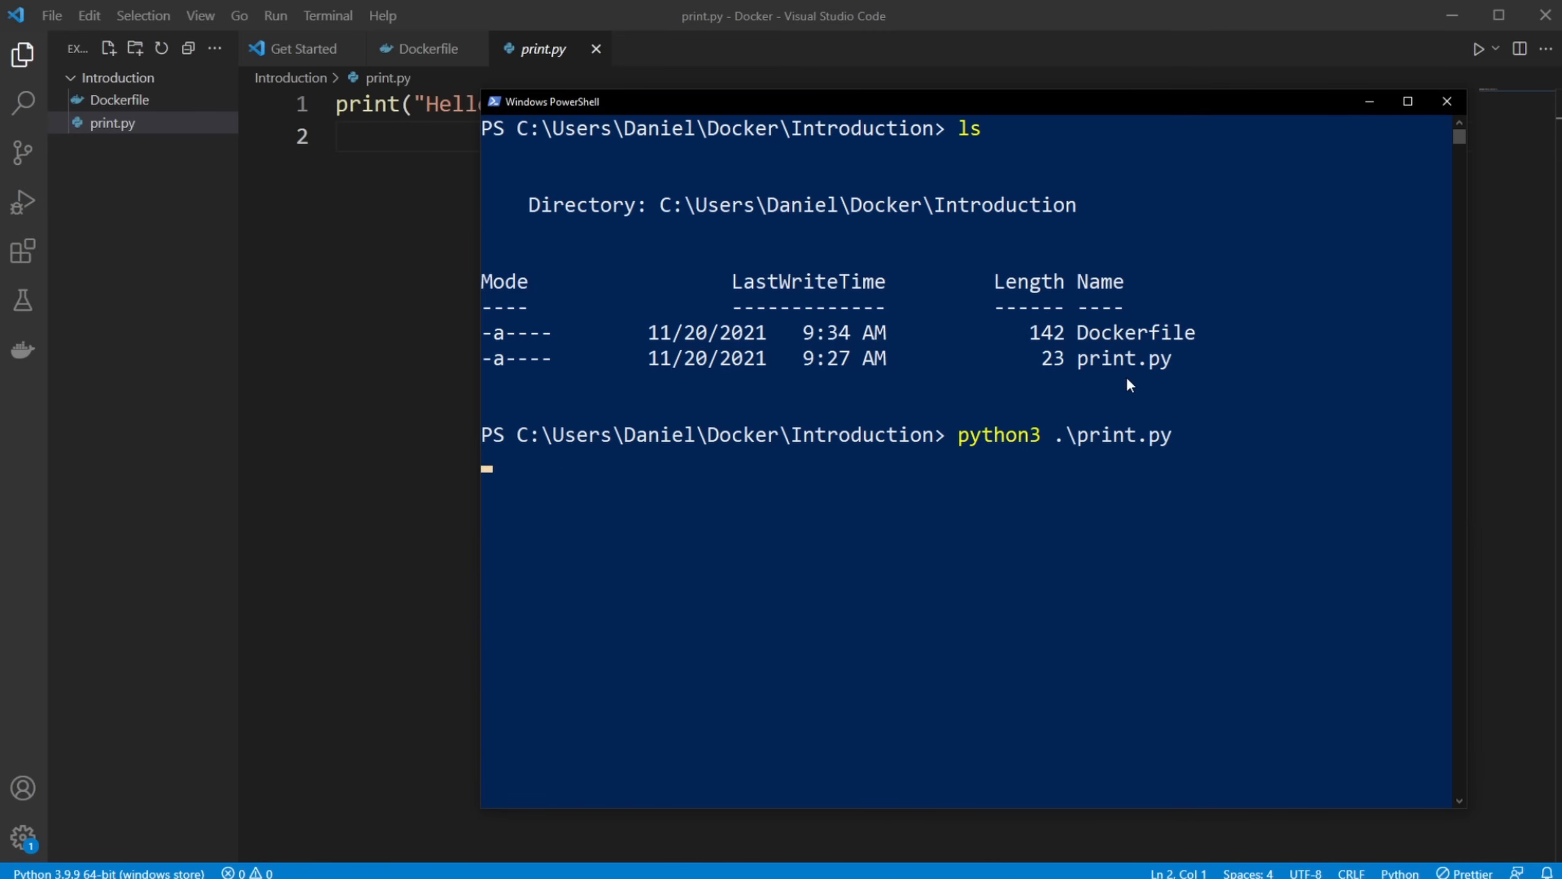
key("Return")
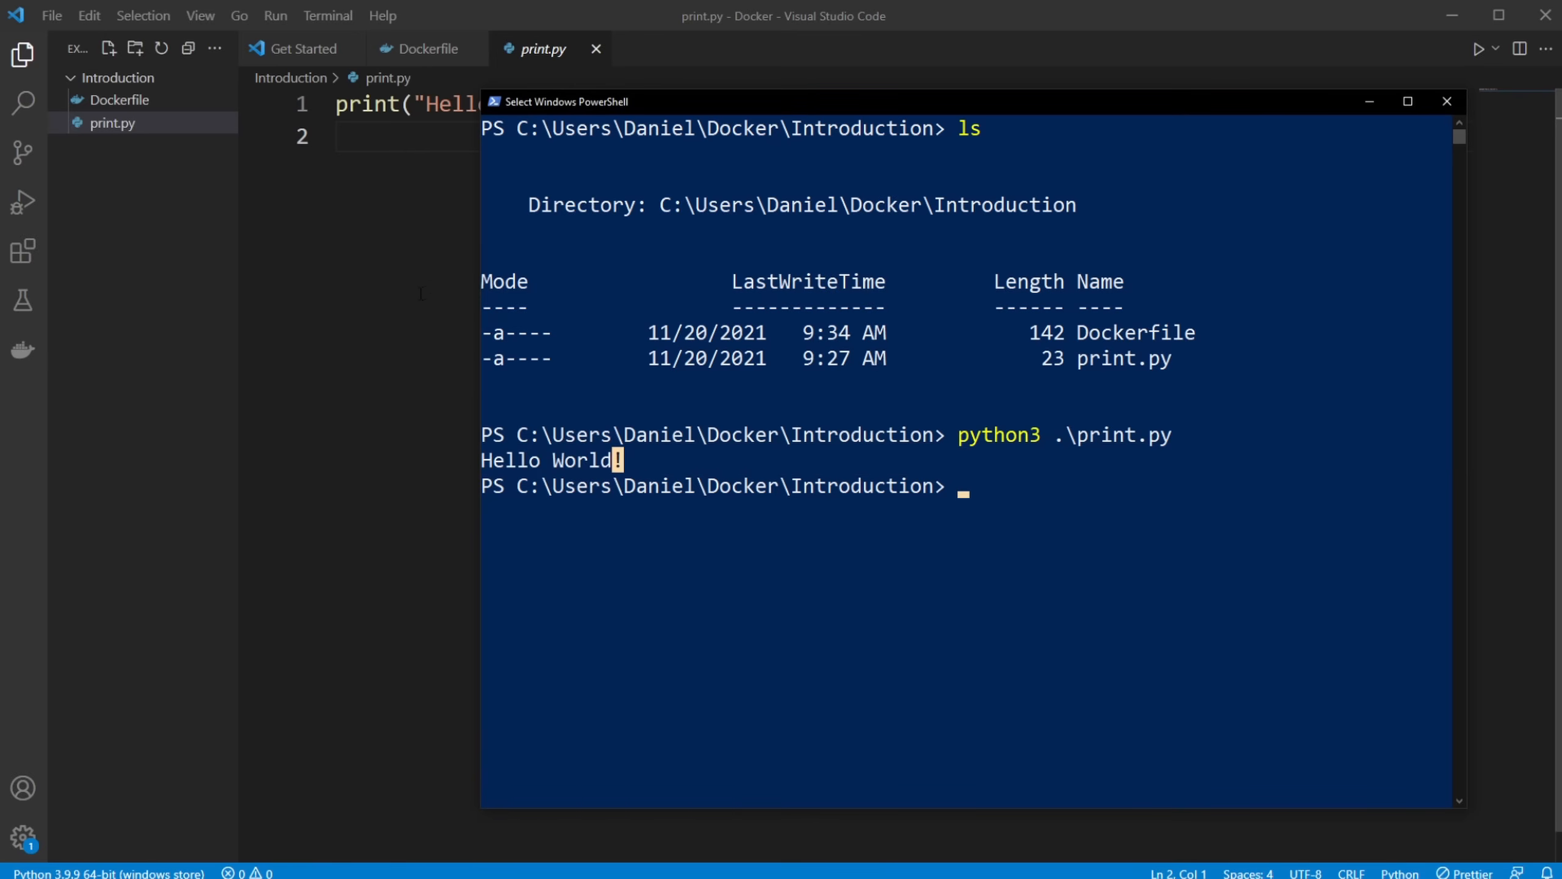
mouse_move(1185, 250)
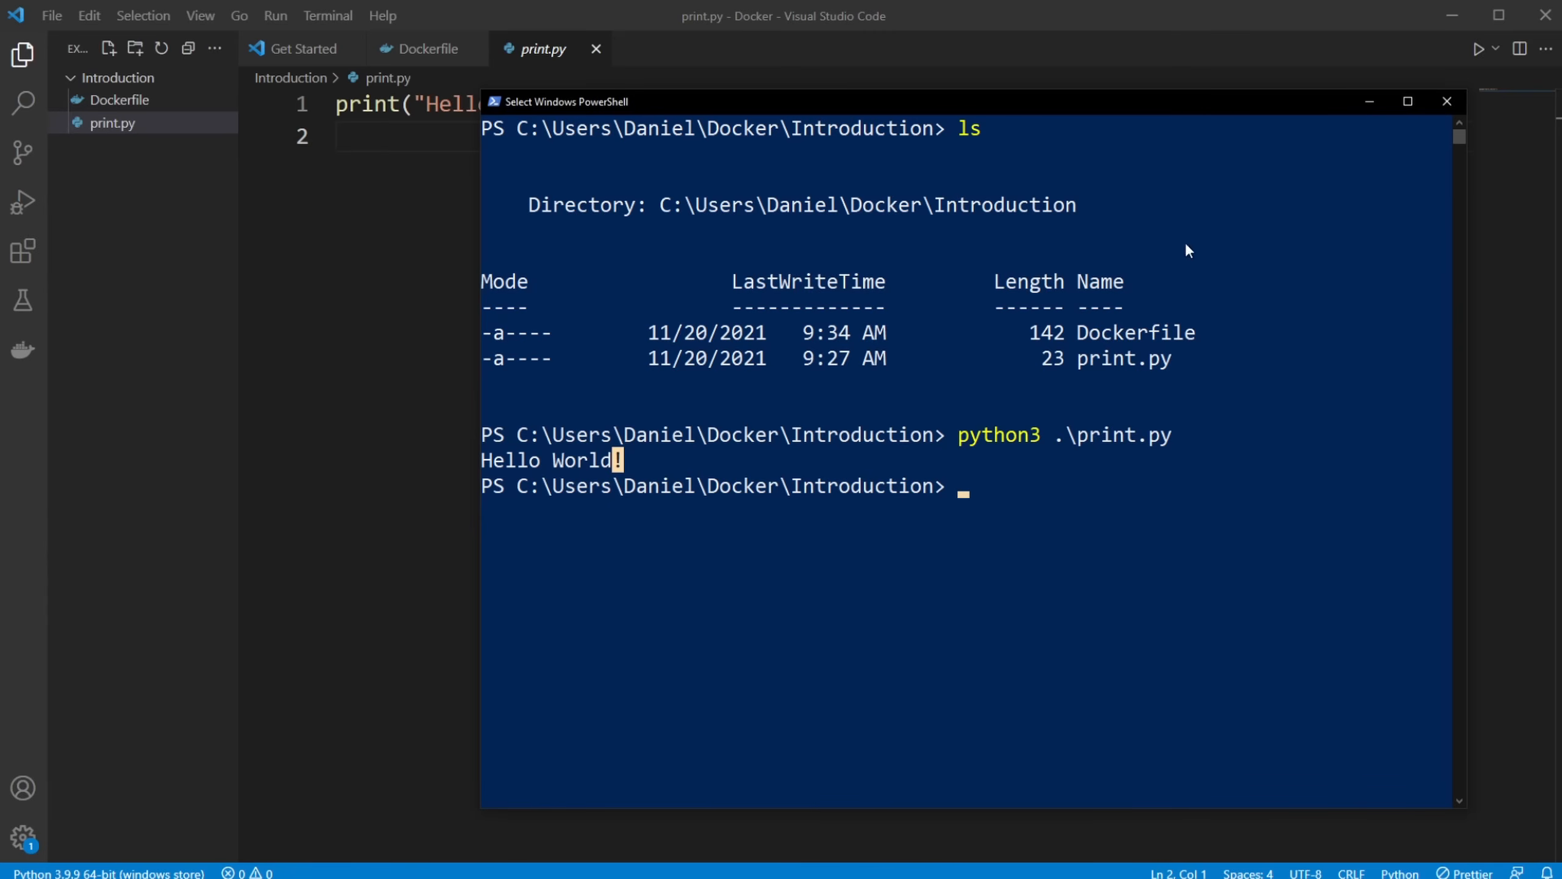
mouse_move(635, 498)
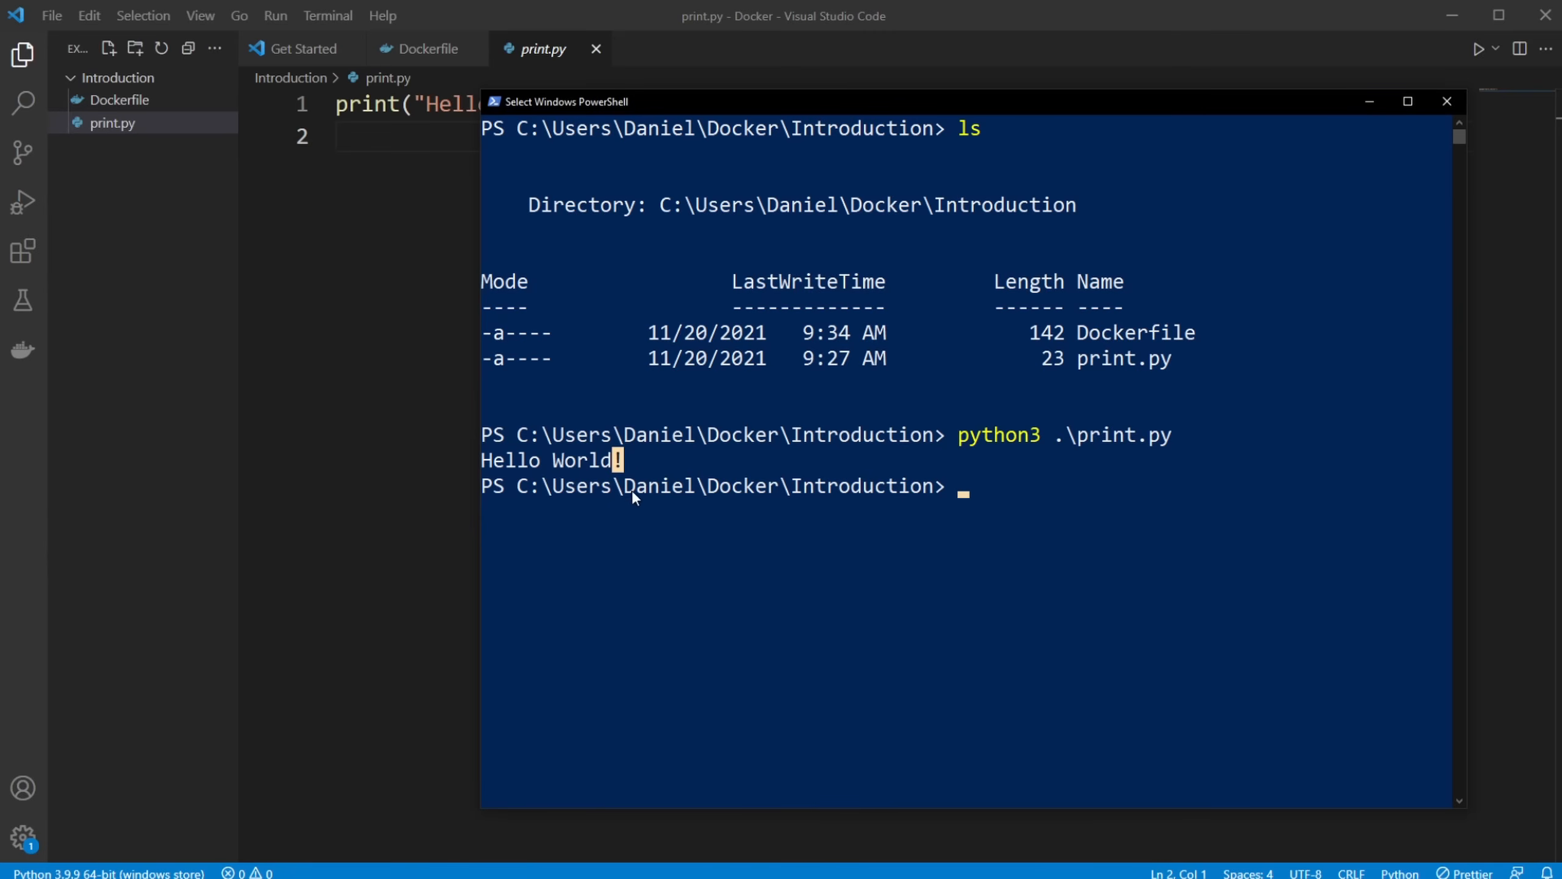
mouse_move(598, 184)
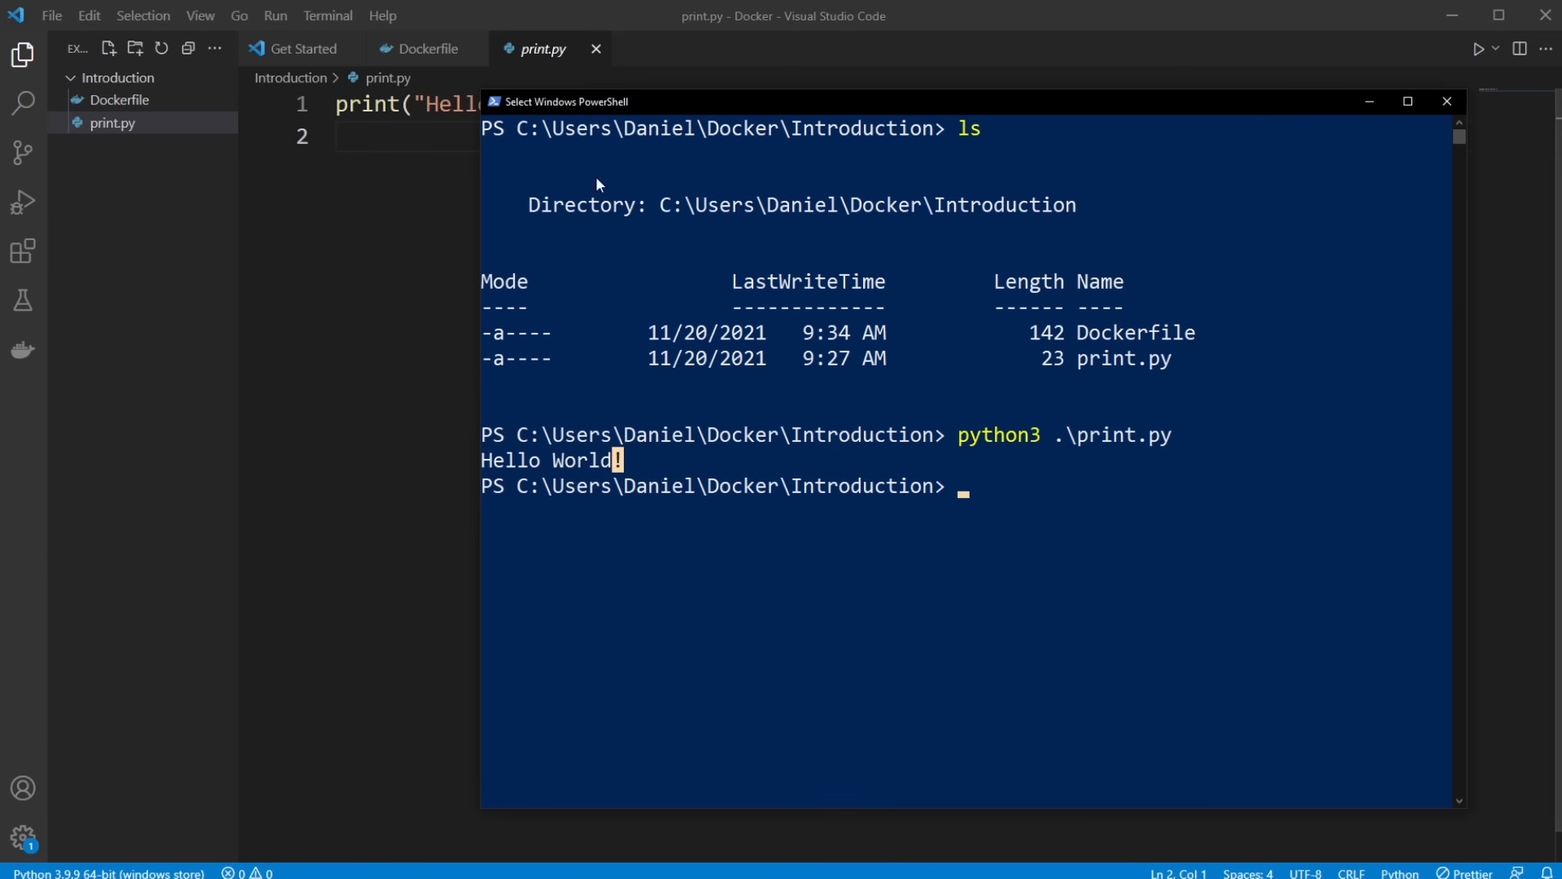
left_click(1446, 101)
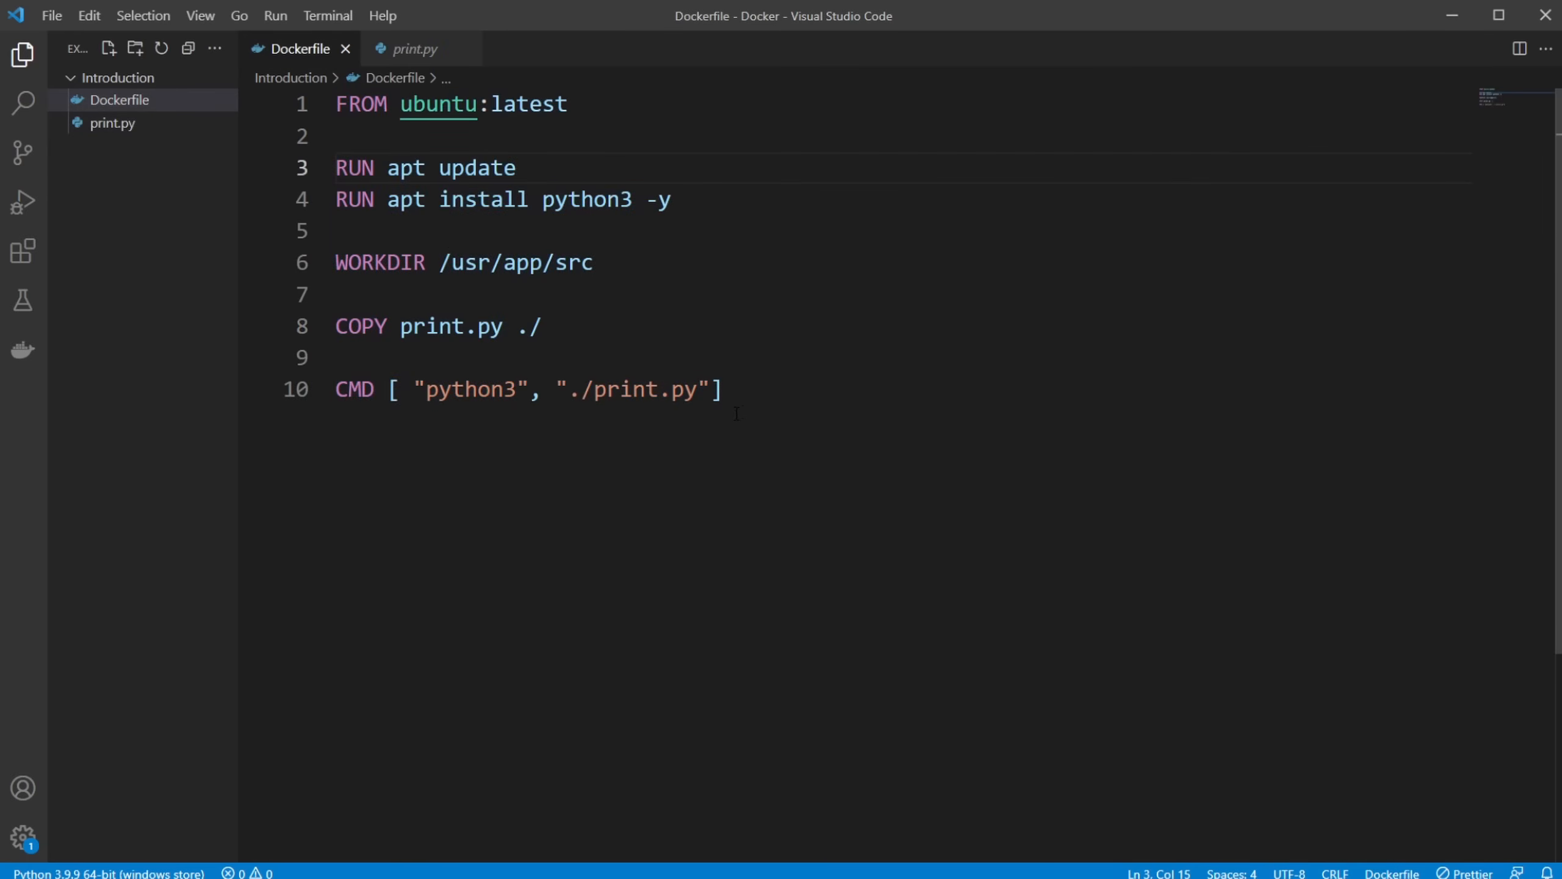
Highlight the ubuntu base image name and its latest tag in the Dockerfile
left_click(427, 167)
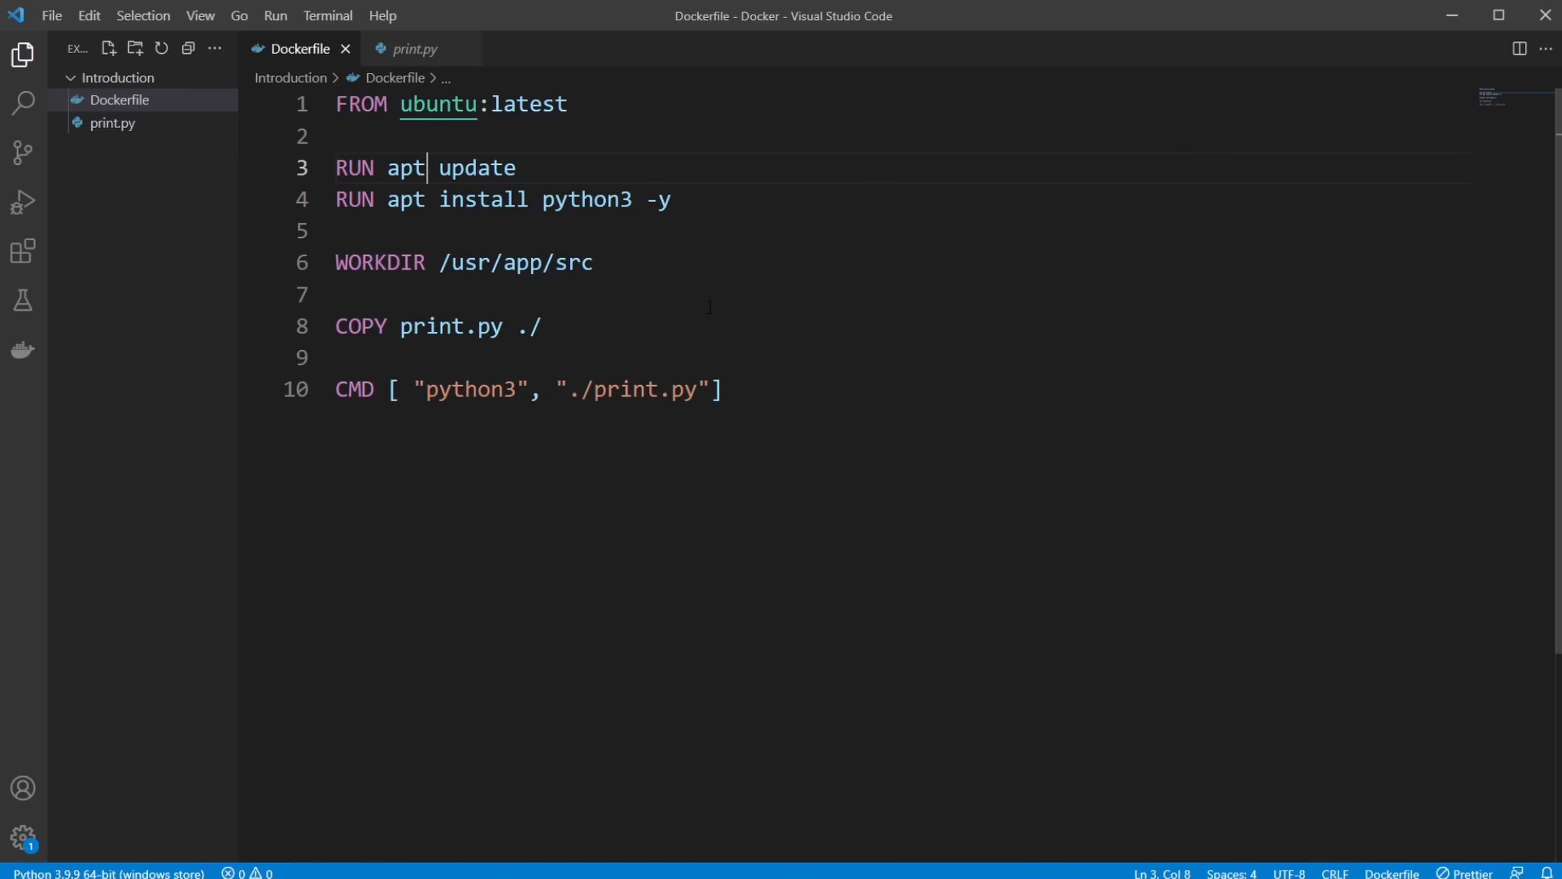
mouse_move(361, 103)
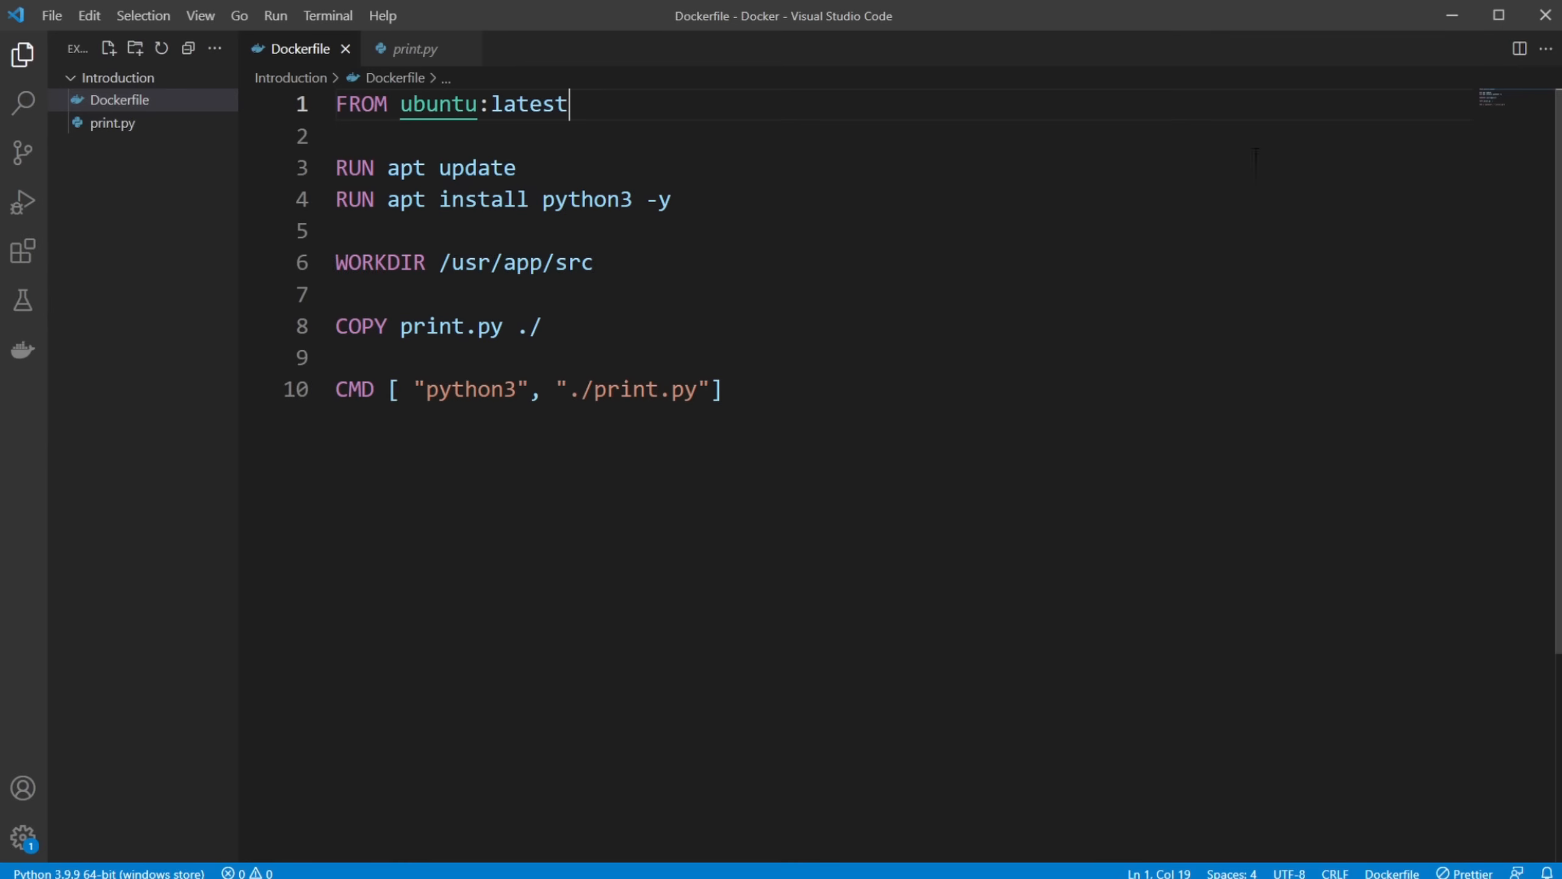
double_click(436, 104)
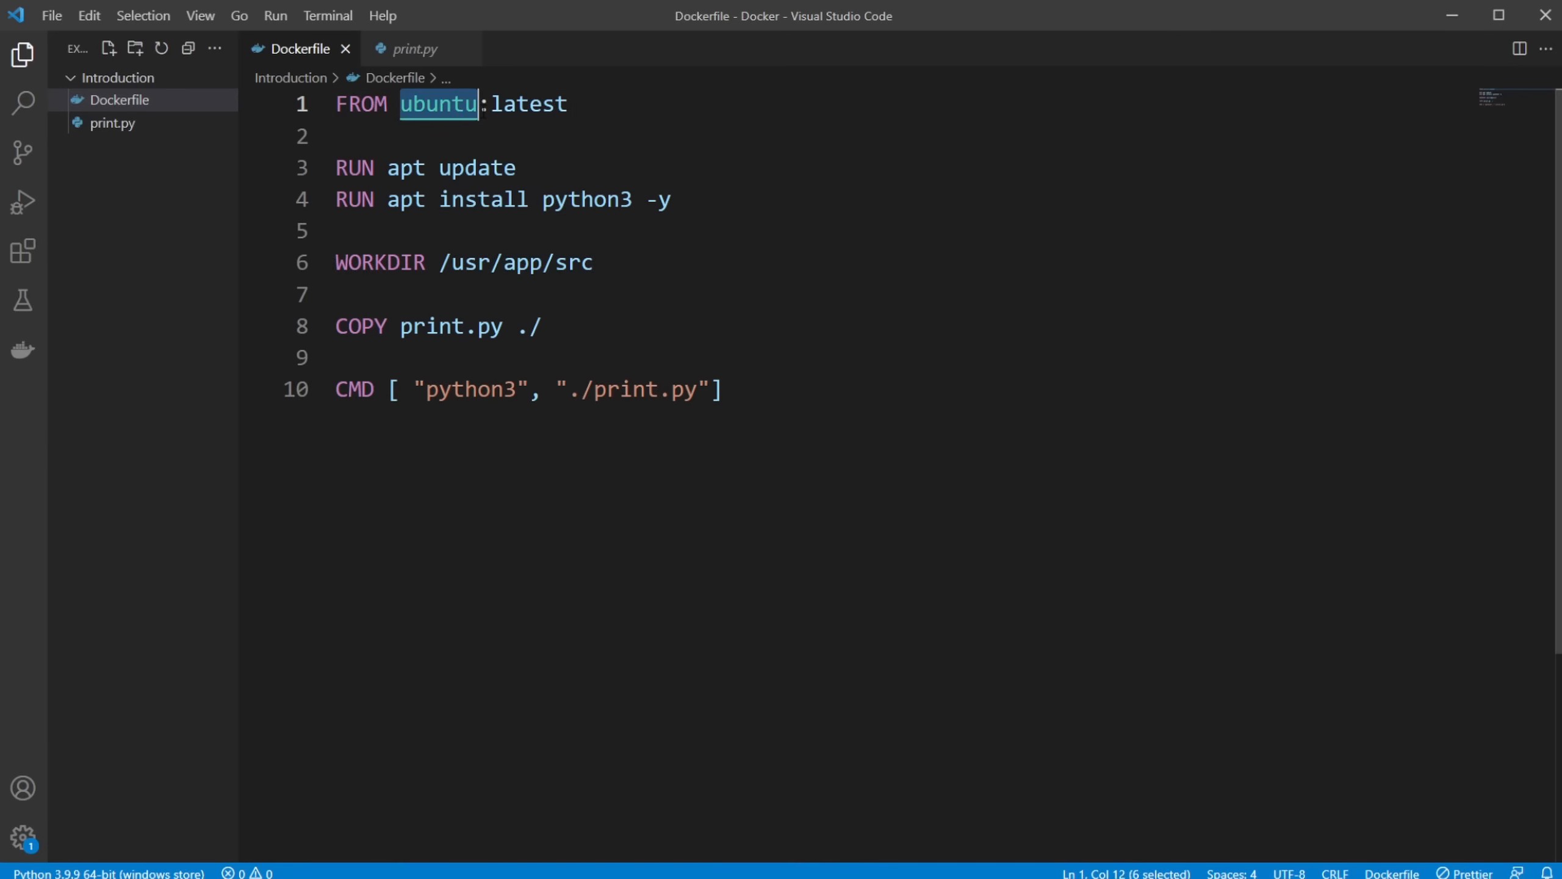
left_click(570, 104)
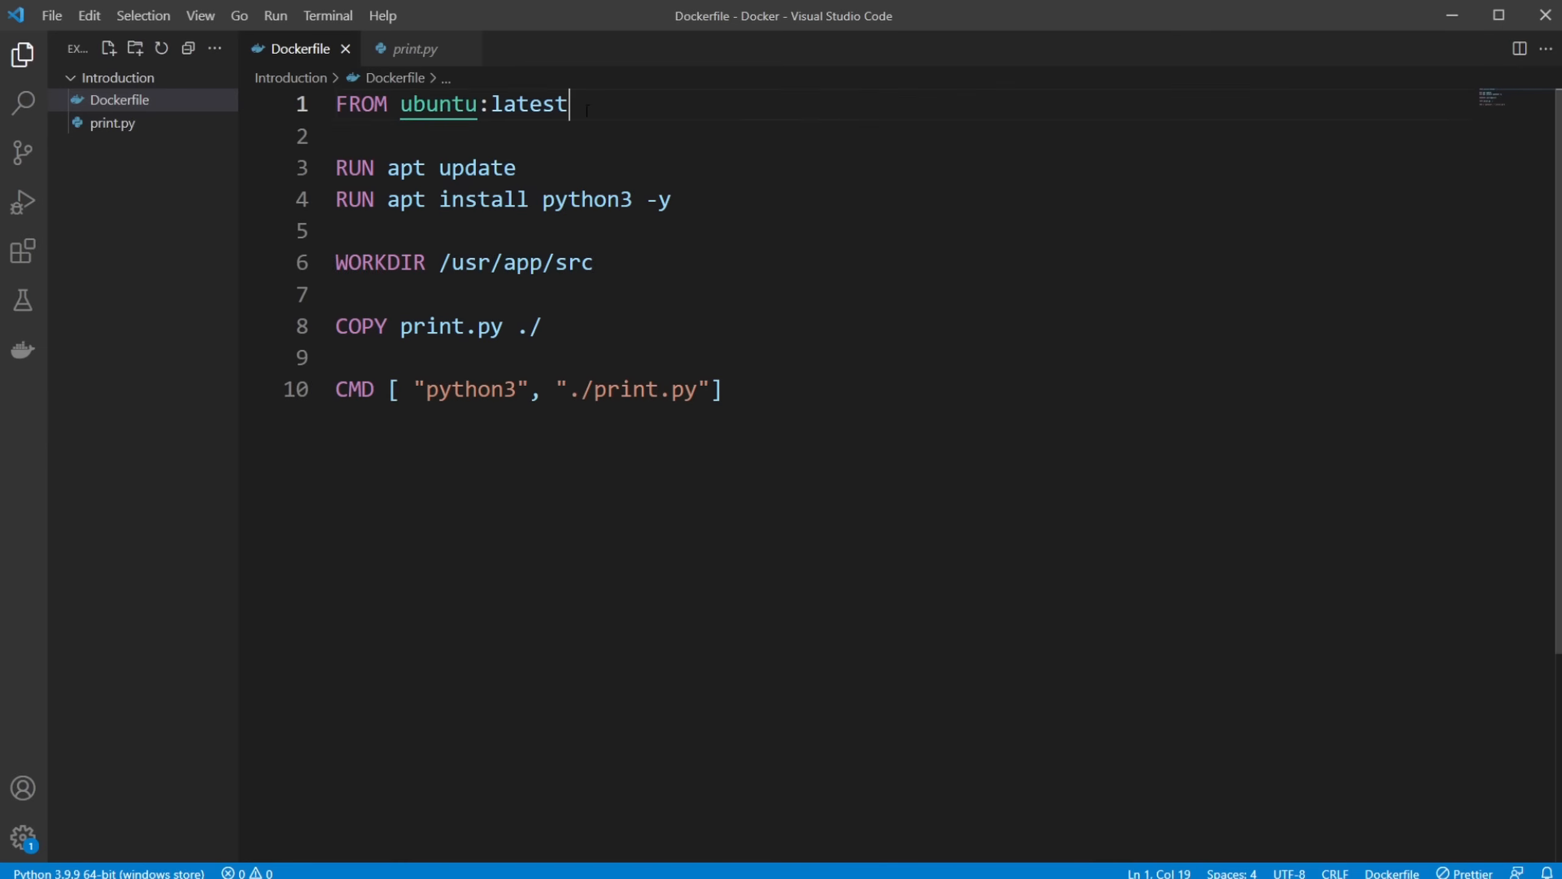
left_click(490, 103)
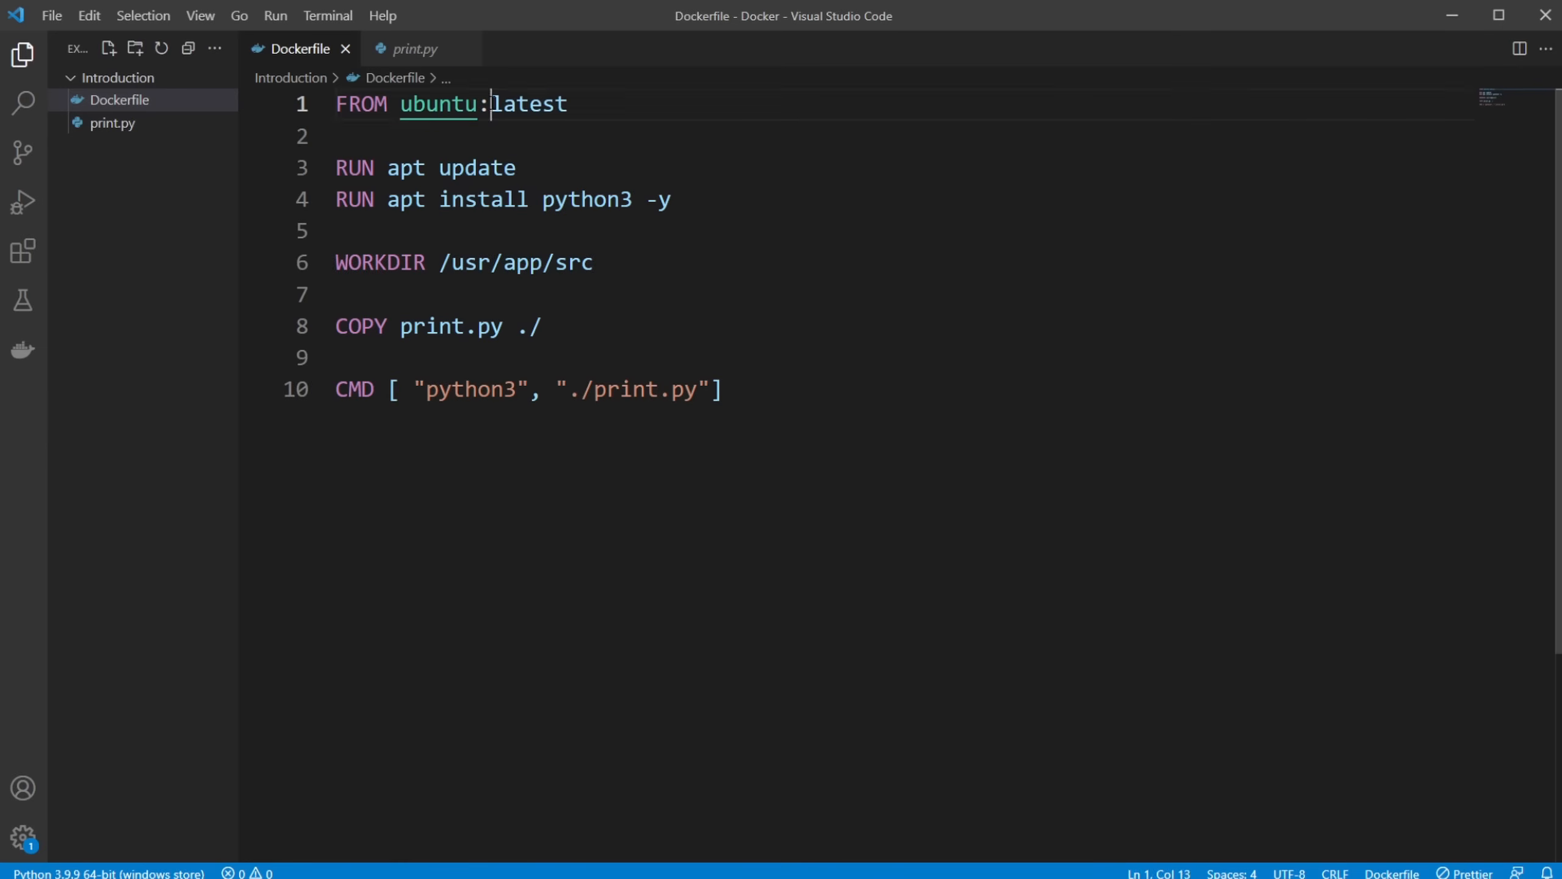
double_click(438, 104)
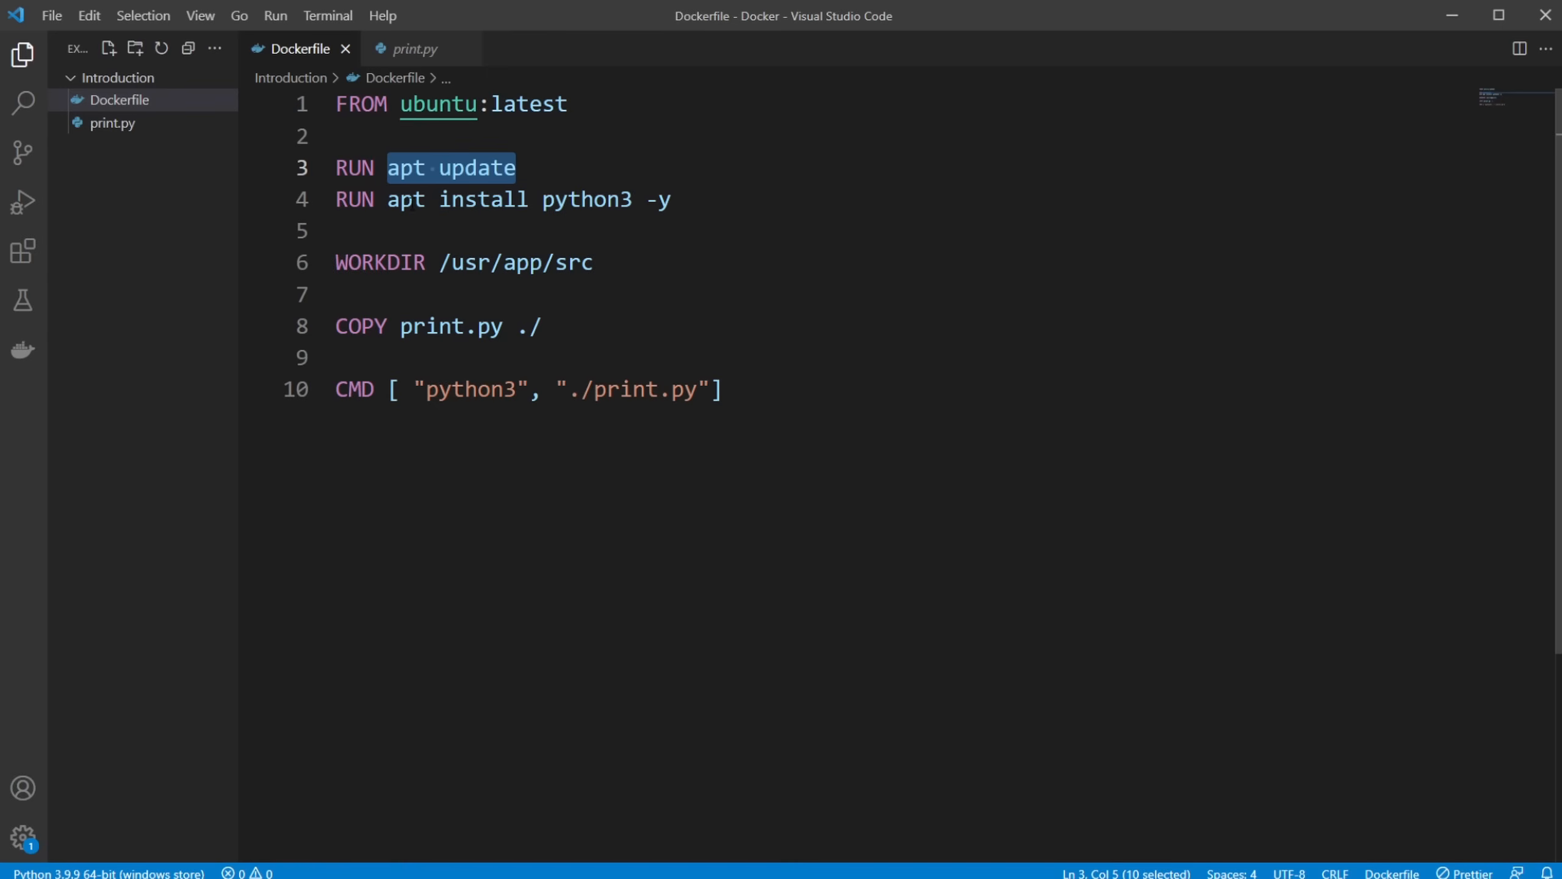
Highlight the RUN keyword, the apt update line and the install python3 -y flag
left_click(673, 199)
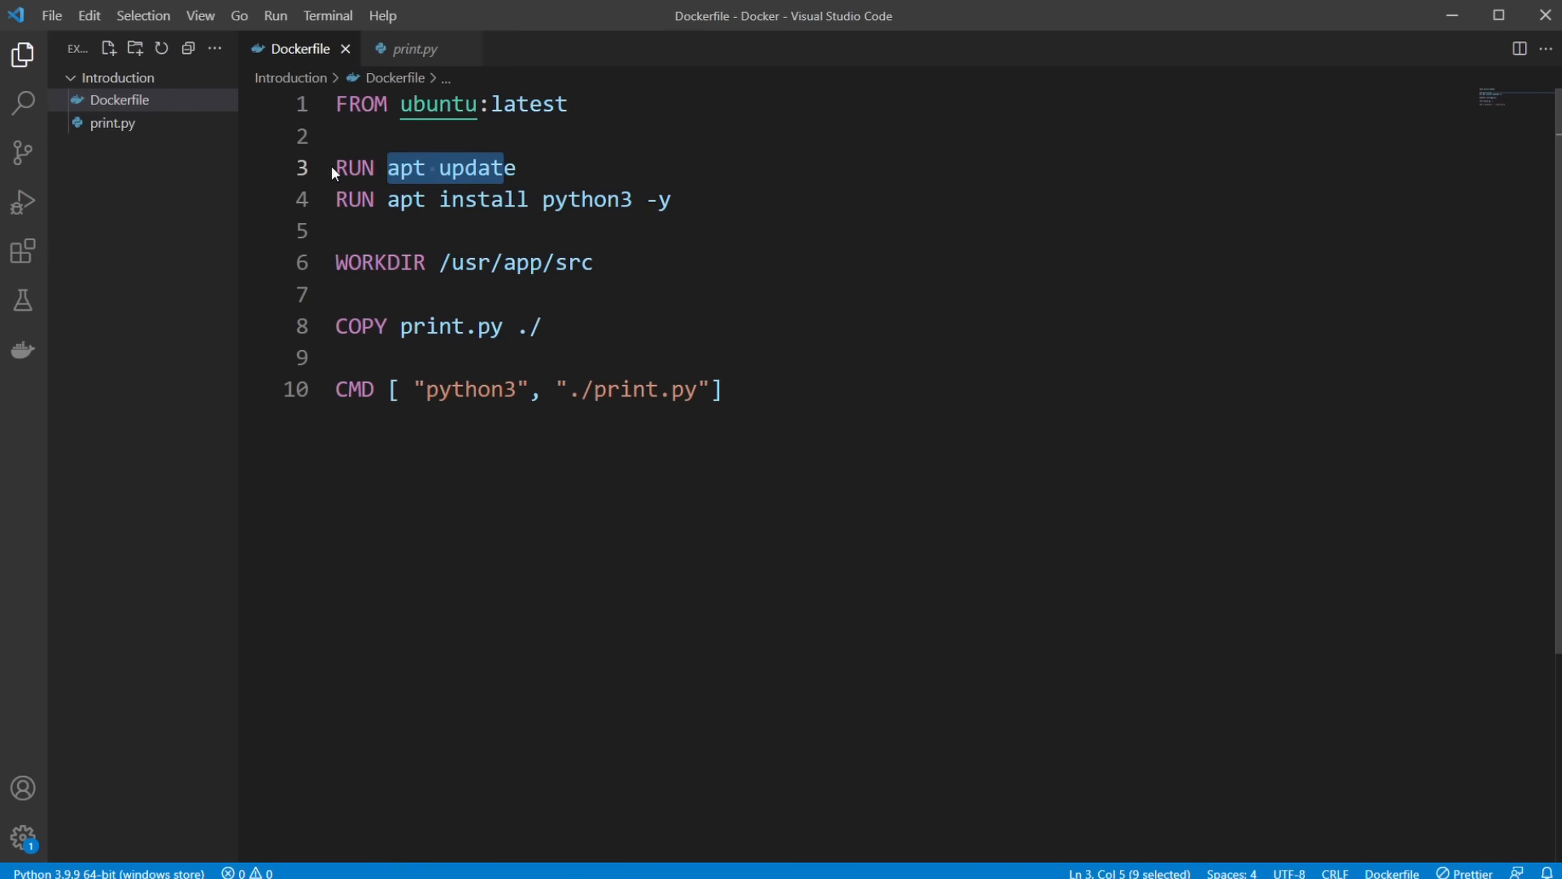
double_click(354, 167)
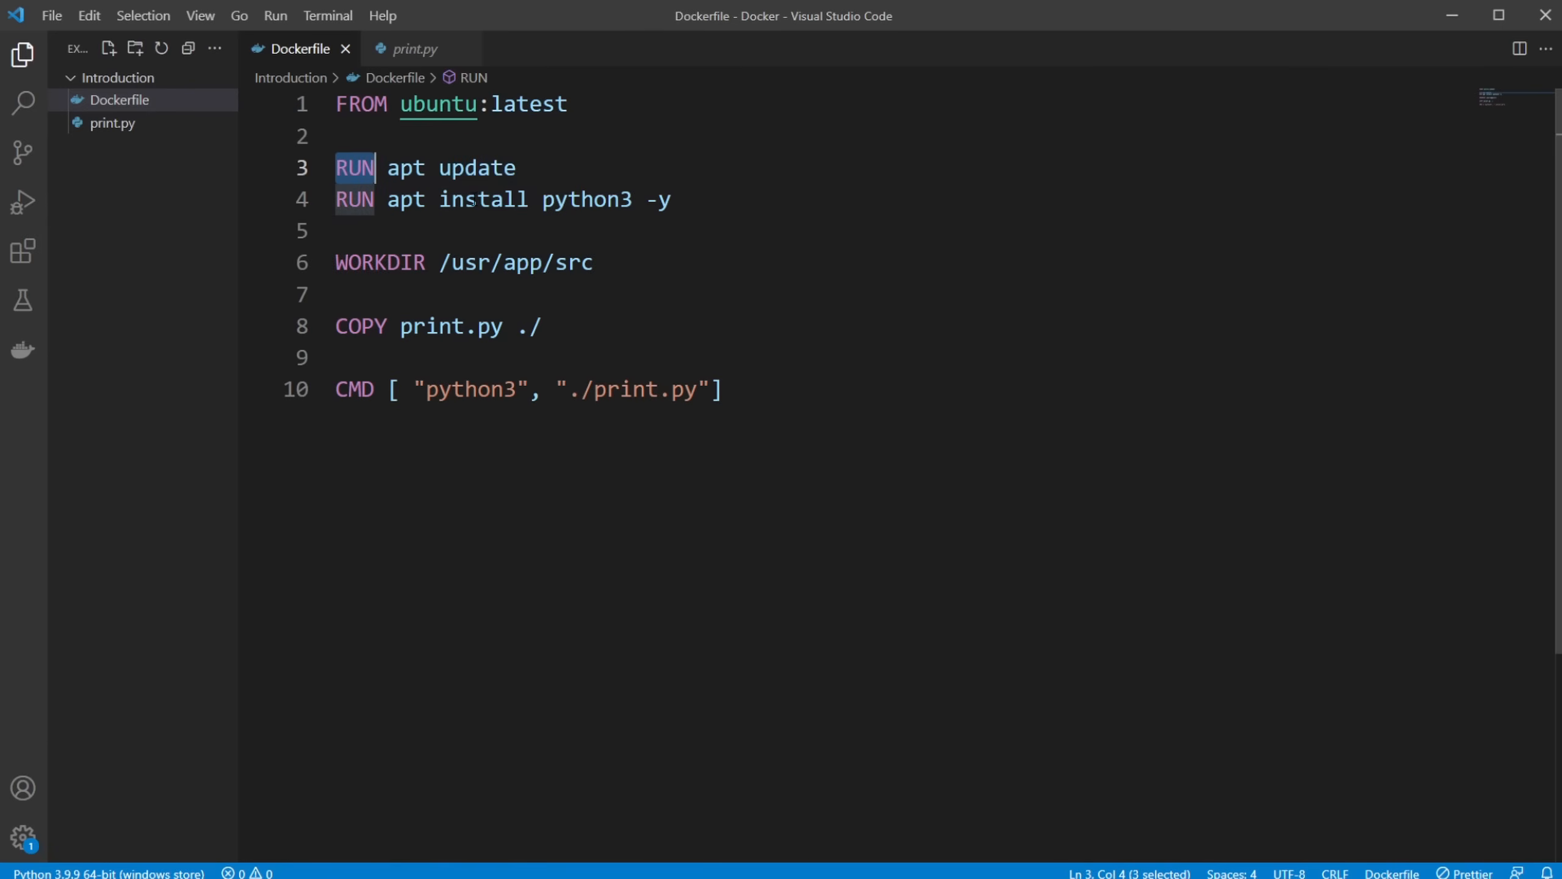
left_click(516, 167)
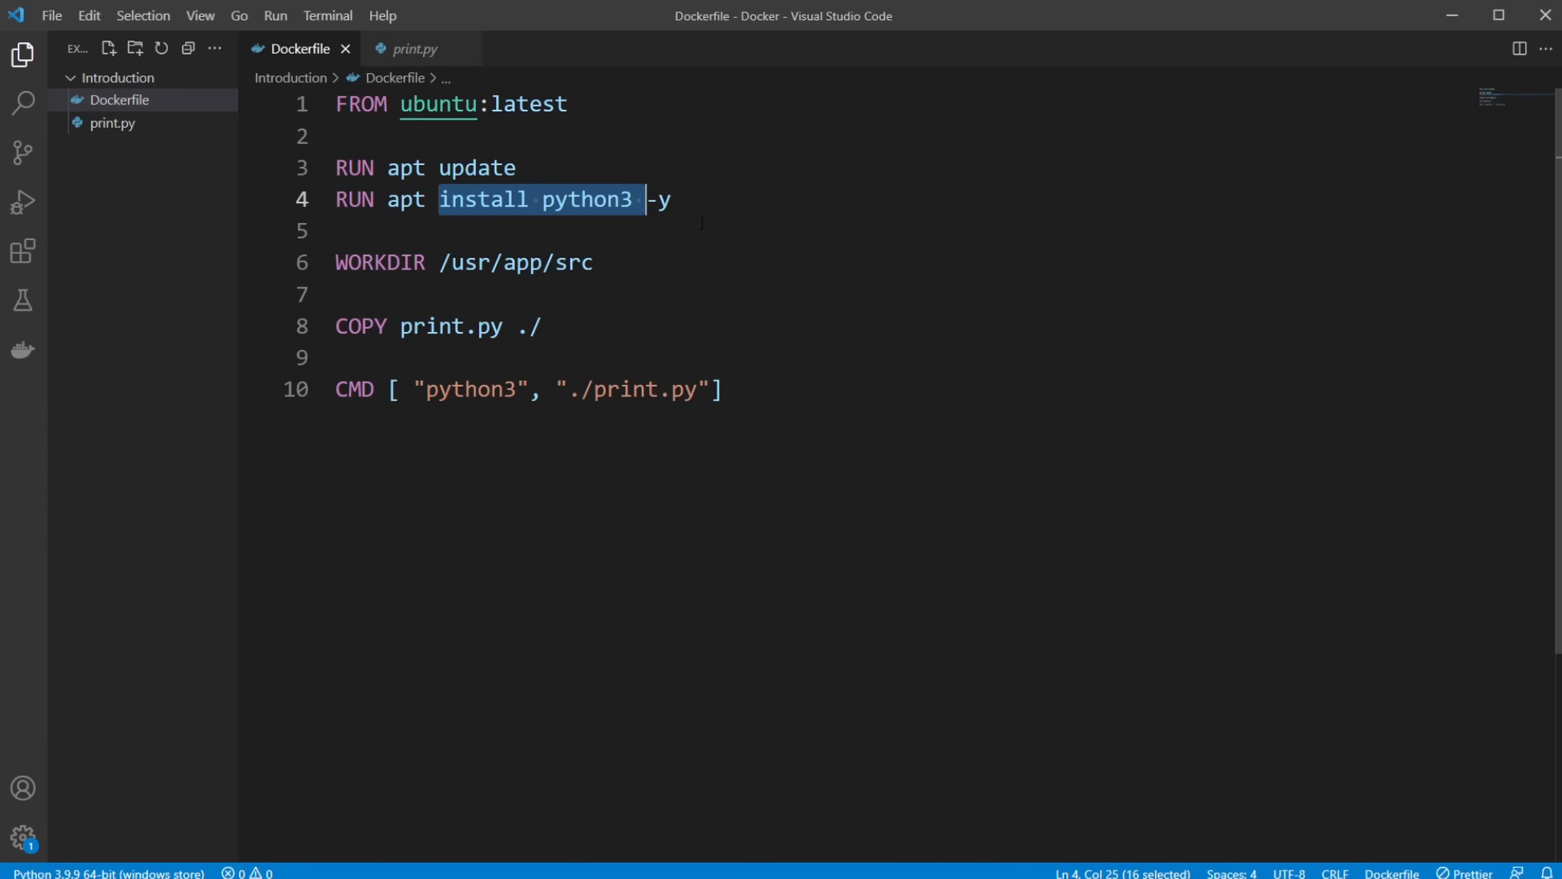
left_click(672, 200)
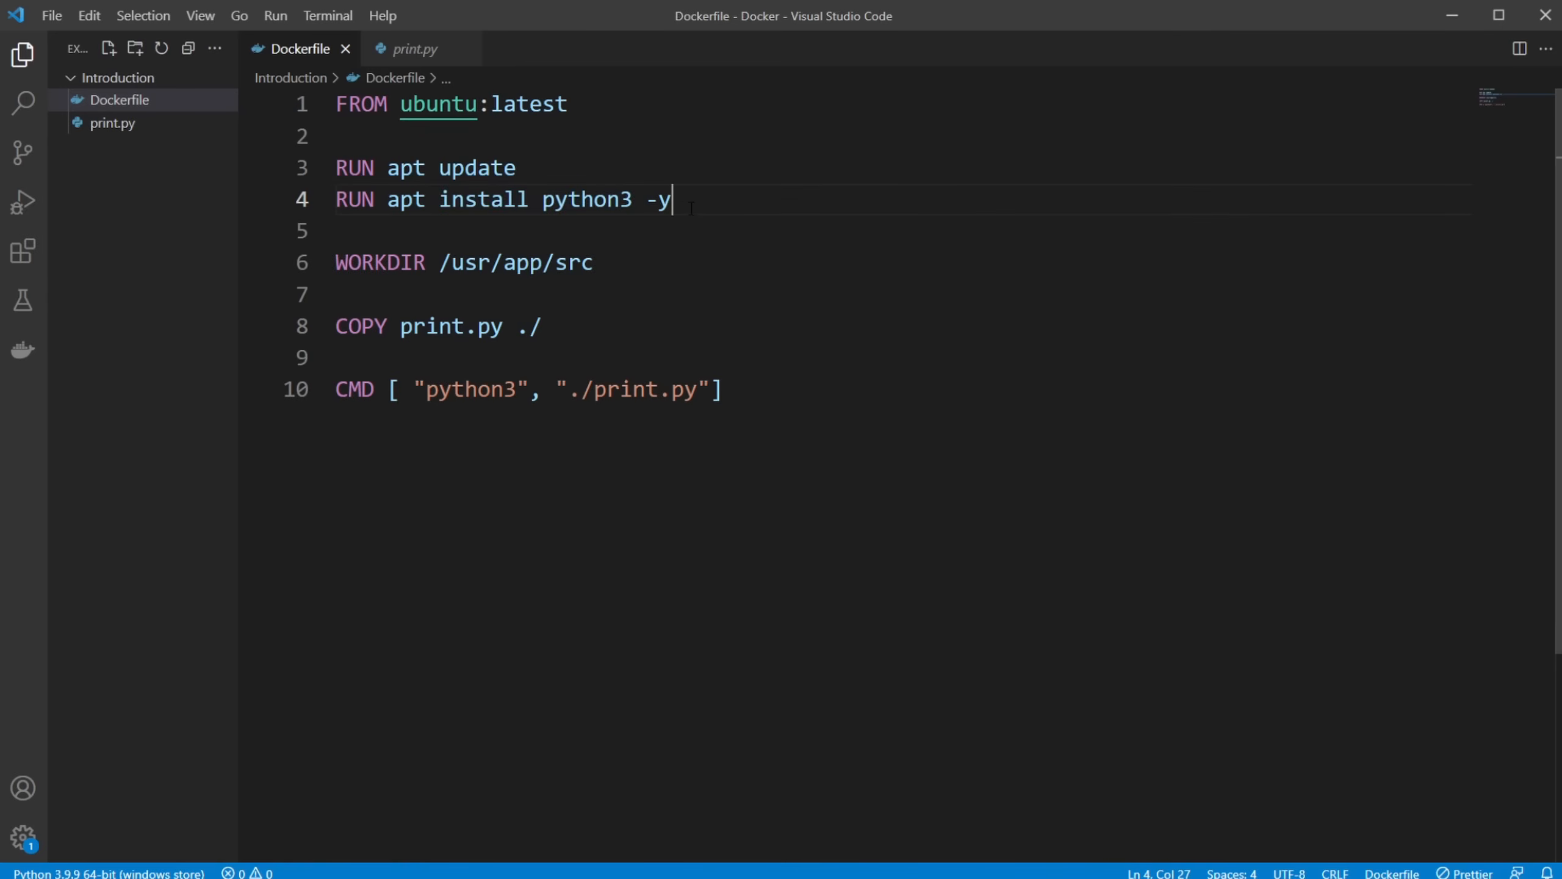
double_click(657, 198)
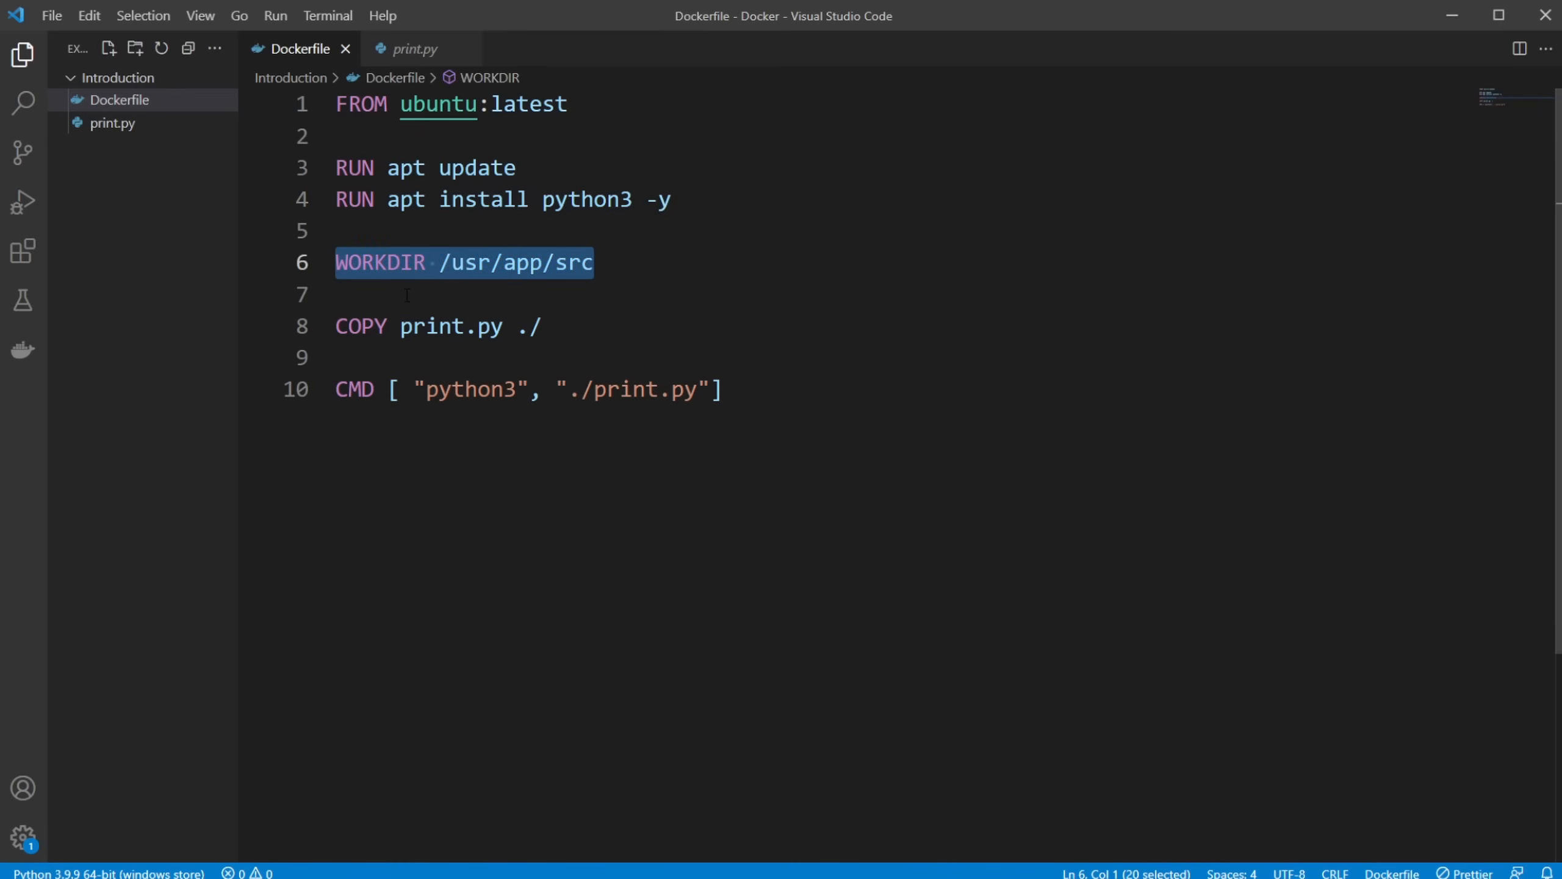
left_click(457, 261)
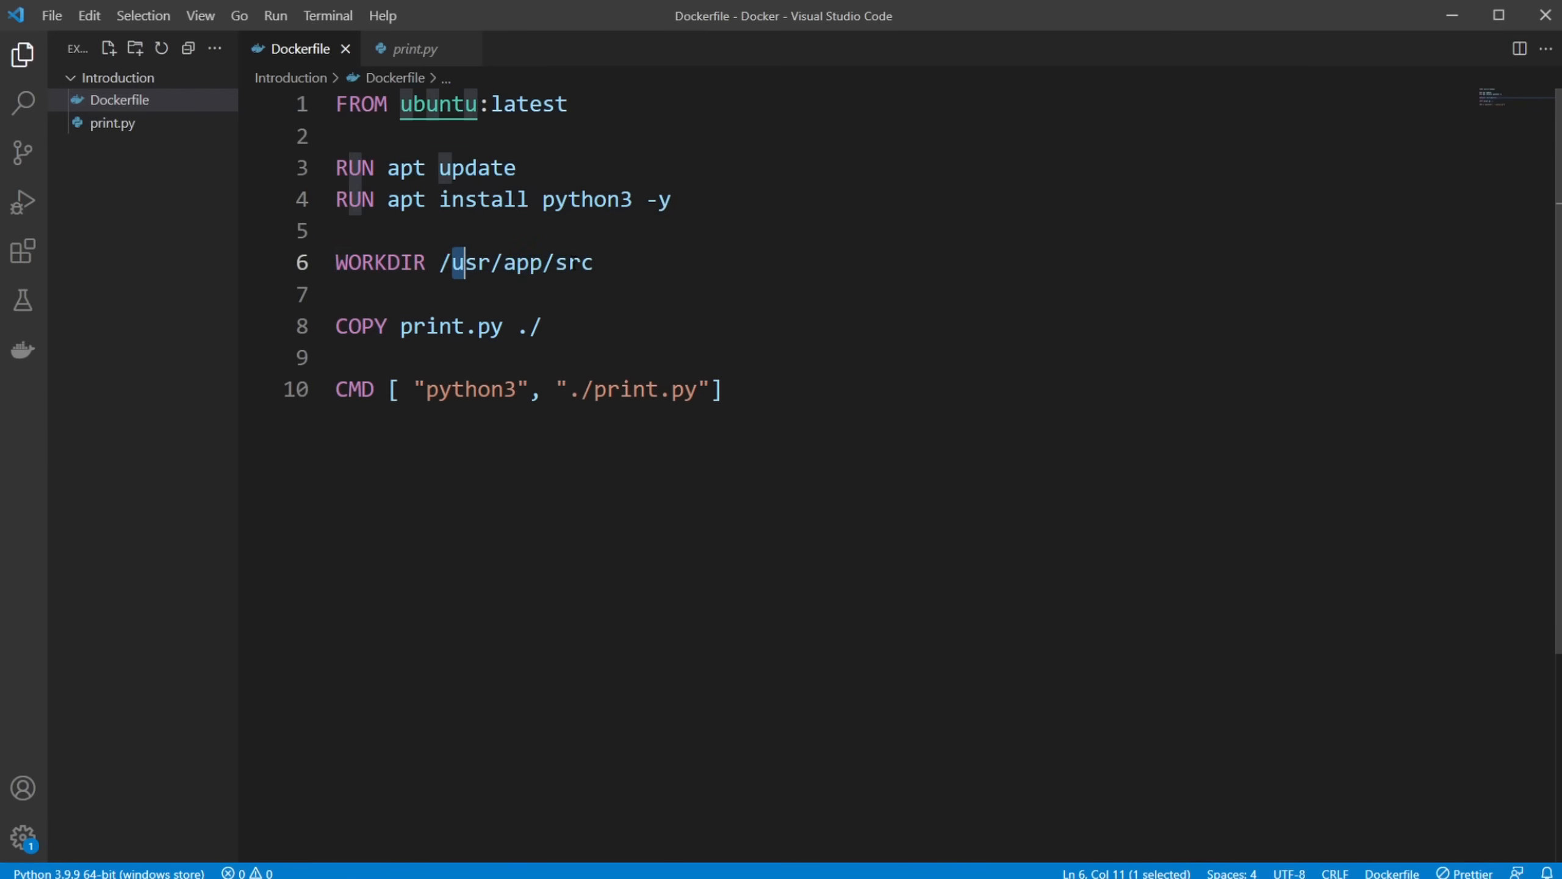
double_click(450, 326)
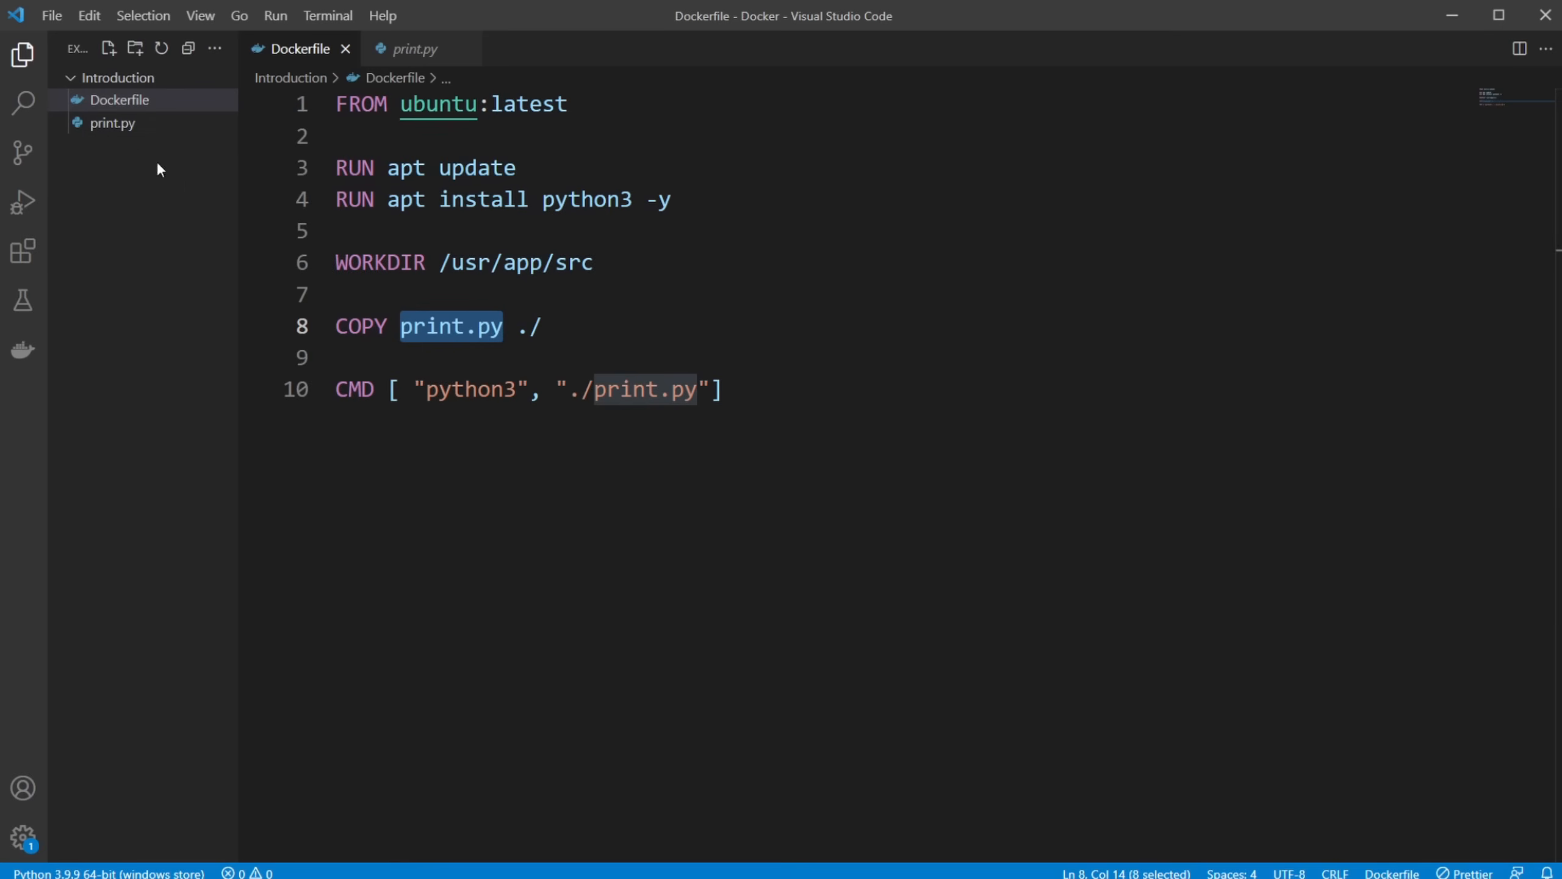
double_click(529, 325)
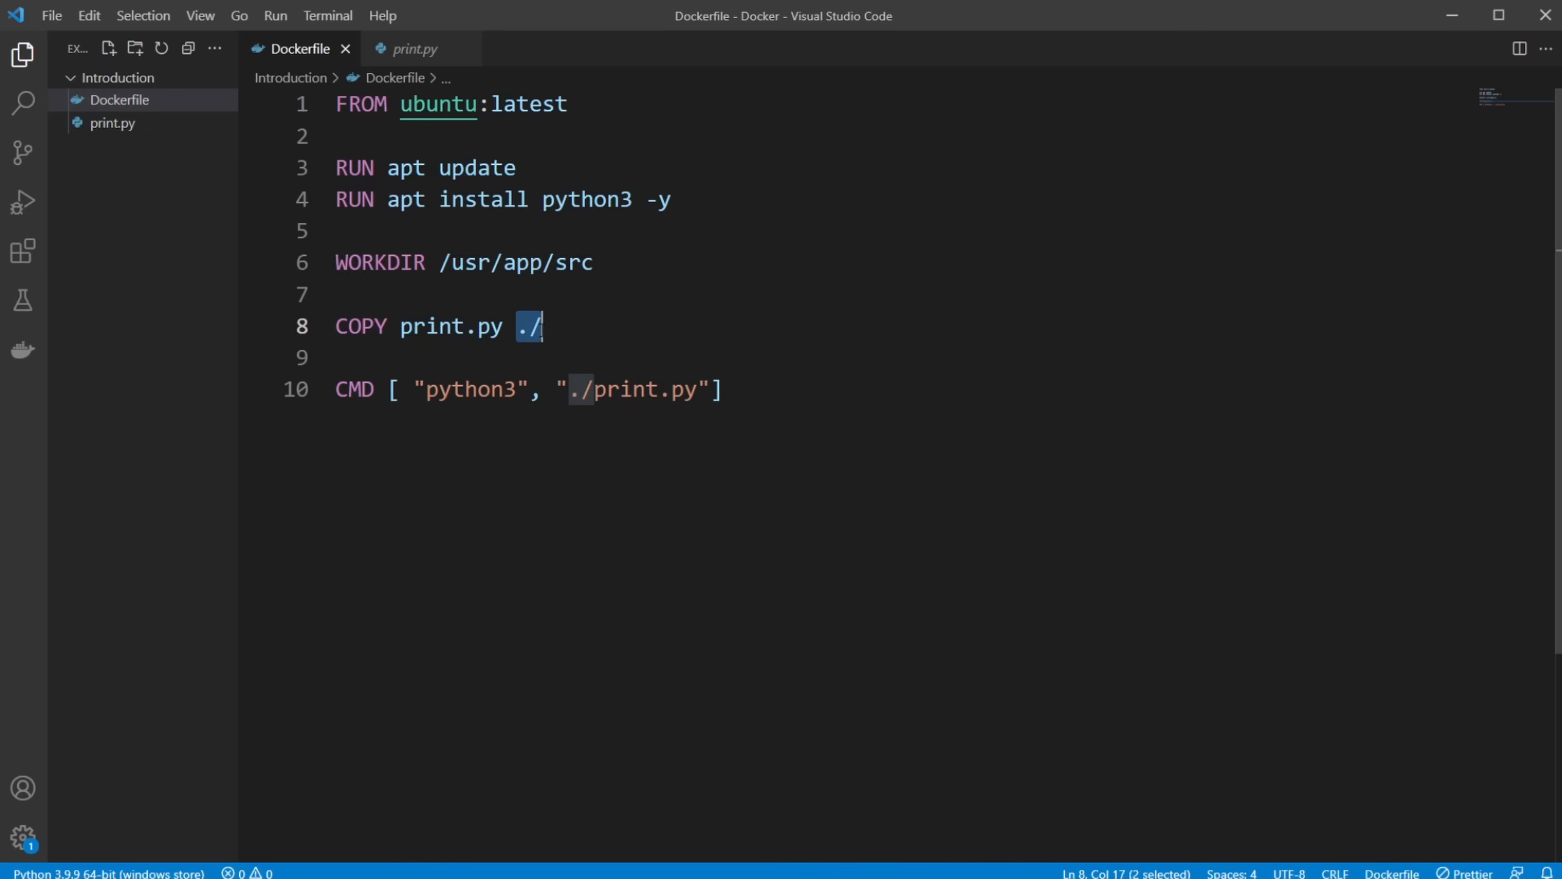
left_click(542, 325)
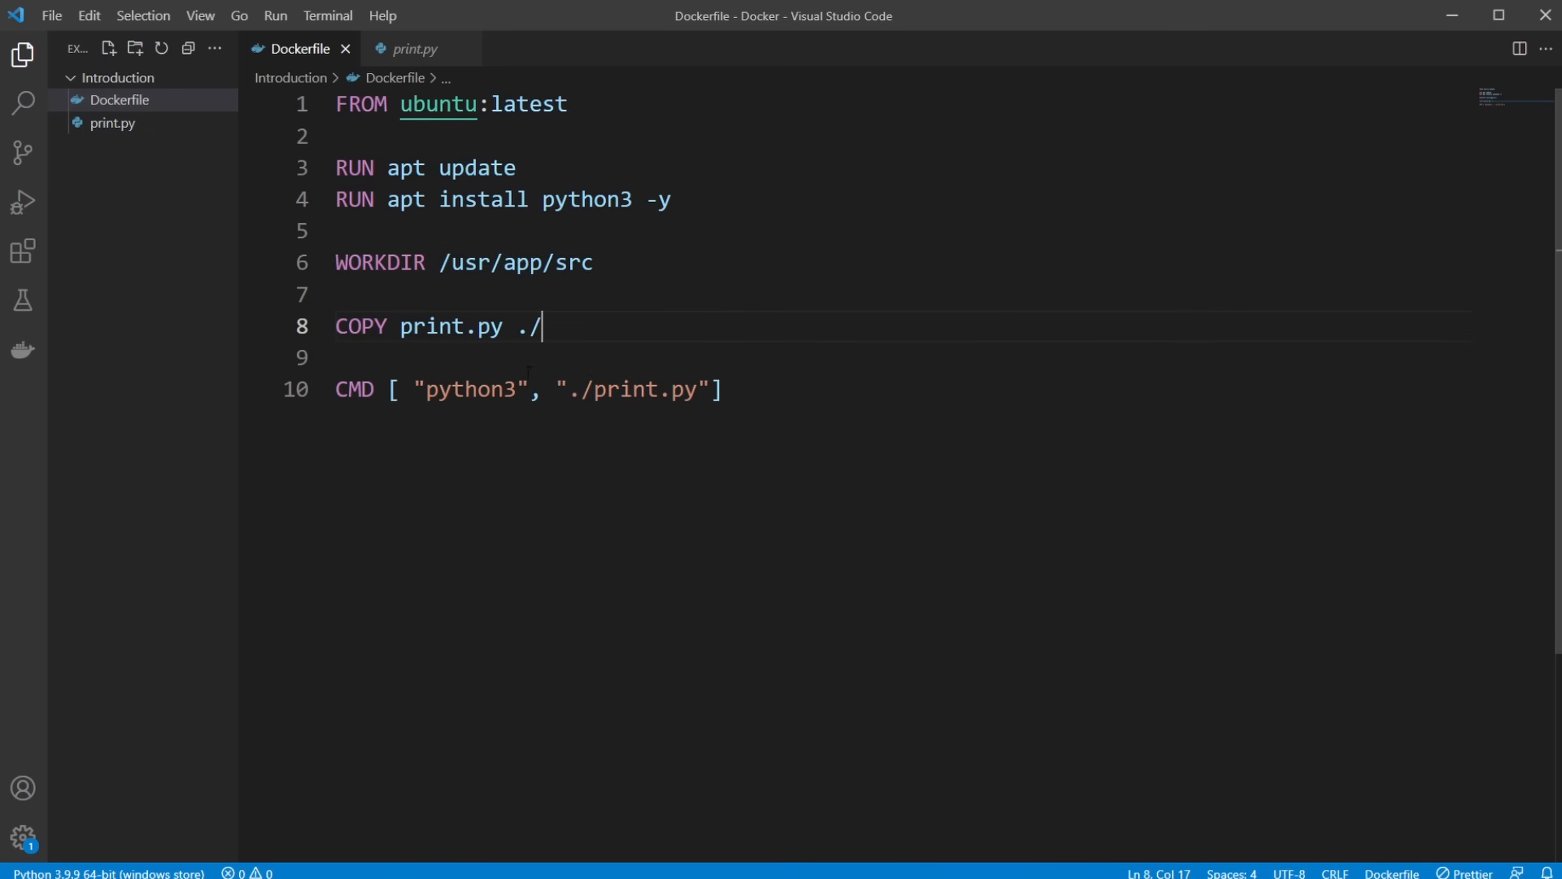
triple_click(528, 389)
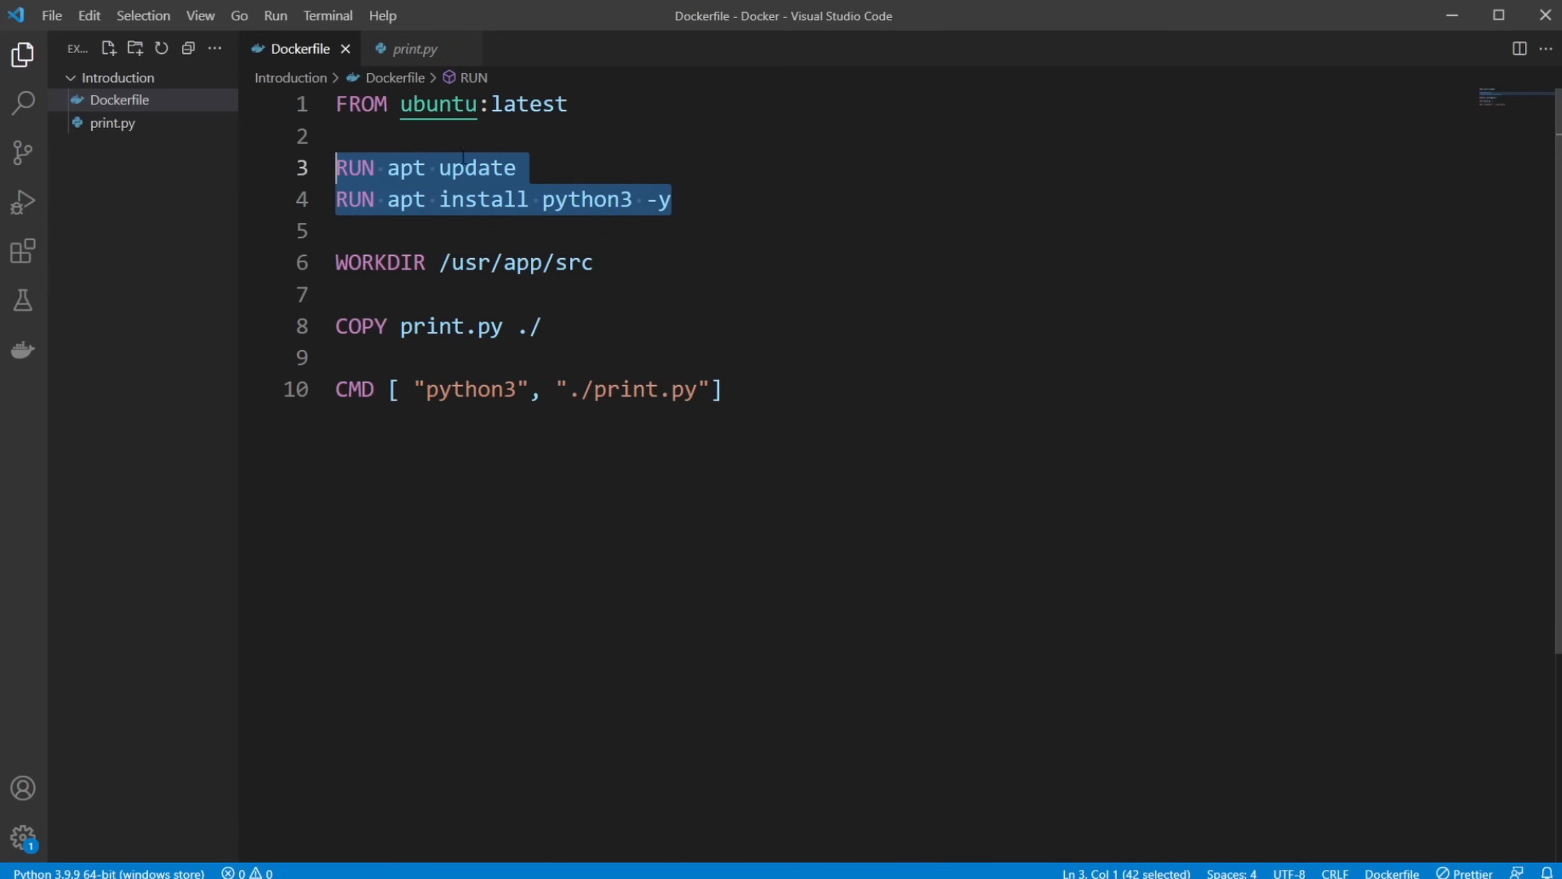
left_click(727, 390)
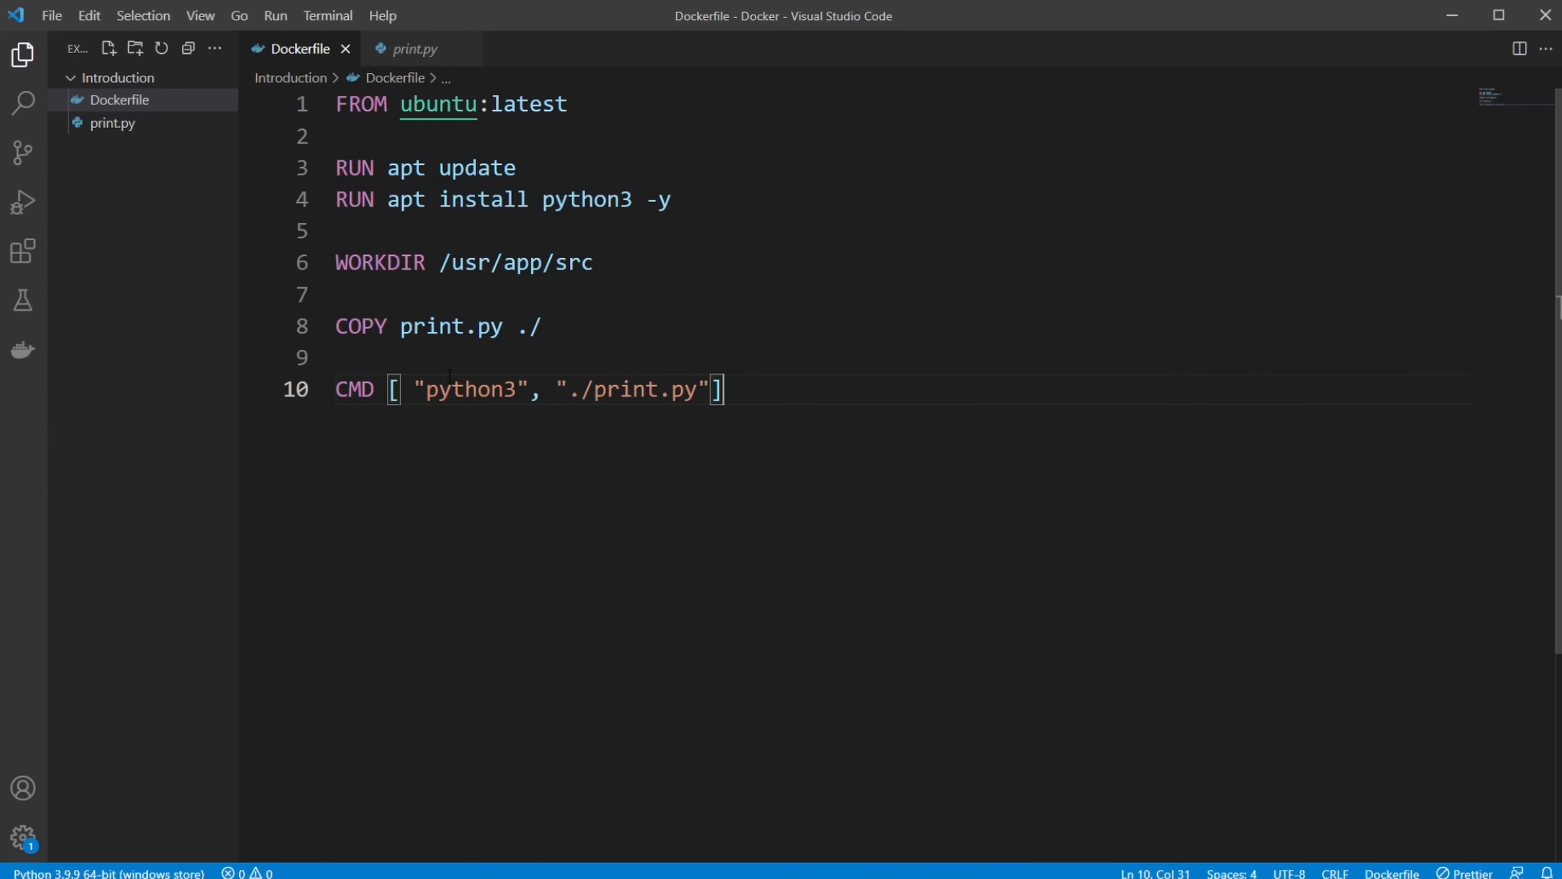
double_click(471, 389)
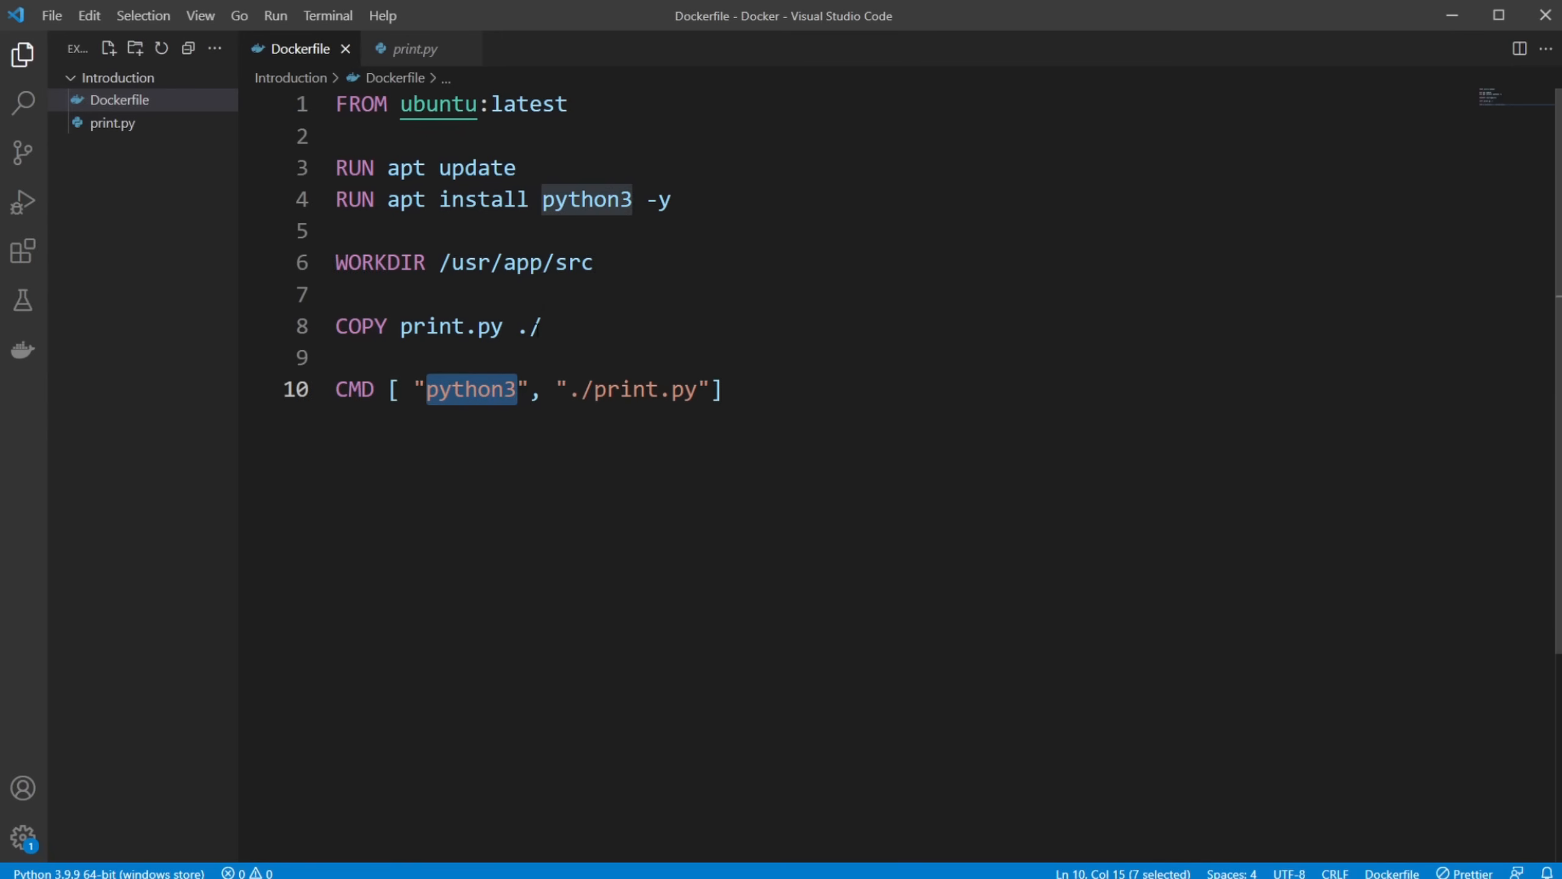
double_click(645, 389)
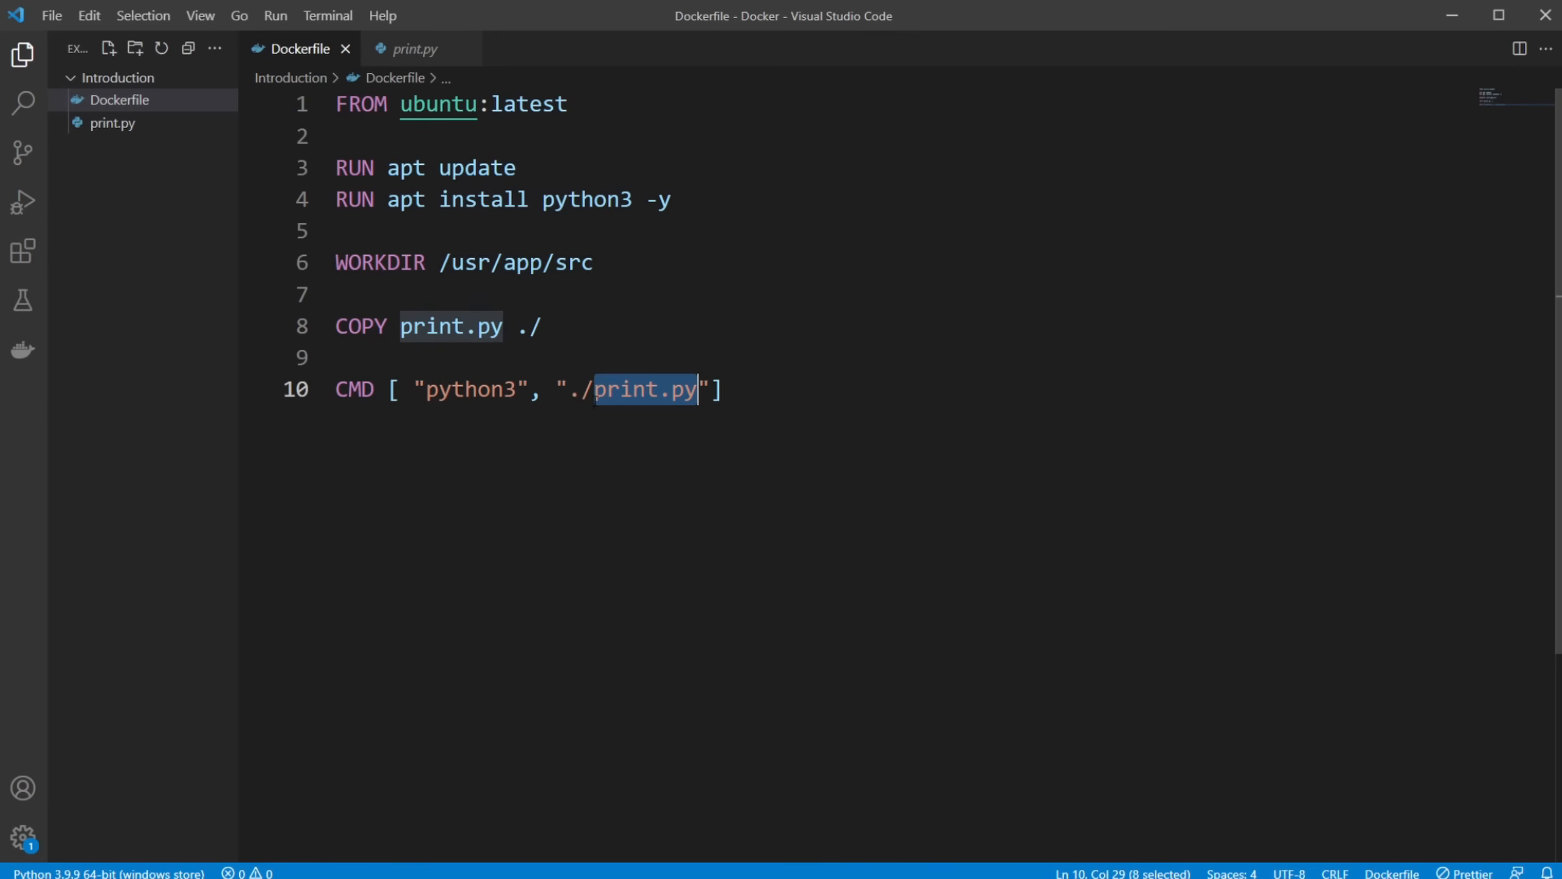
mouse_move(380, 262)
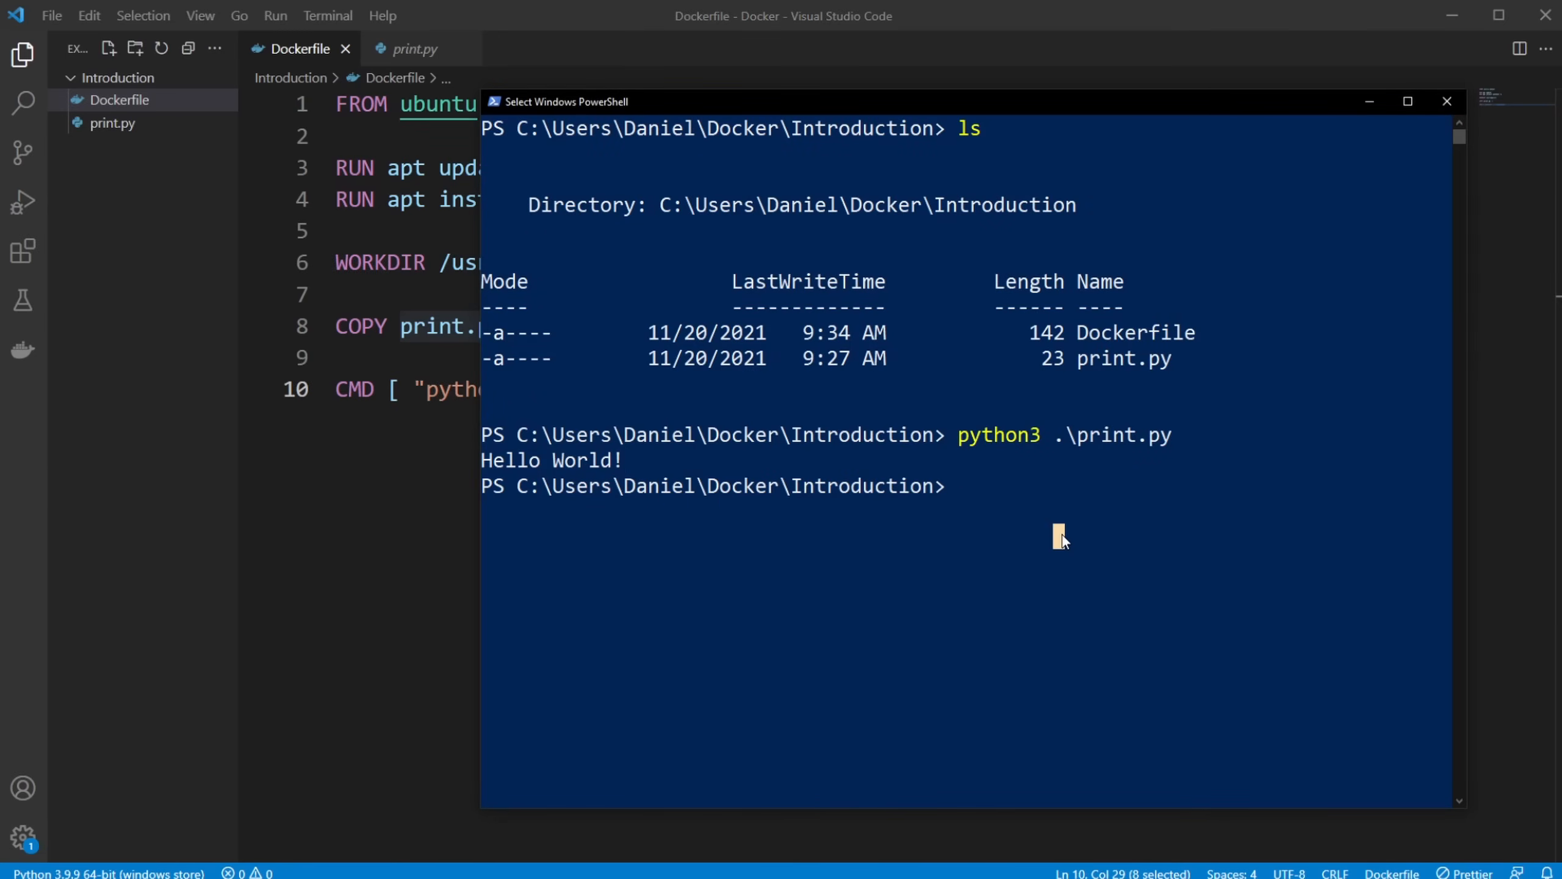
Rerun python3 .\print.py locally in PowerShell
type("python3 .\\print.py")
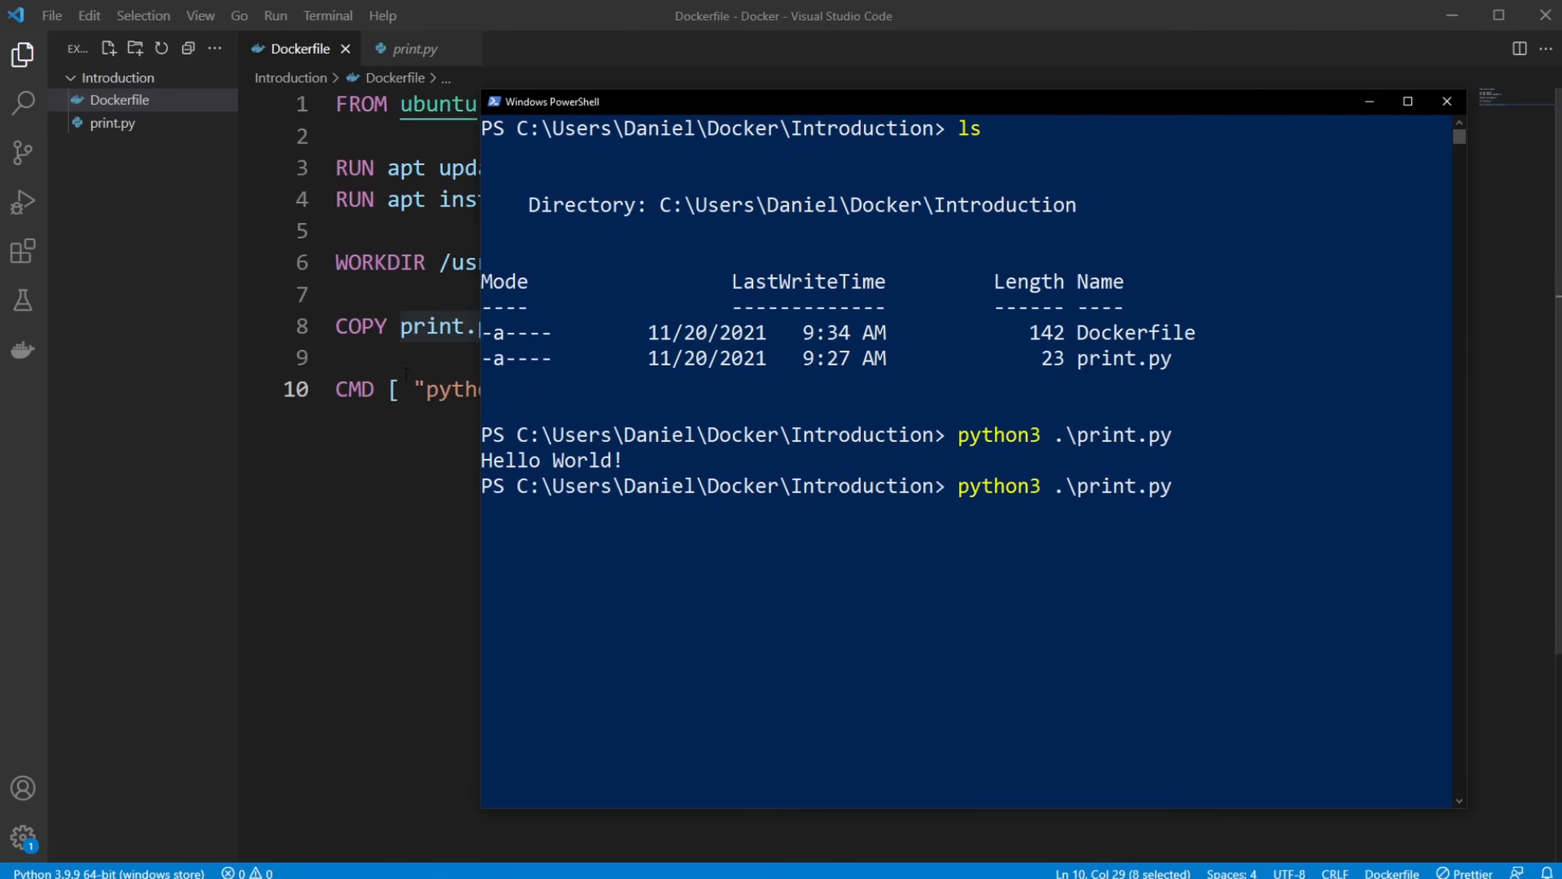
key("Return")
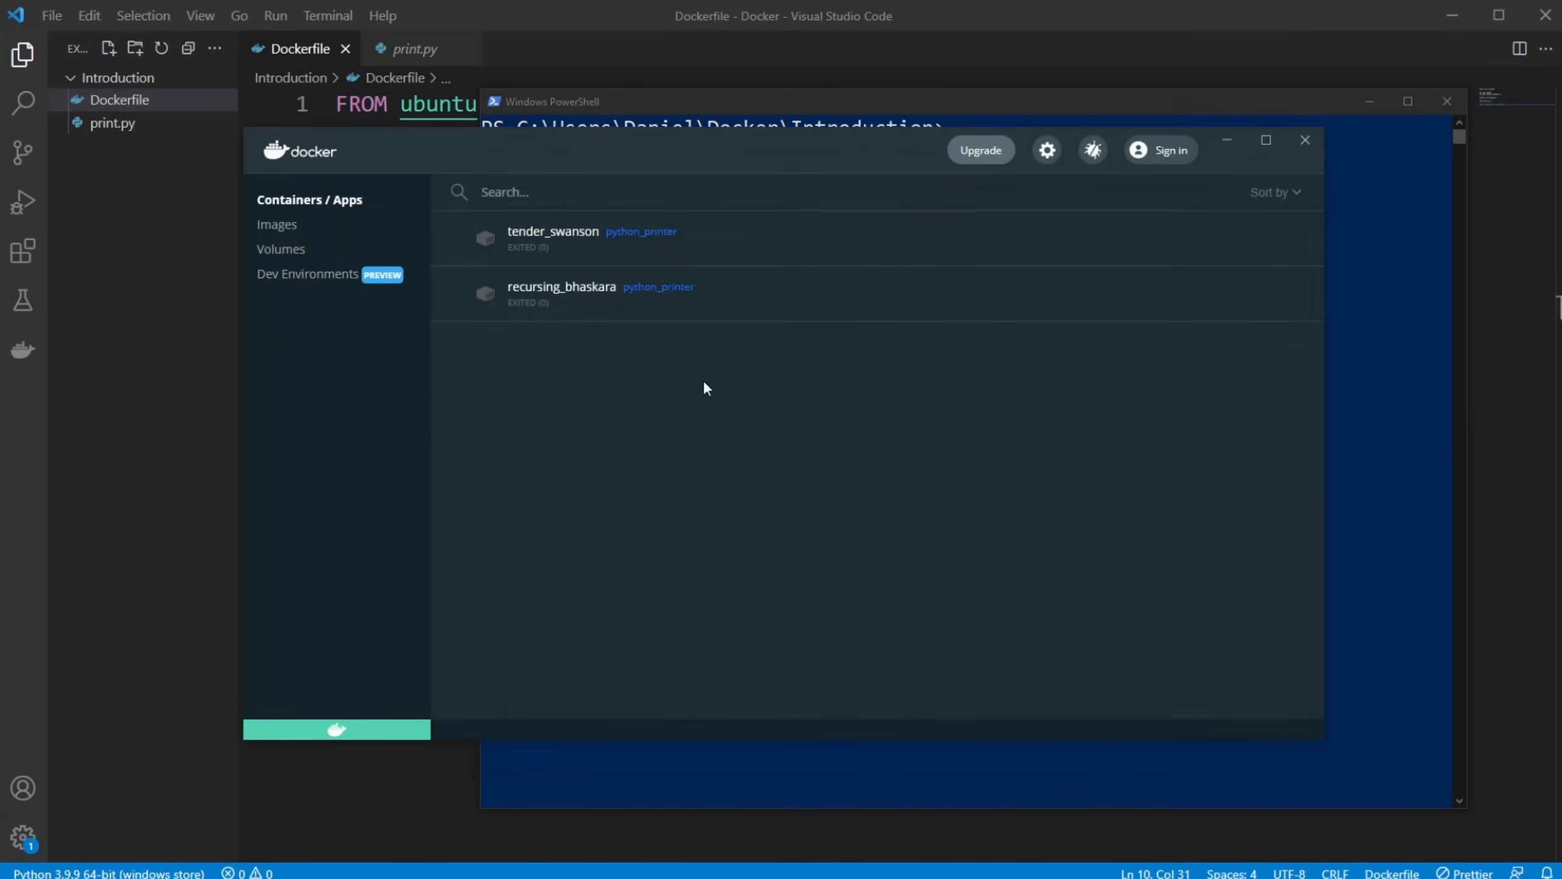
mouse_move(1119, 306)
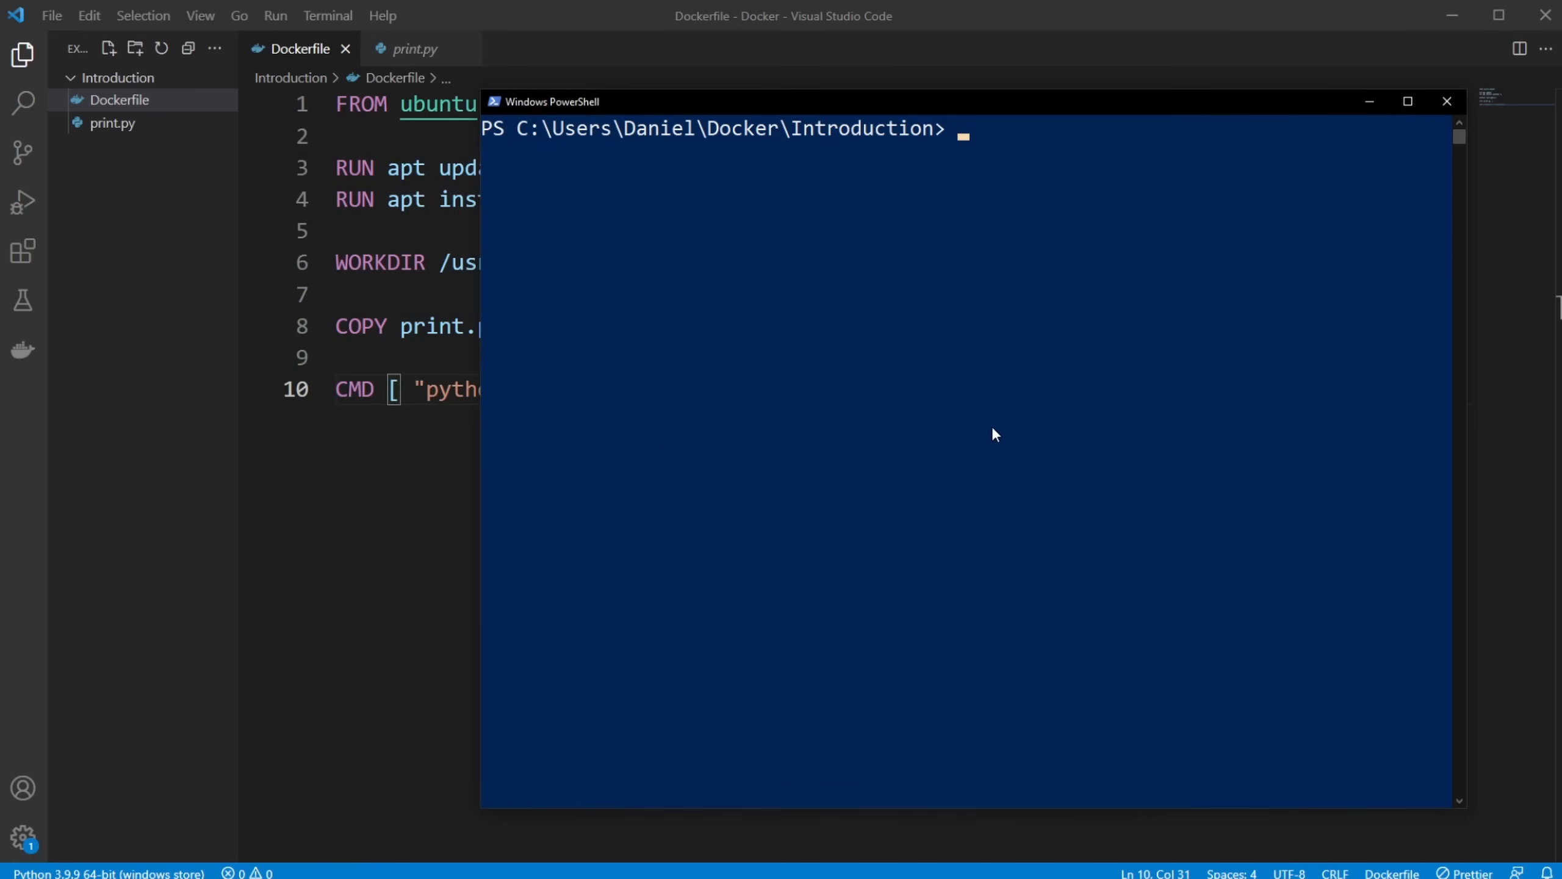
mouse_move(1003, 427)
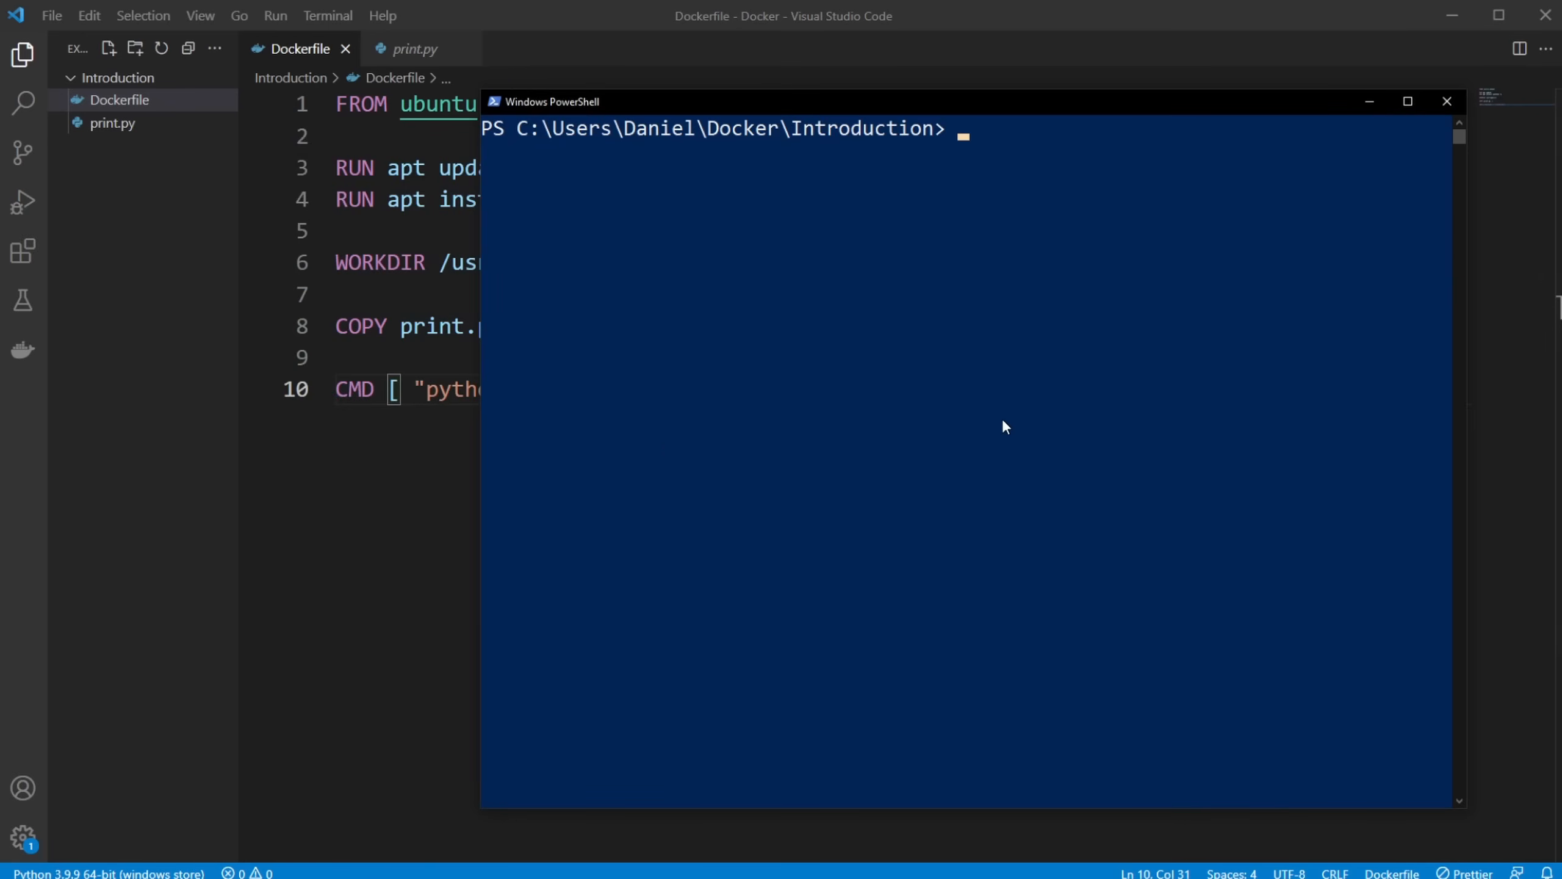
mouse_move(978, 227)
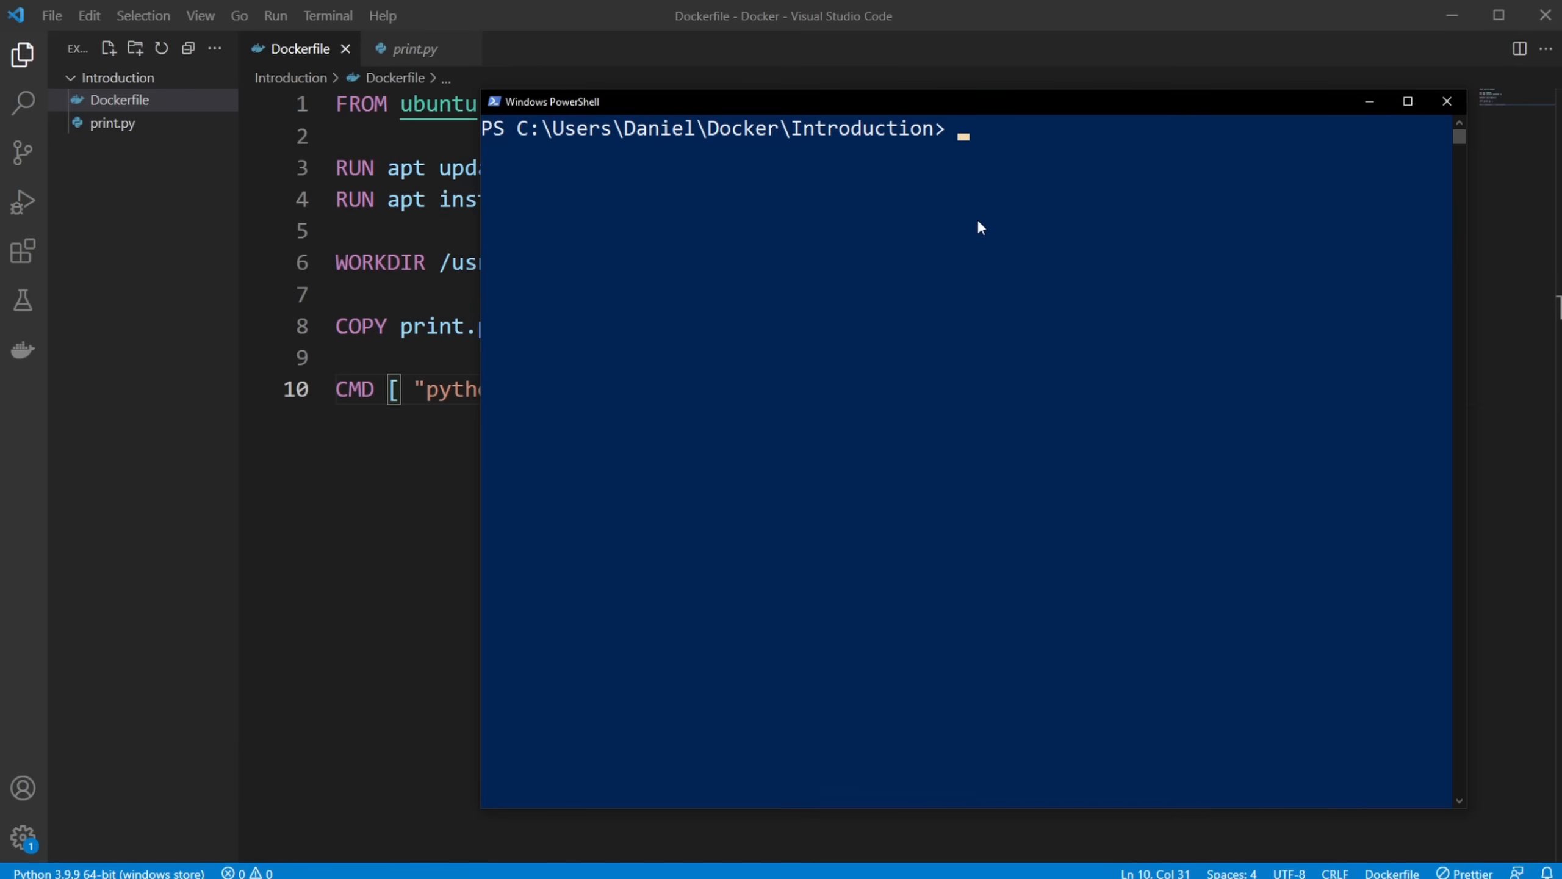
type("docker images")
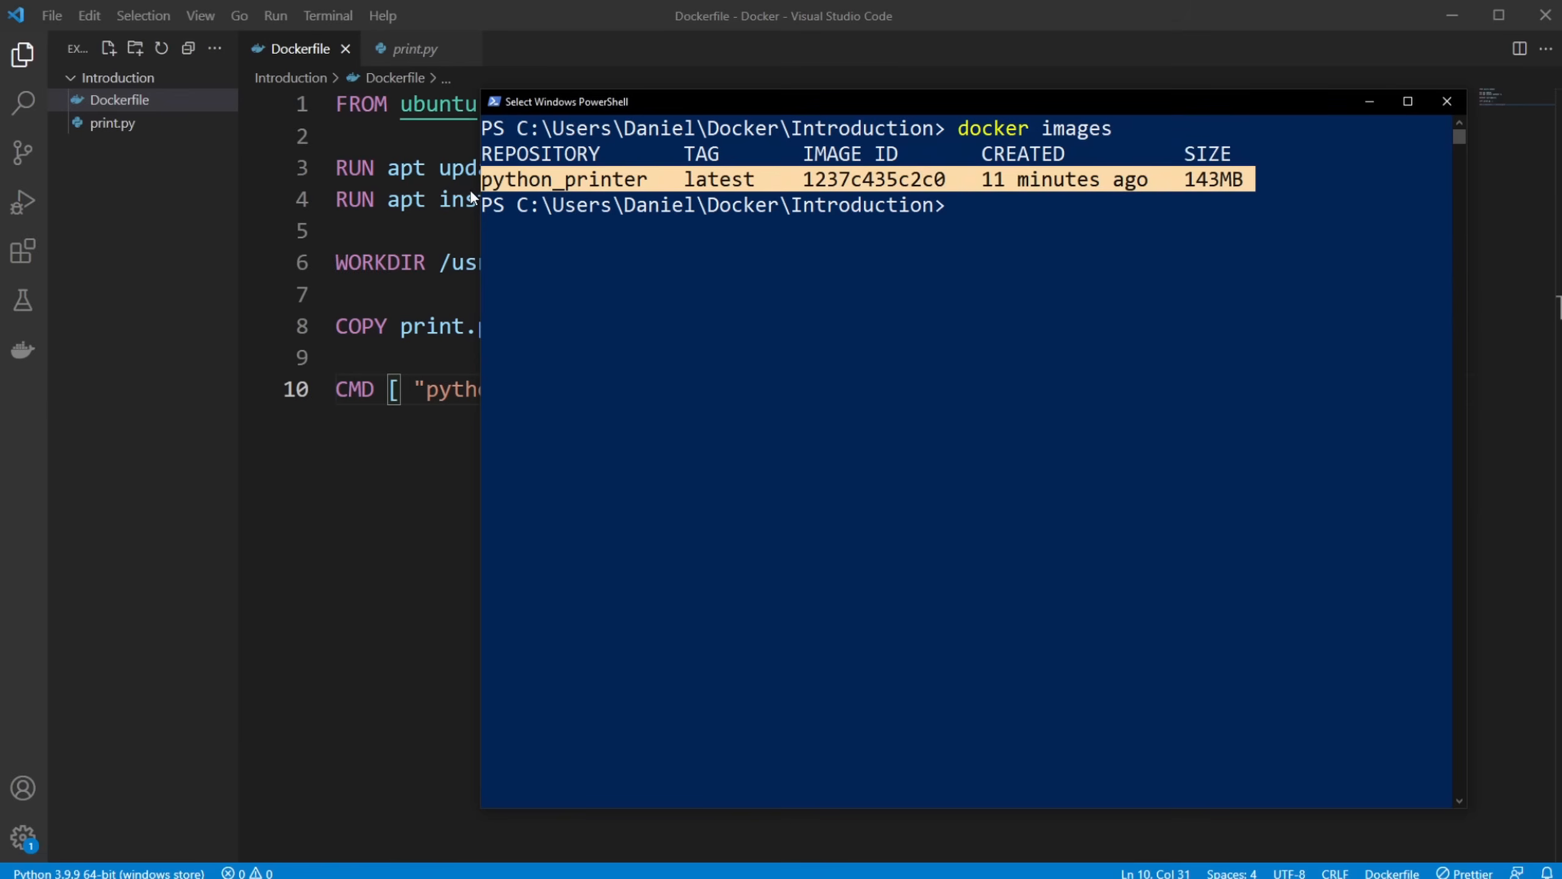
mouse_move(1044, 230)
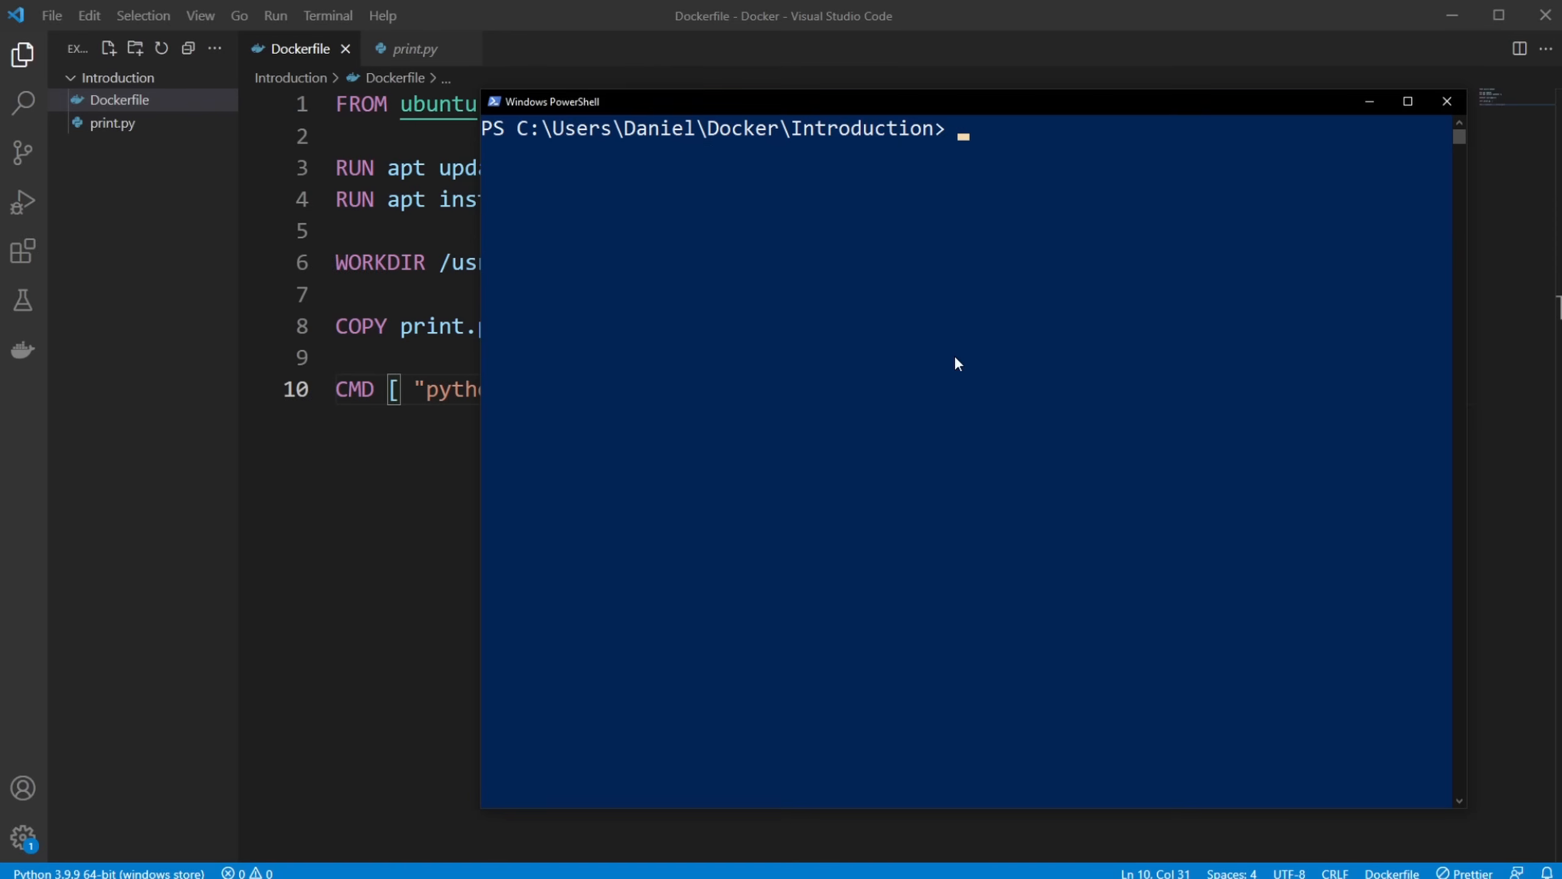
Run docker build -t python_hello_world . to build the image from the Introduction folder
type("docker")
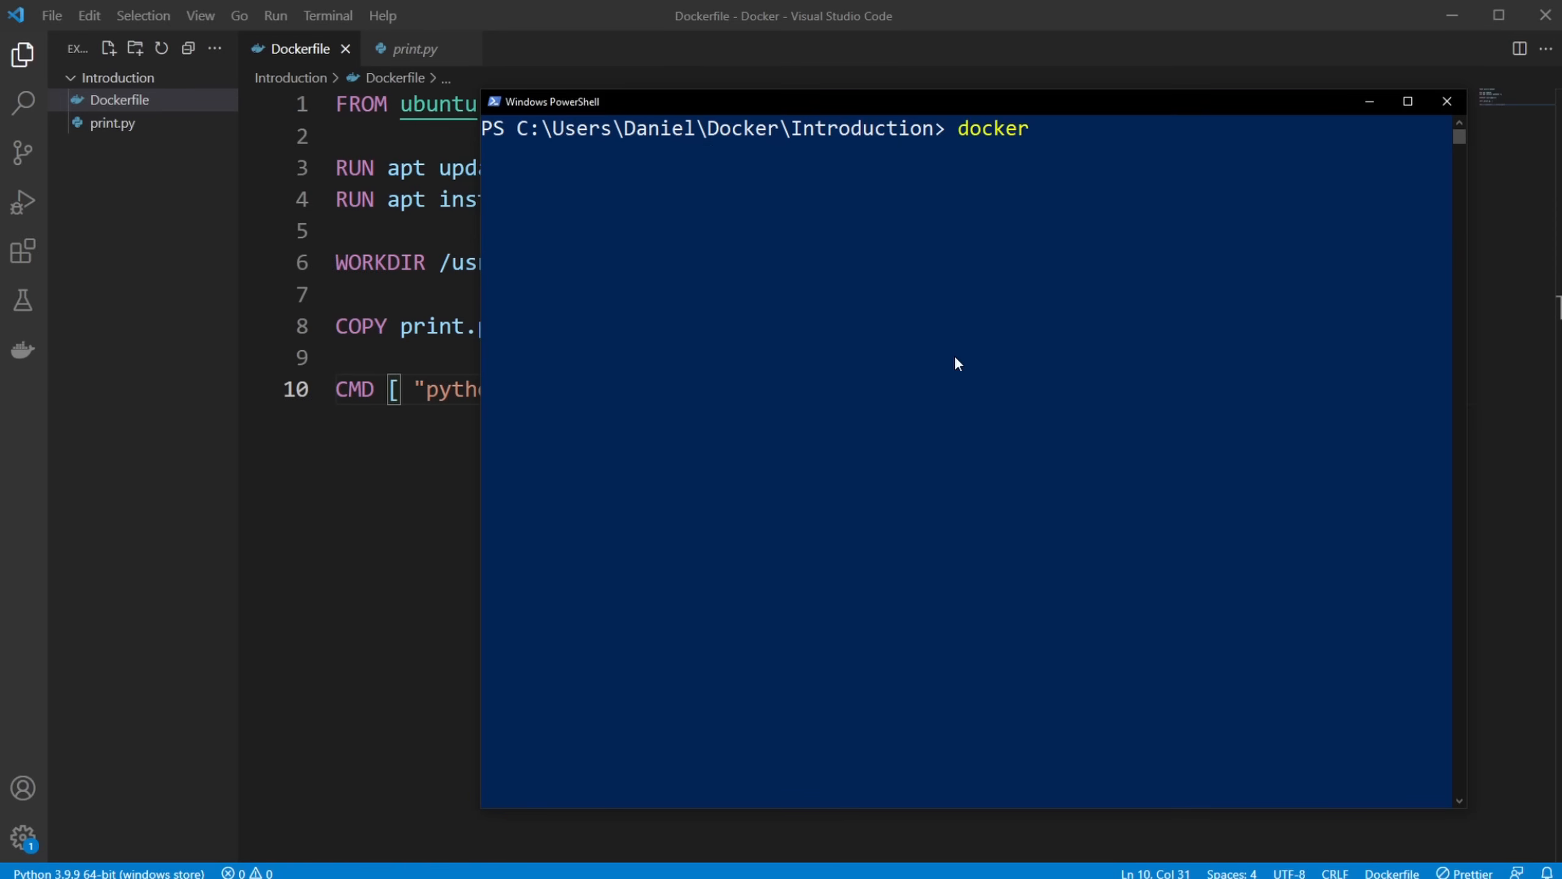
type("build")
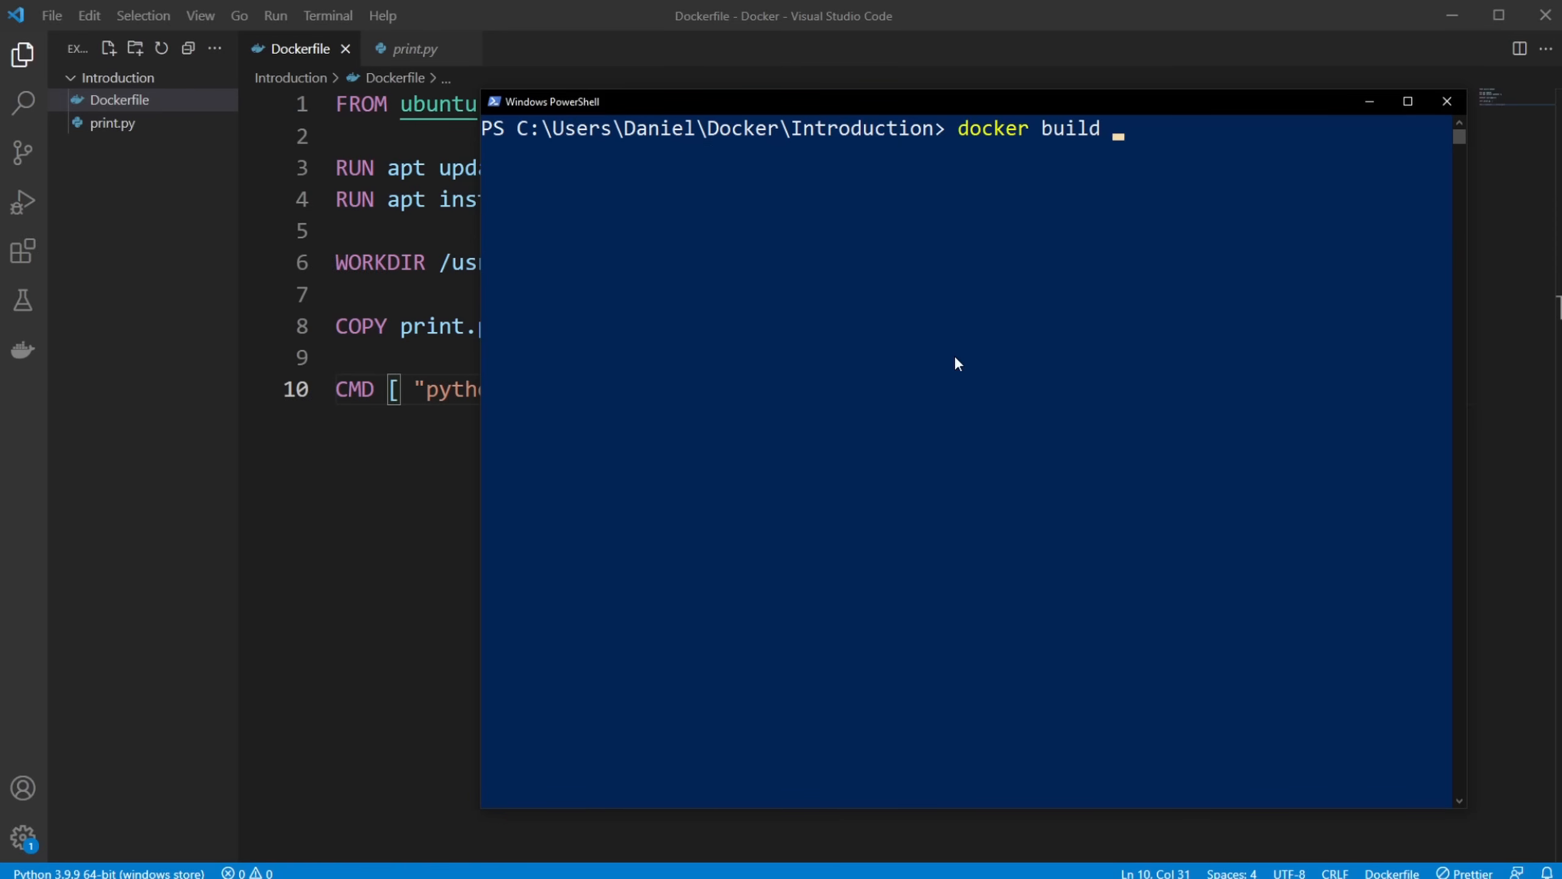
type("-t")
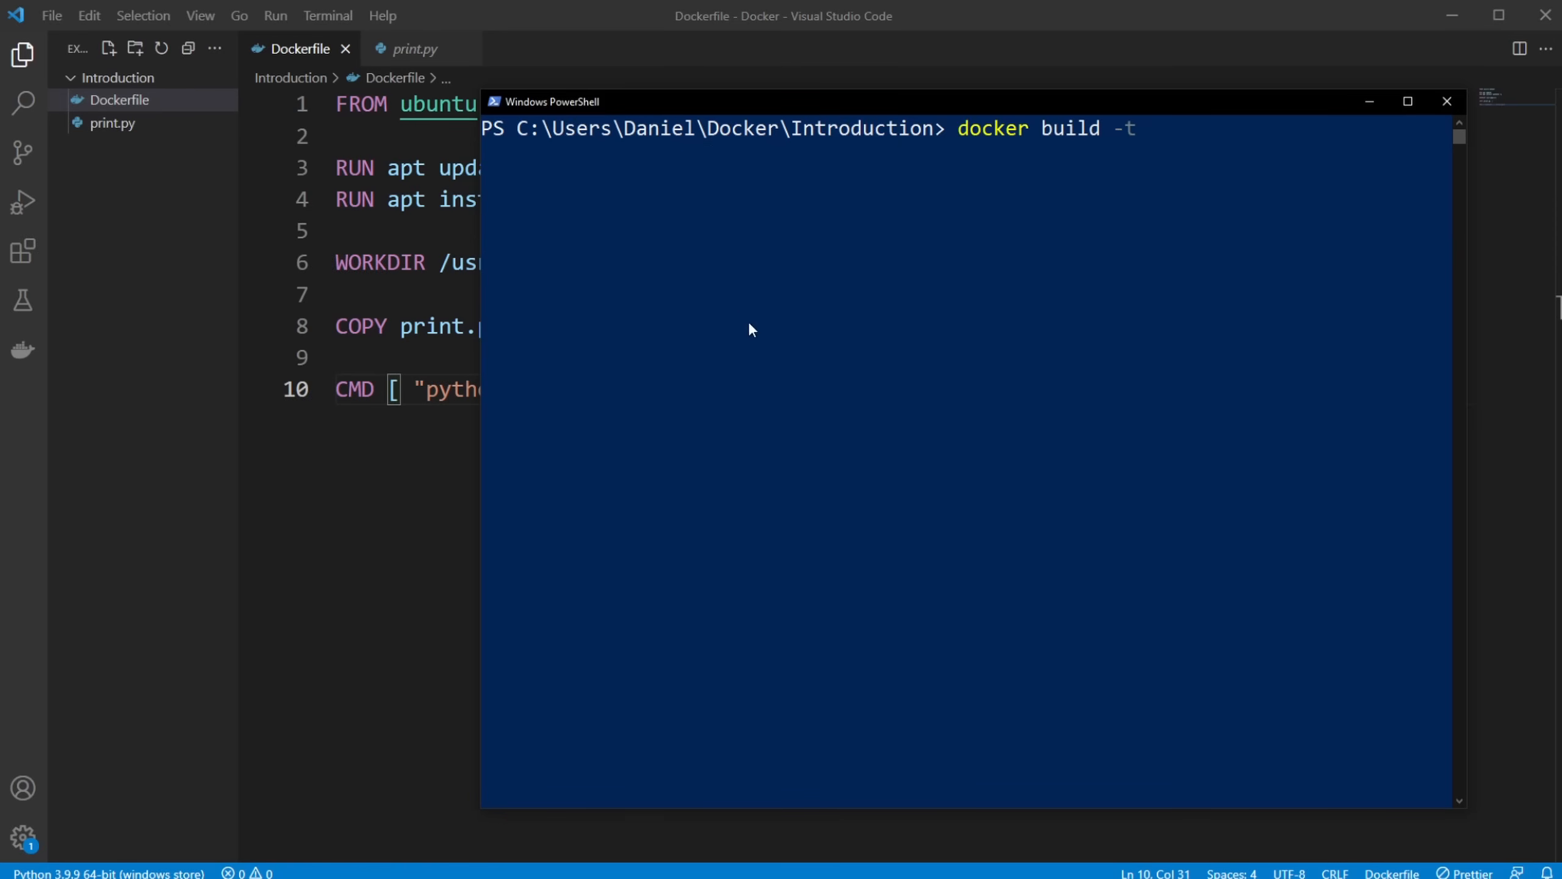
mouse_move(888, 293)
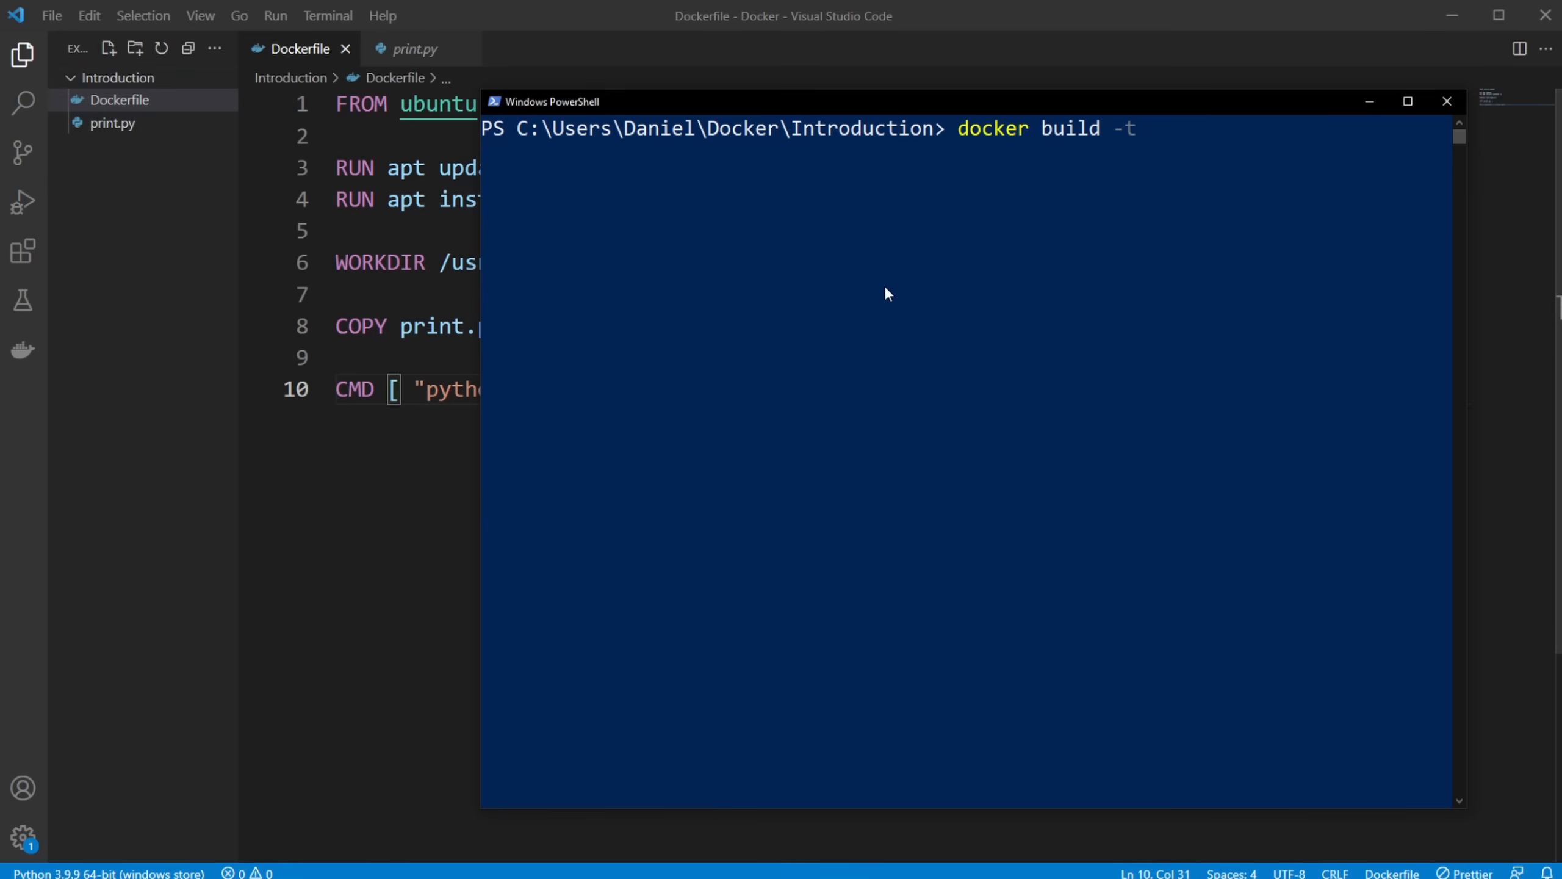
type("p")
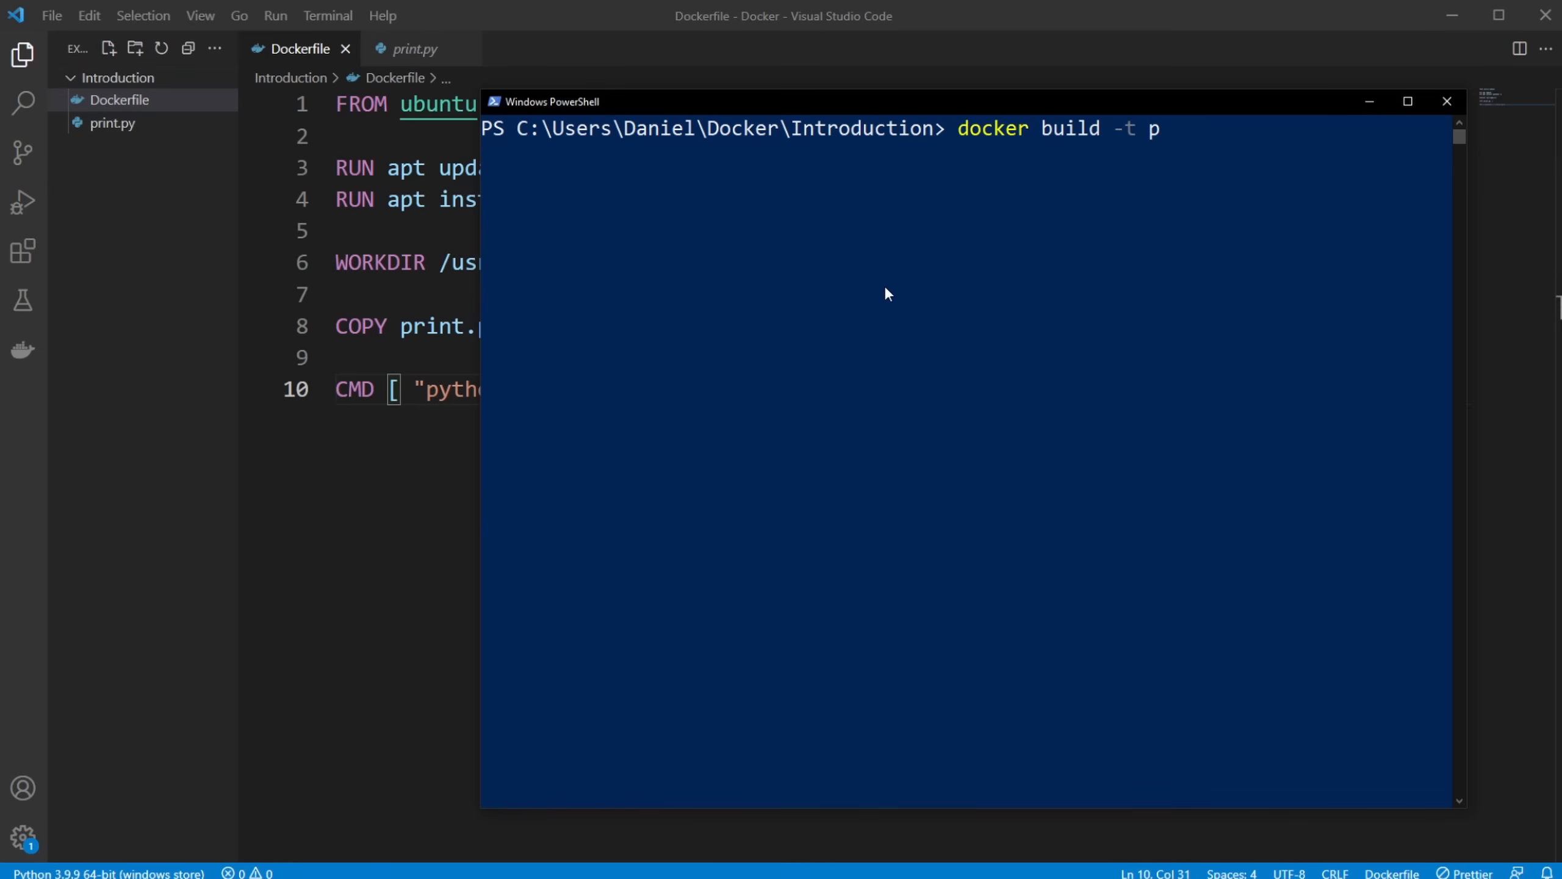
type("ython")
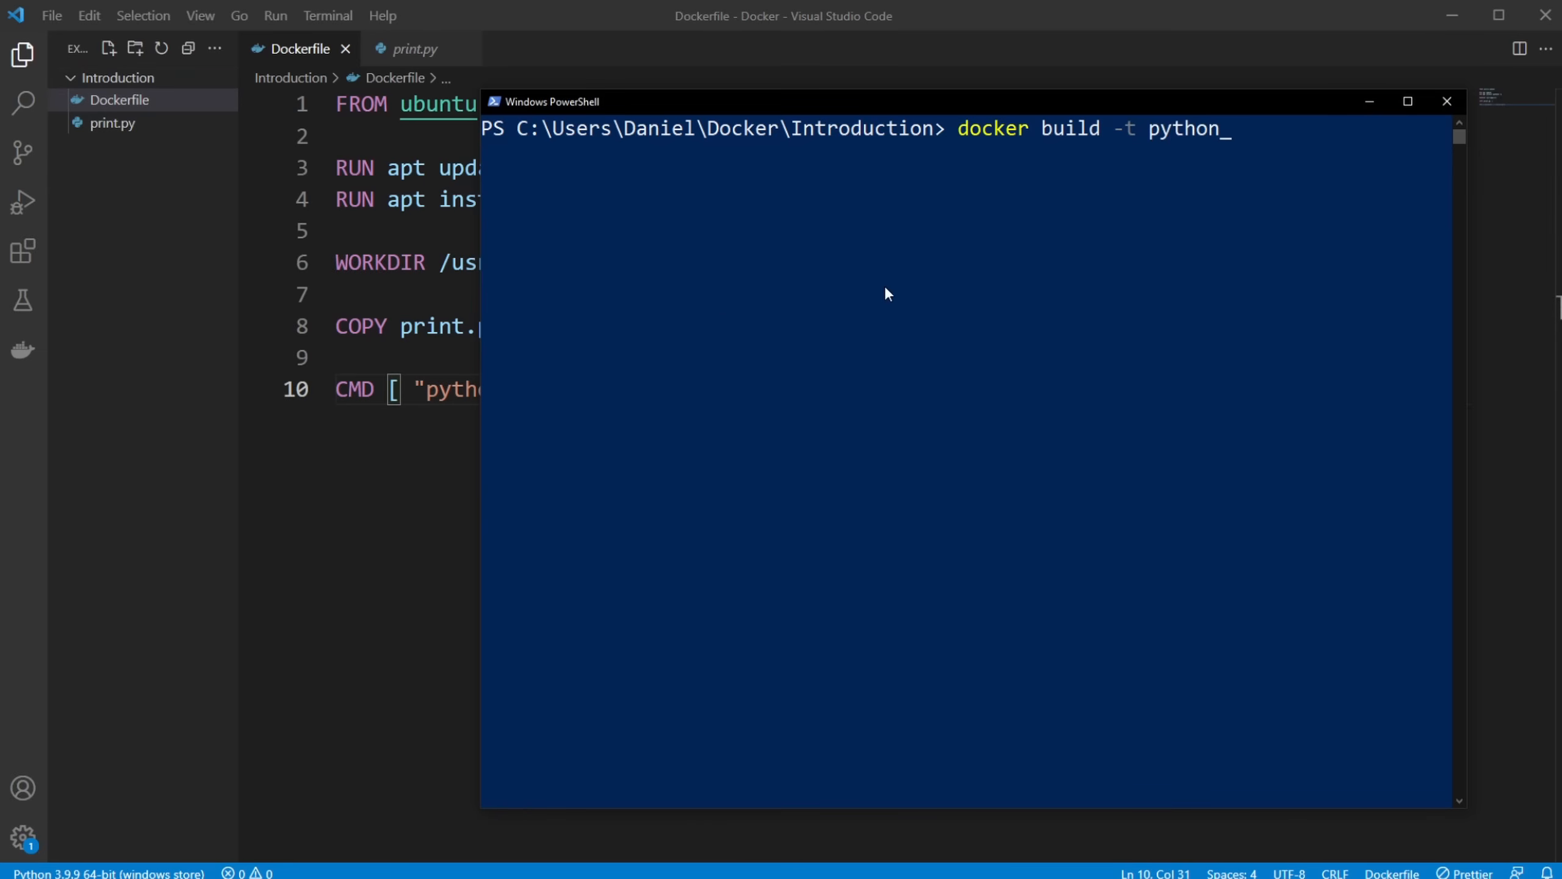
type("hello")
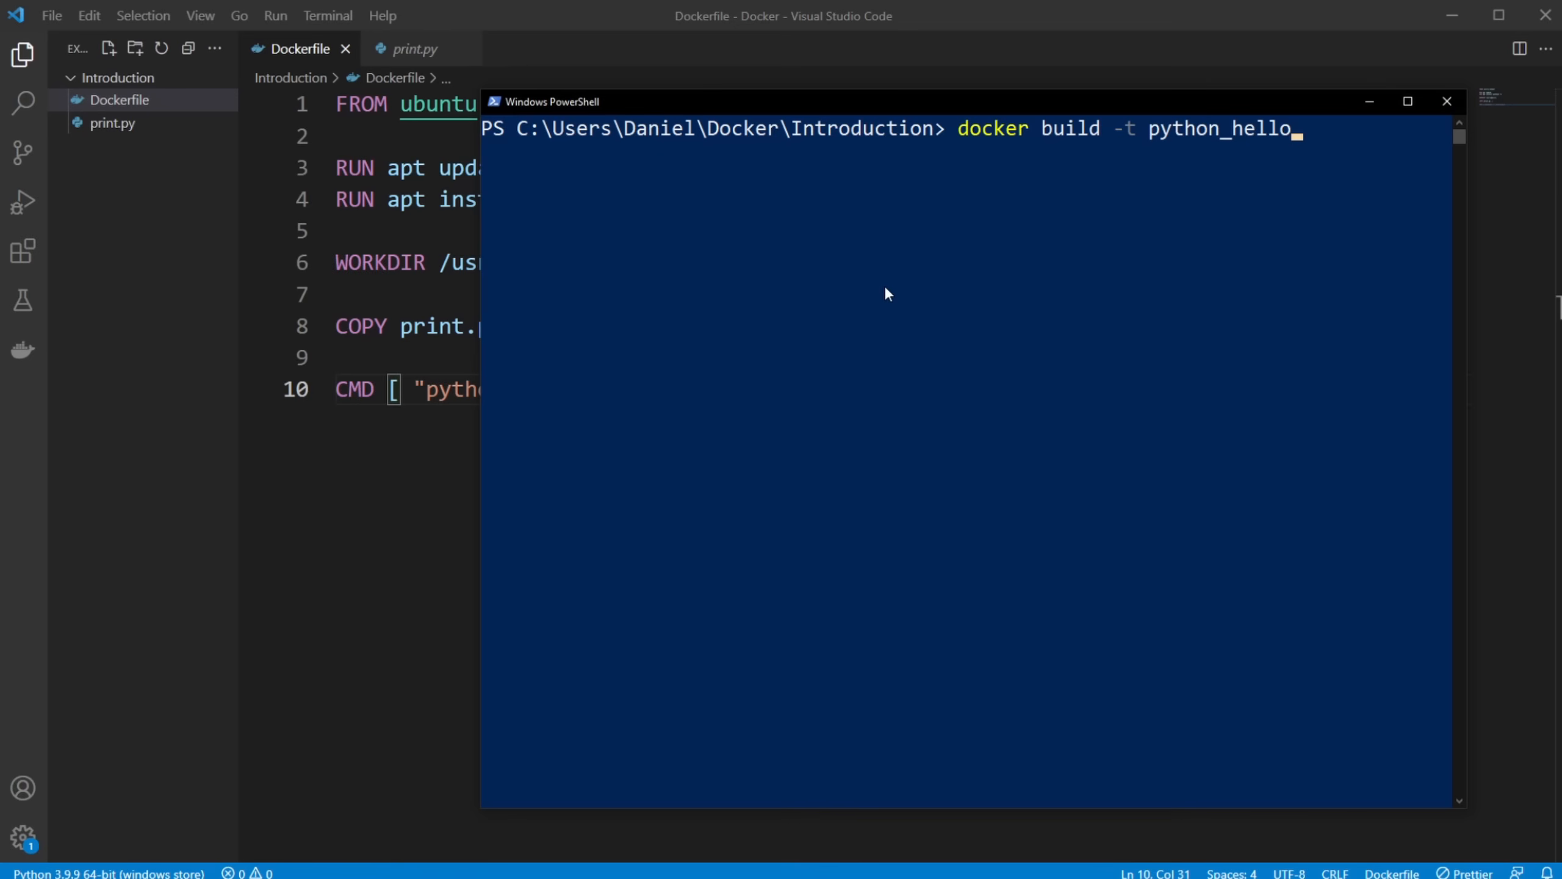
type("_world")
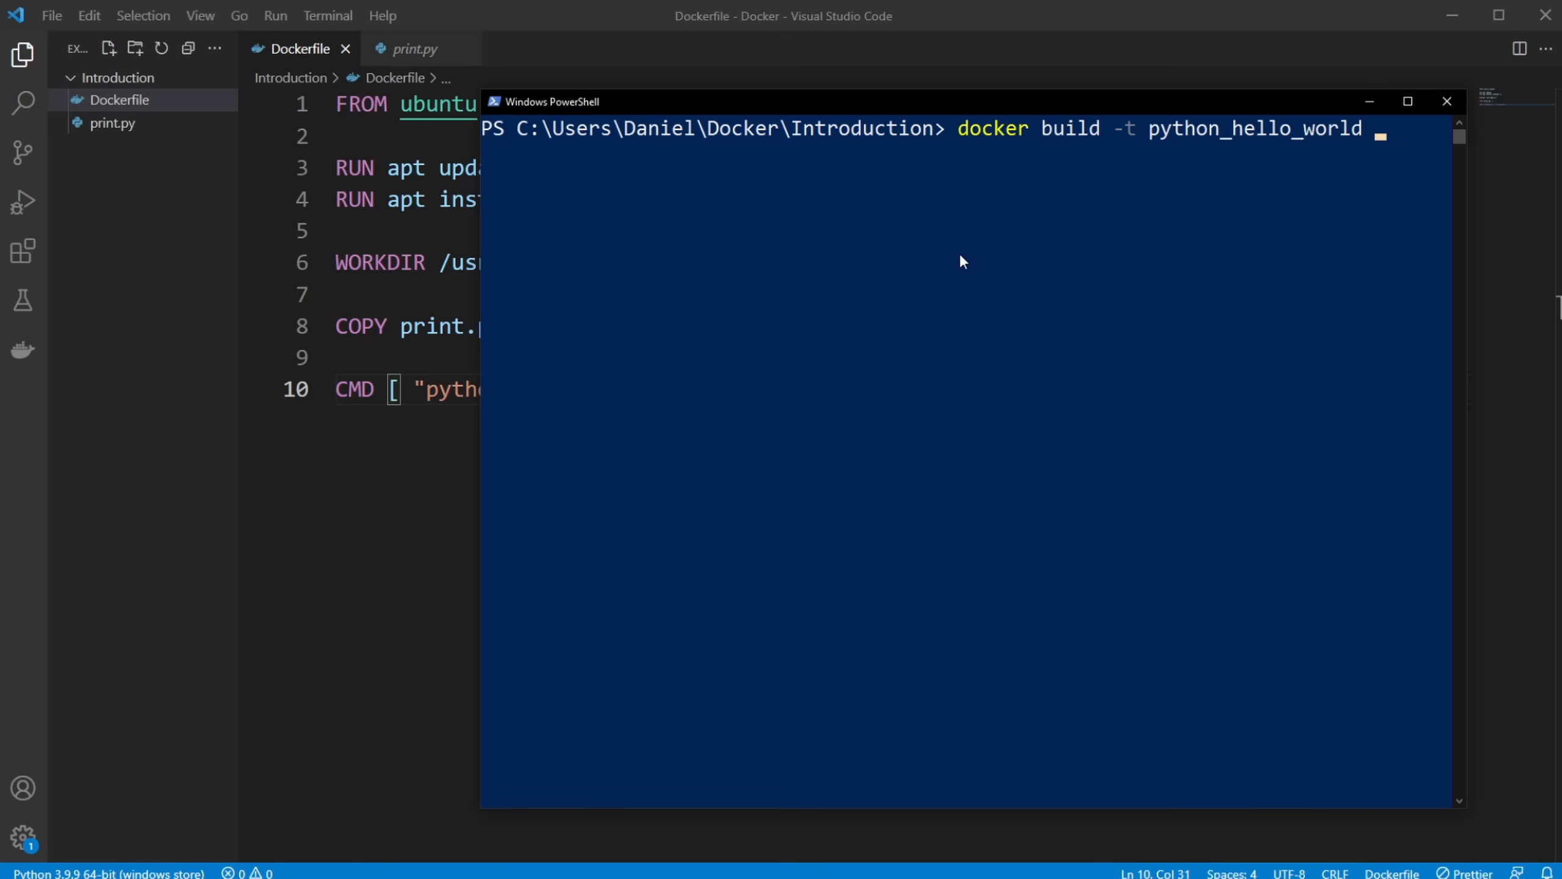
mouse_move(115, 148)
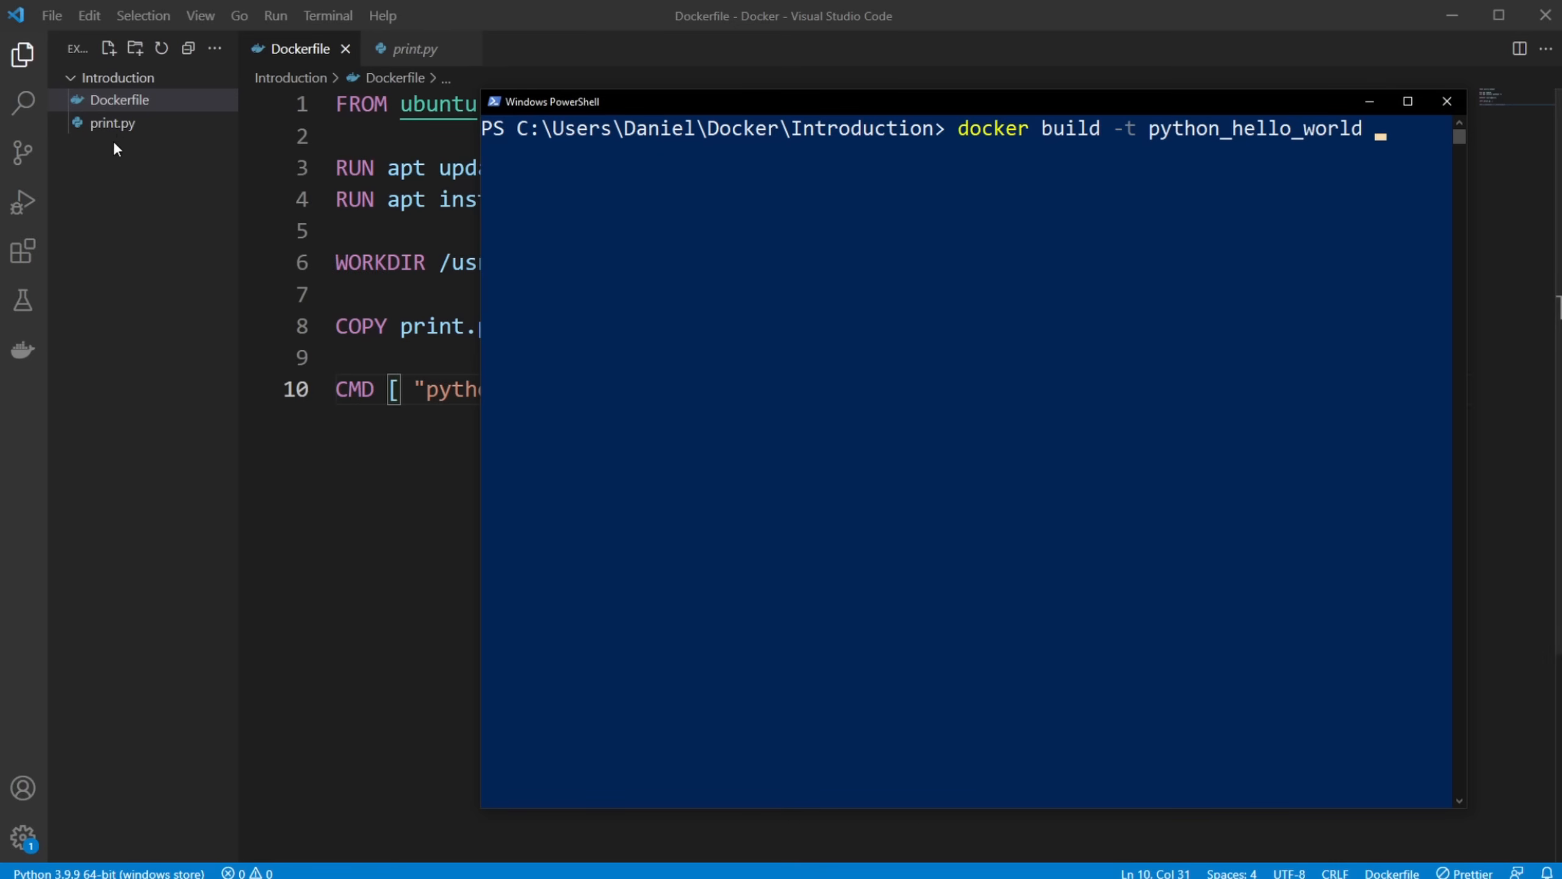
mouse_move(895, 288)
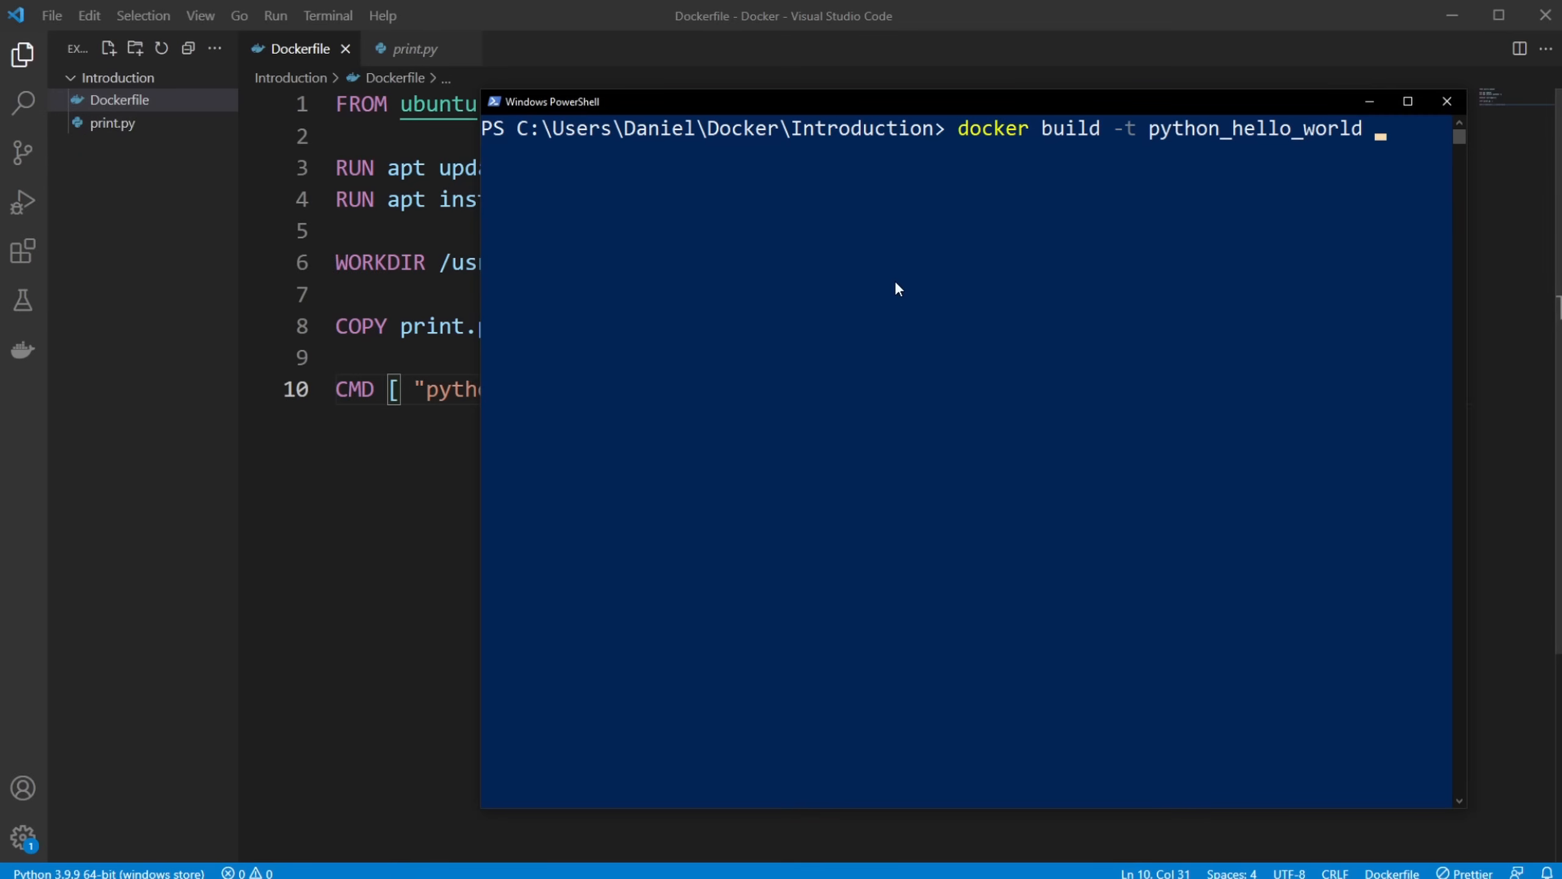
mouse_move(126, 183)
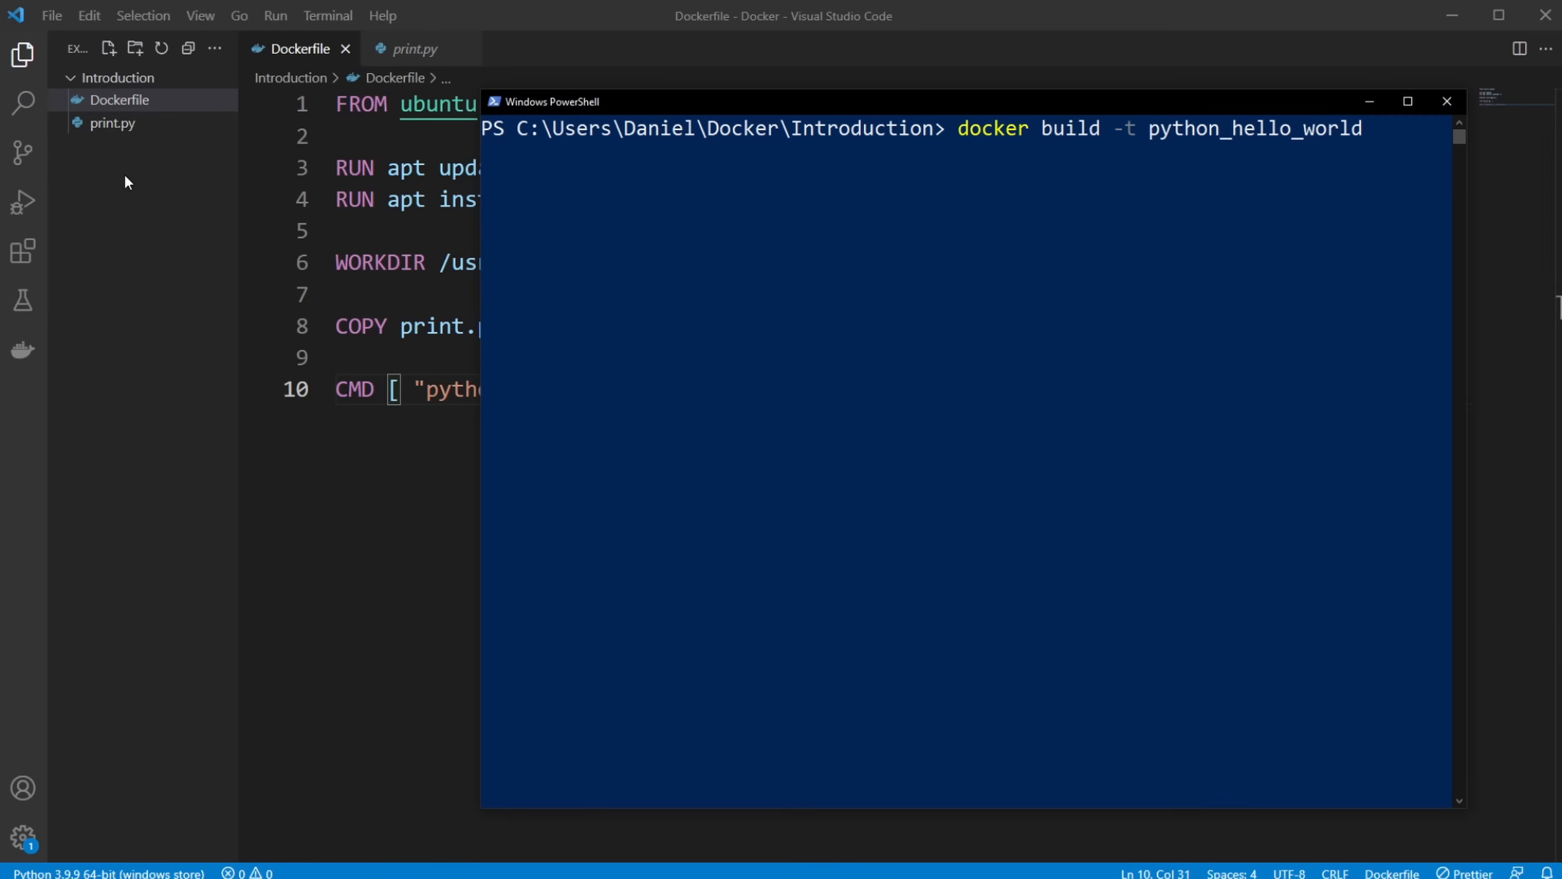
mouse_move(200, 147)
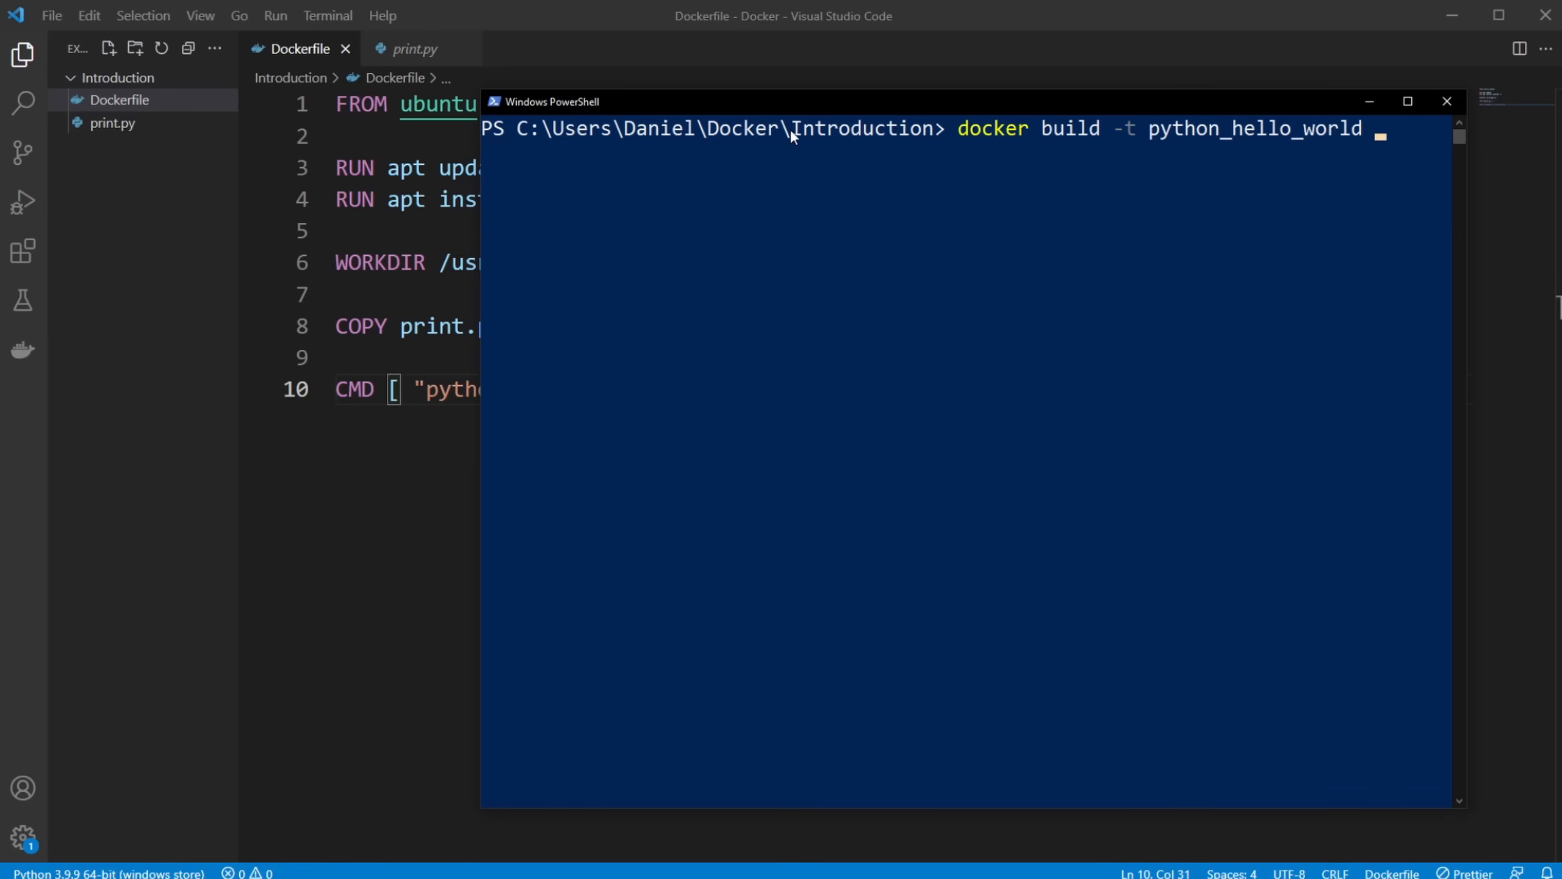
double_click(855, 128)
type(" .")
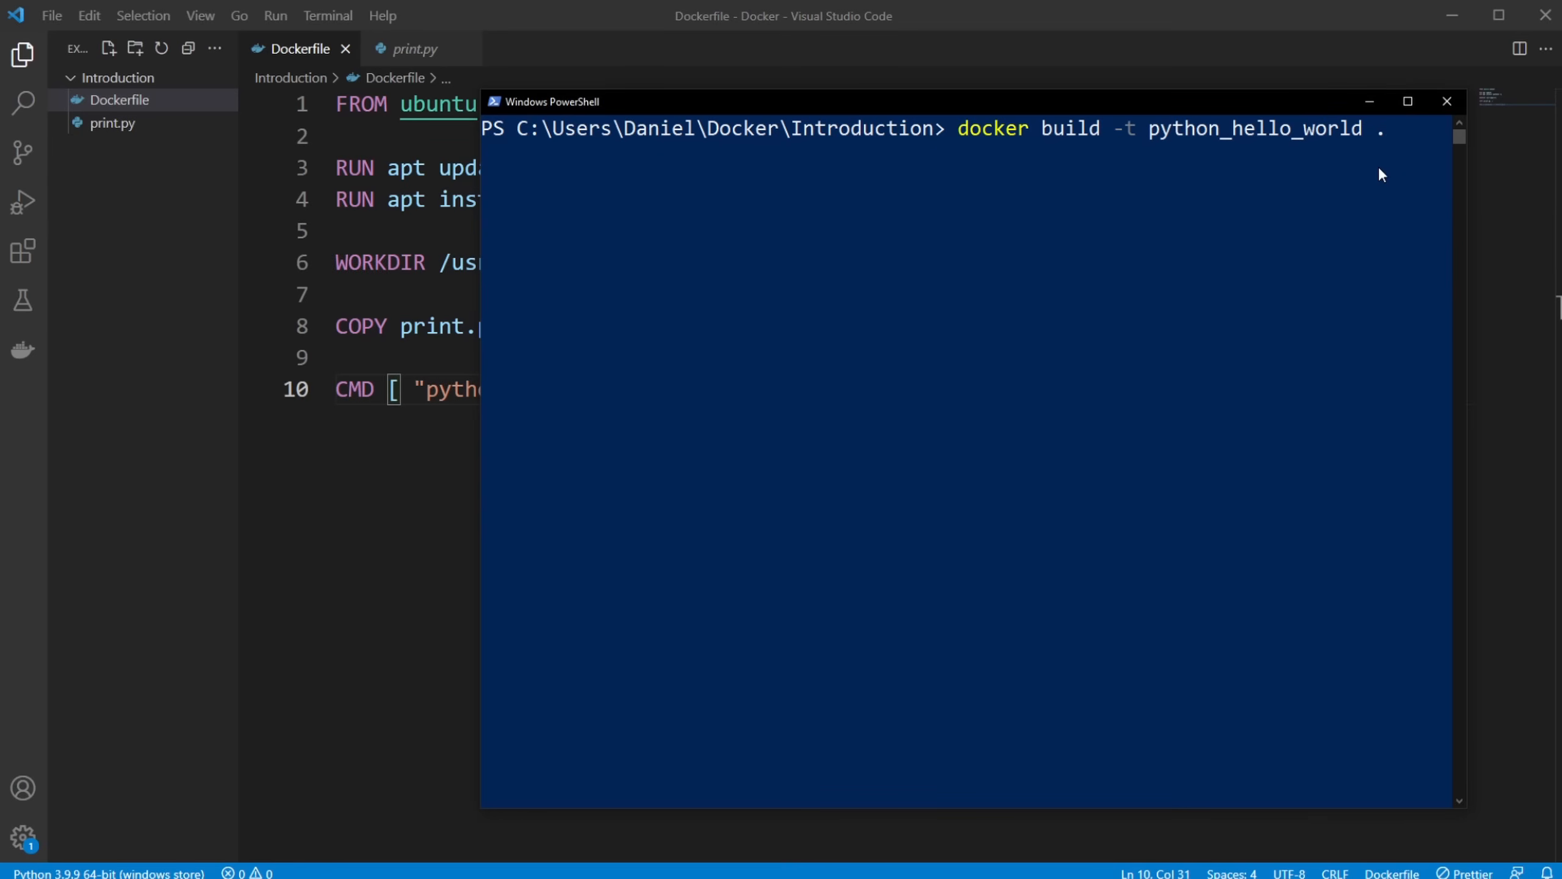
key("Return")
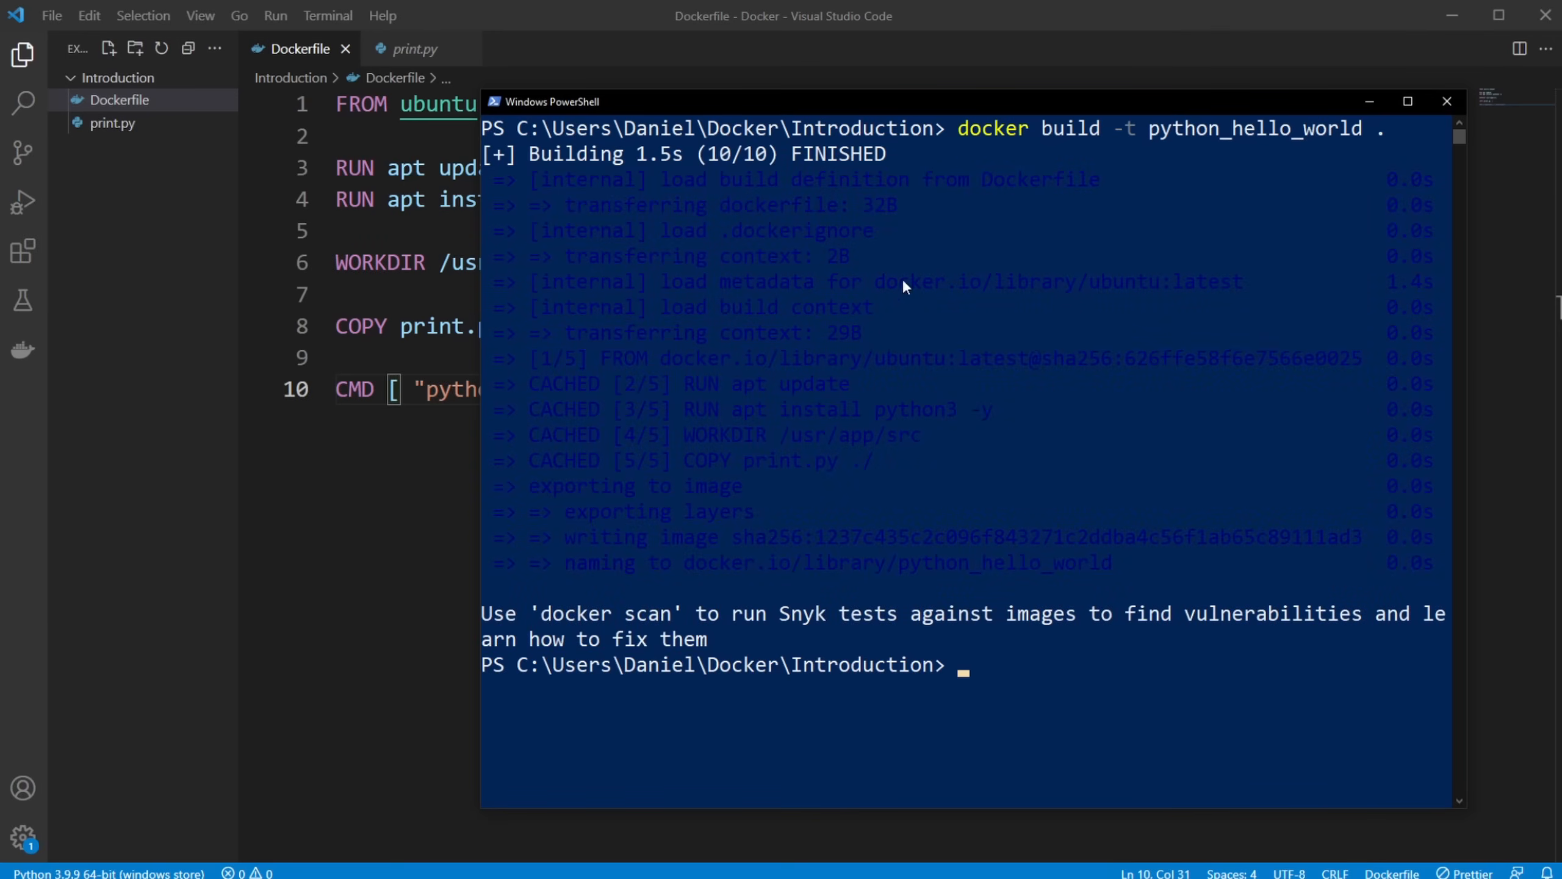
mouse_move(615, 346)
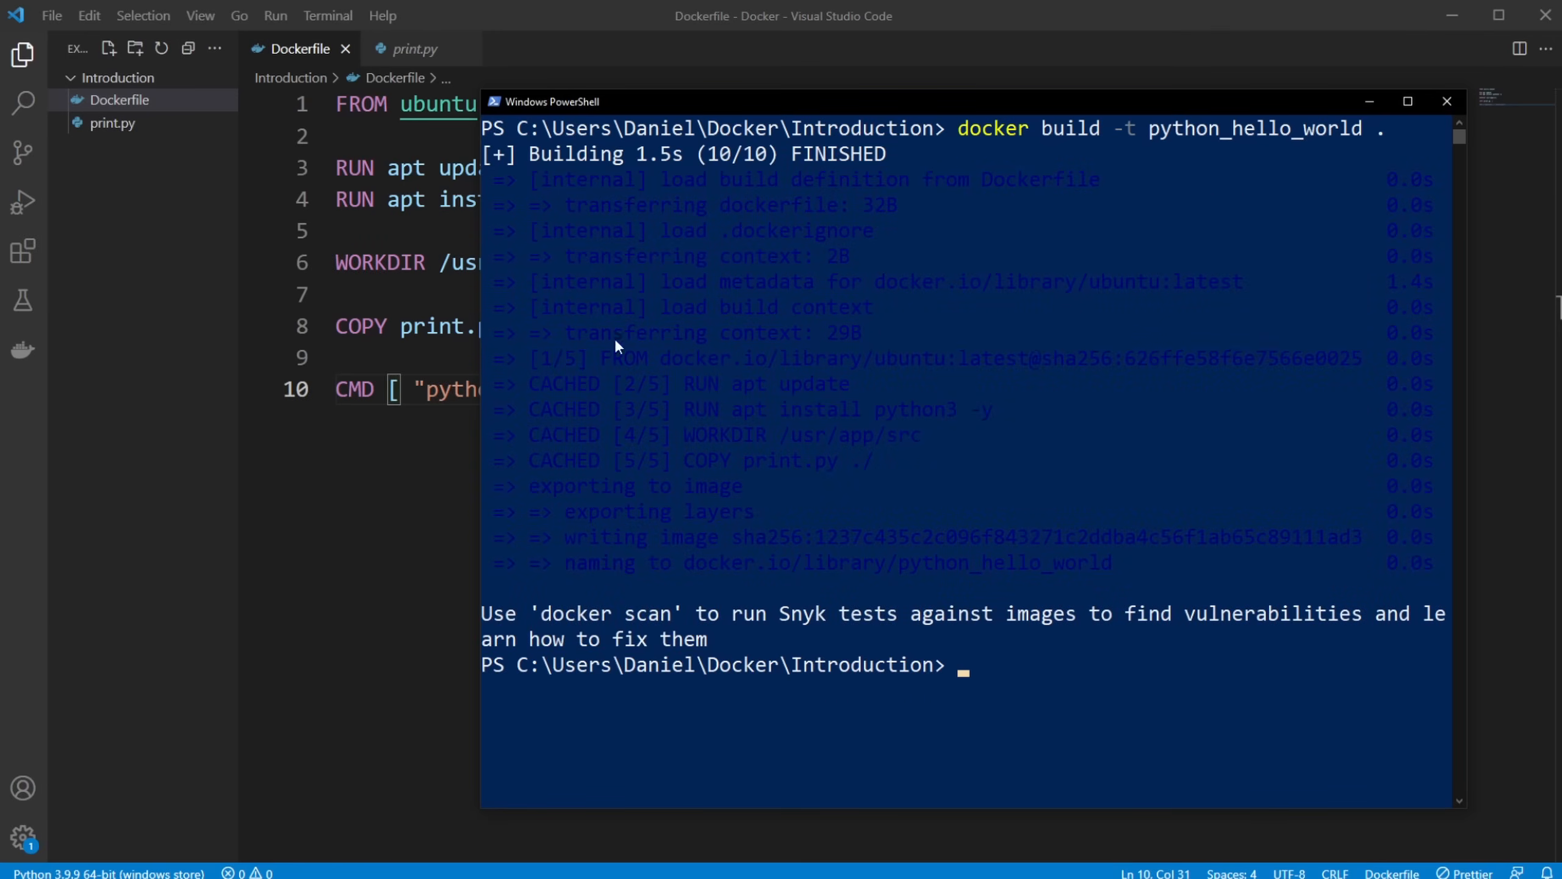
Clear the PowerShell console before listing the local Docker images
type("cle")
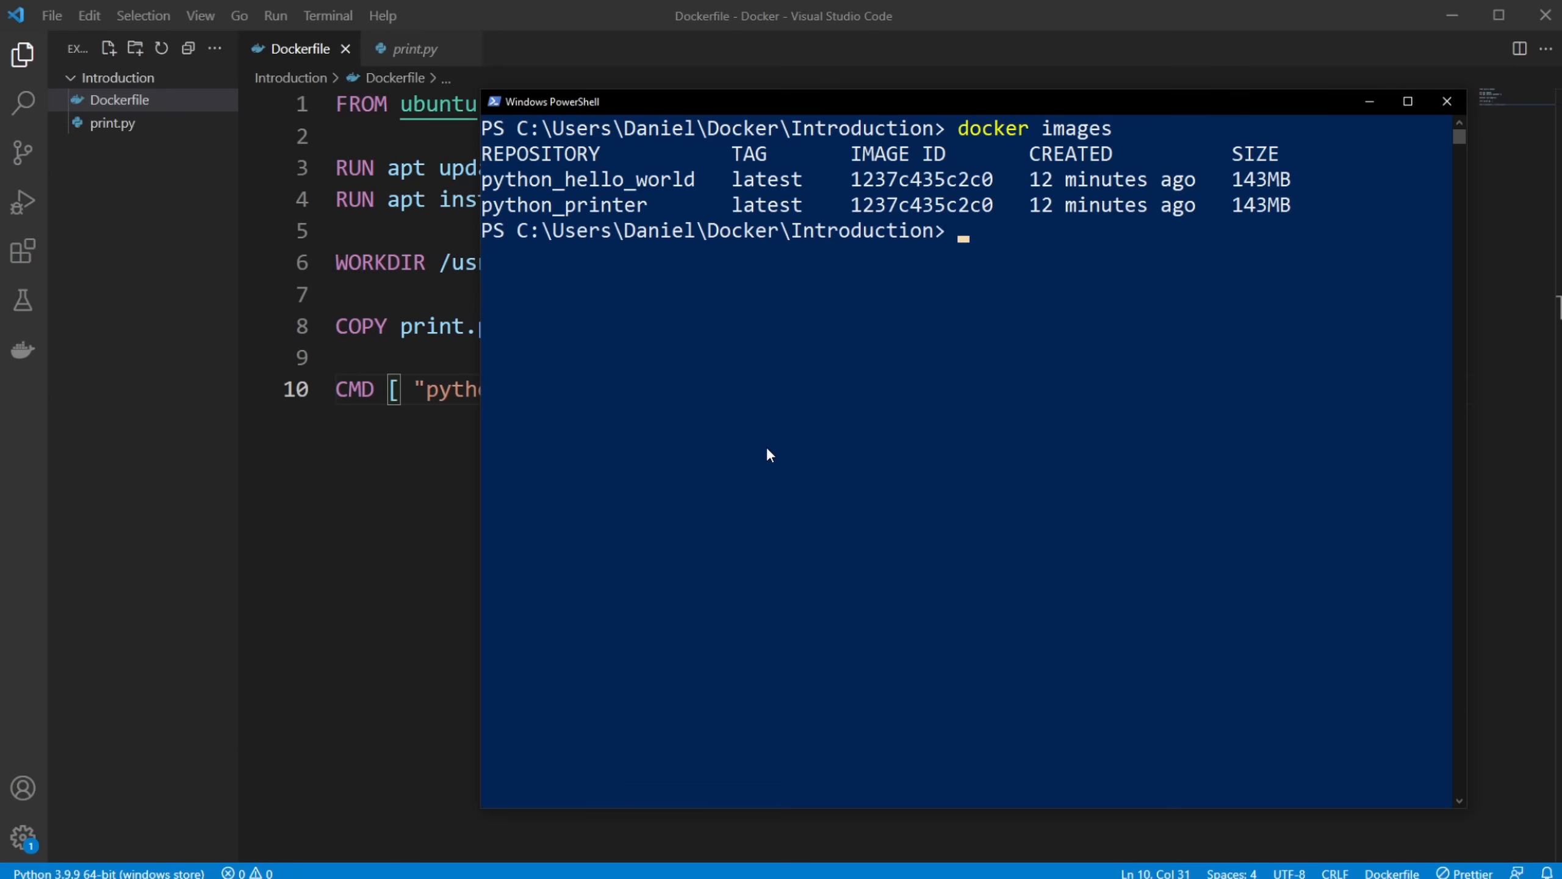
mouse_move(533, 182)
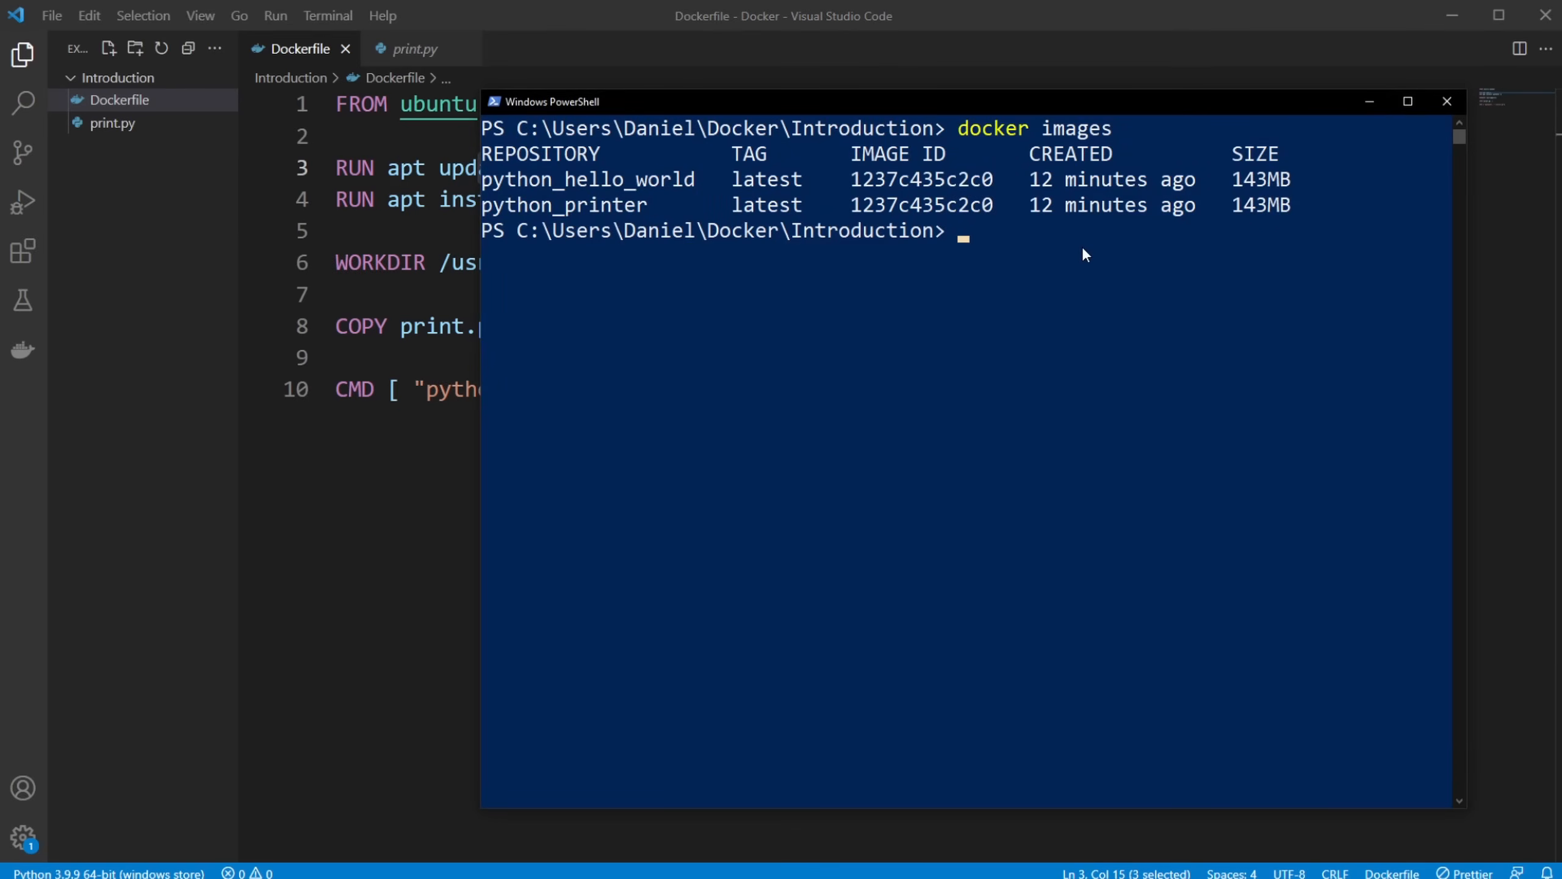
type("cle")
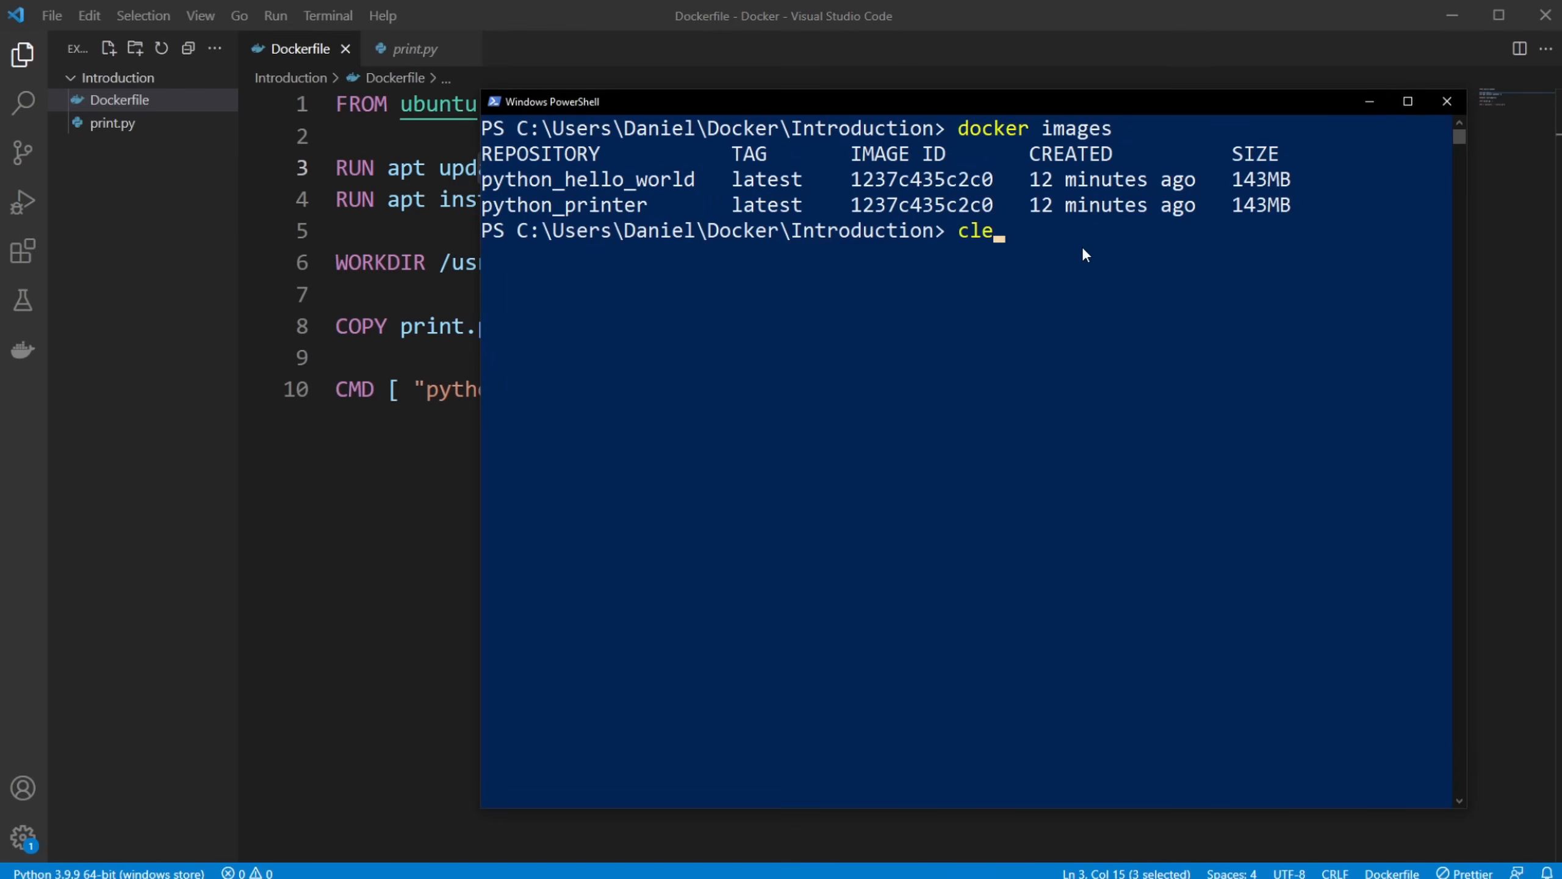
key("Return")
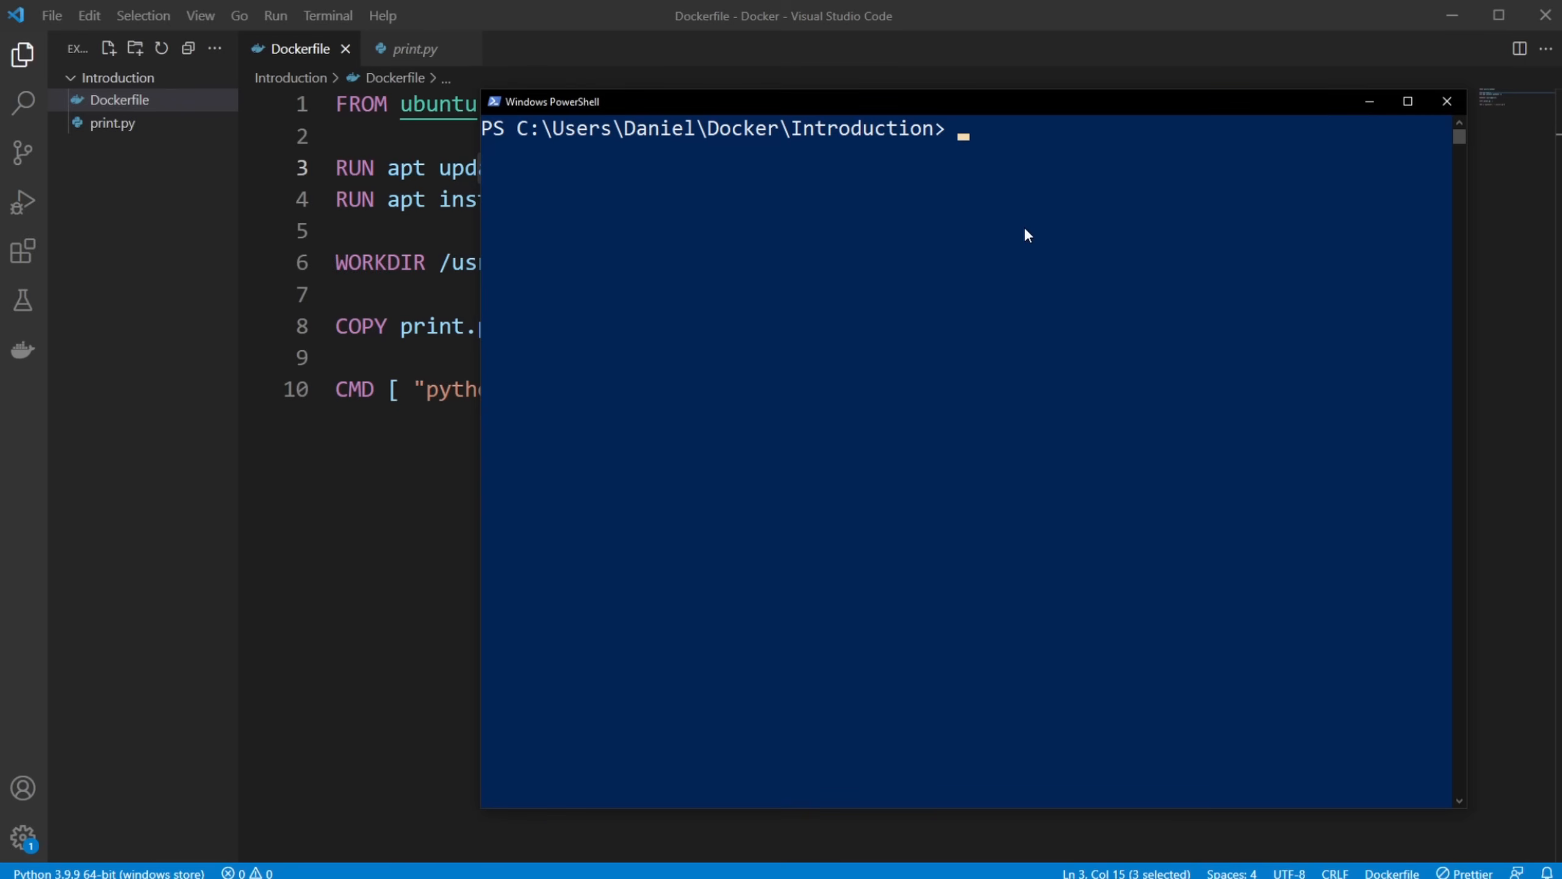
mouse_move(490, 394)
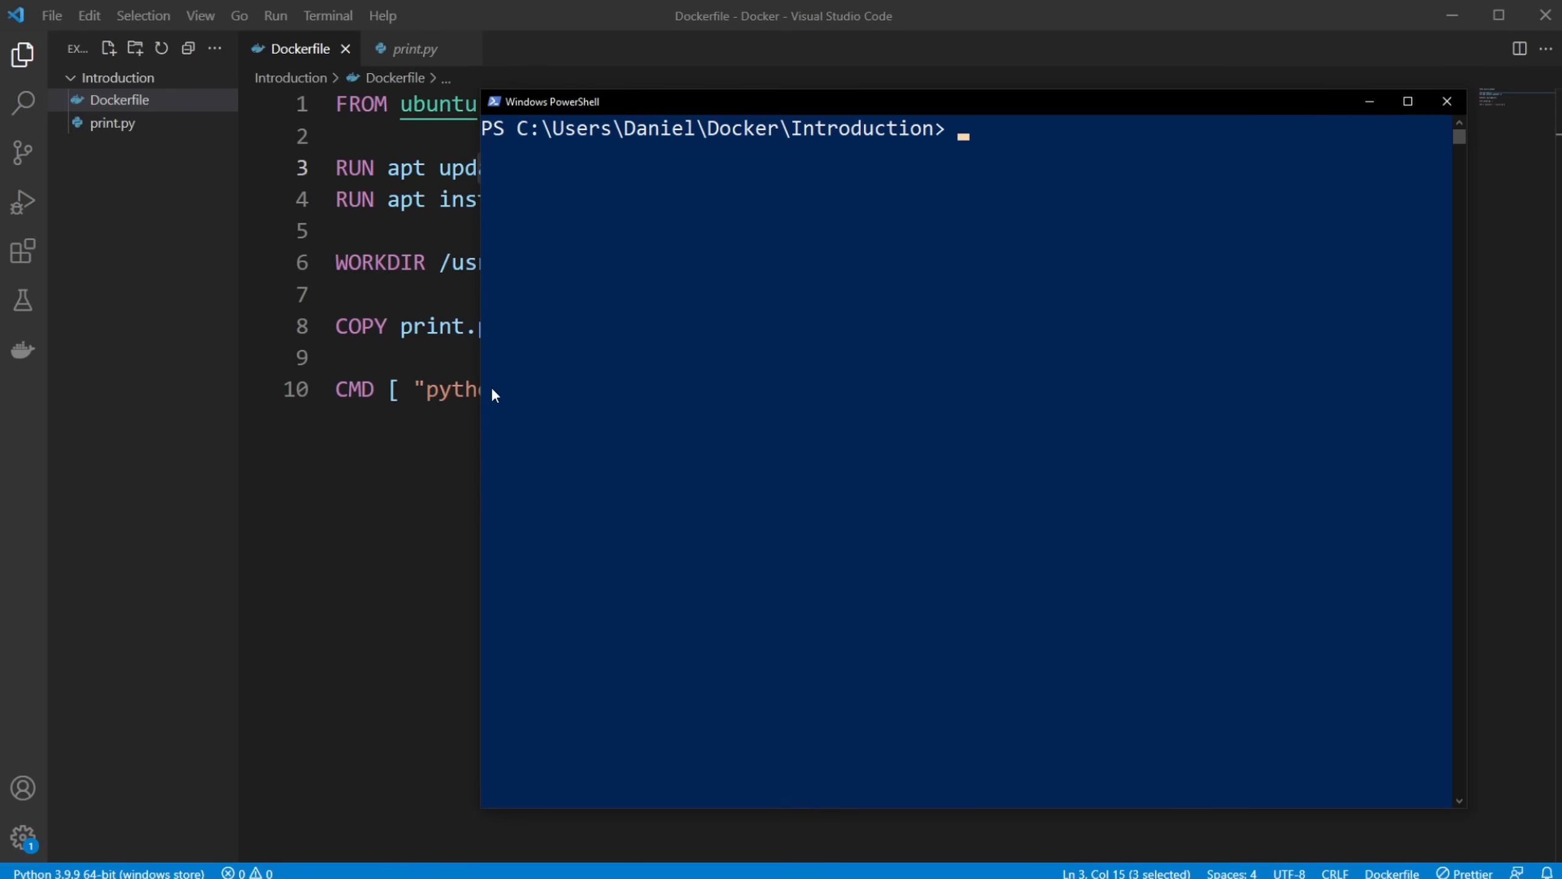
mouse_move(999, 159)
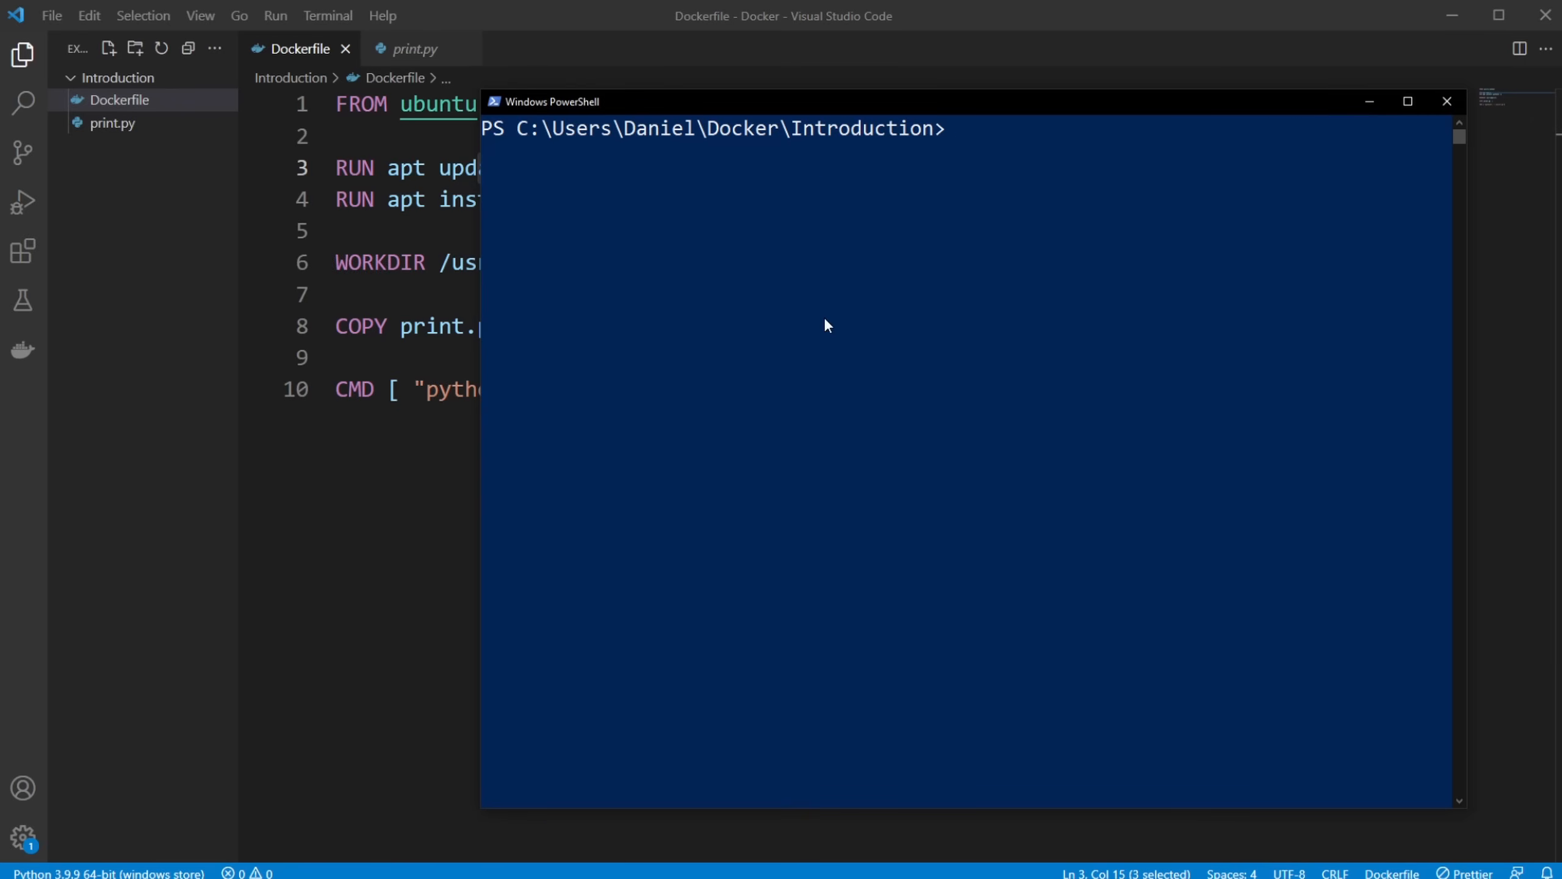
mouse_move(266, 237)
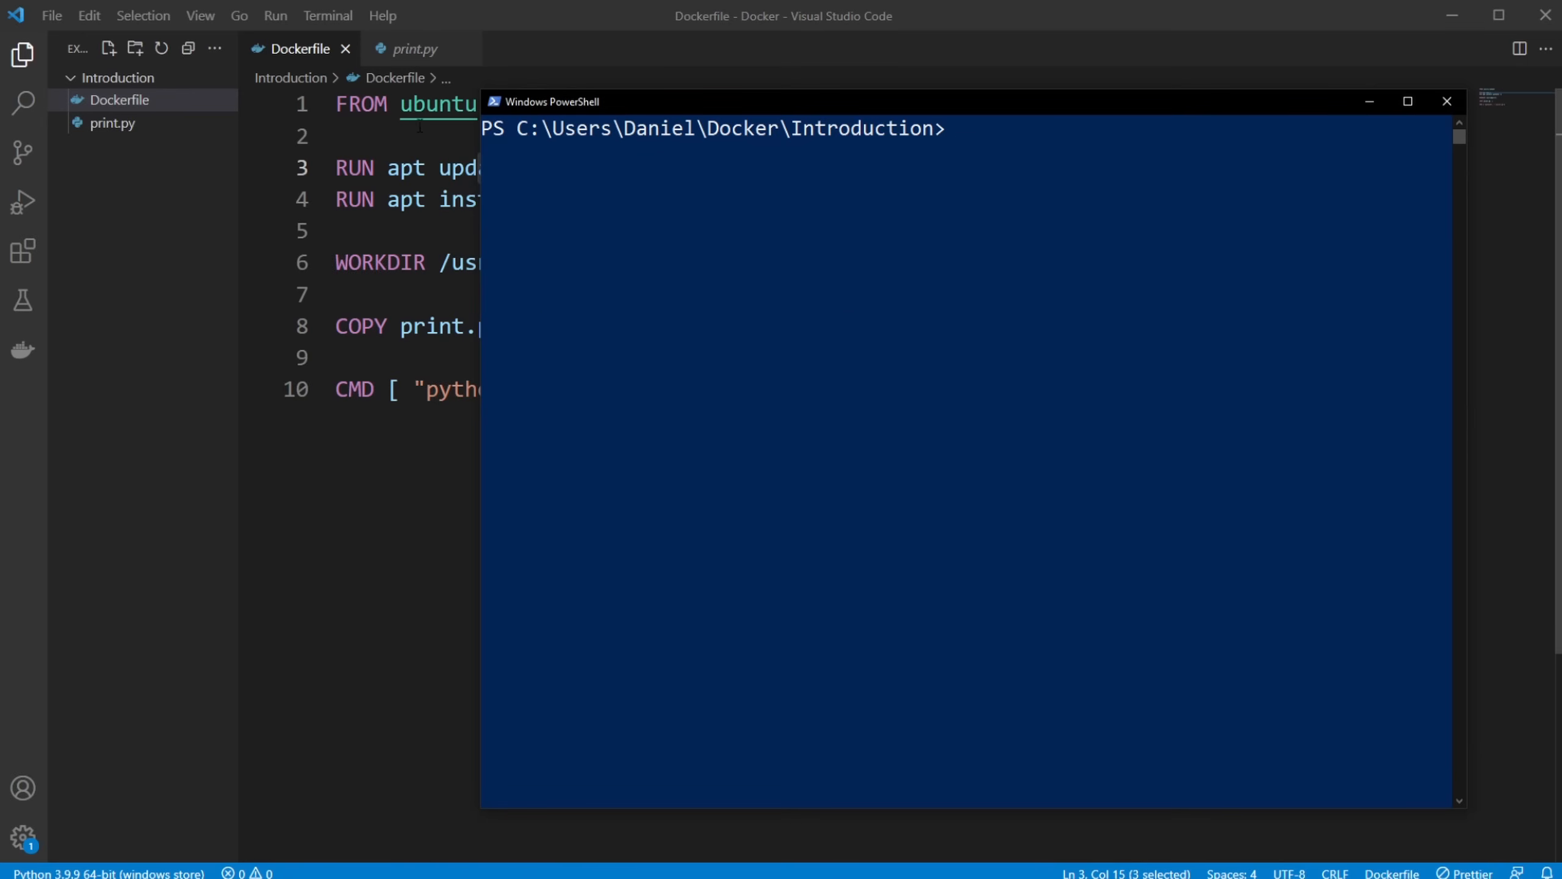
mouse_move(901, 213)
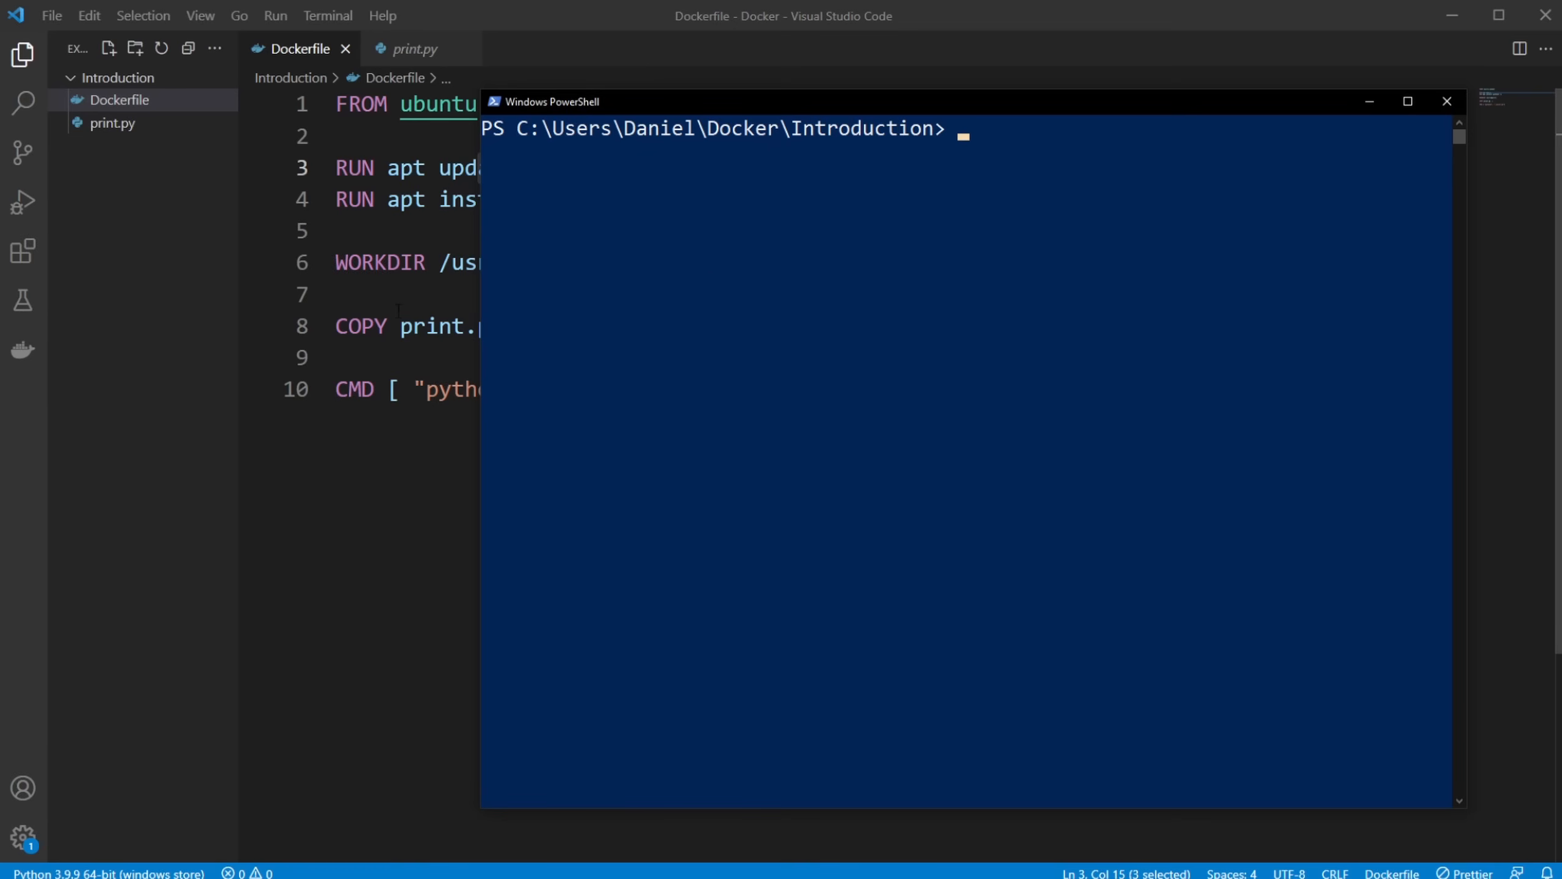
mouse_move(914, 242)
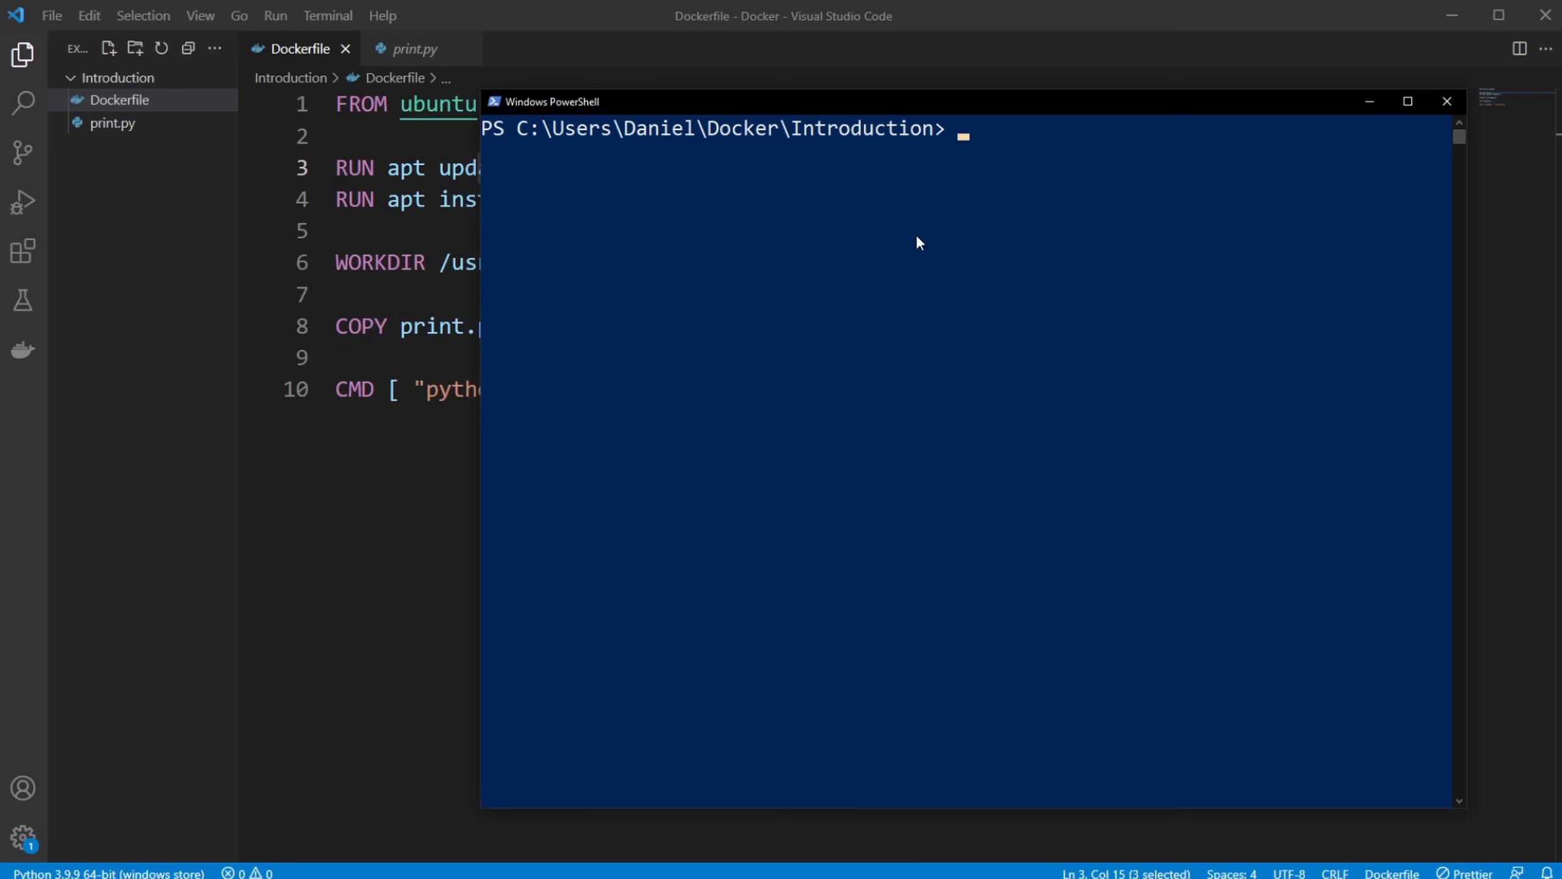
List docker images, run python_hello_world, and highlight its Hello World! output
type("dc")
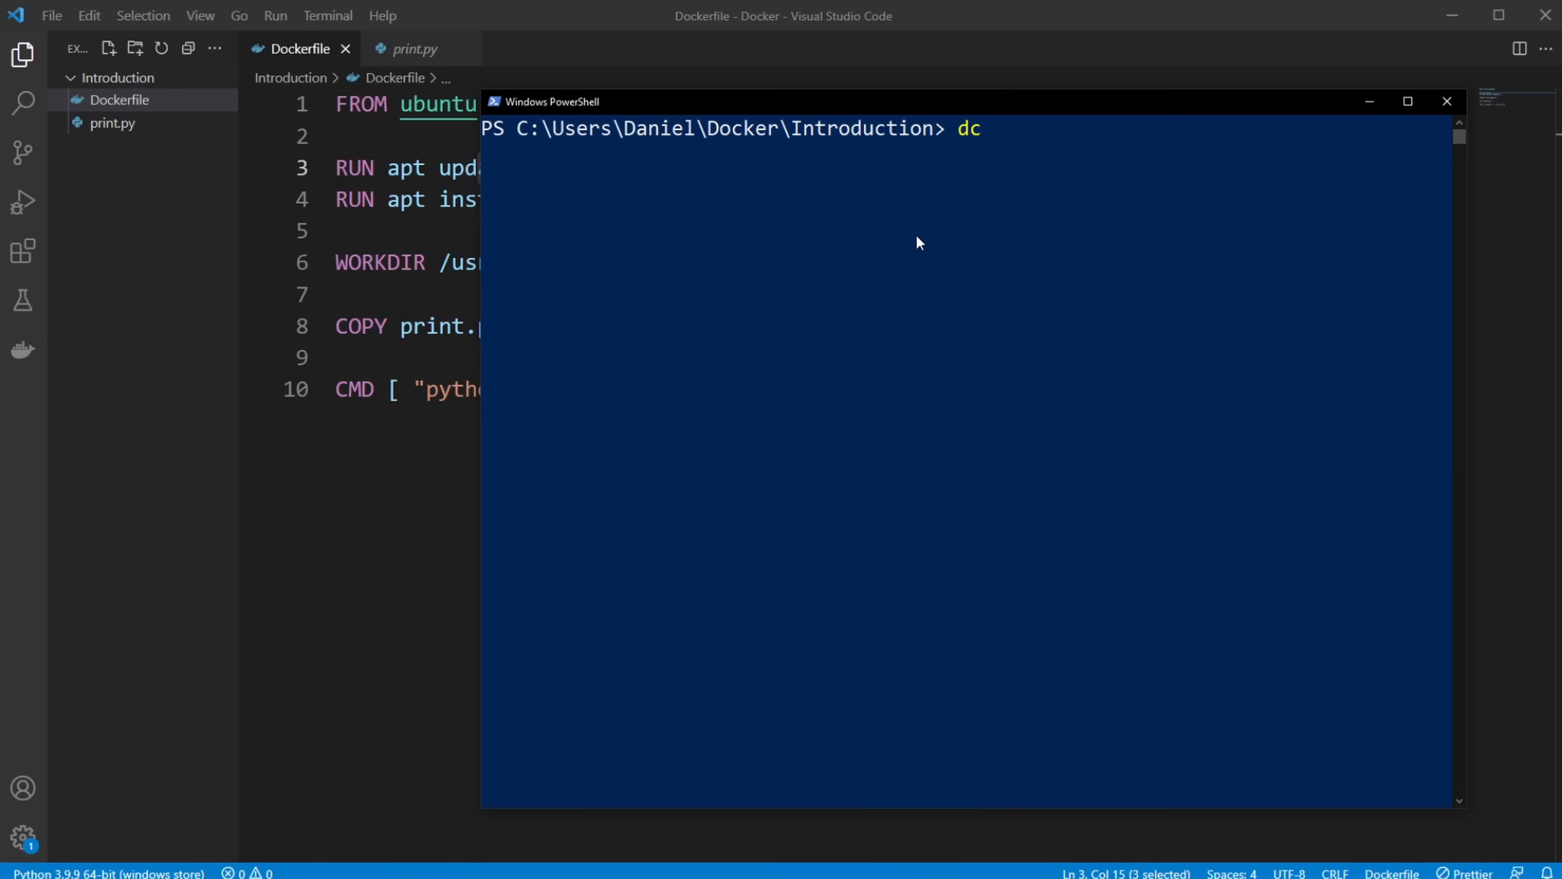
type("ocker images")
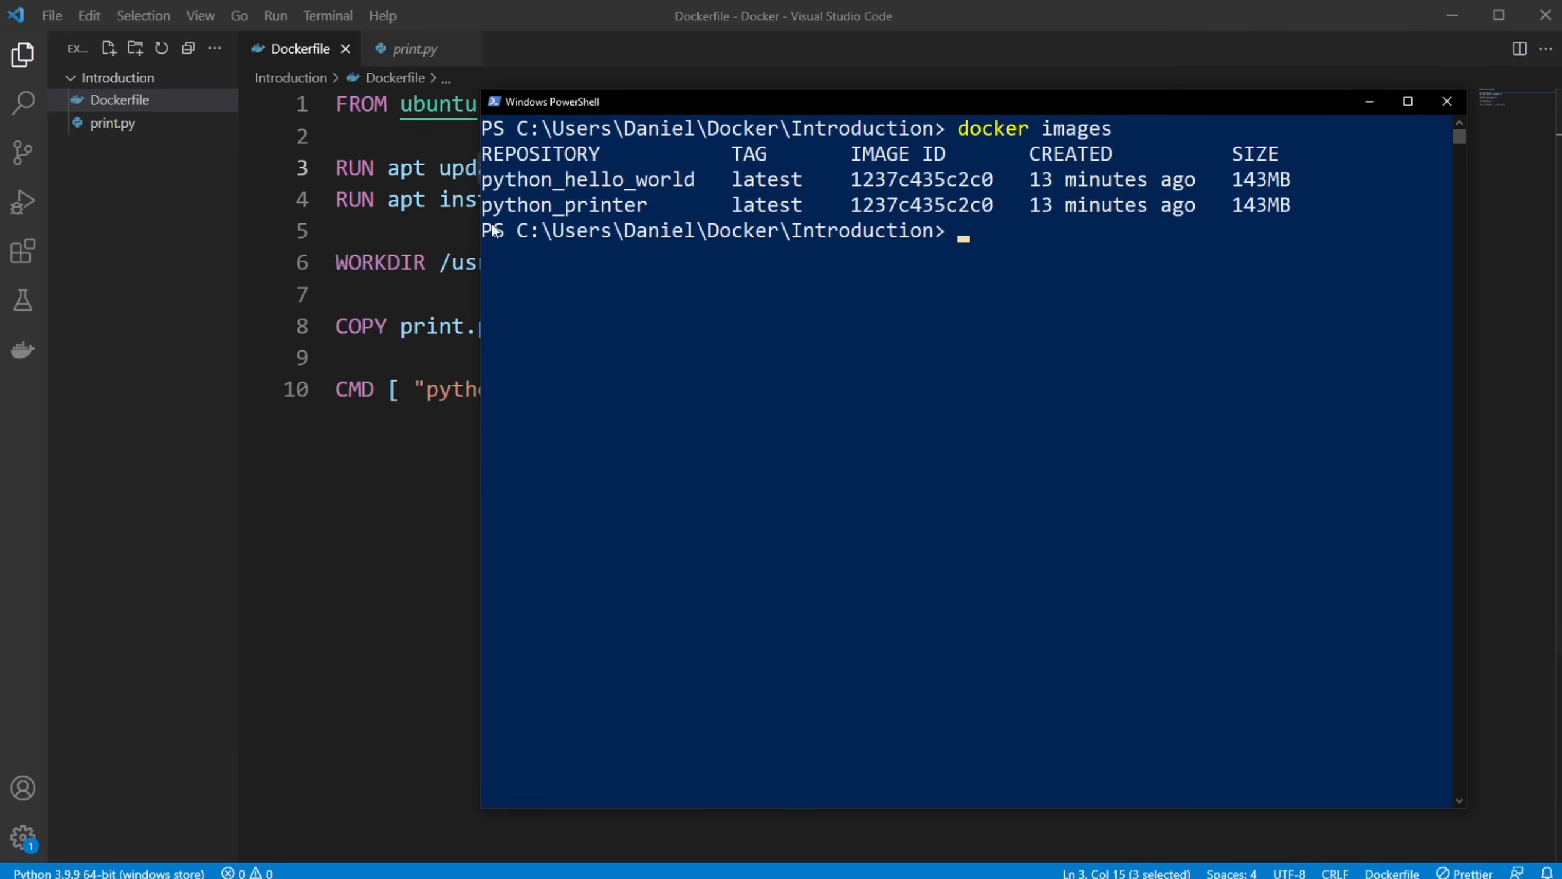
mouse_move(1032, 232)
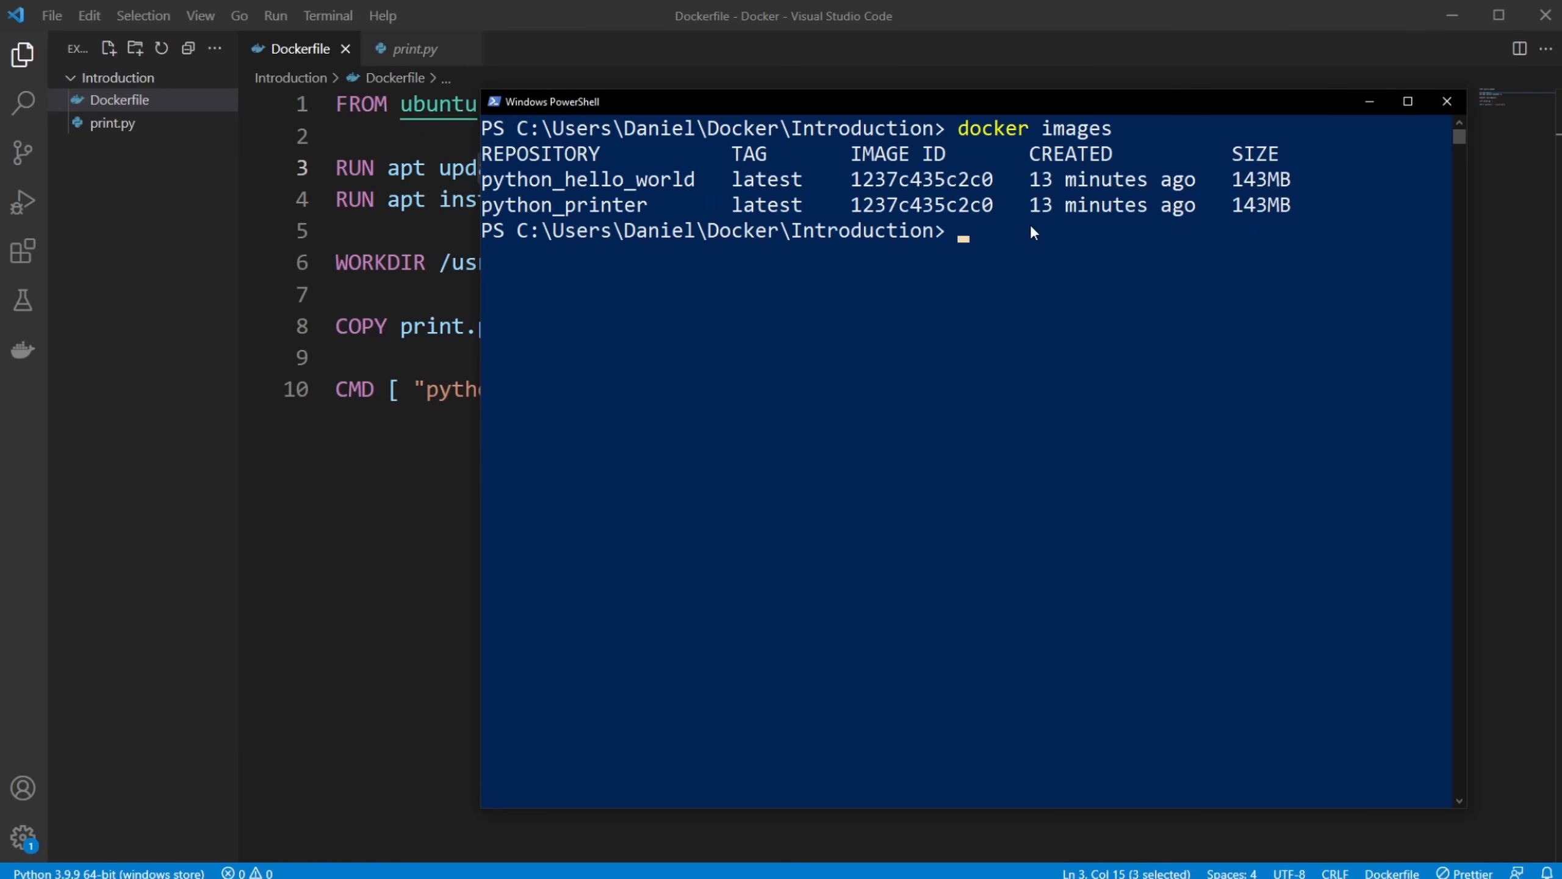
type("docker run")
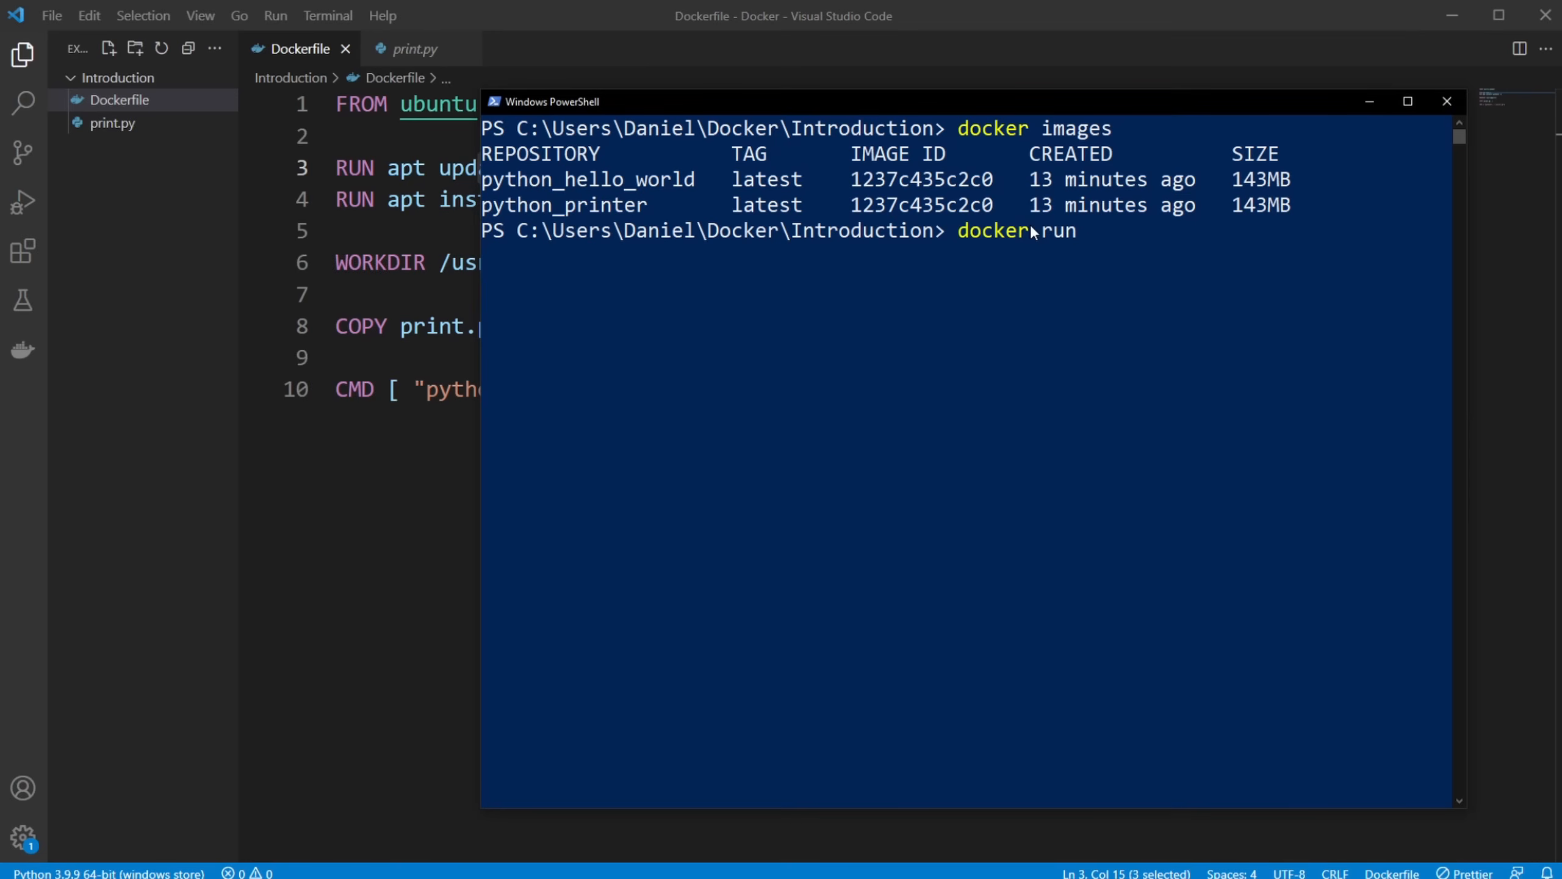
type("pyth")
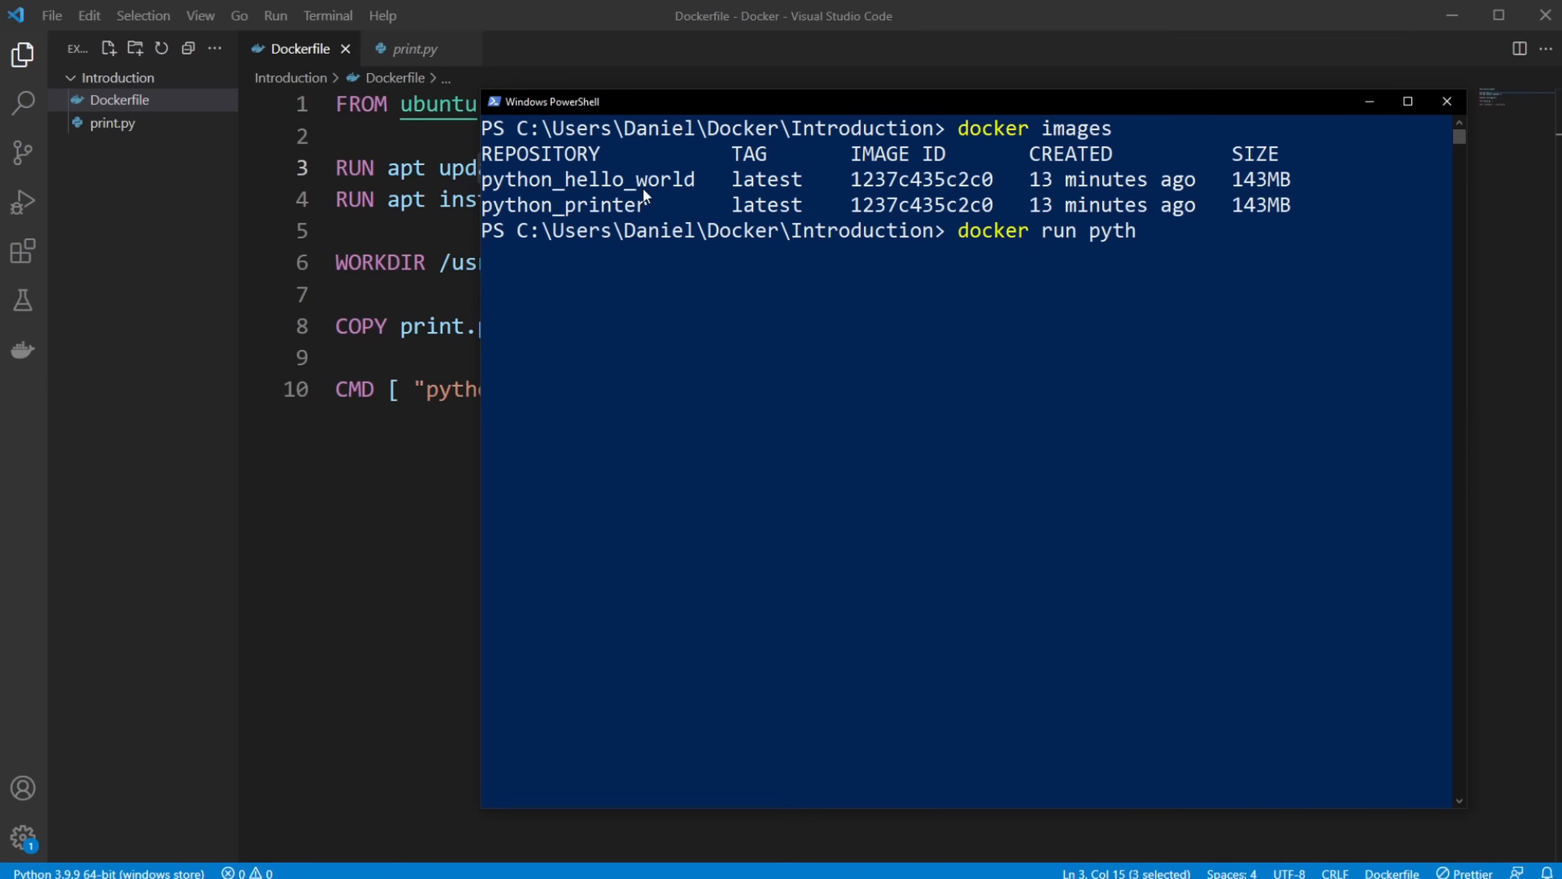
type("on_")
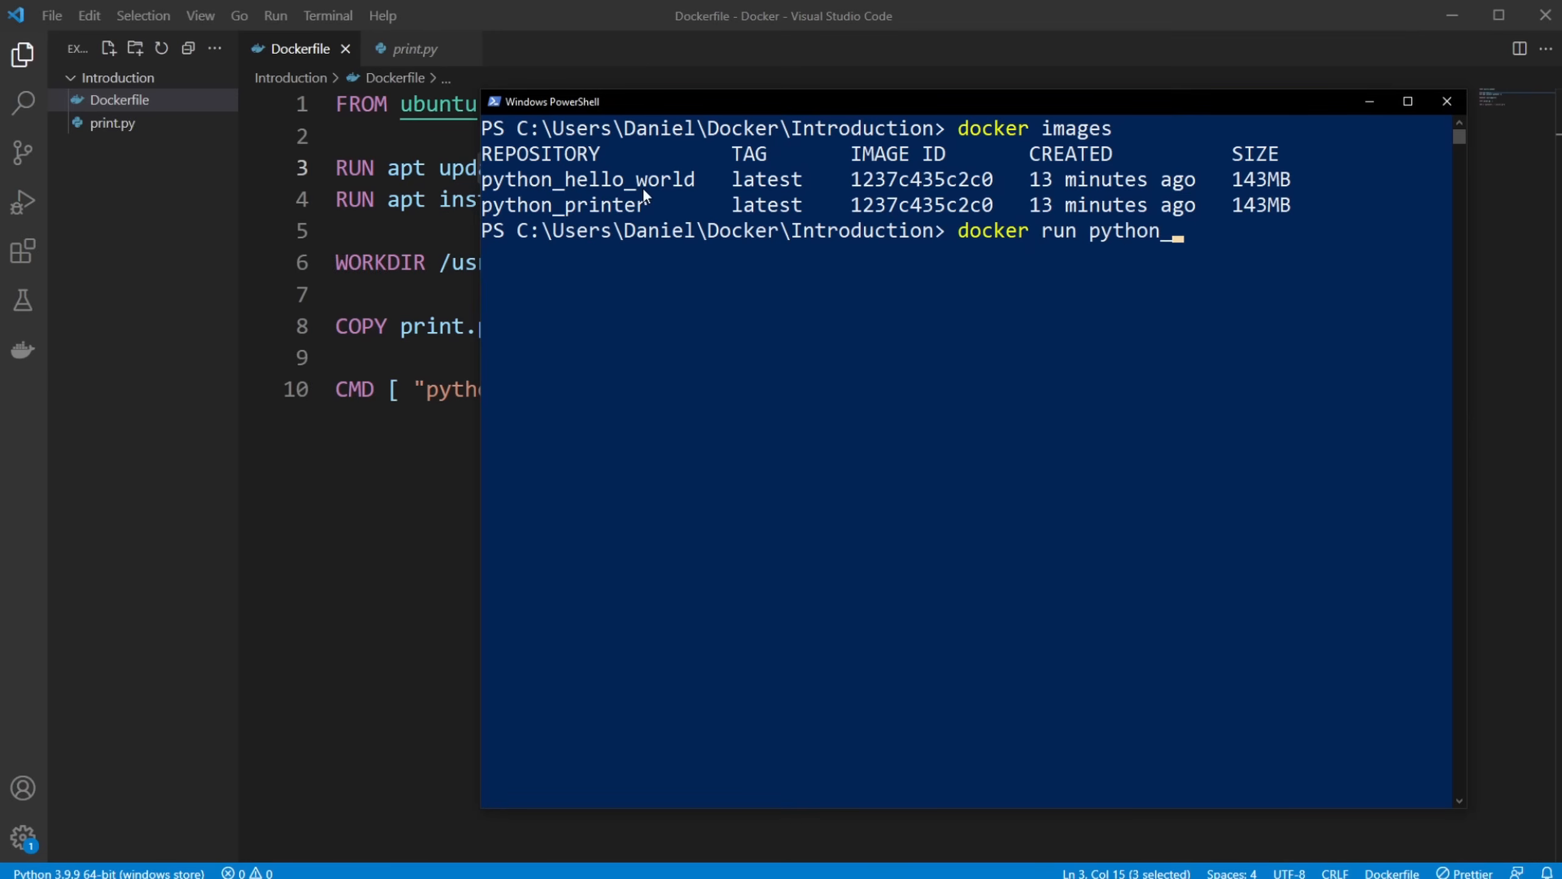
type("hello_wor")
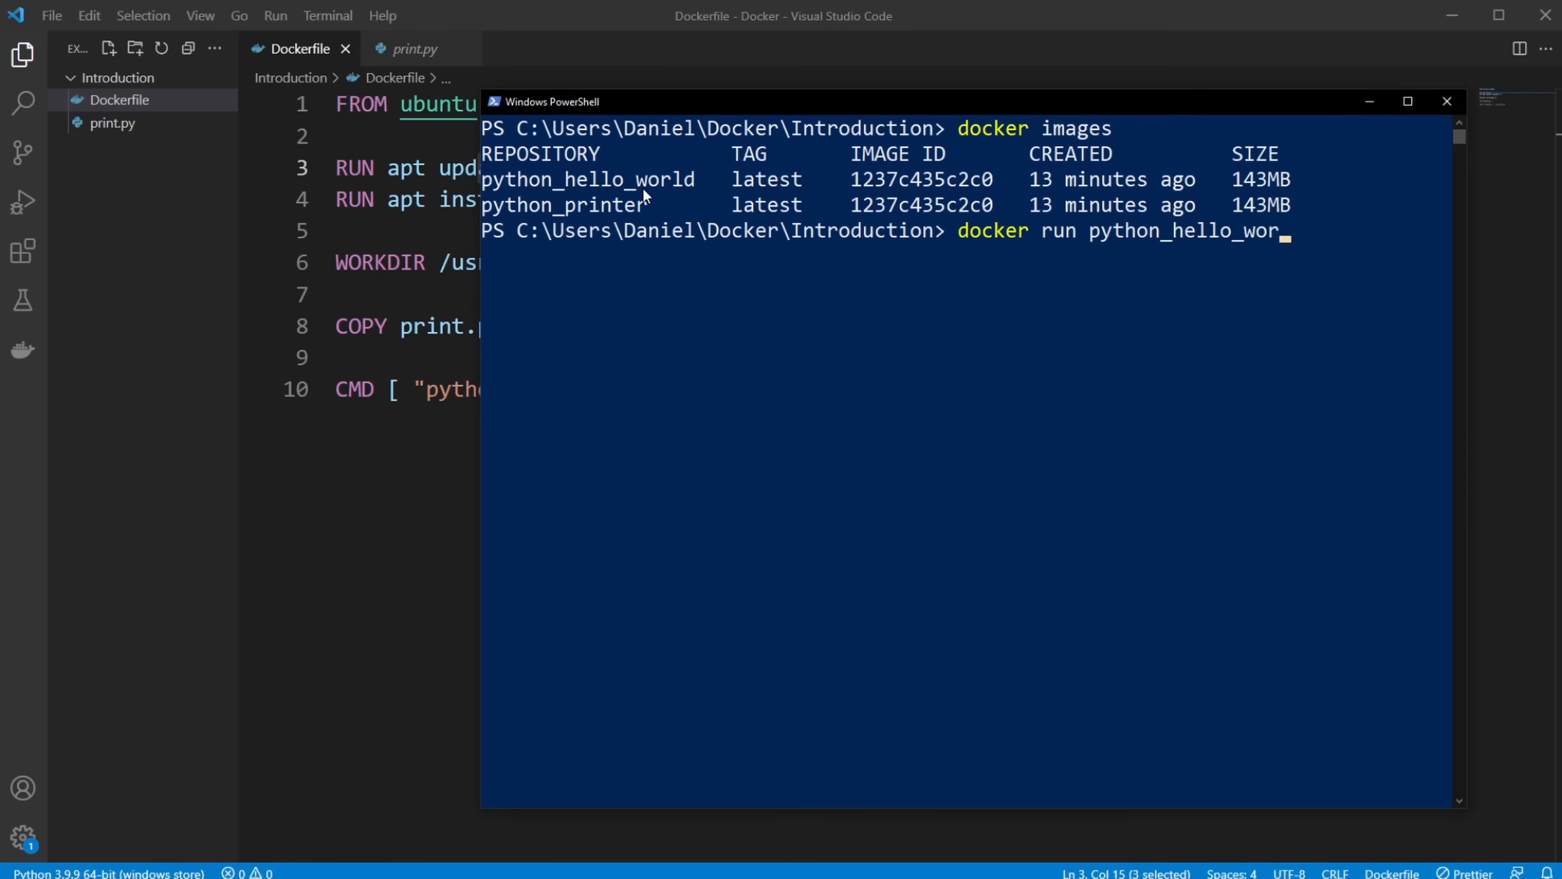
key("Return")
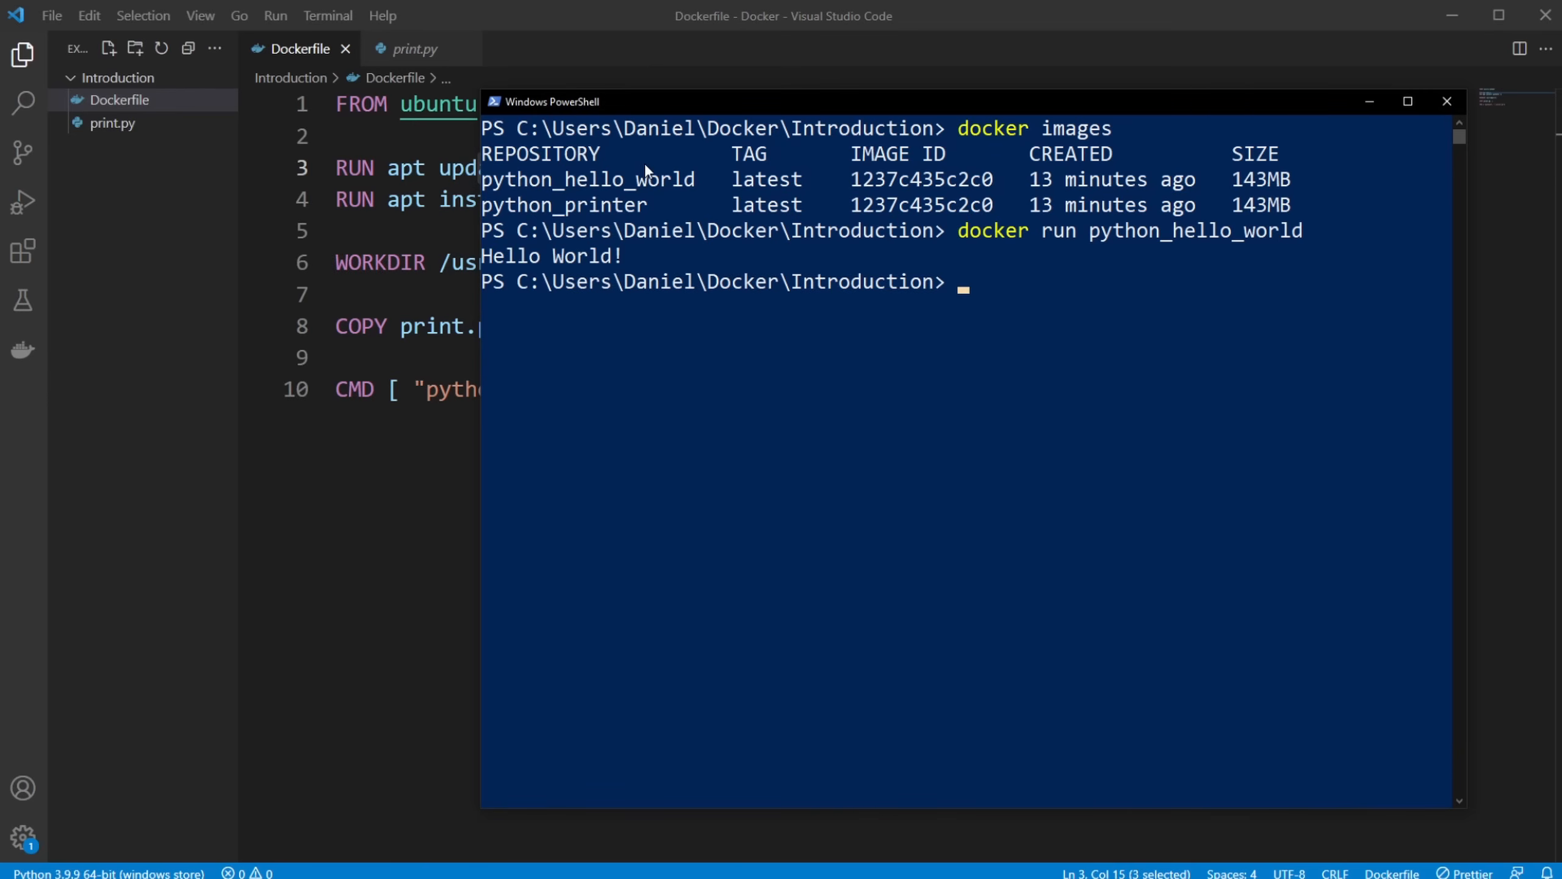
mouse_move(741, 127)
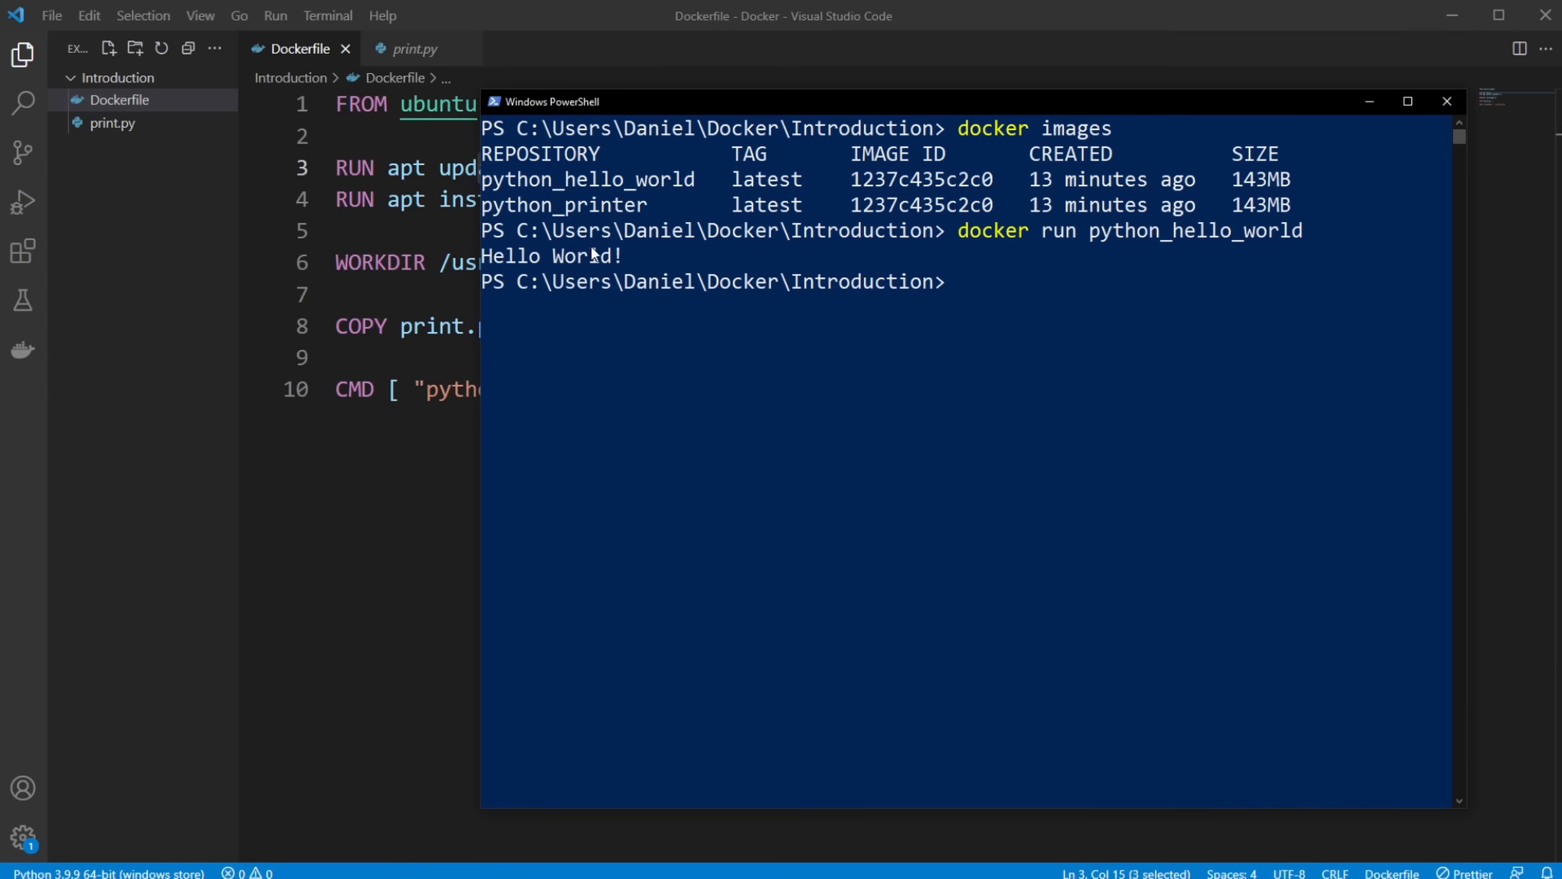
double_click(551, 255)
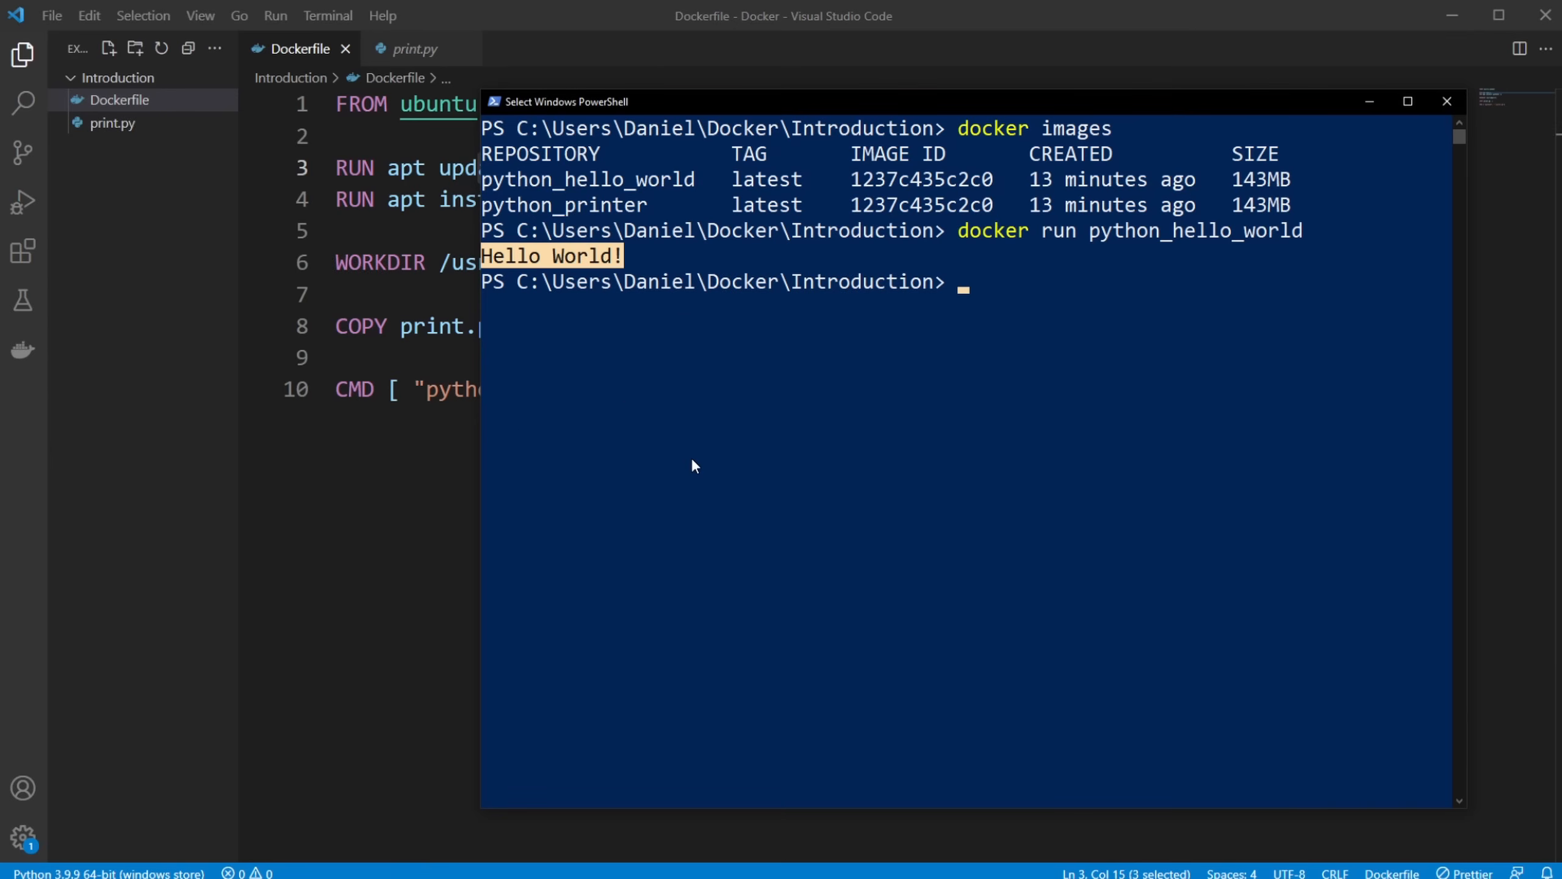
mouse_move(959, 309)
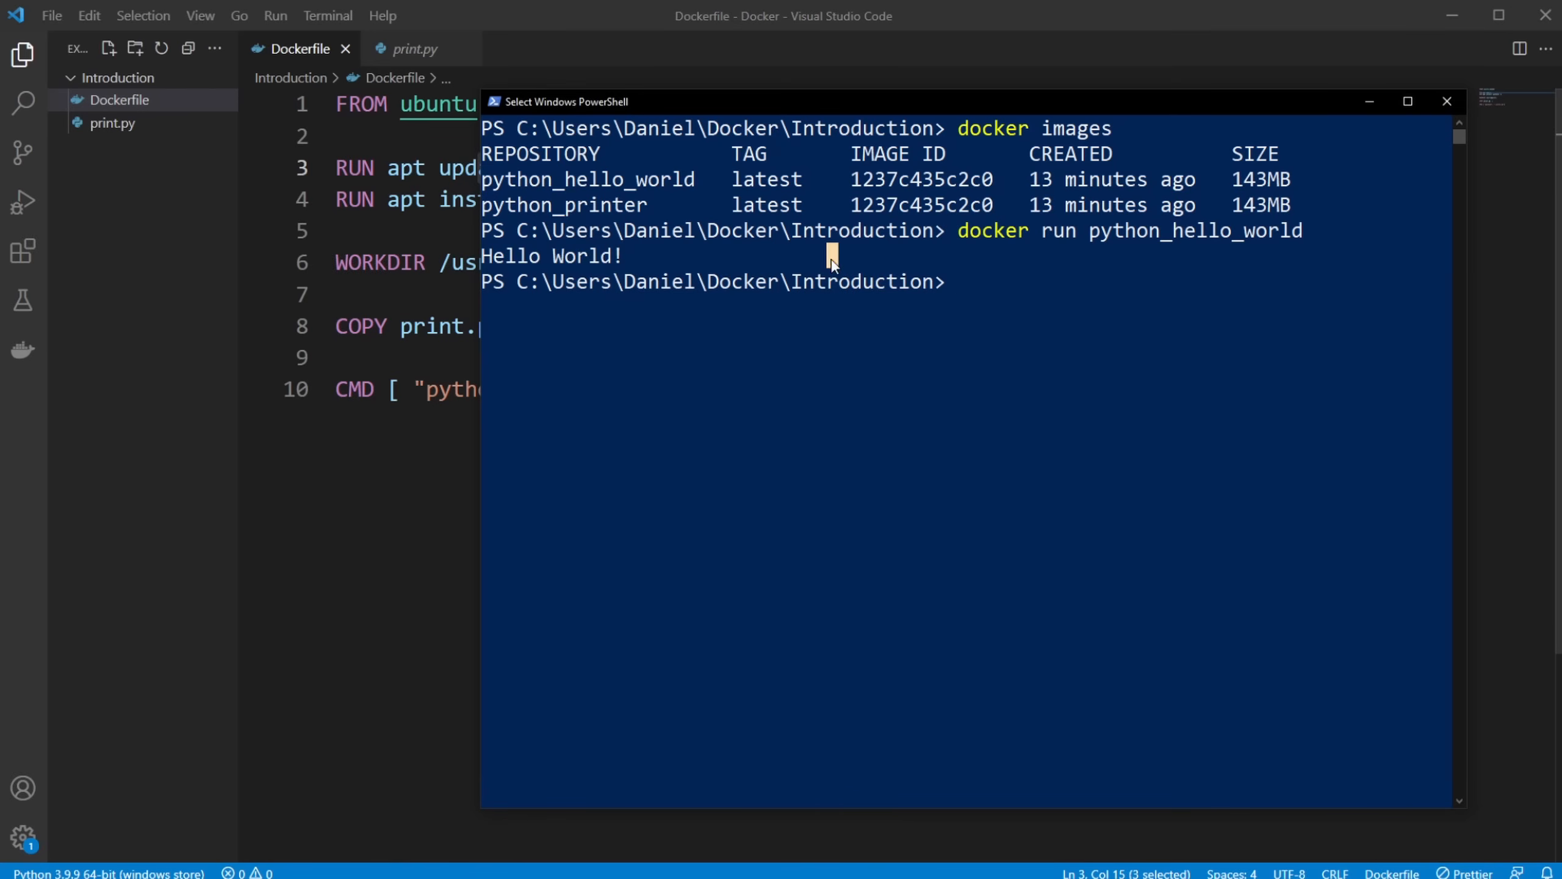
mouse_move(987, 281)
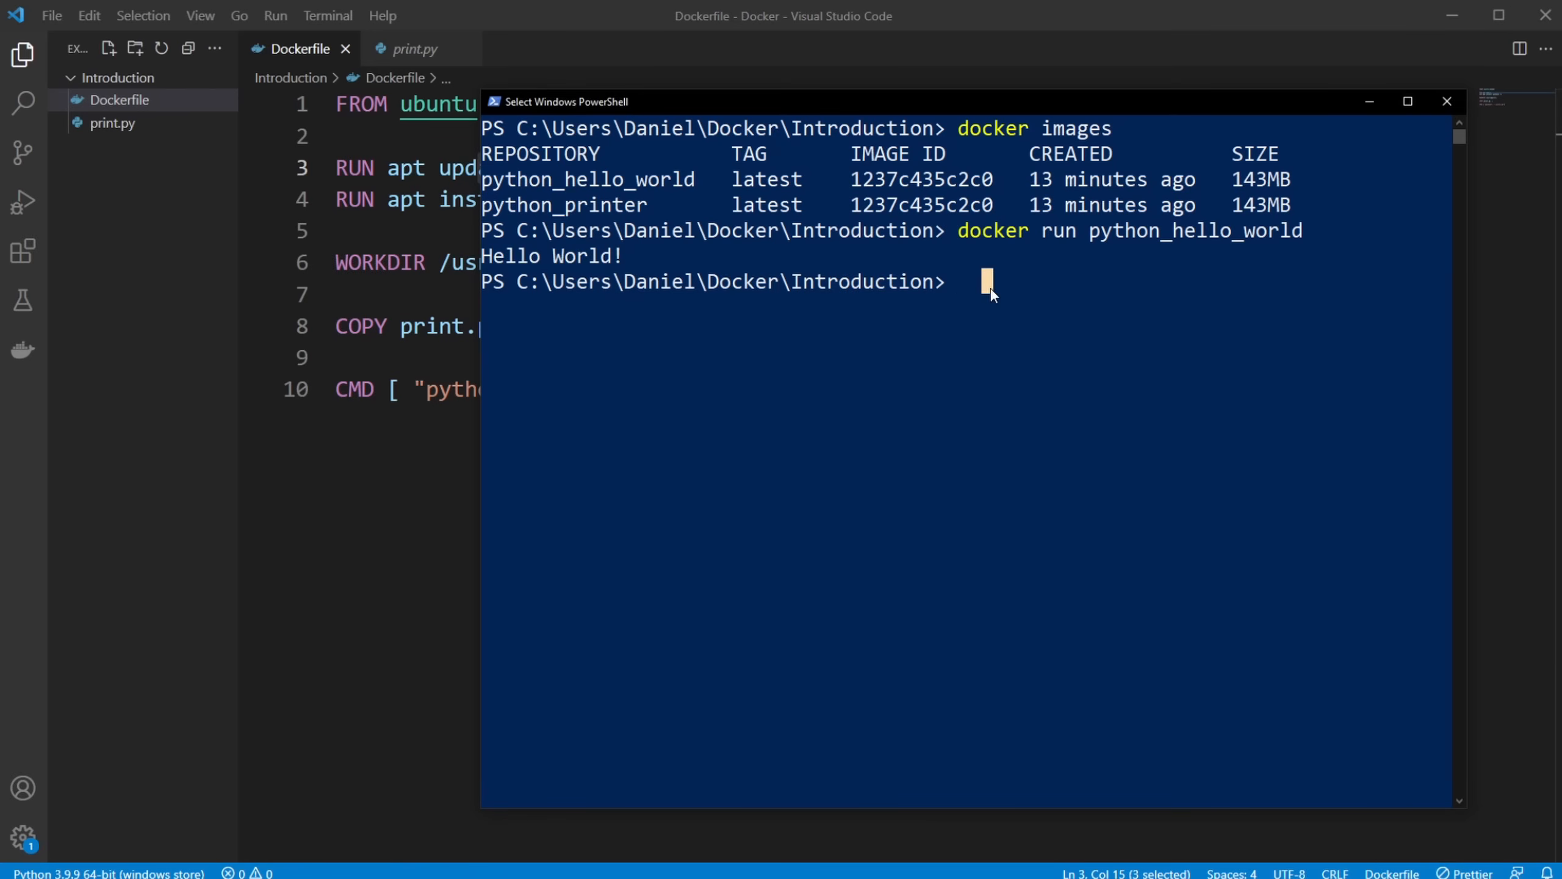
Type docker run -it python_hello_world /bin/bash at the prompt without running it
type("docker r")
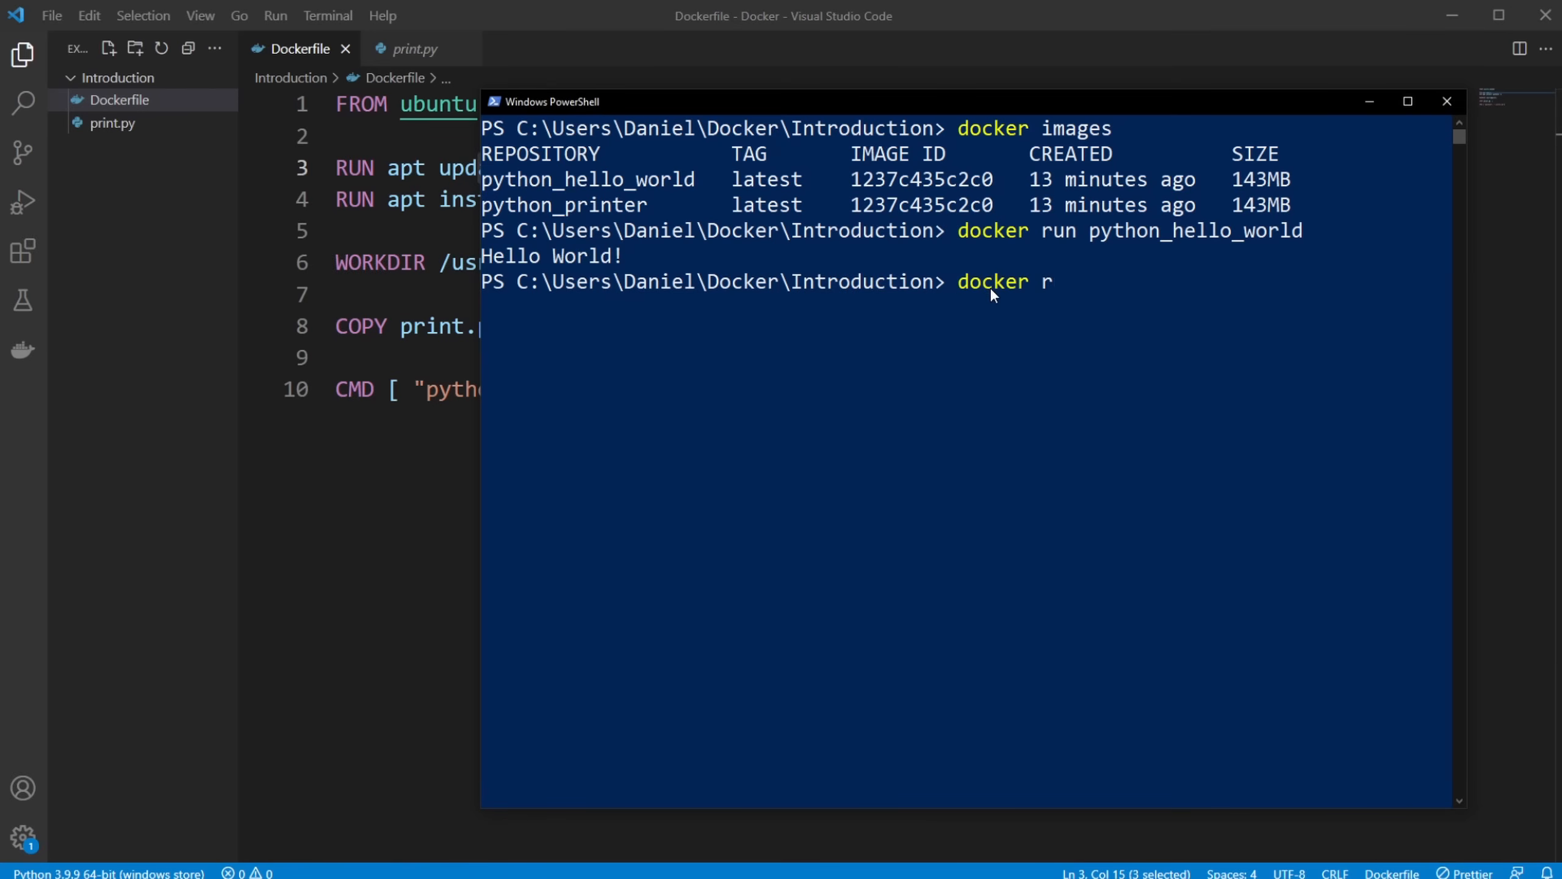
type("un -it")
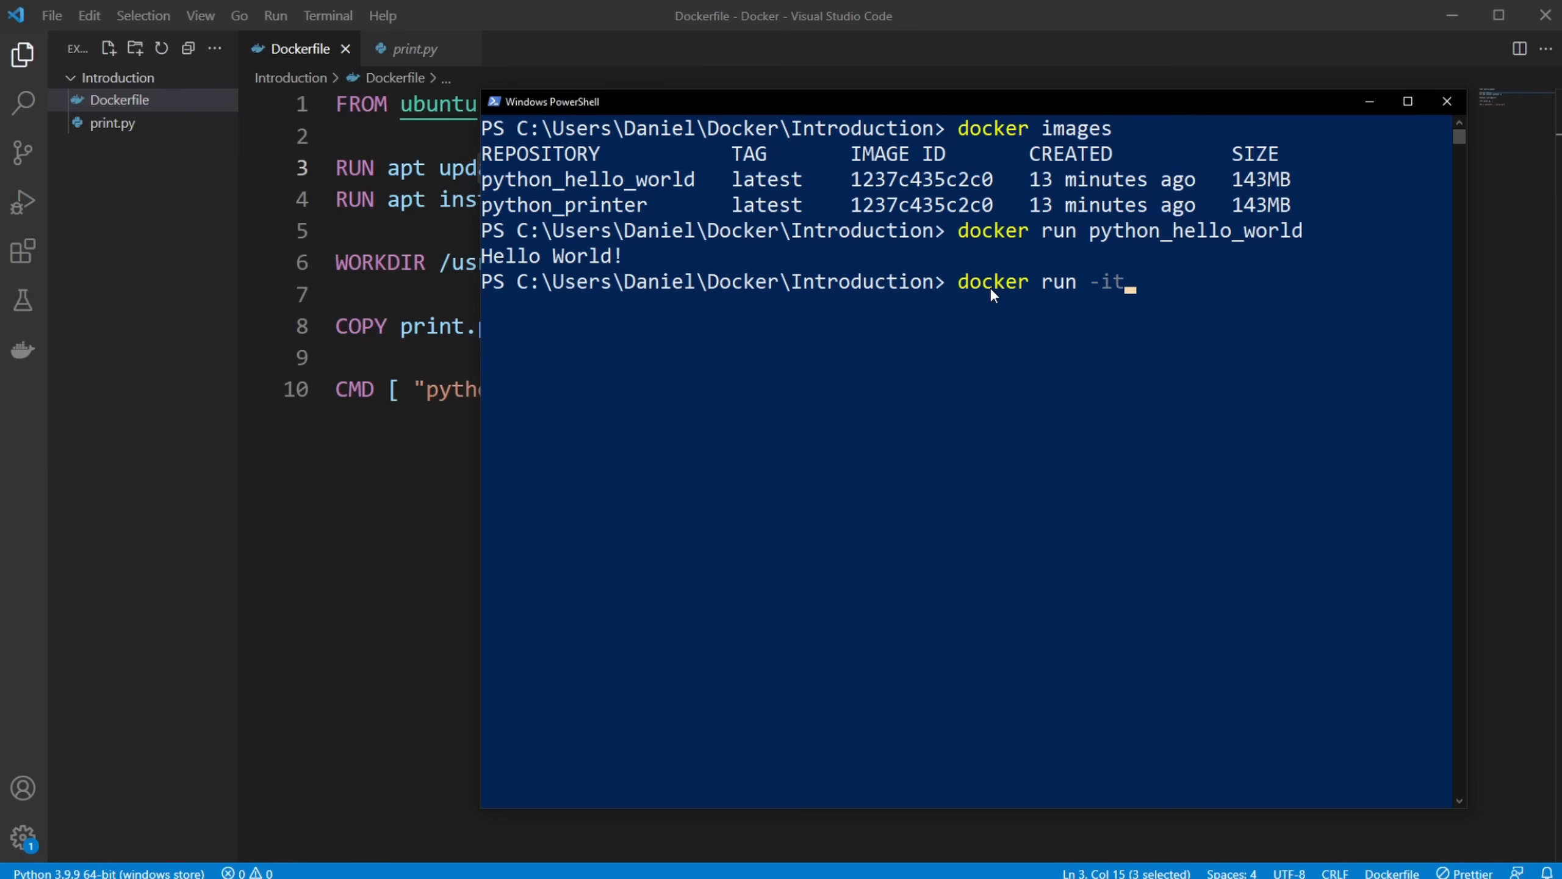
mouse_move(1106, 310)
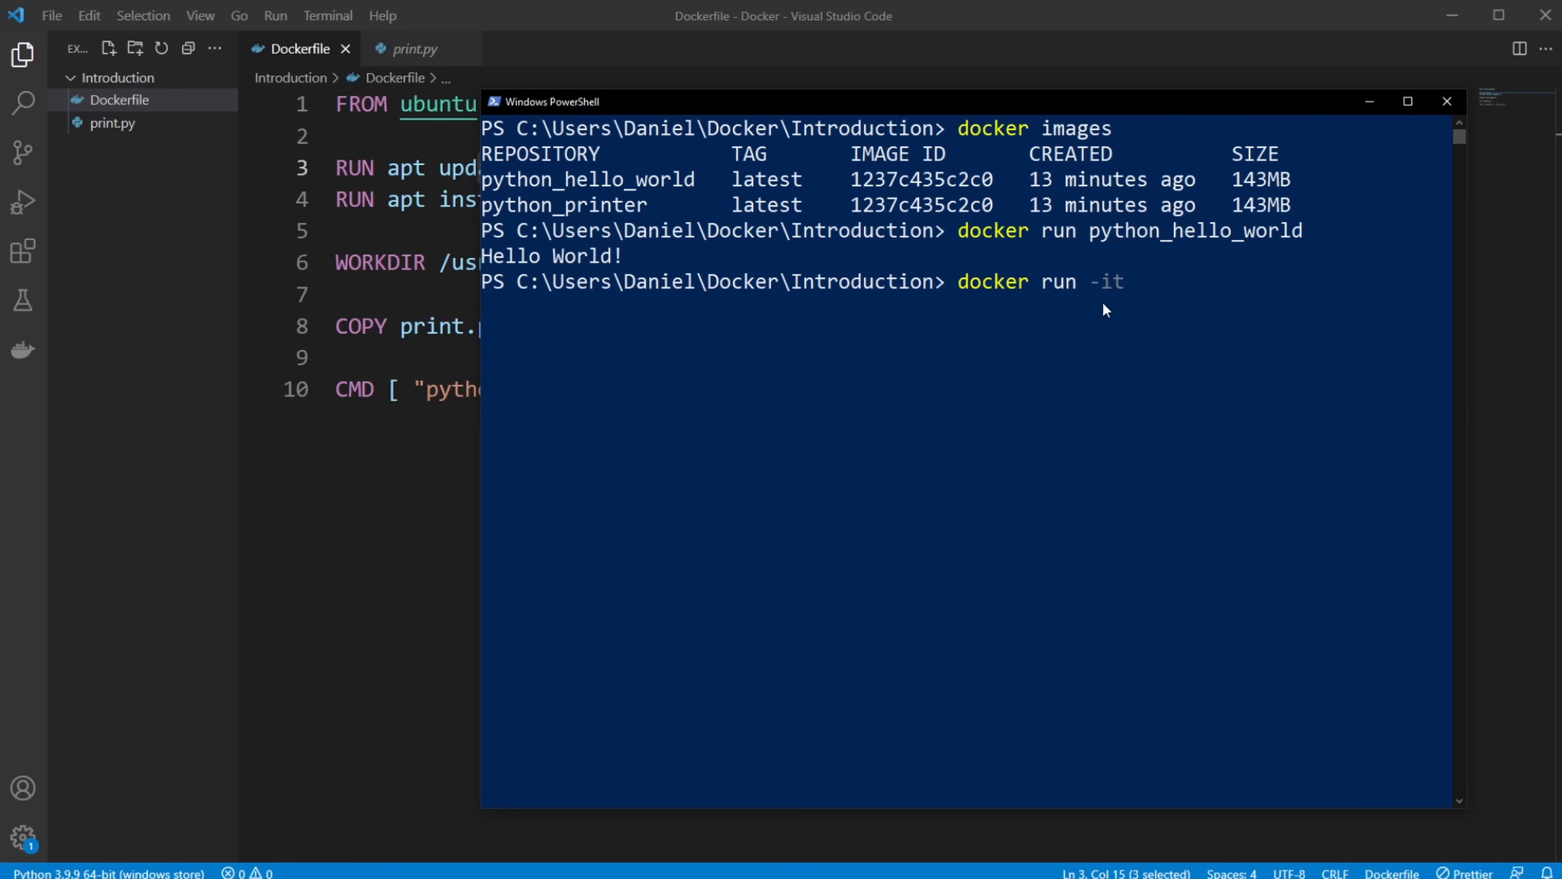
mouse_move(1148, 303)
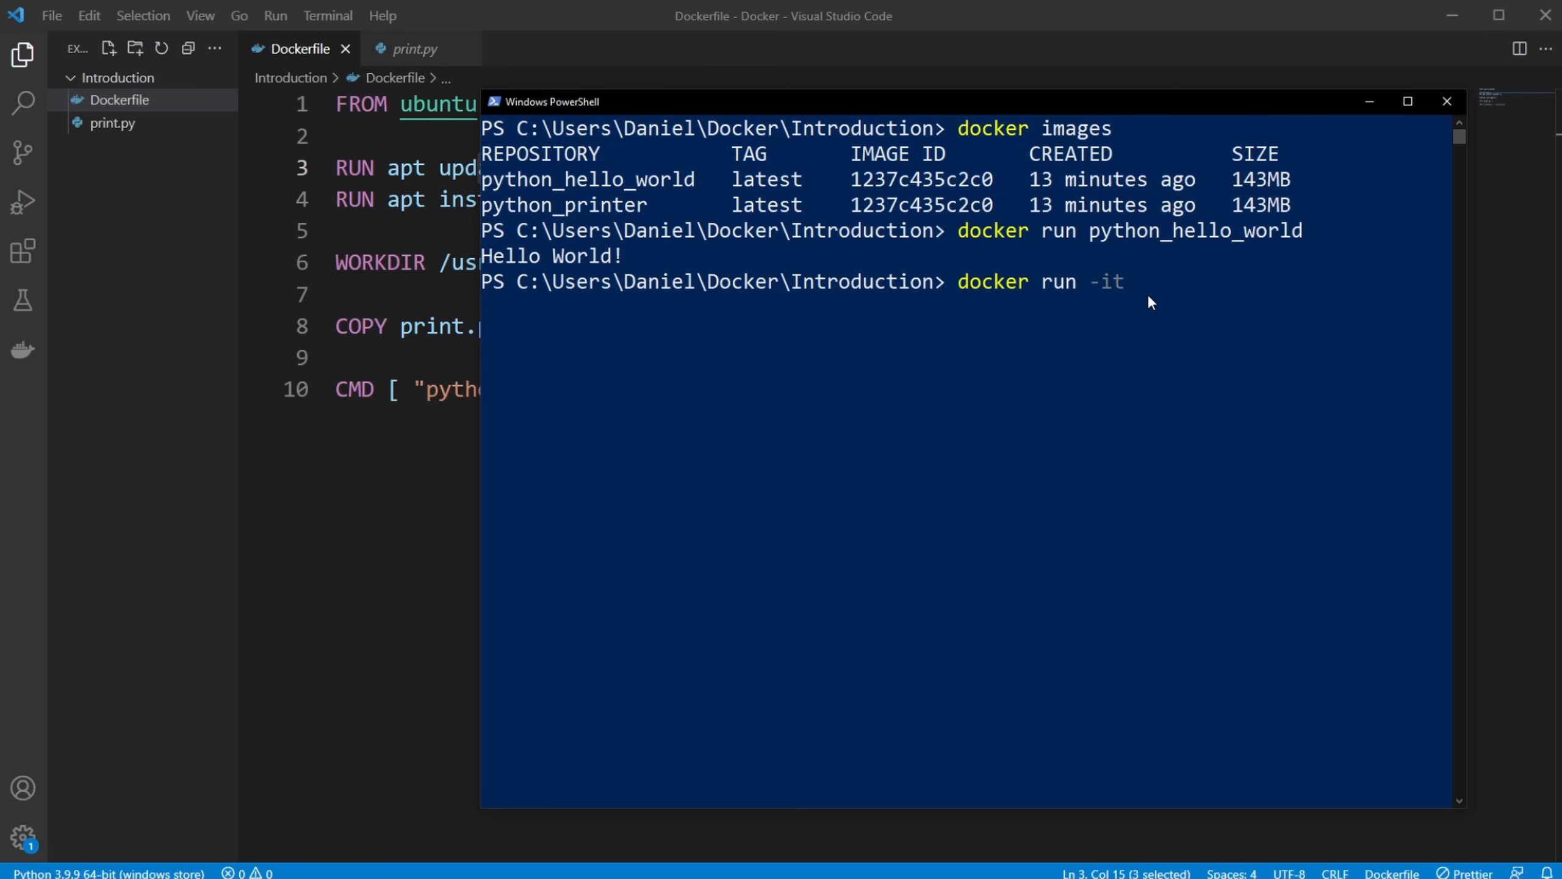
mouse_move(1146, 296)
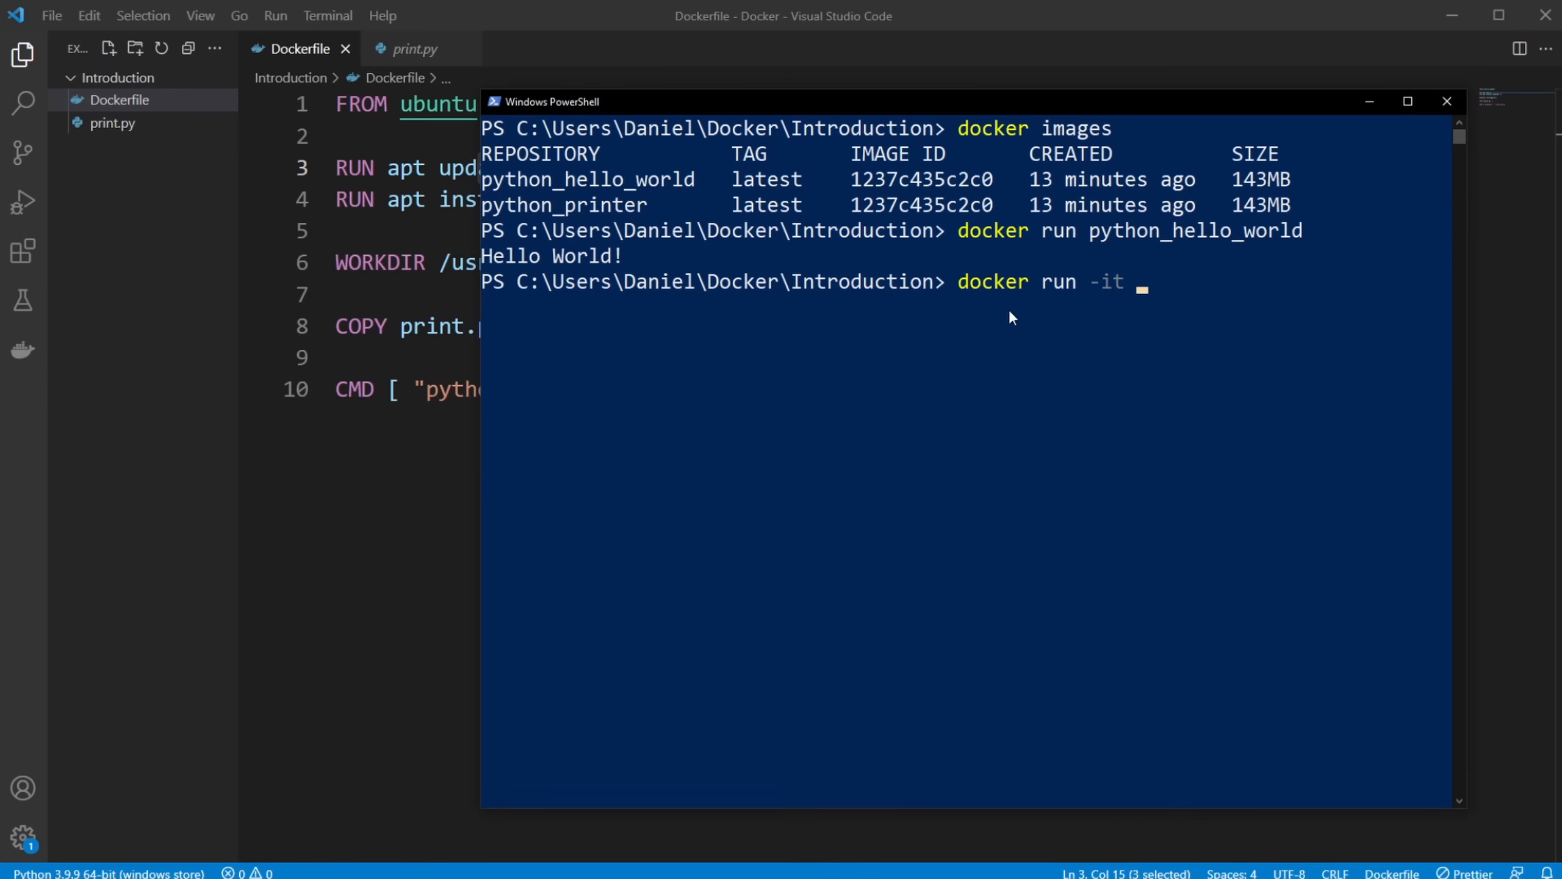
mouse_move(555, 185)
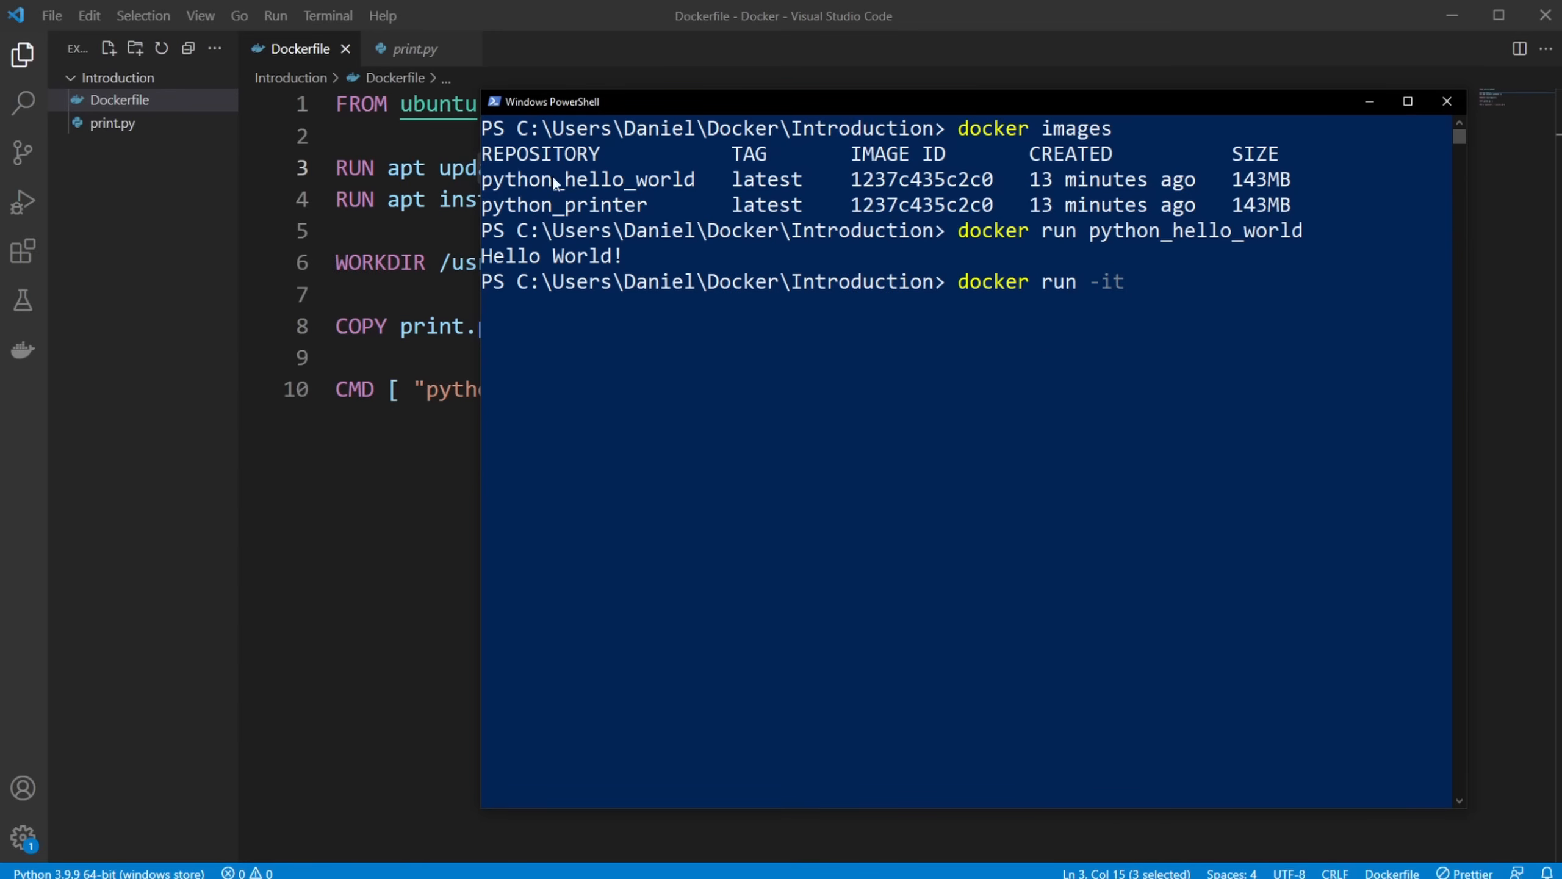
mouse_move(1019, 399)
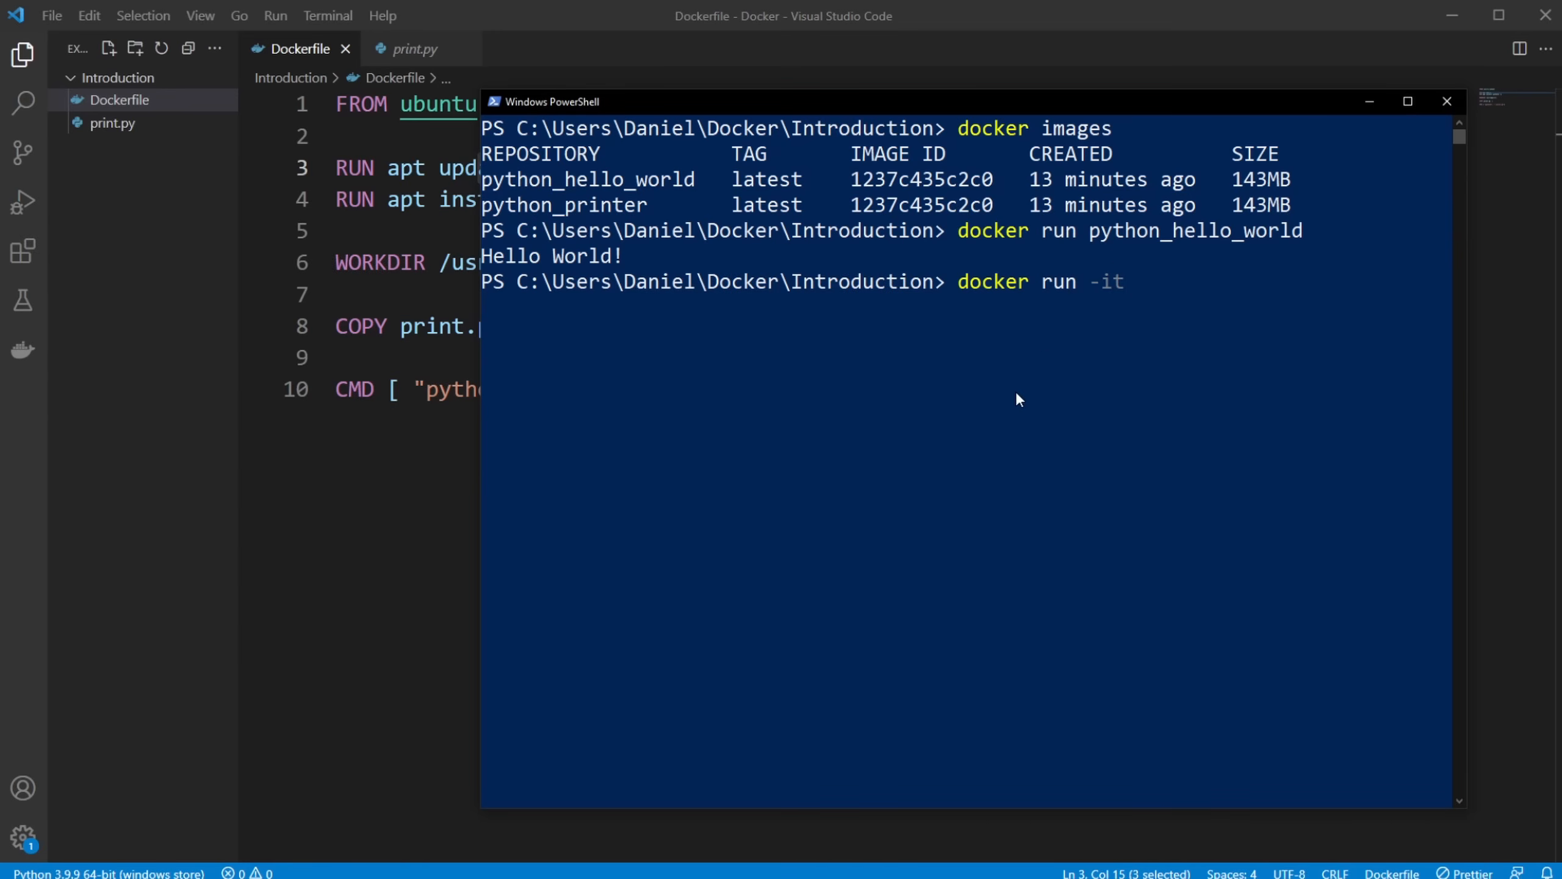
type("python")
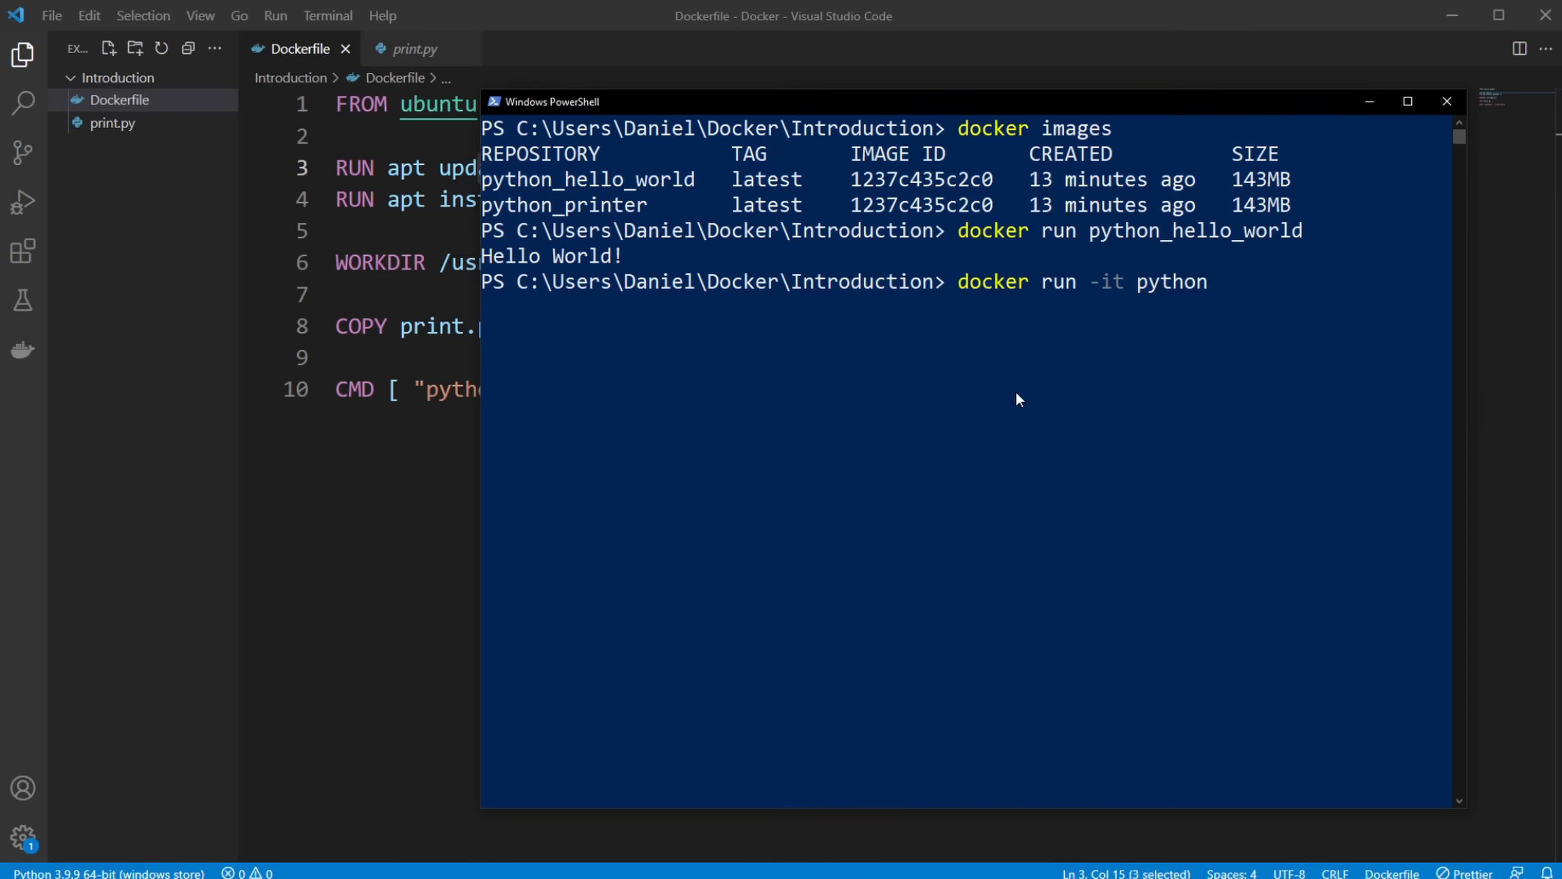
type("_hello")
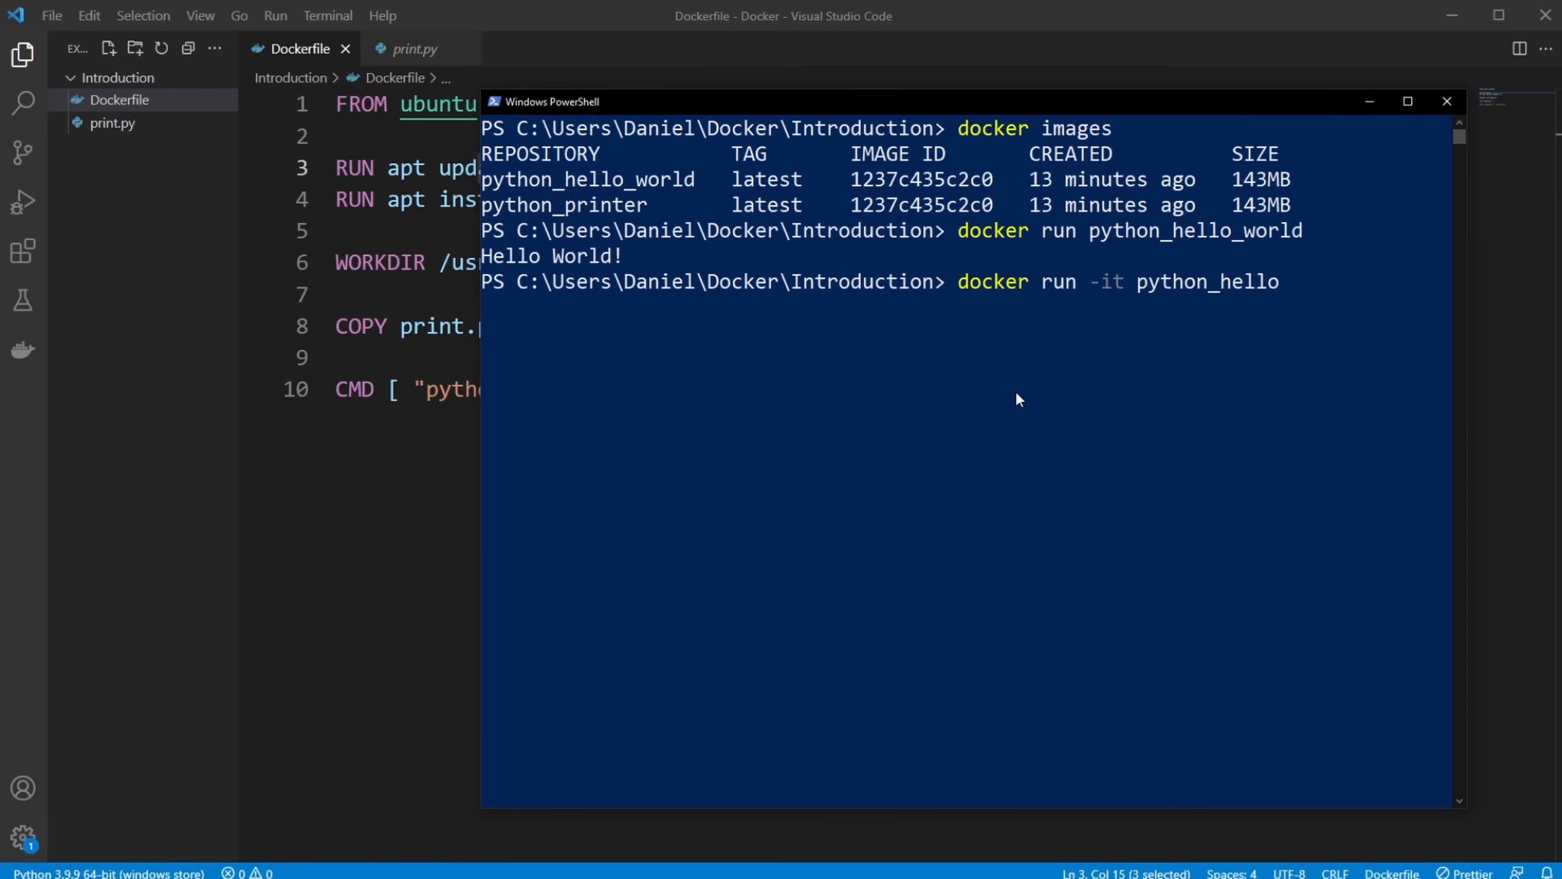
type("_world")
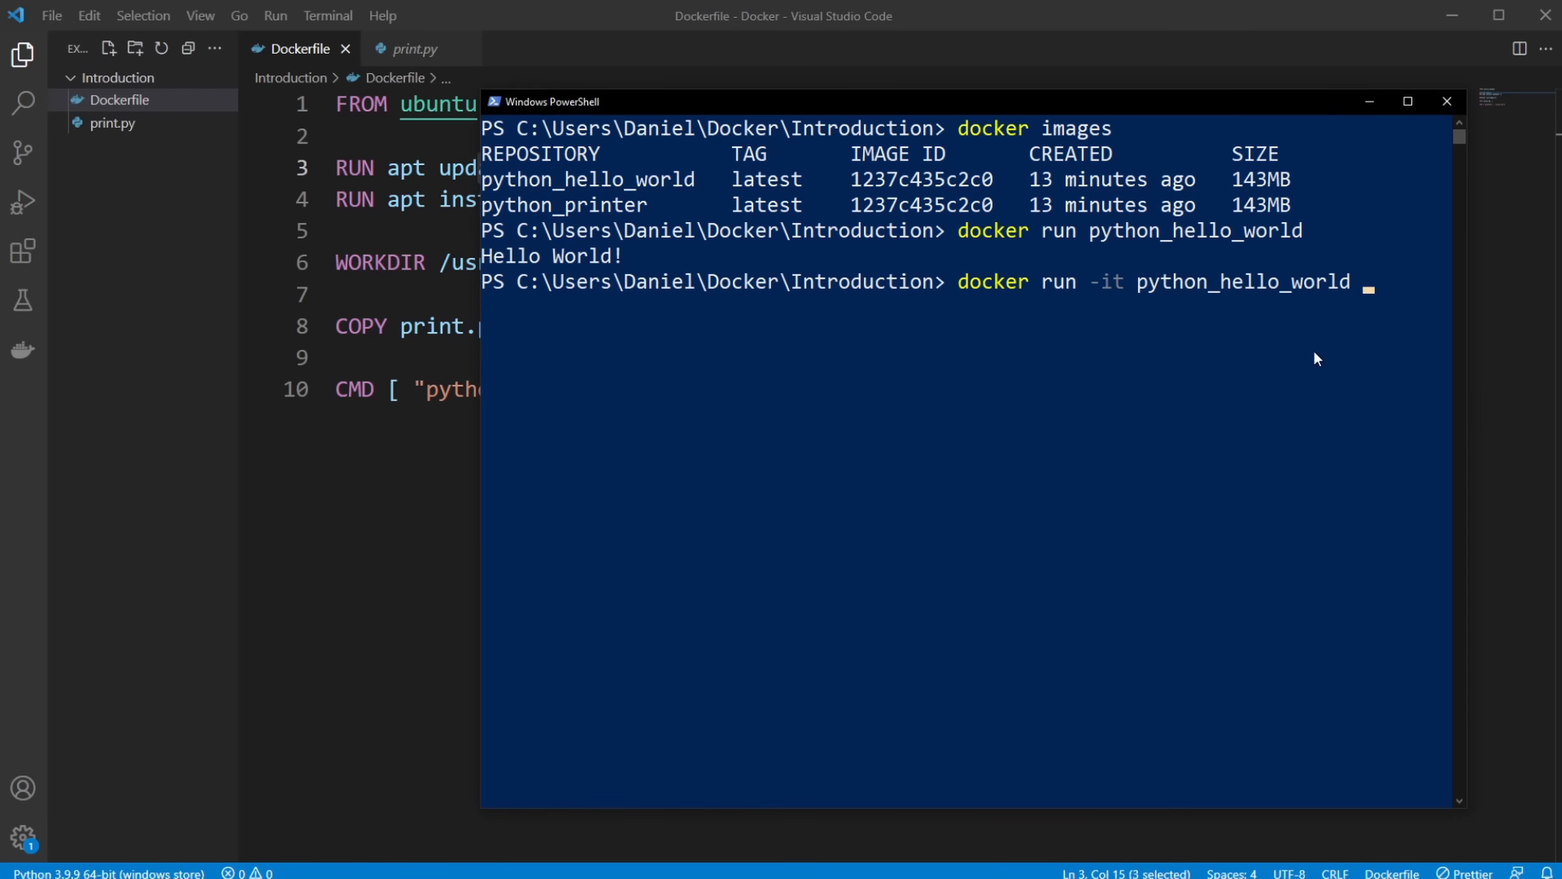
type("/bin/bash")
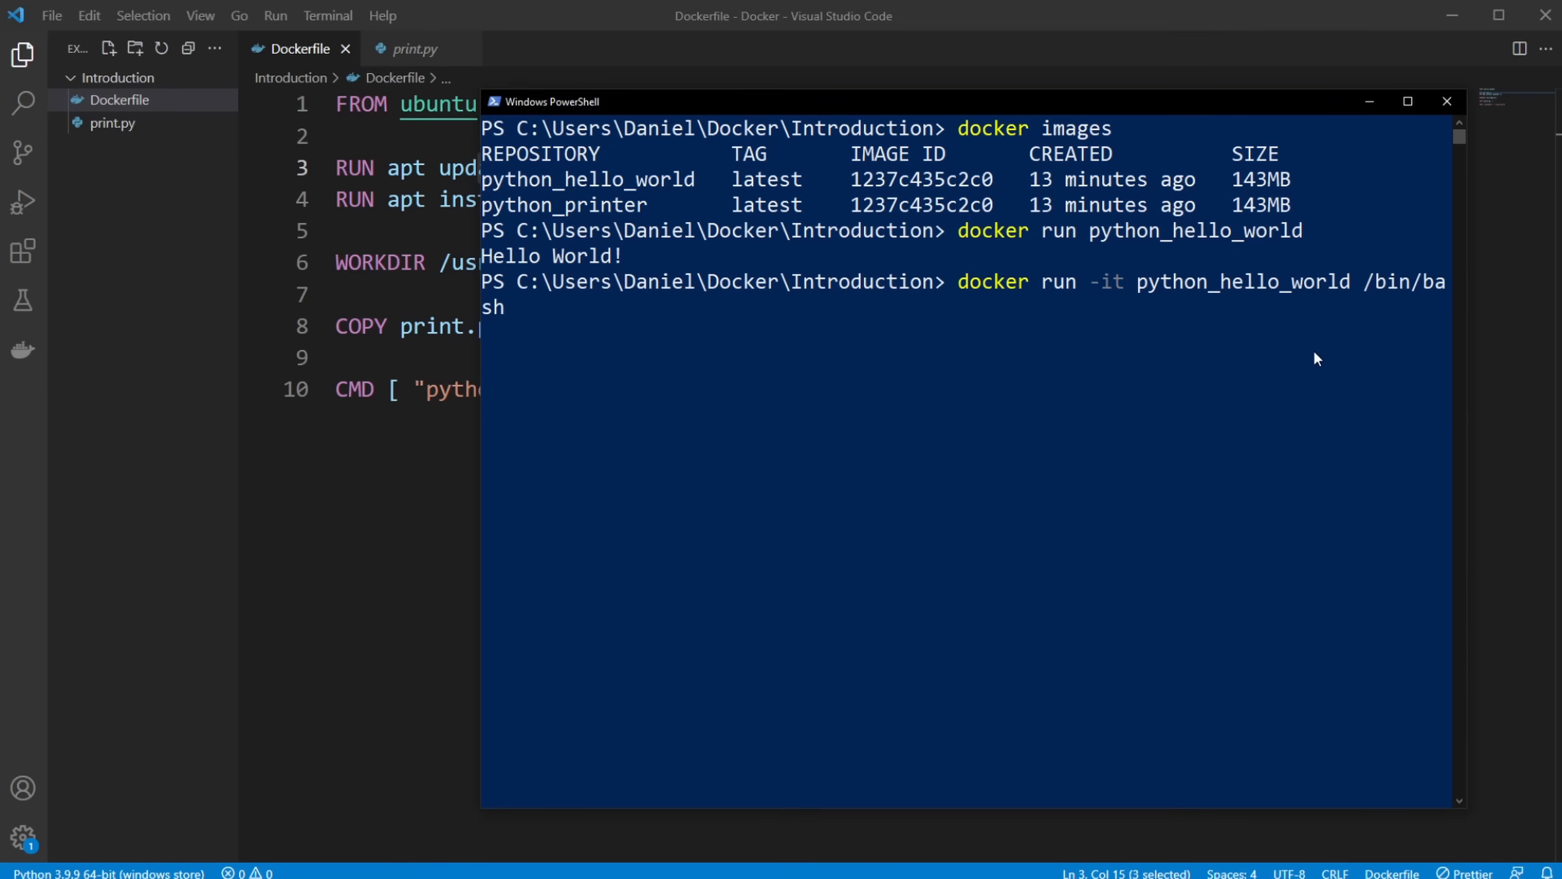
mouse_move(475, 354)
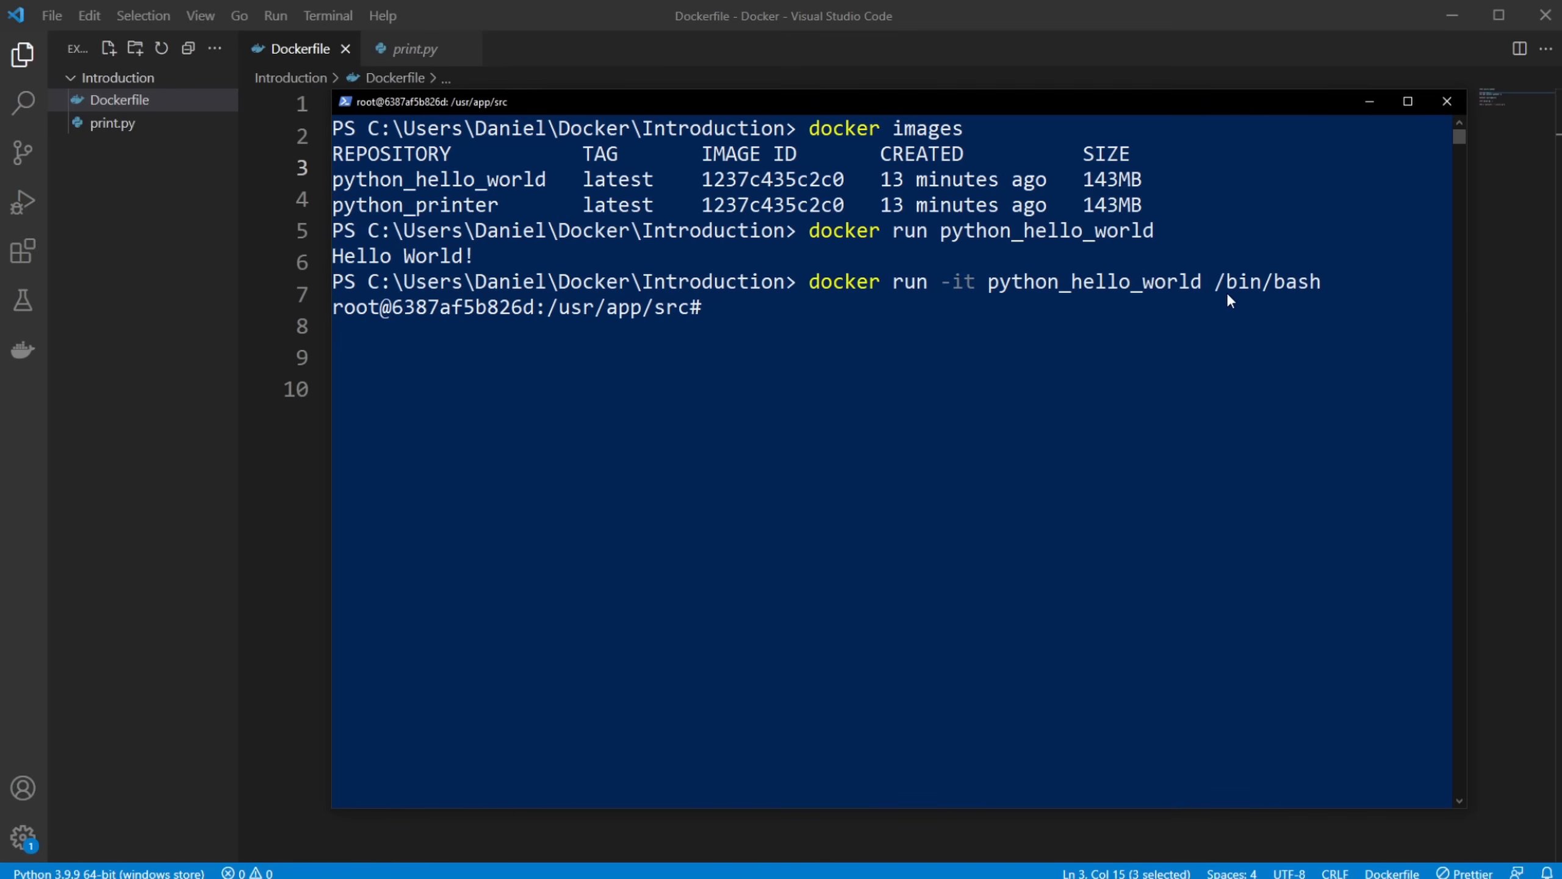
mouse_move(956, 321)
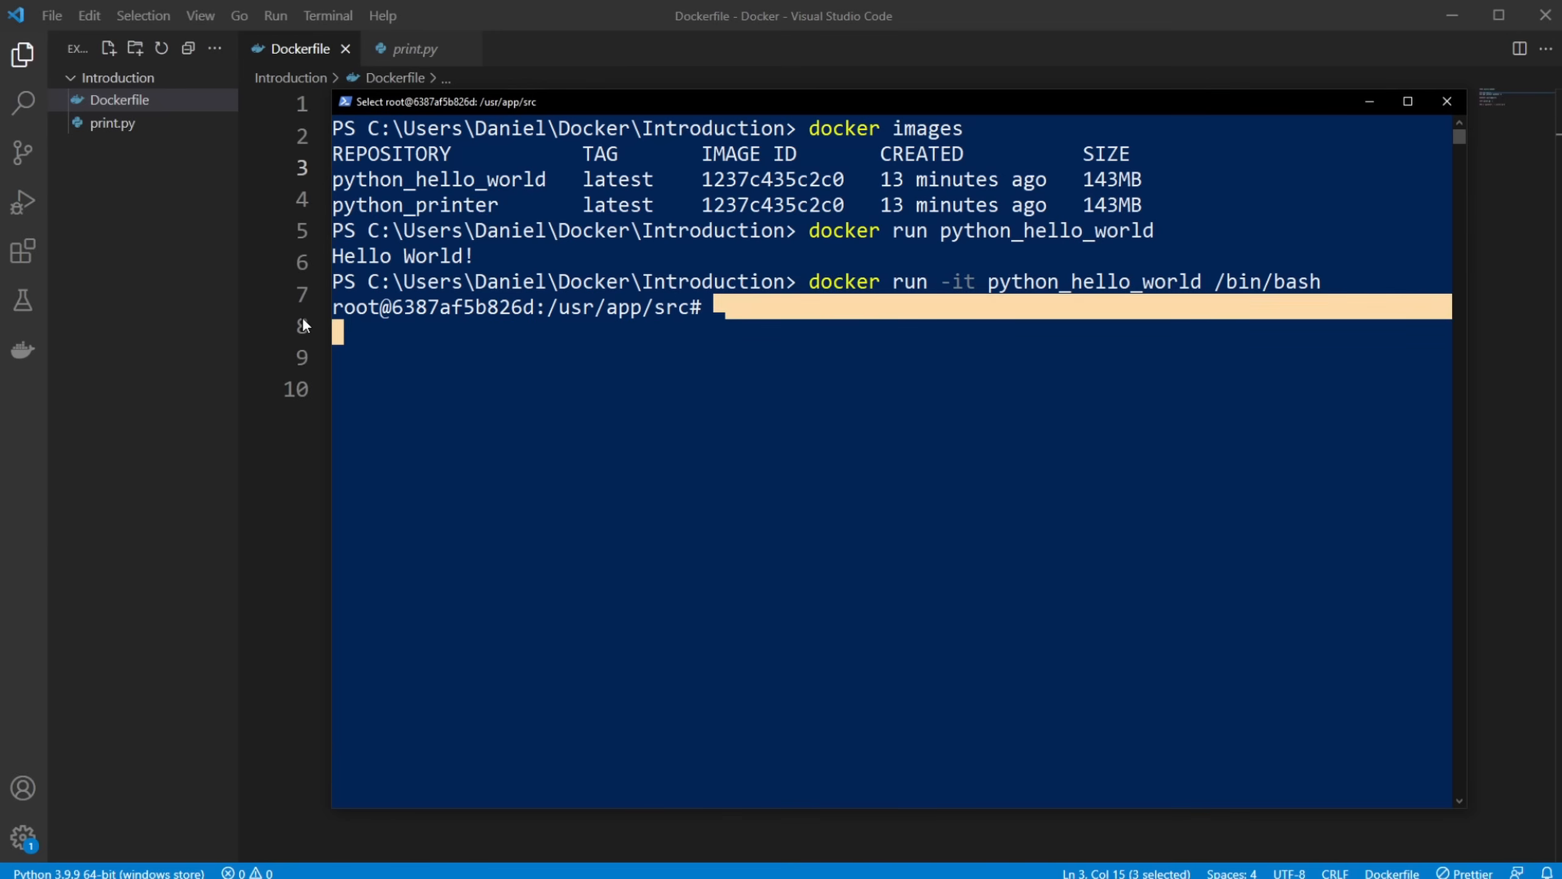
Start the interactive bash container at /usr/app/src and clear the marked terminal text
left_click(754, 332)
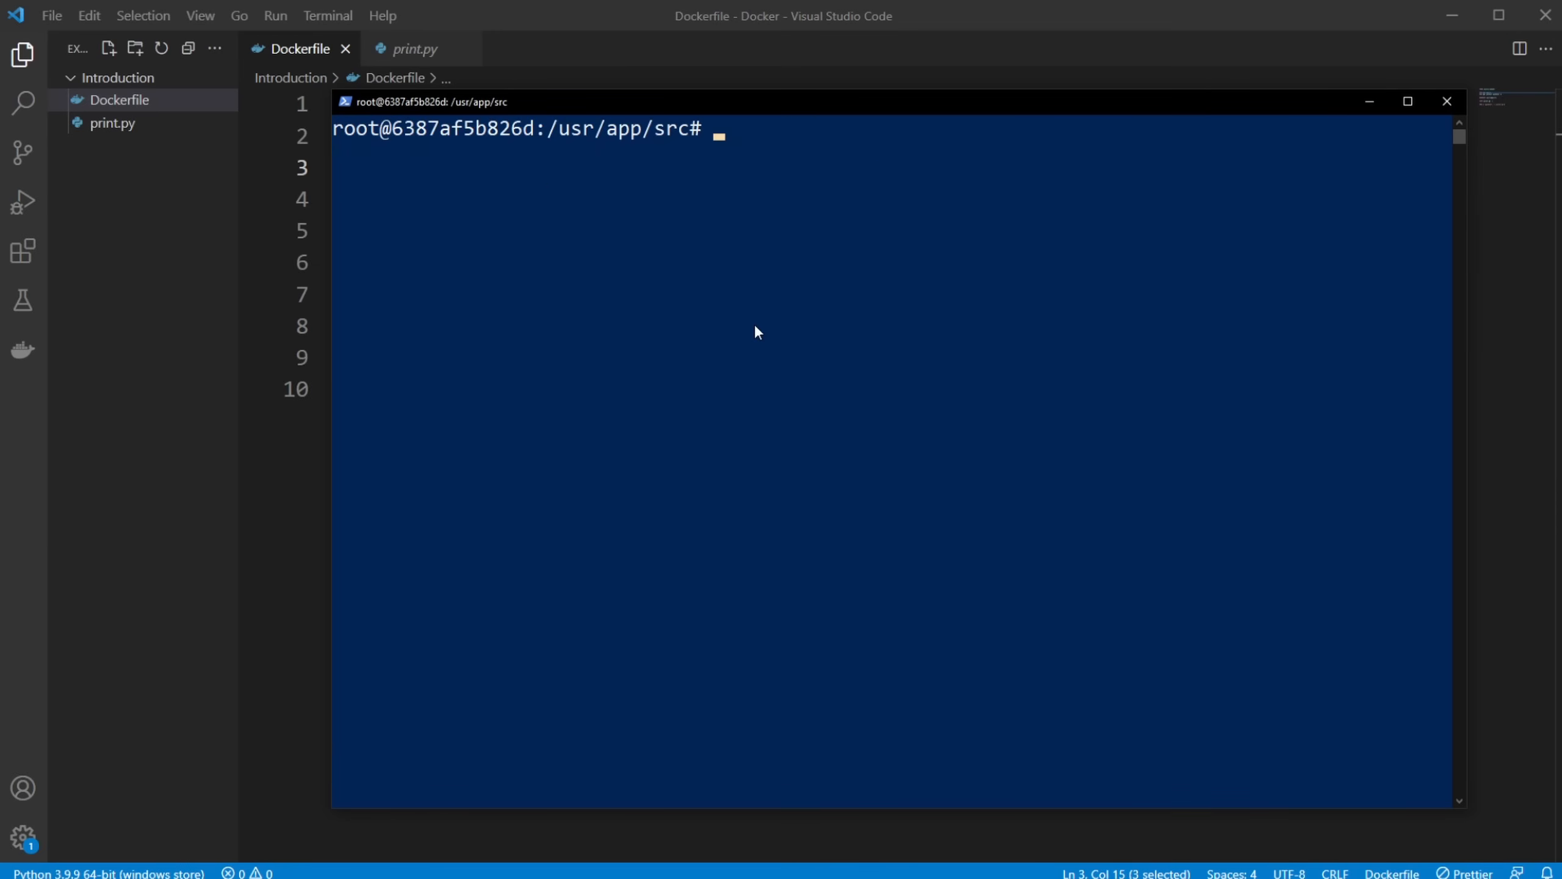
mouse_move(431, 175)
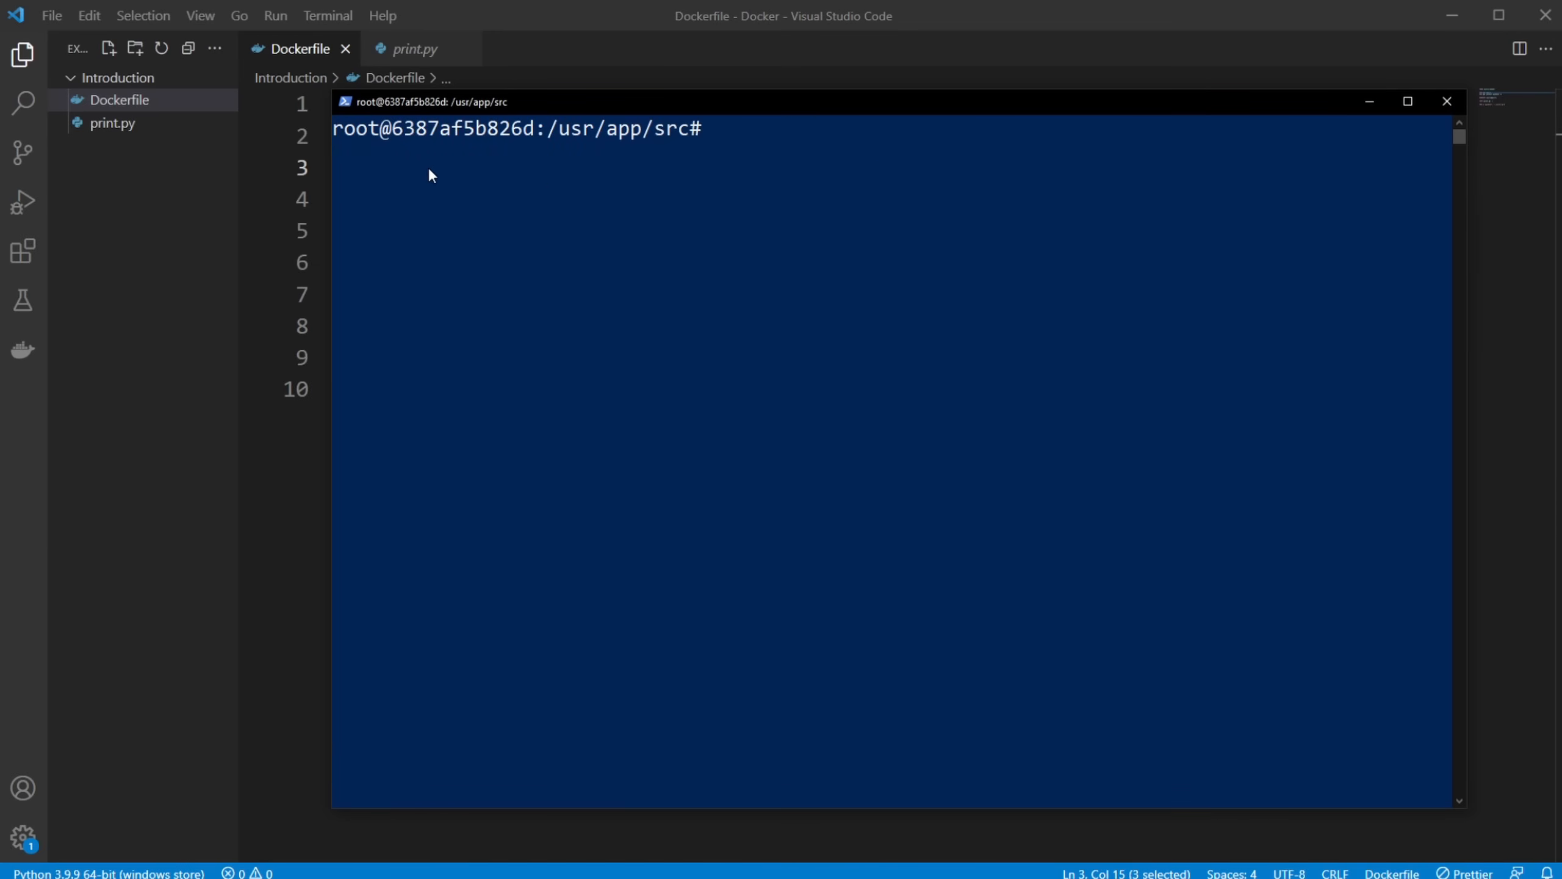
mouse_move(638, 192)
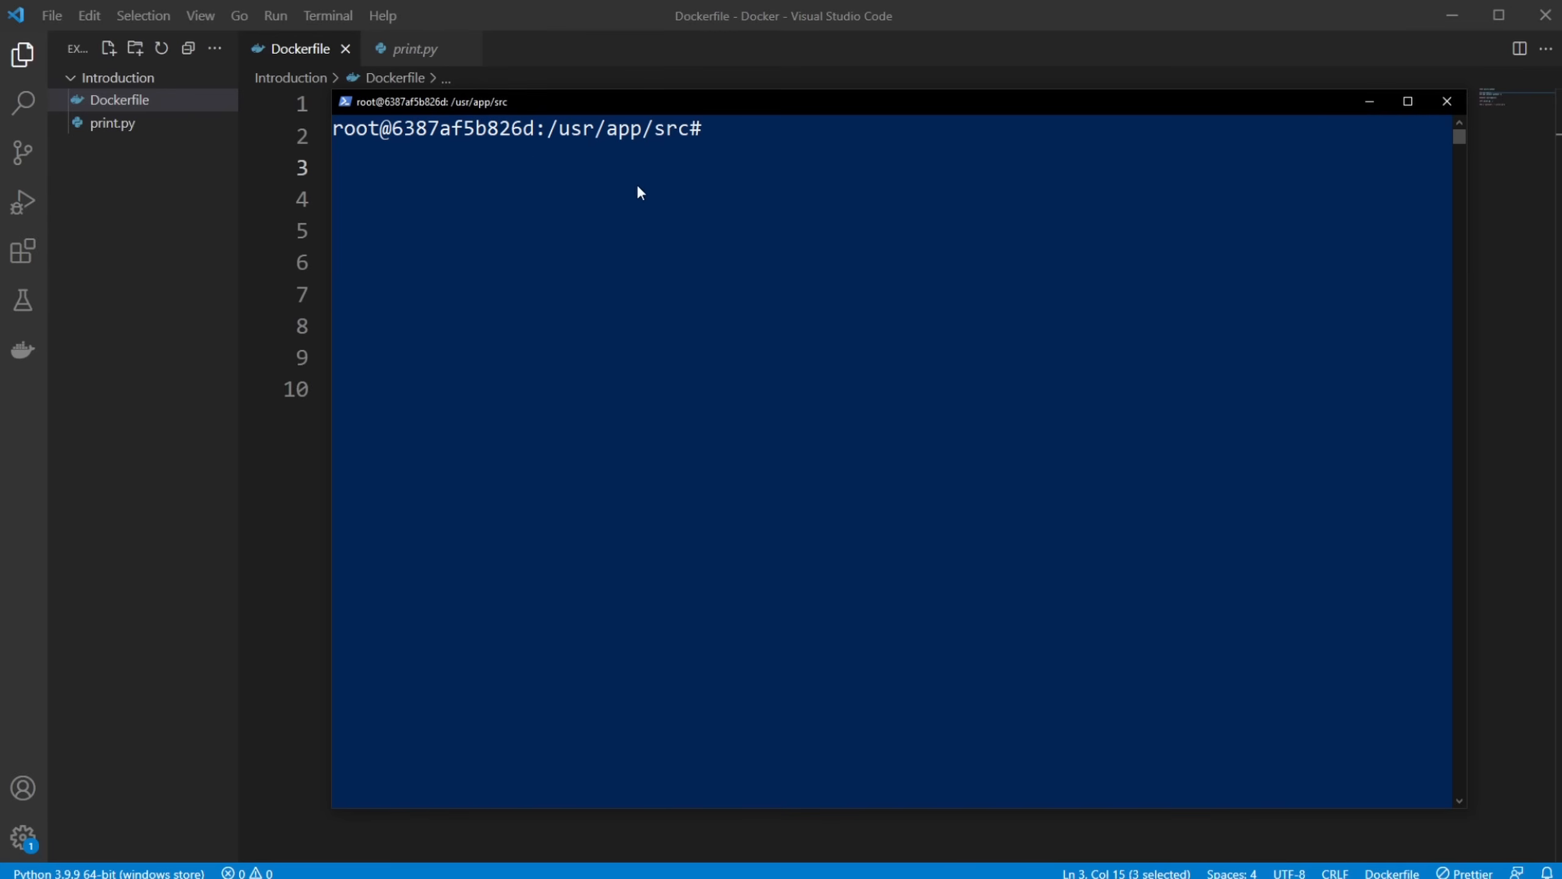
double_click(617, 129)
type("ls")
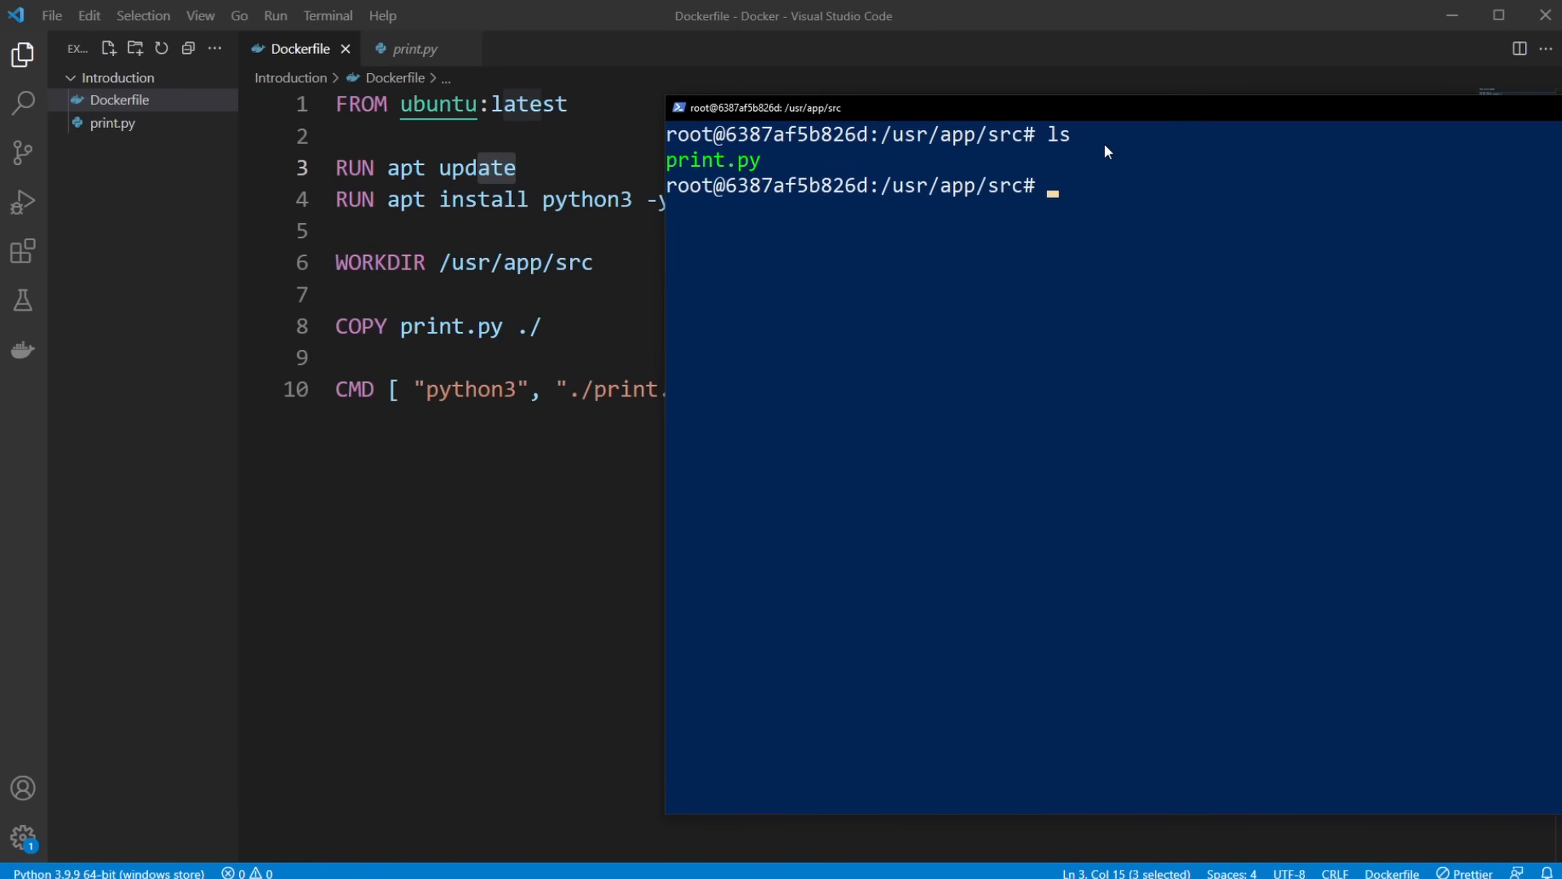
mouse_move(737, 174)
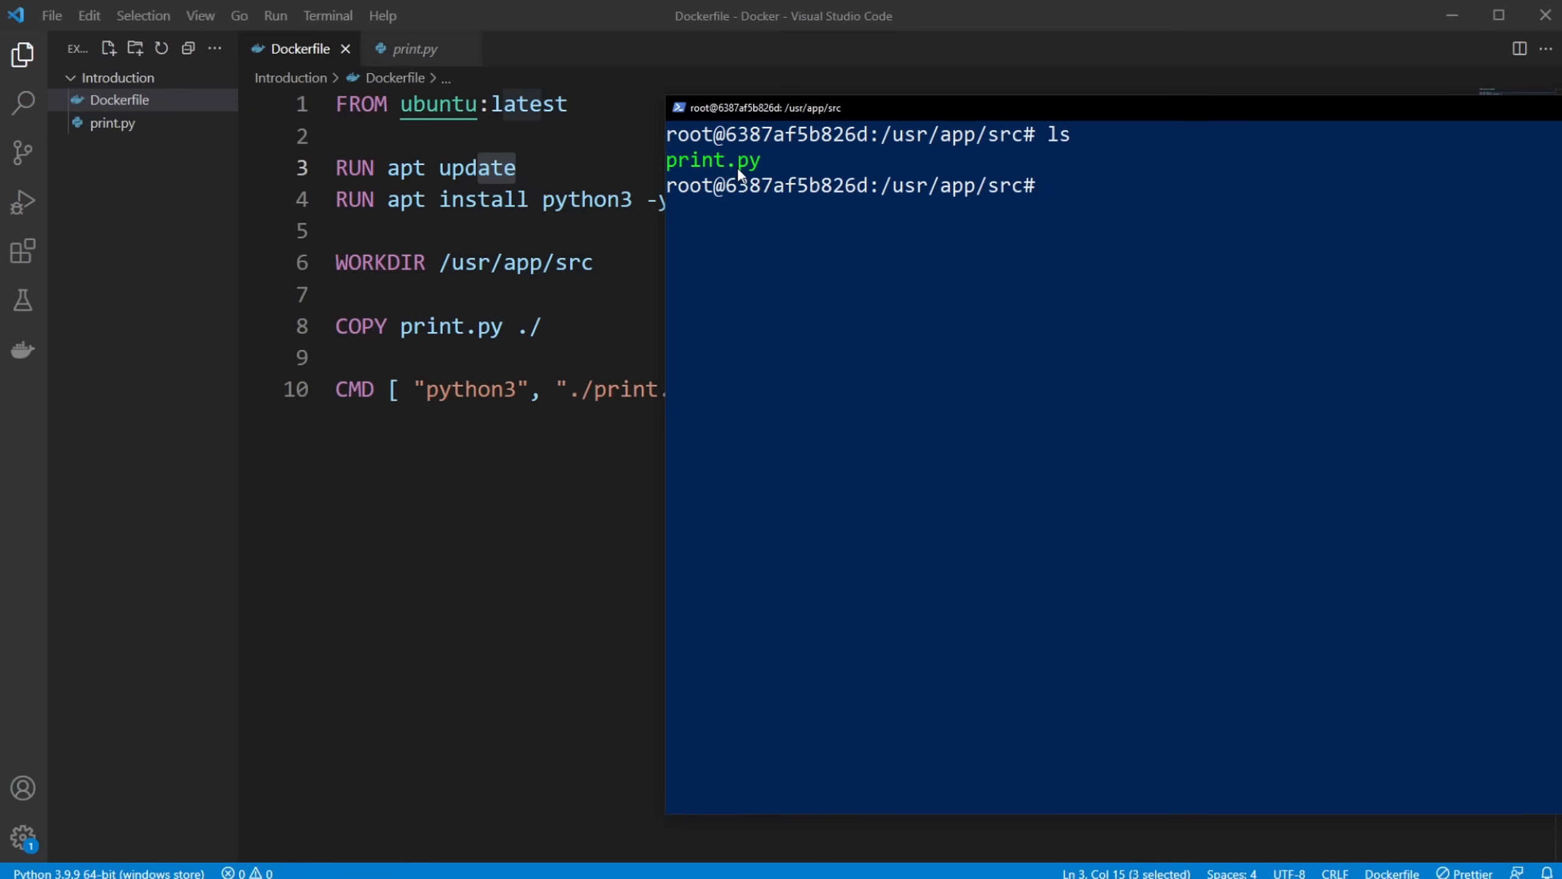
mouse_move(808, 248)
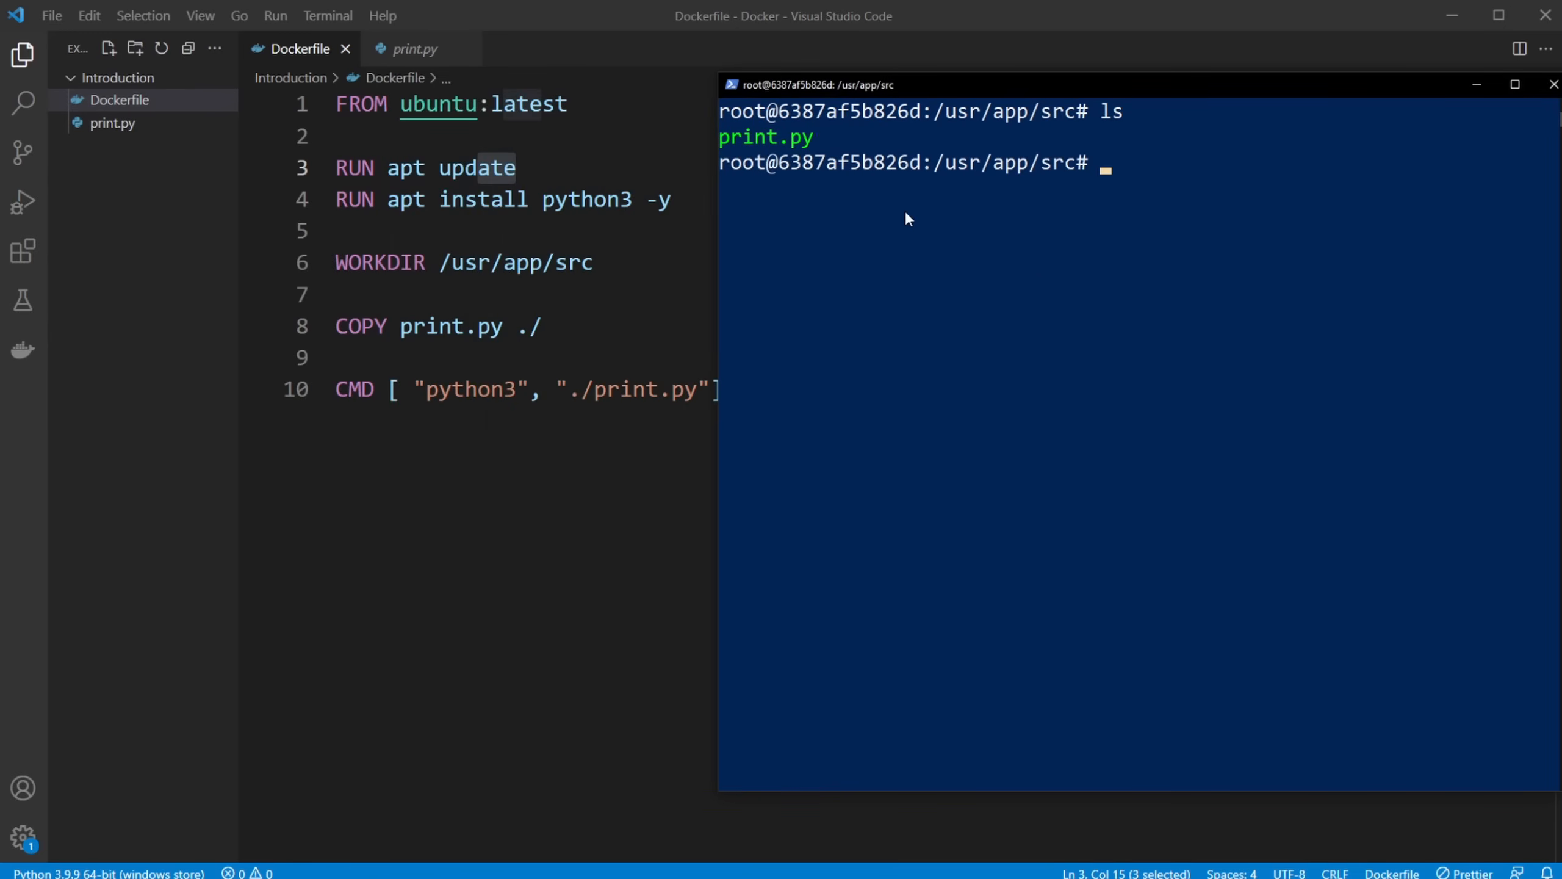
Run python3 print.py inside the container, then clear the terminal with Ctrl+L
type("python3 print.py")
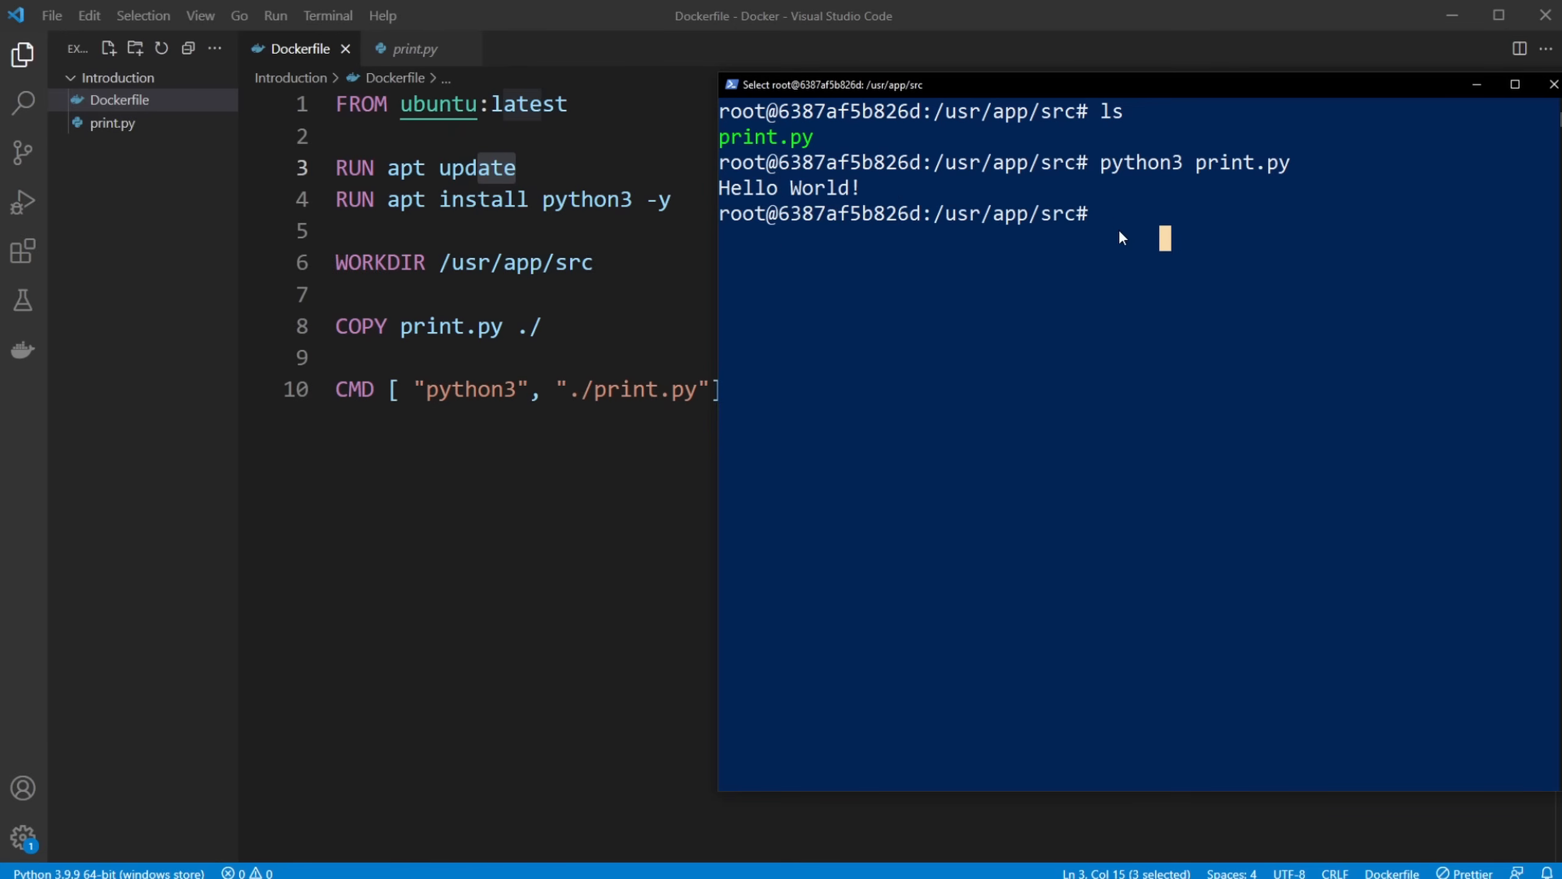
key("ctrl+l")
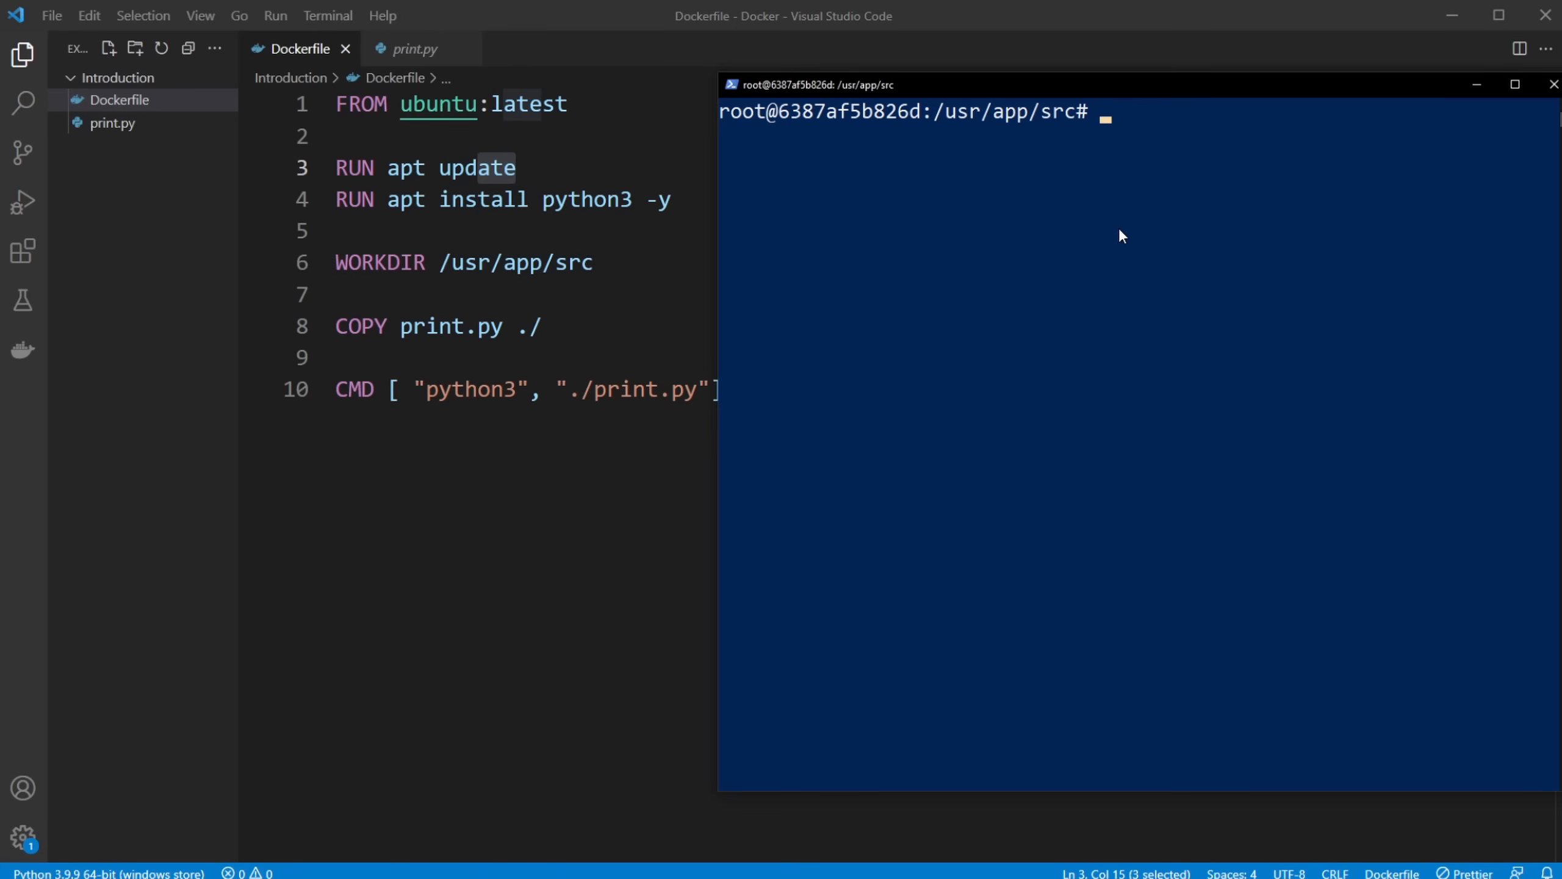
Climb up from /usr/app/src with cd .. inside the container
type("cd ..")
type("ls")
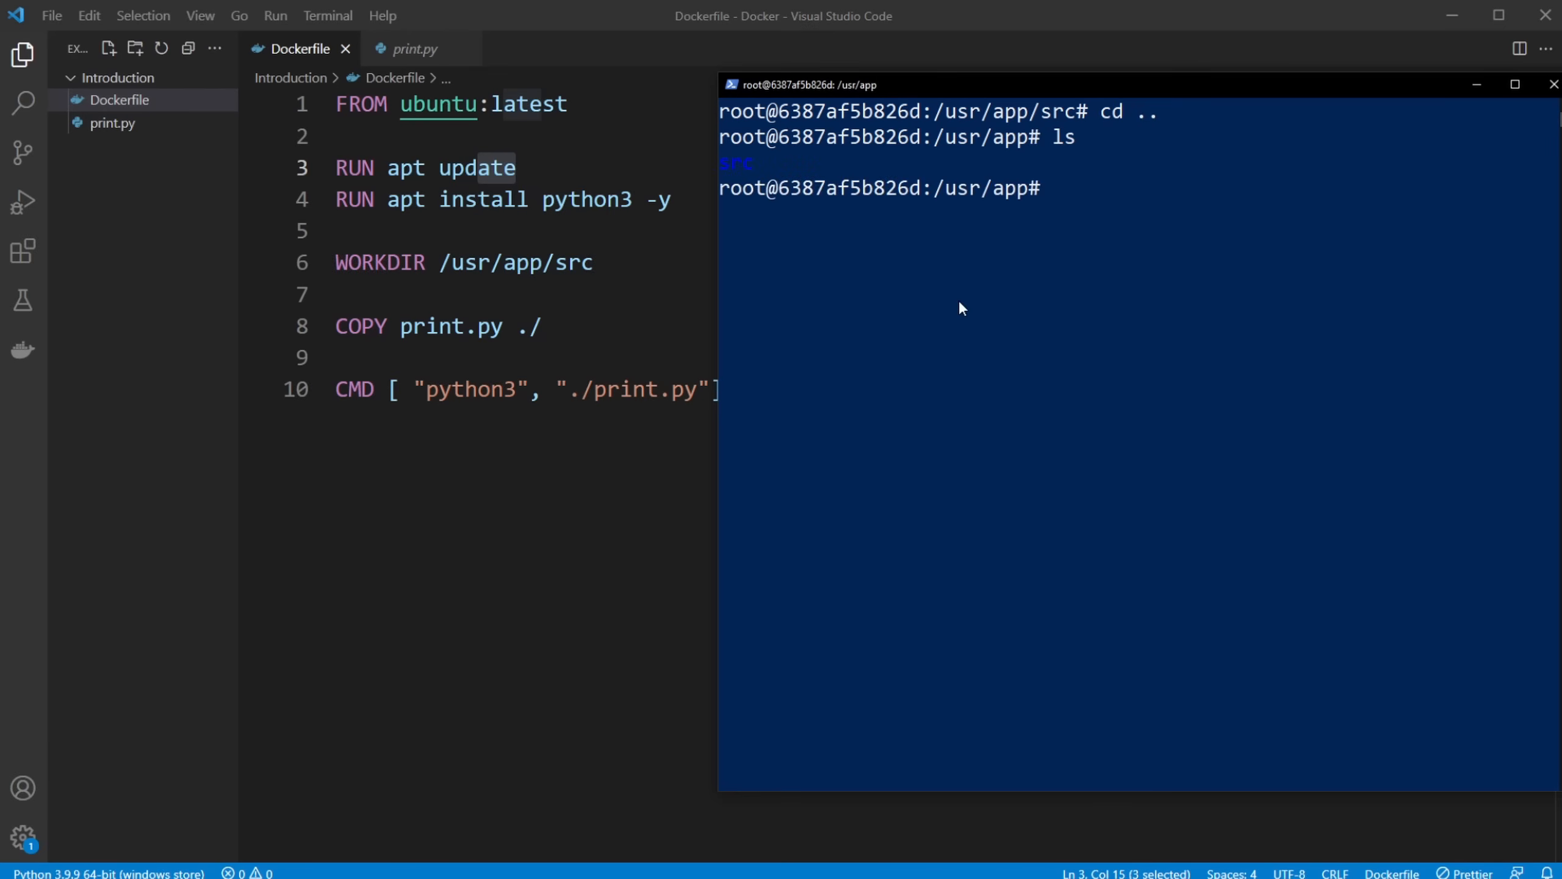
mouse_move(780, 178)
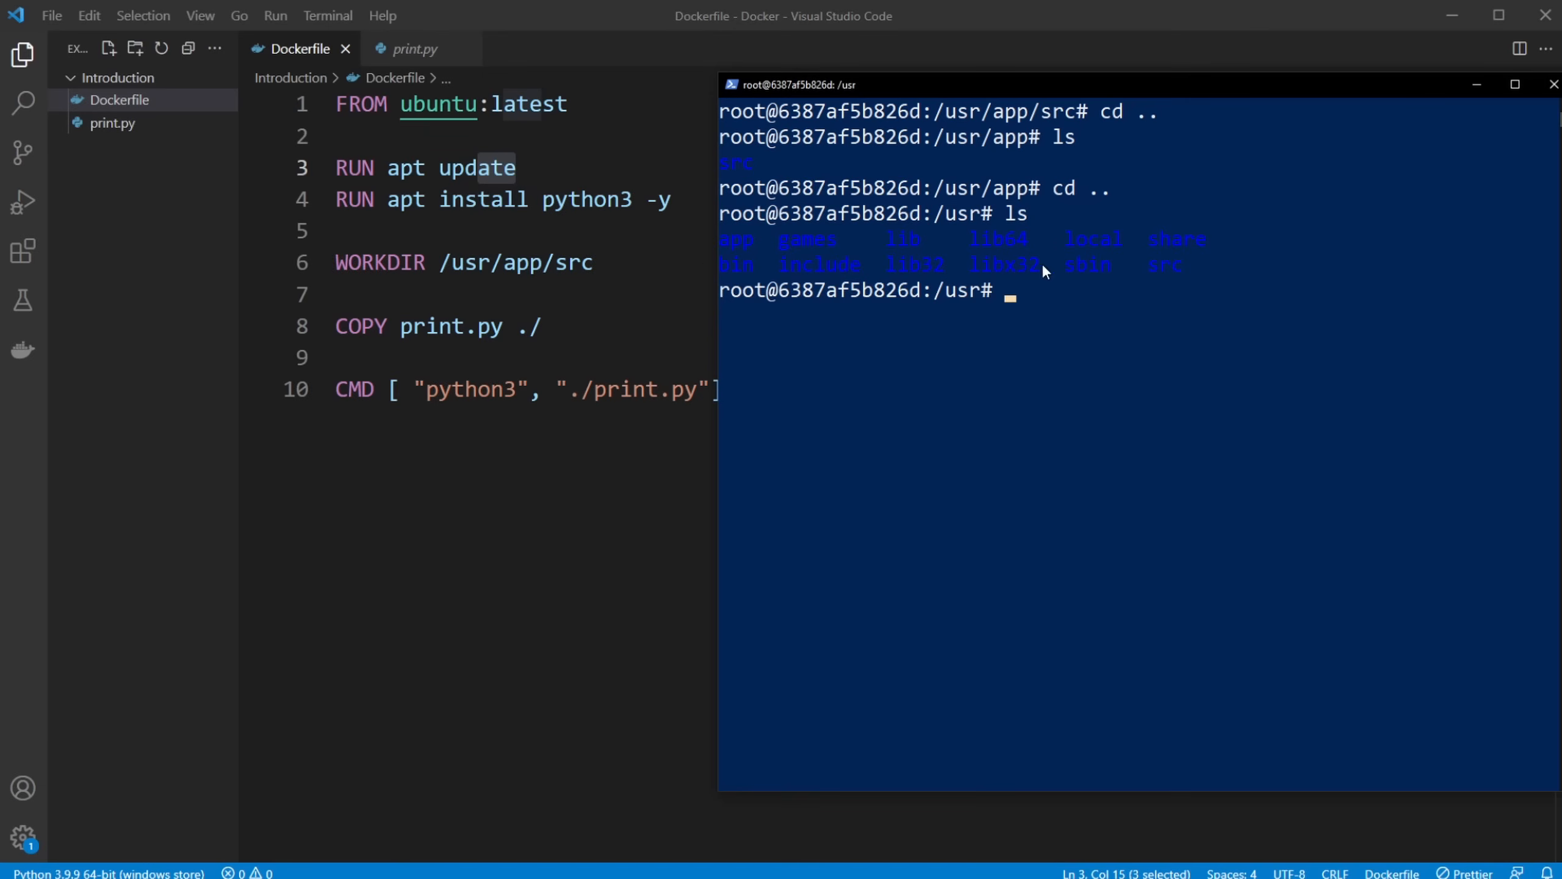
mouse_move(913, 165)
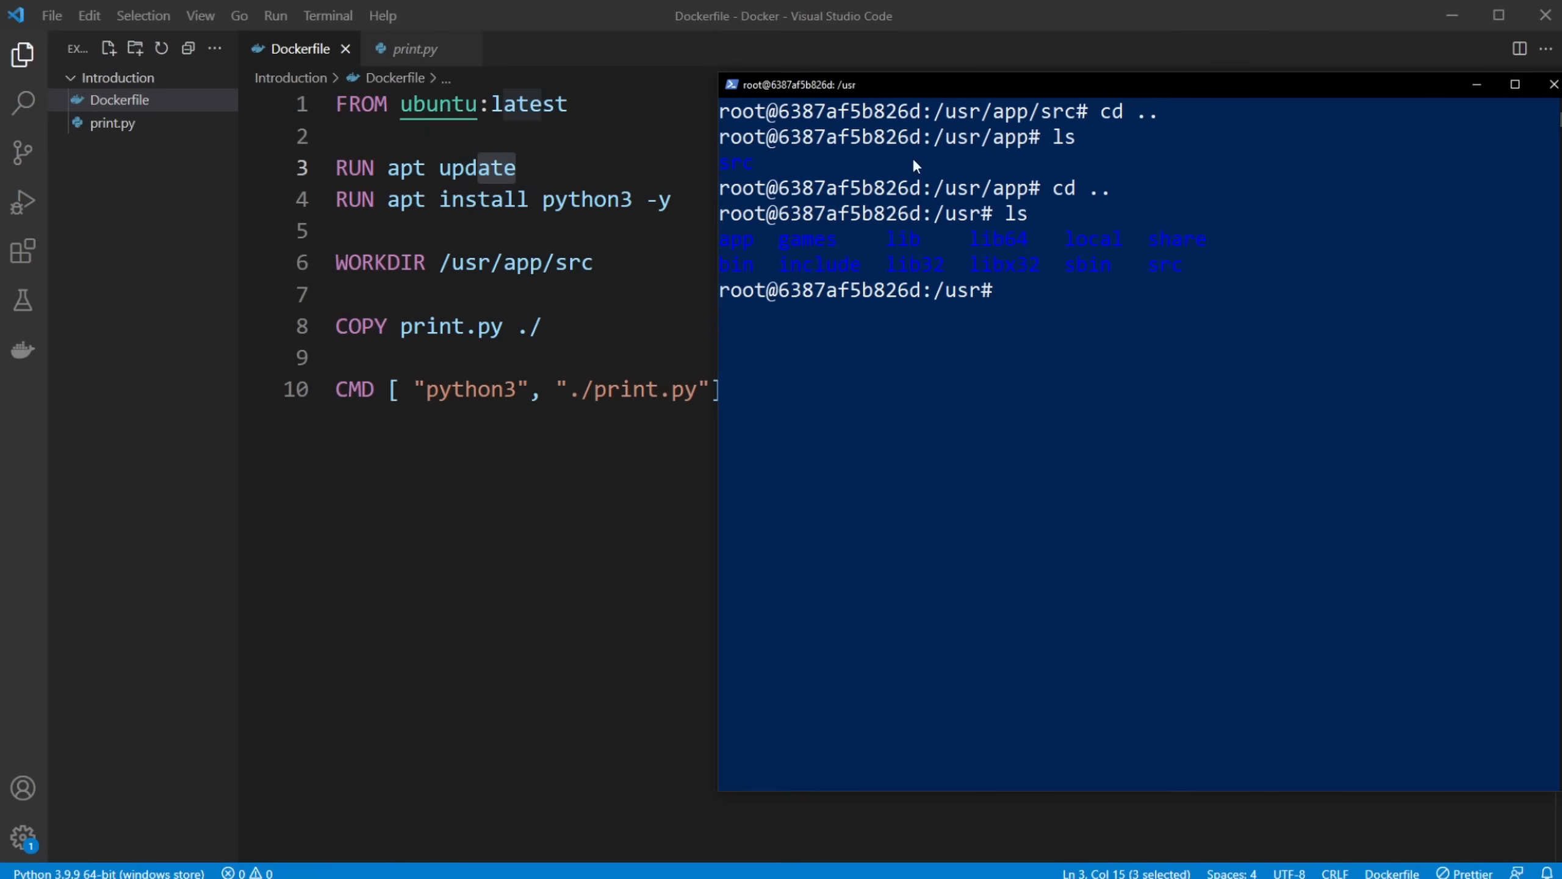
mouse_move(764, 319)
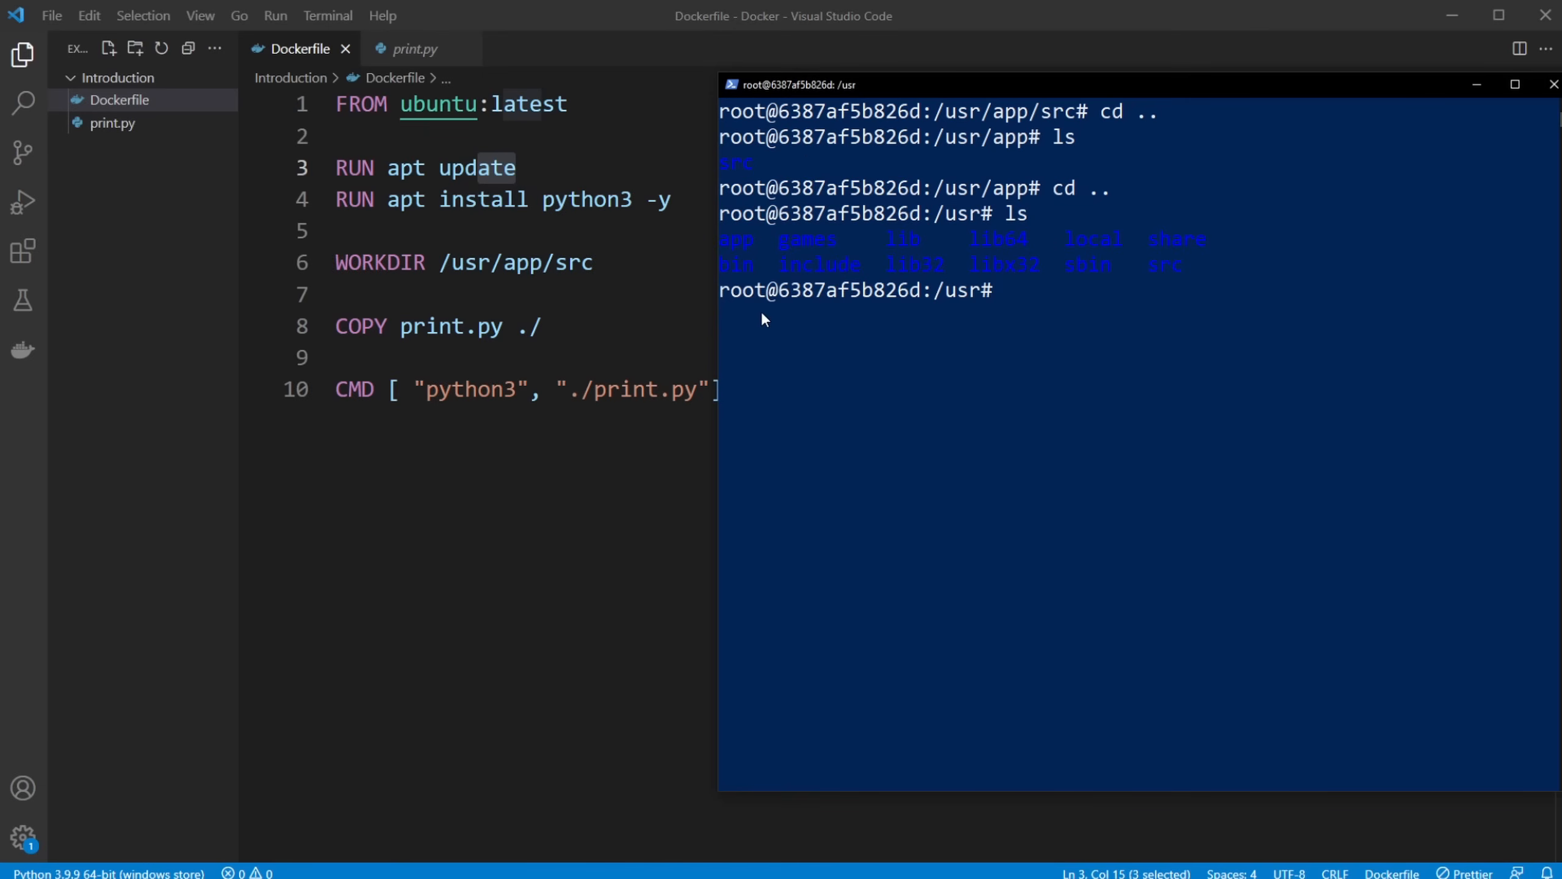
mouse_move(1031, 227)
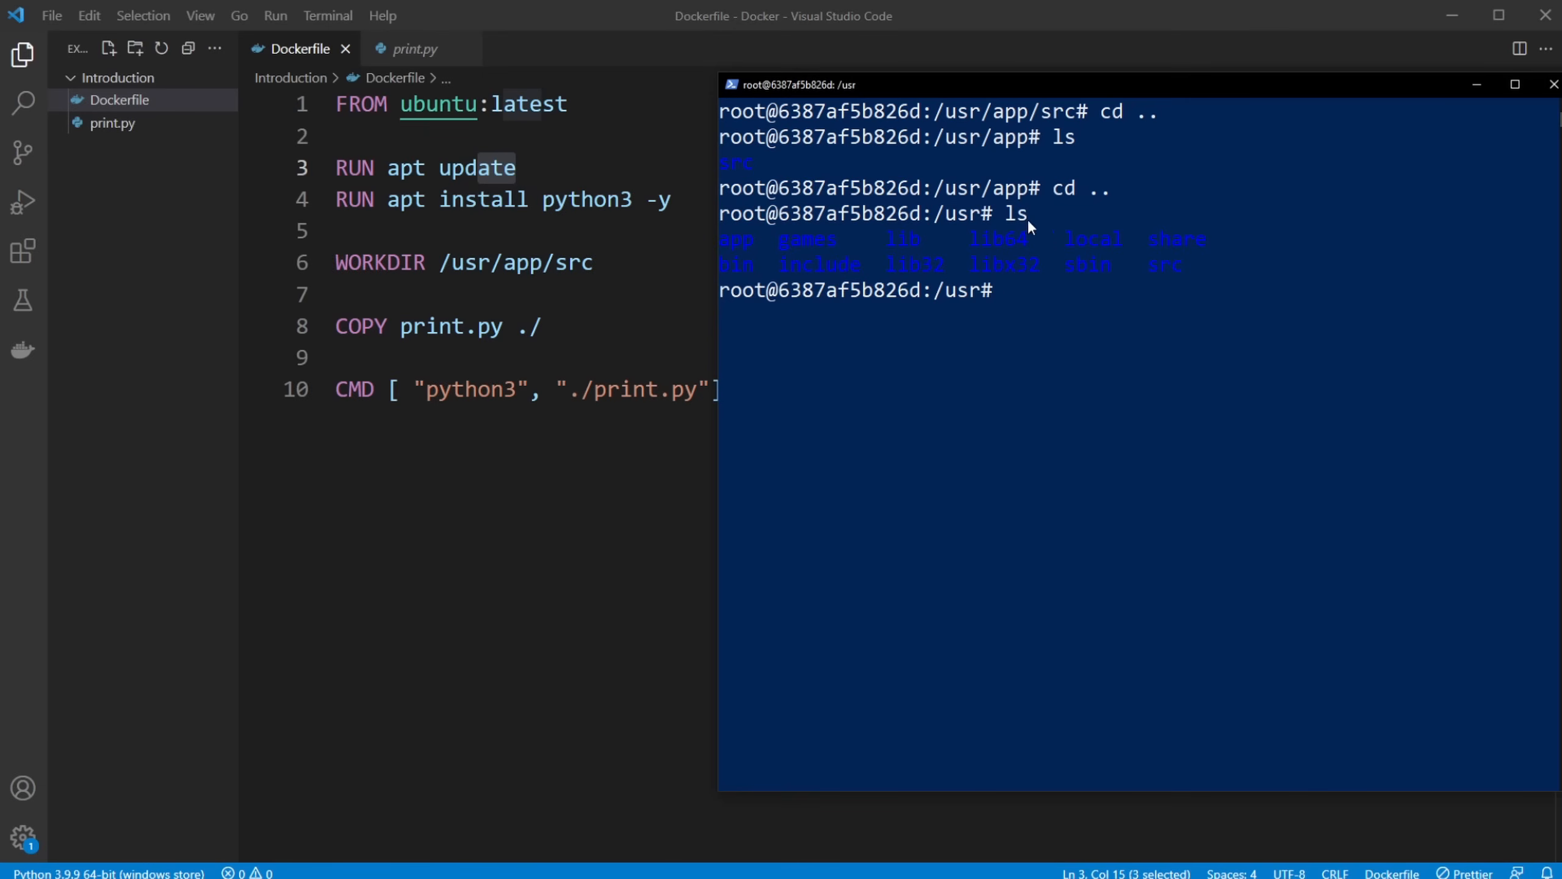
mouse_move(495, 160)
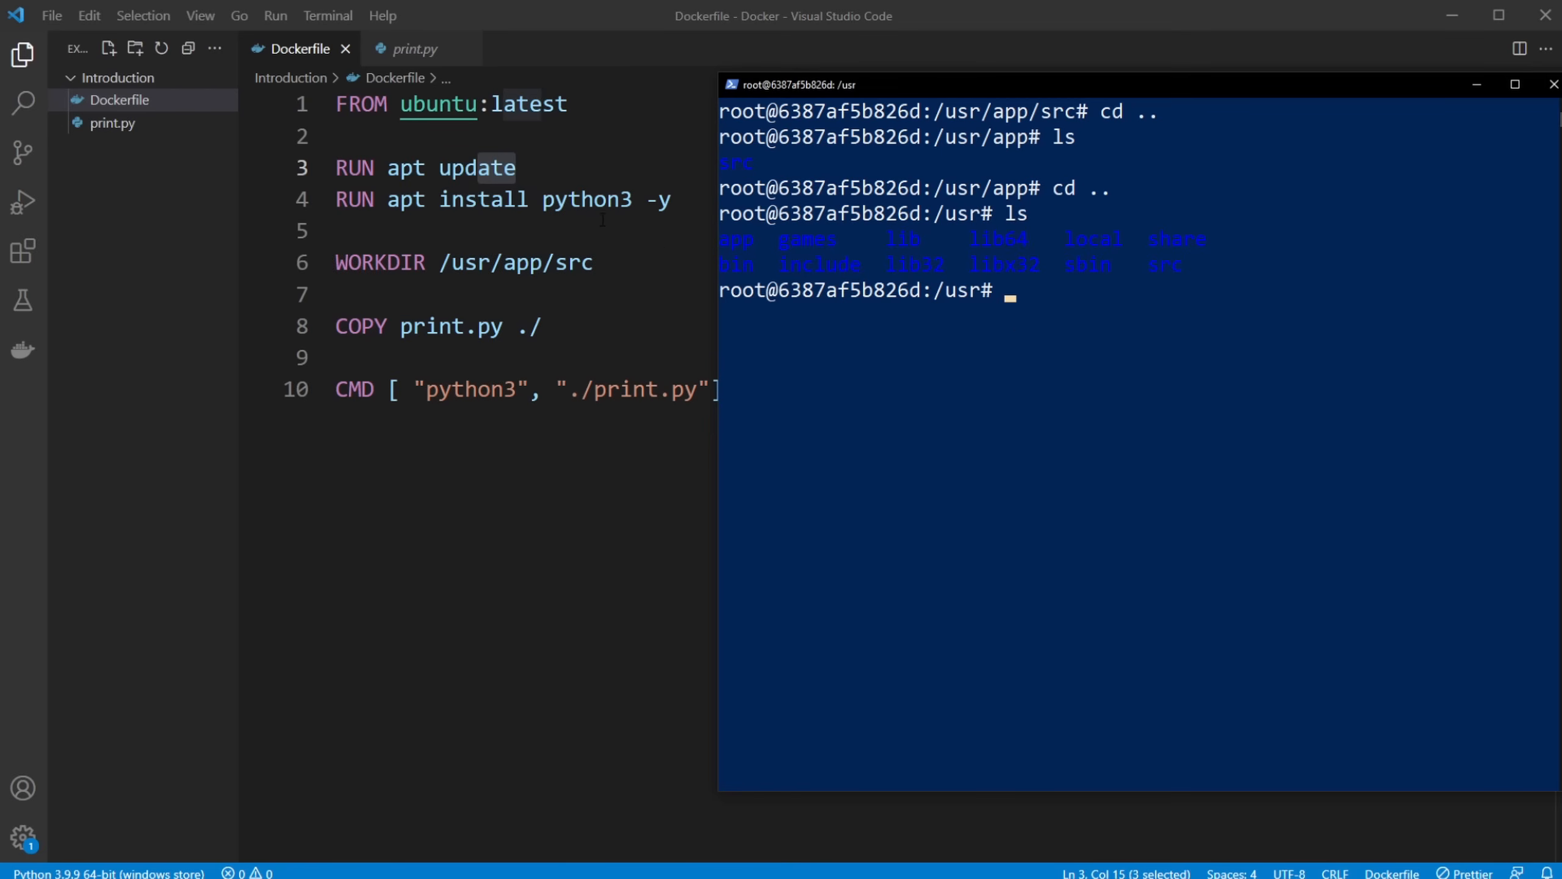
mouse_move(739, 285)
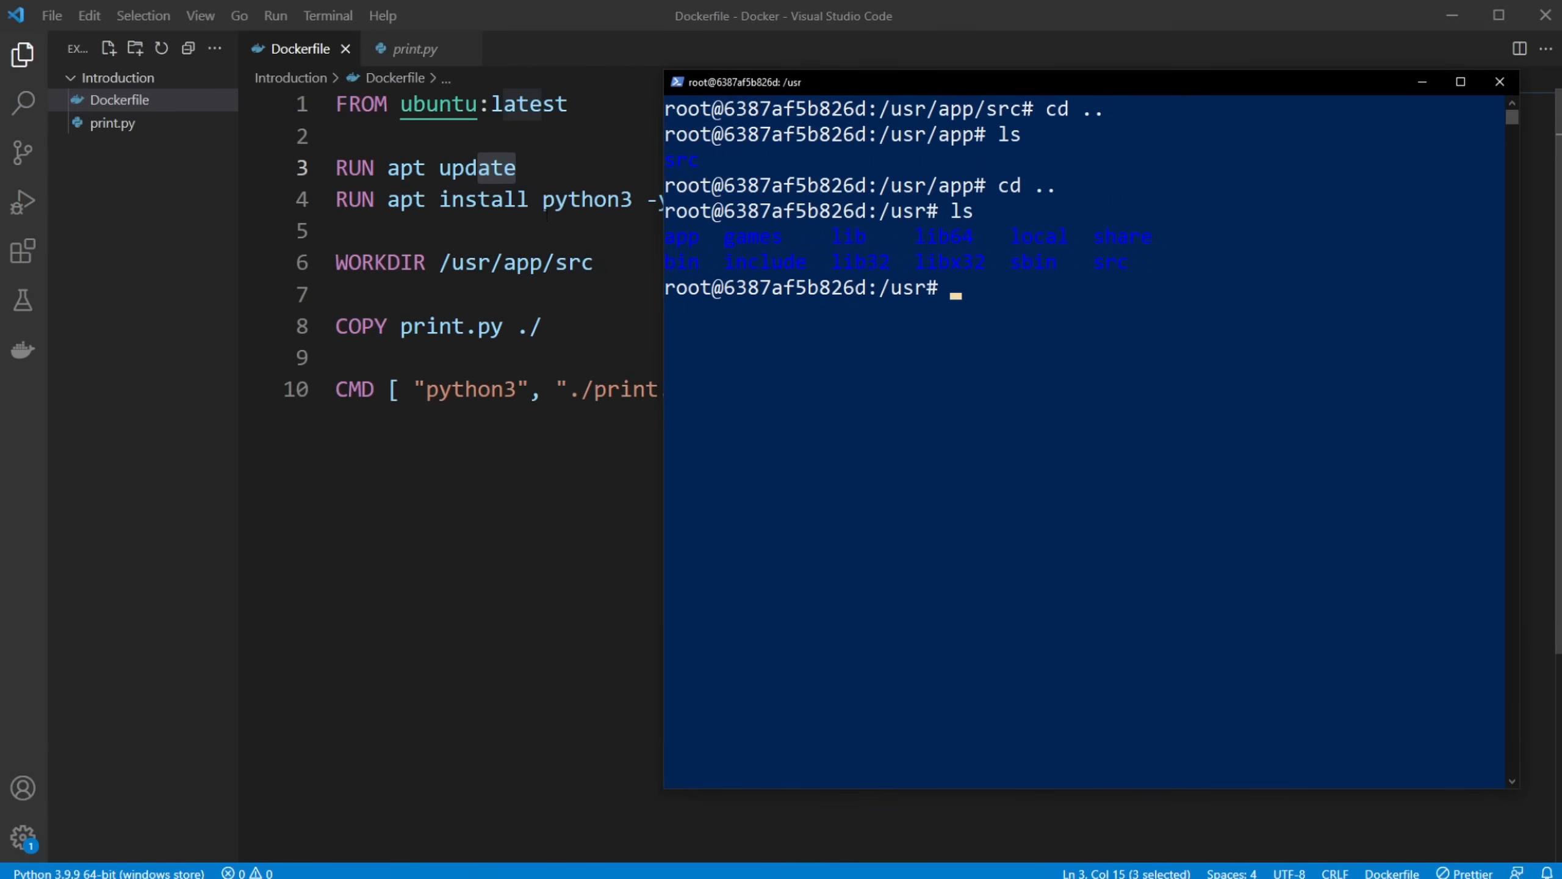
mouse_move(915, 289)
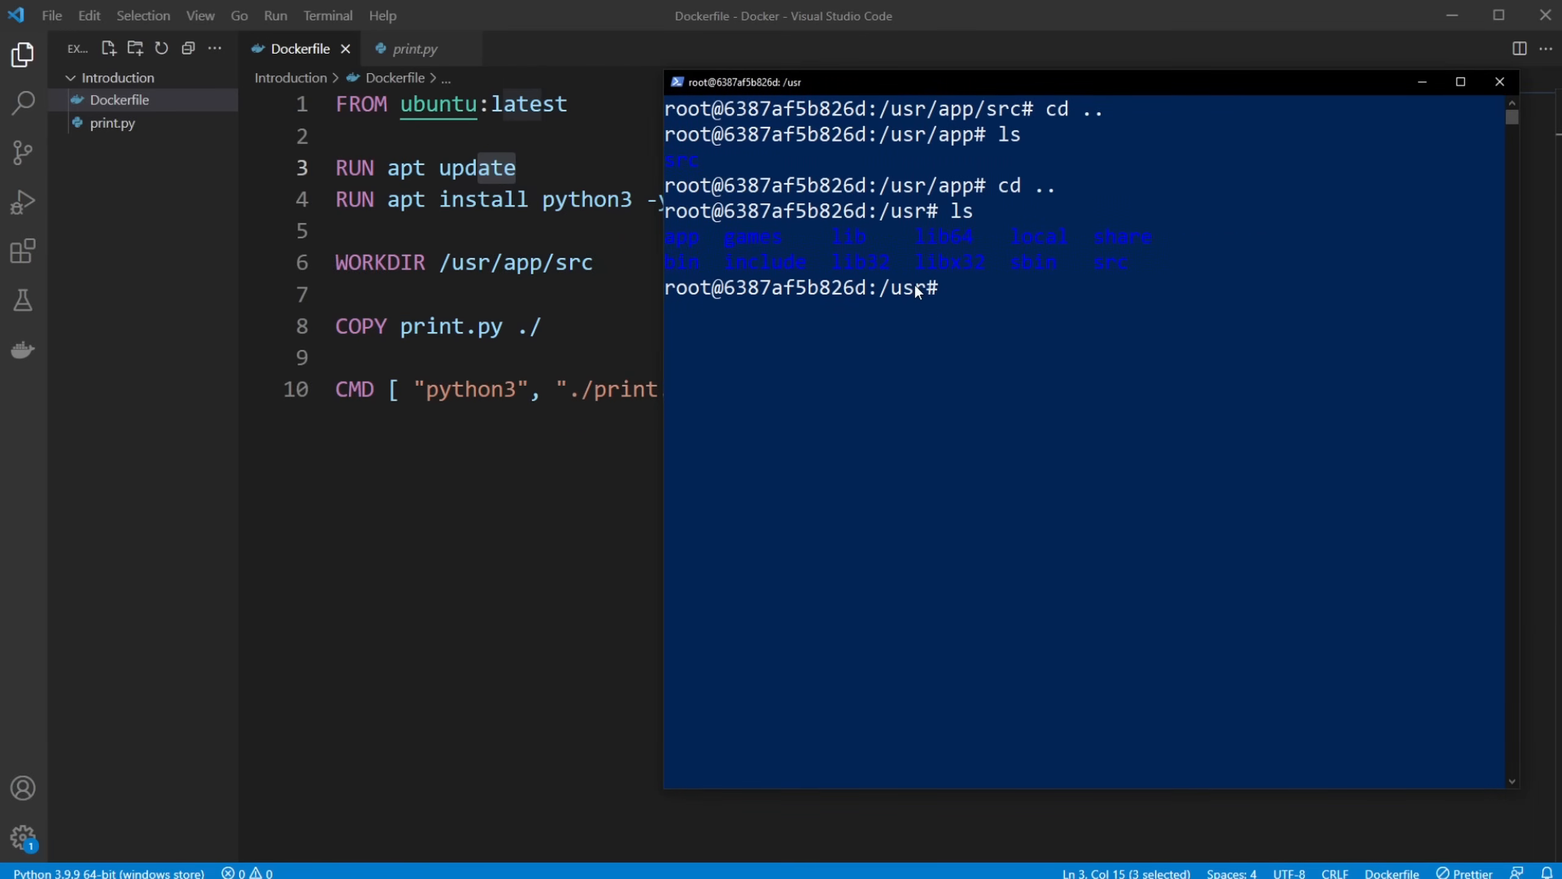
mouse_move(999, 312)
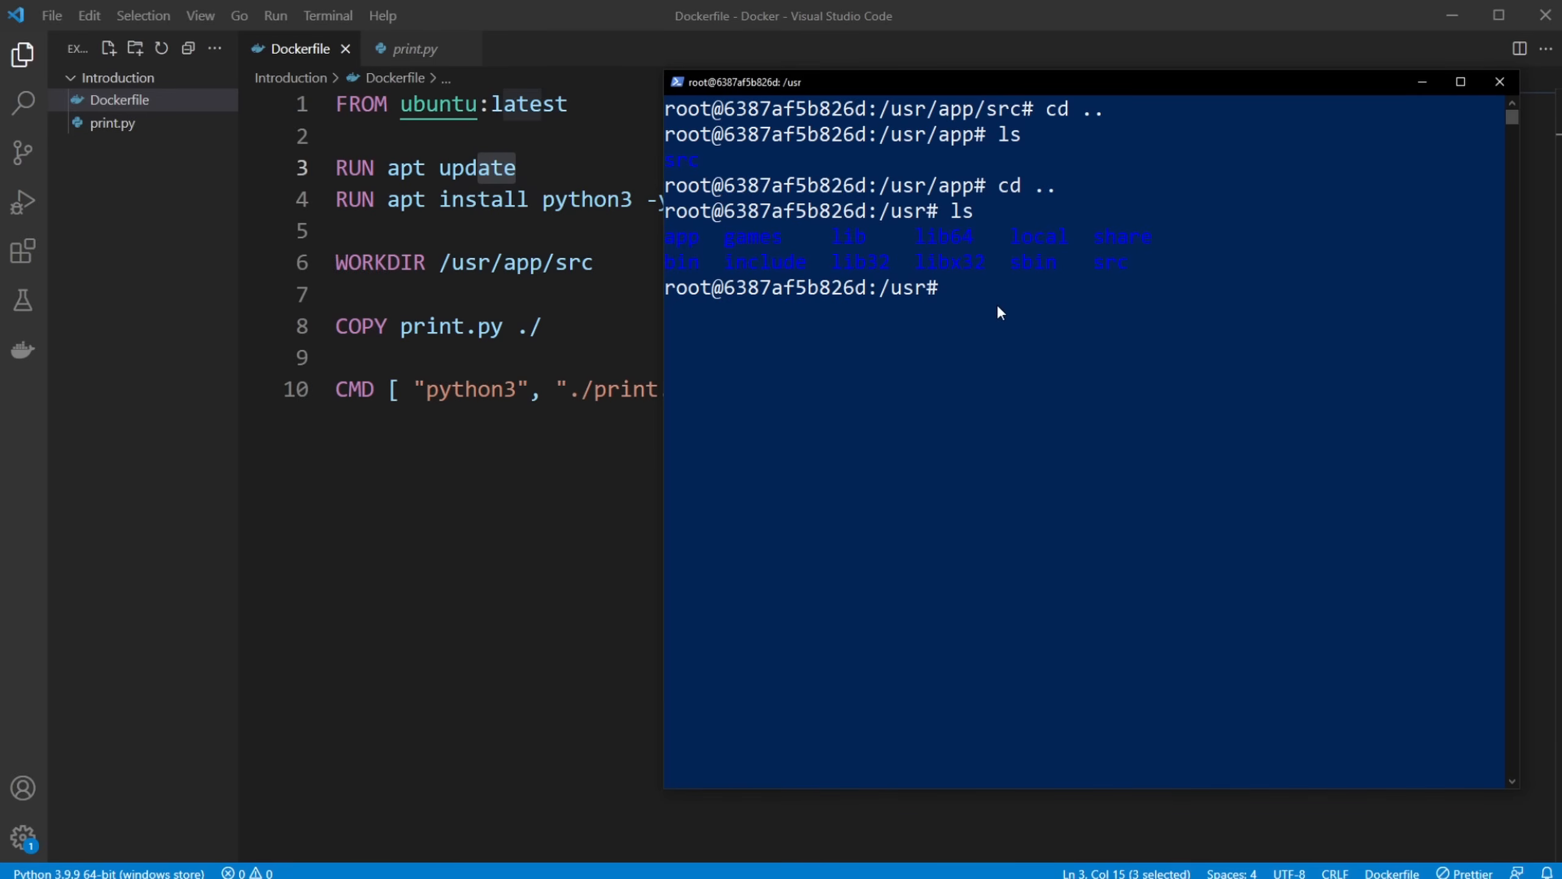
mouse_move(947, 299)
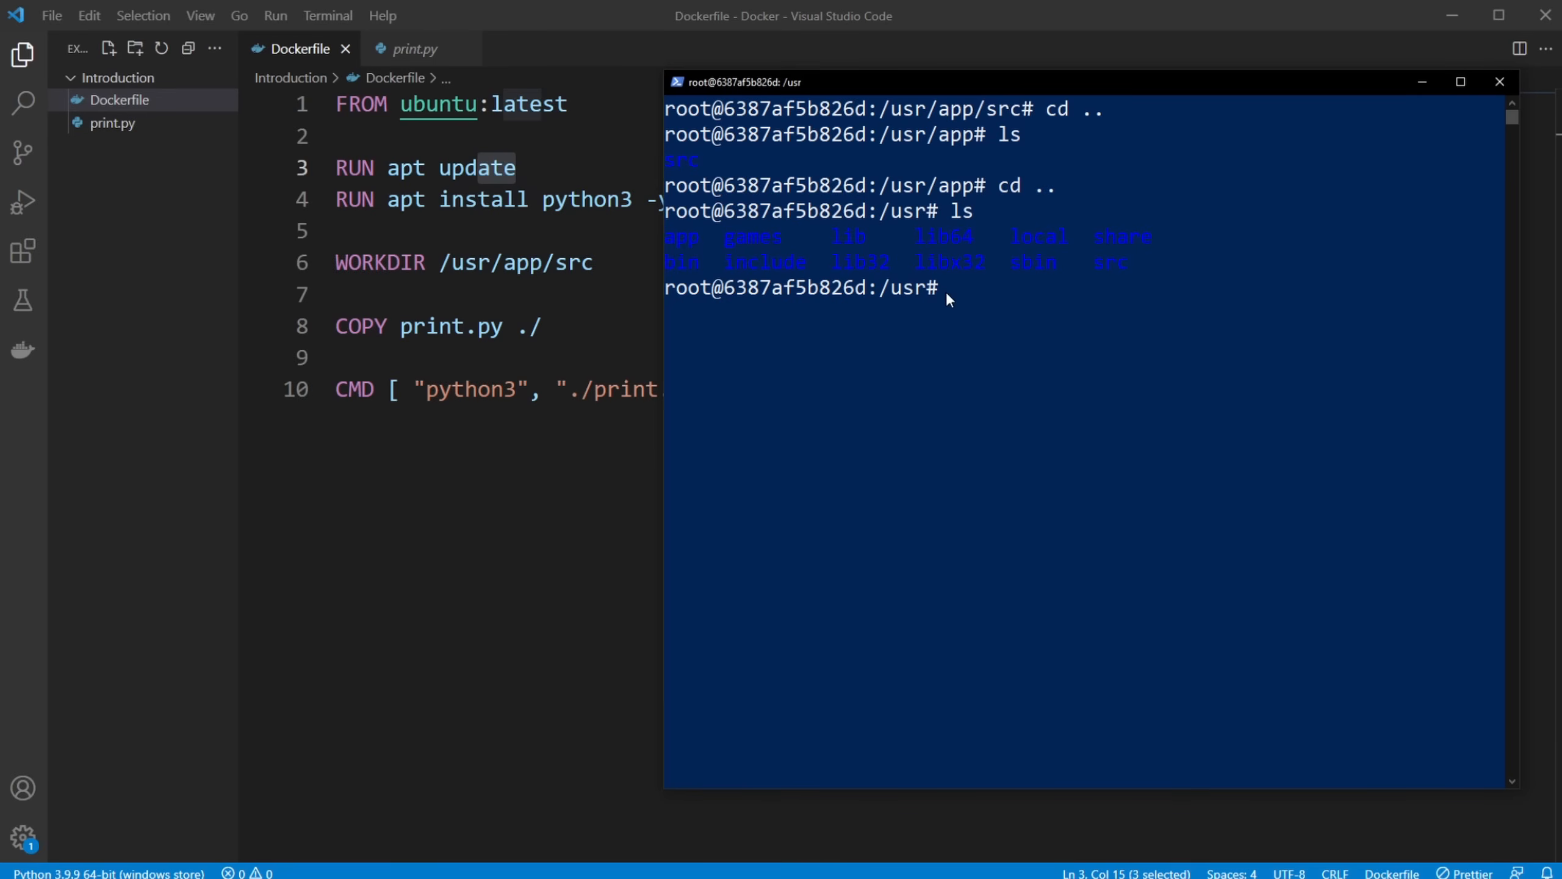
Return to /usr/app/src and try nano print.py, which fails with nano not found
type("nano")
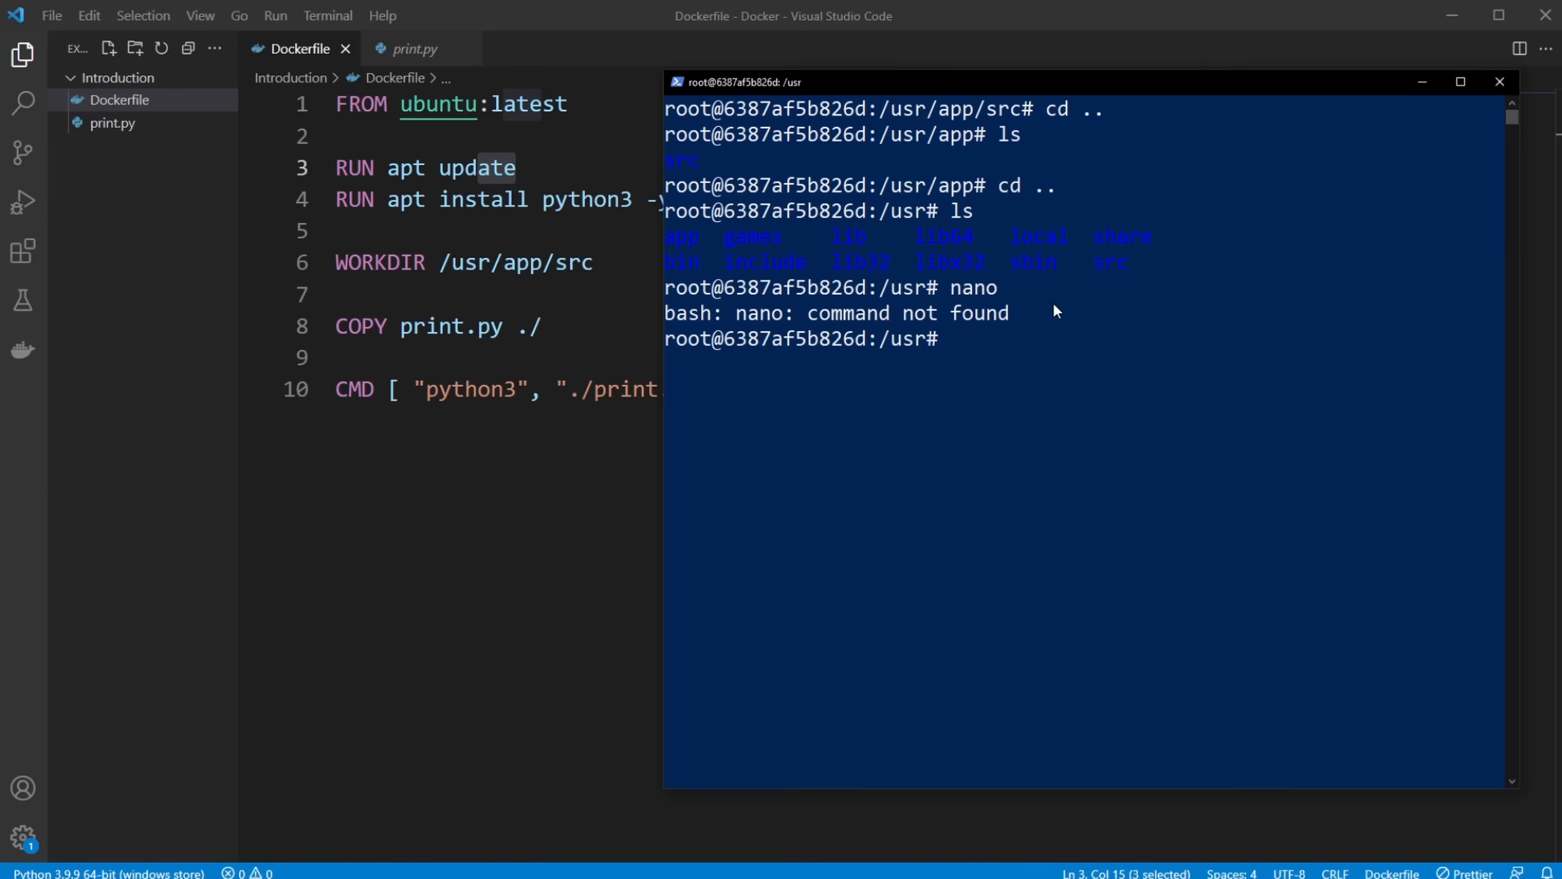
left_click(956, 338)
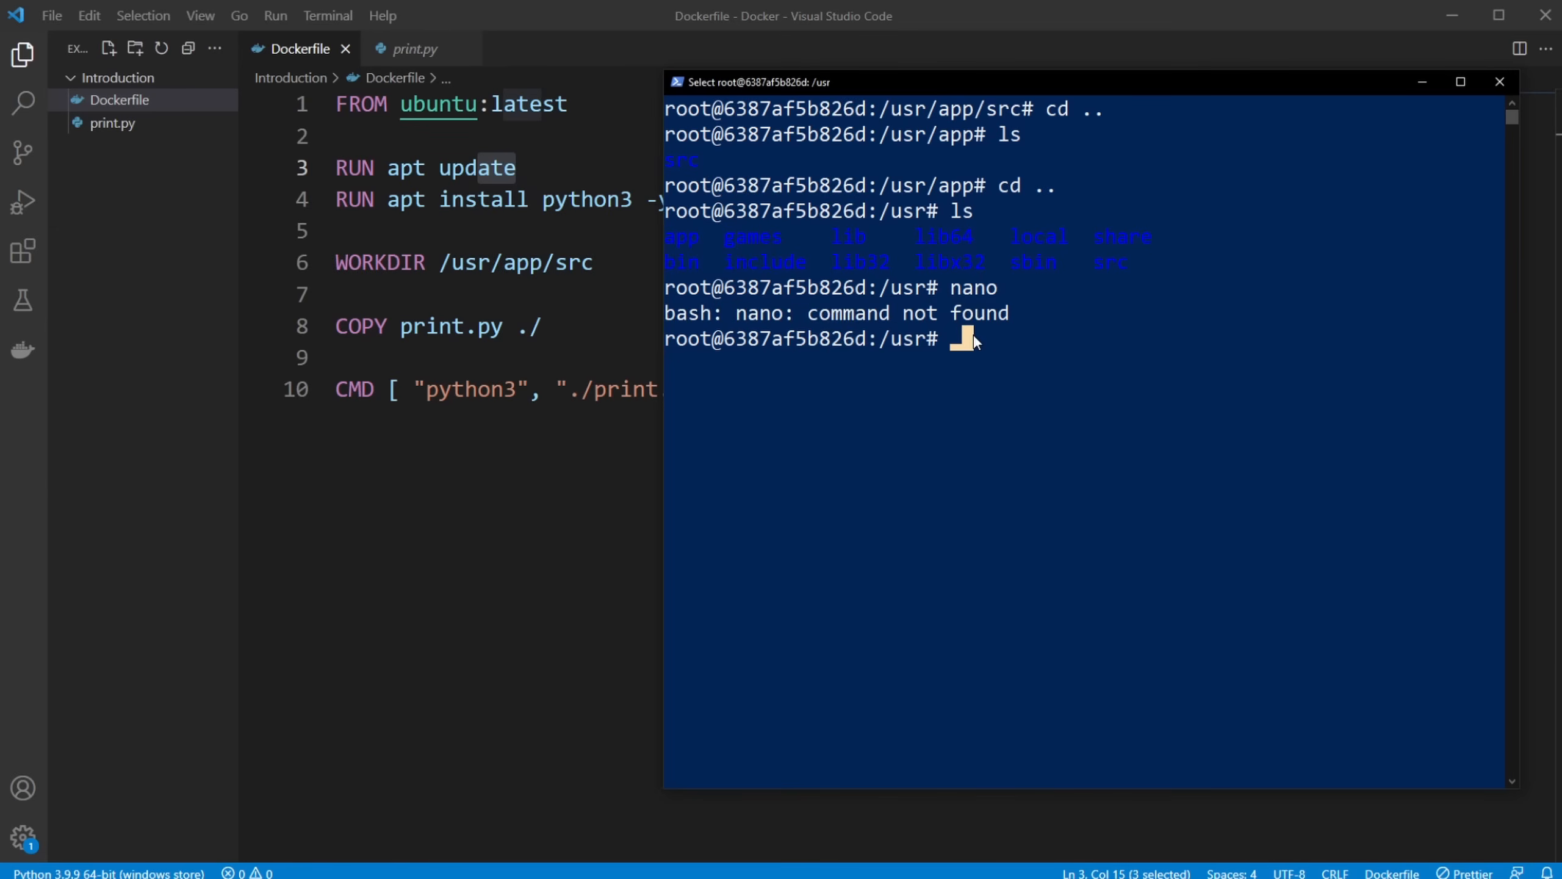
type("cd")
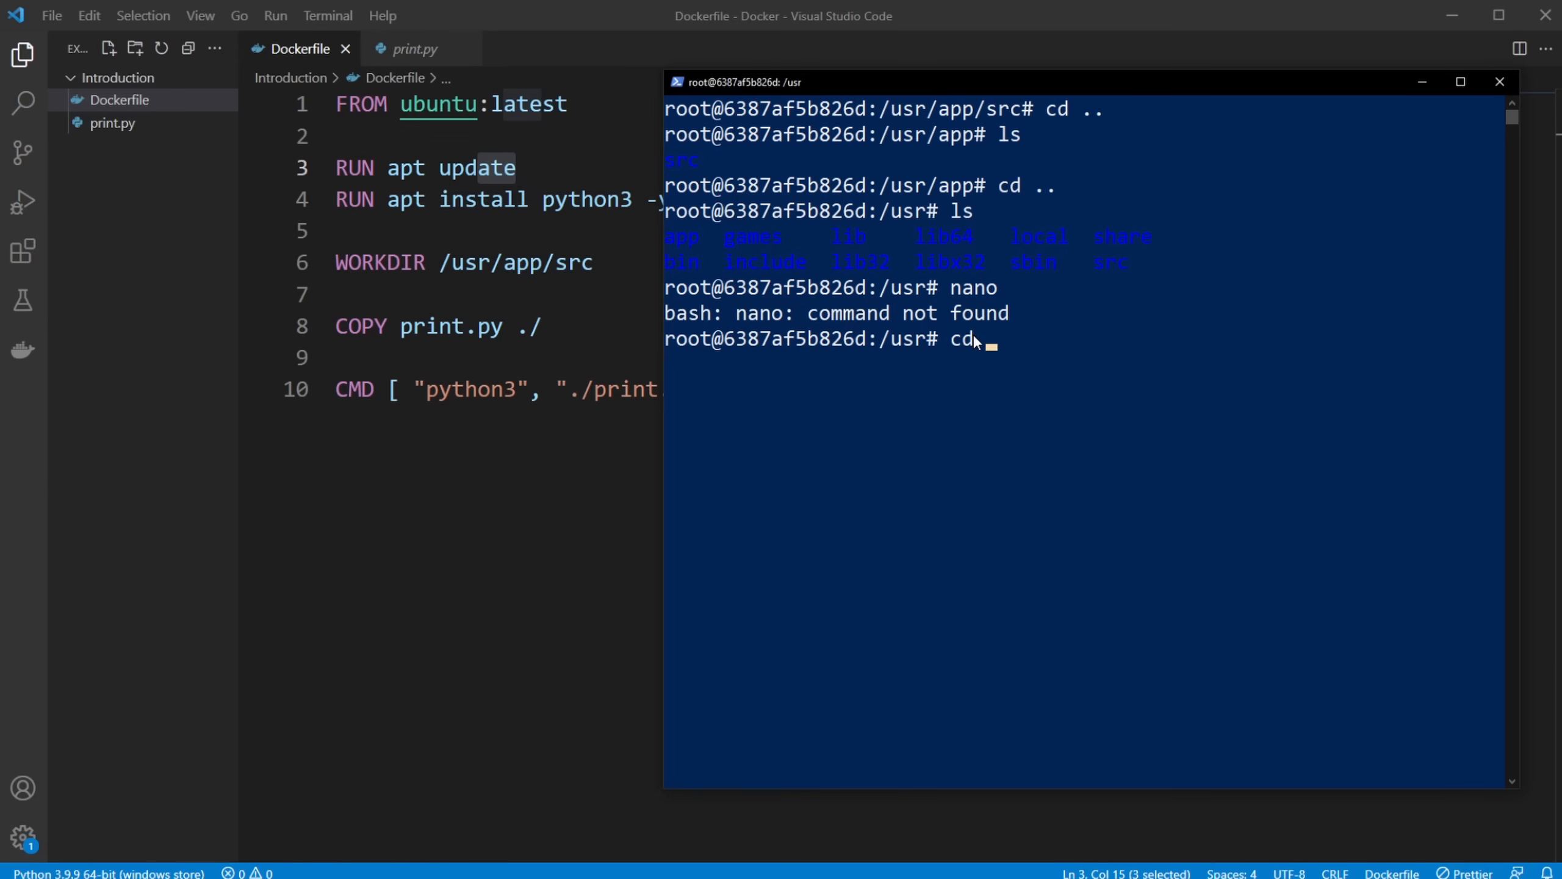
type("a")
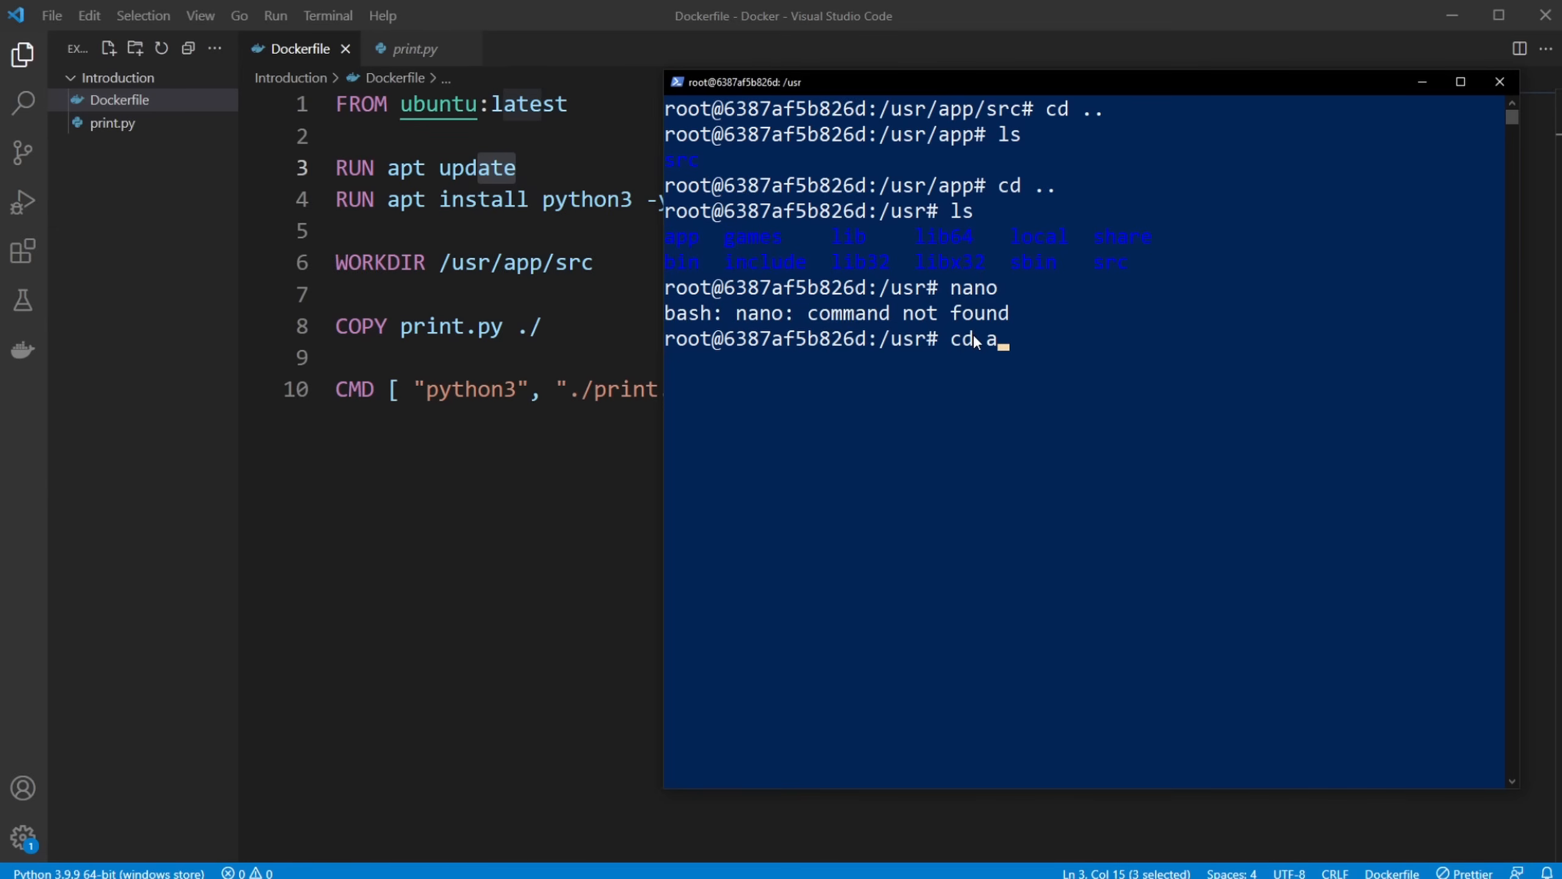
type("pp/se")
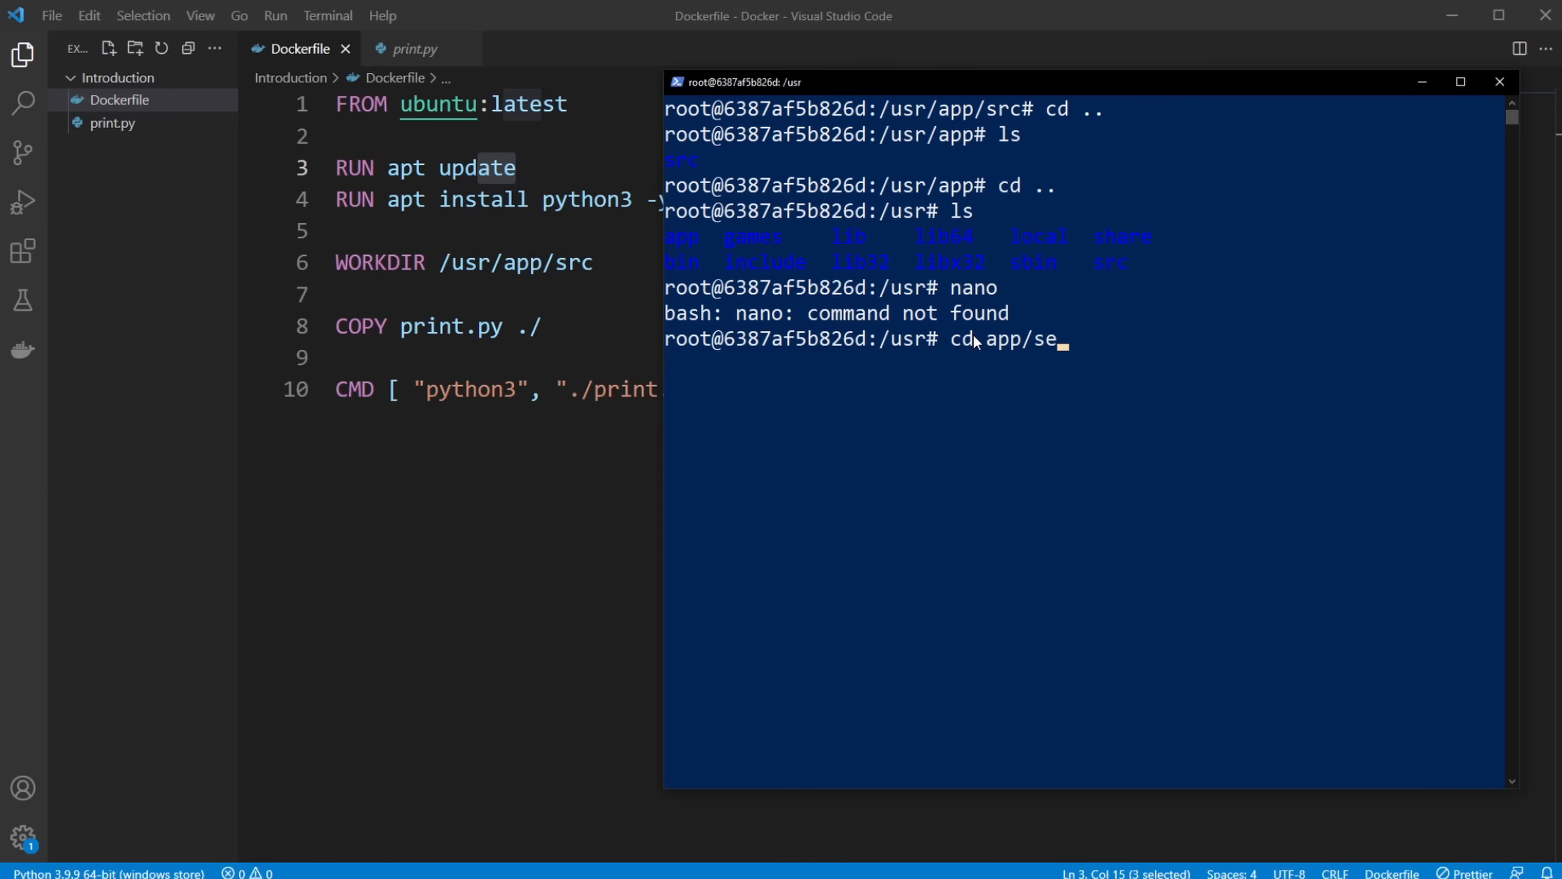
type("rc/")
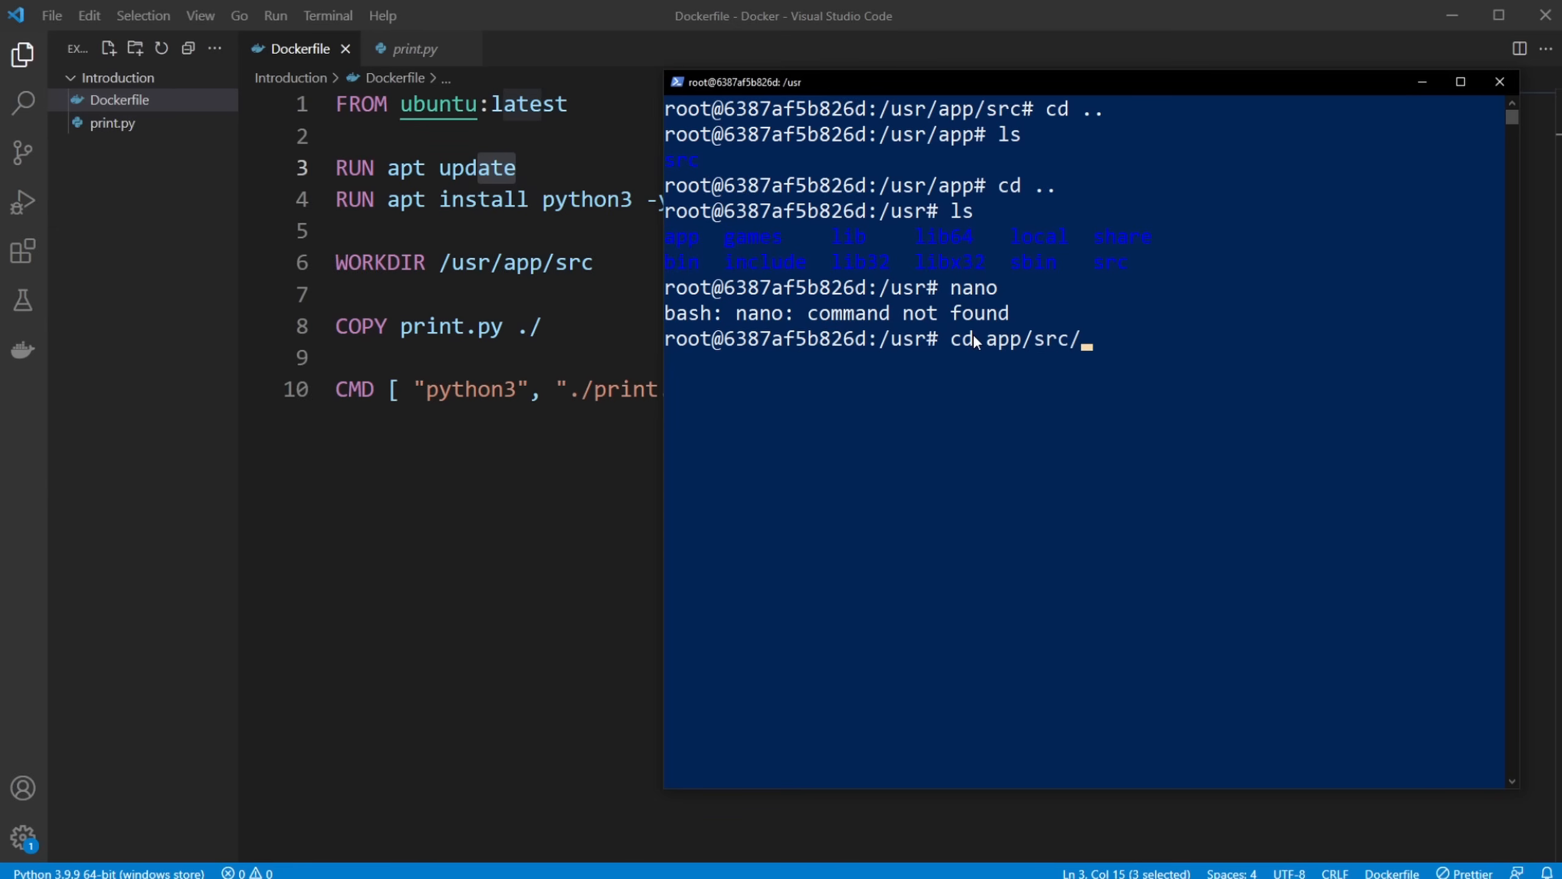
key("Return")
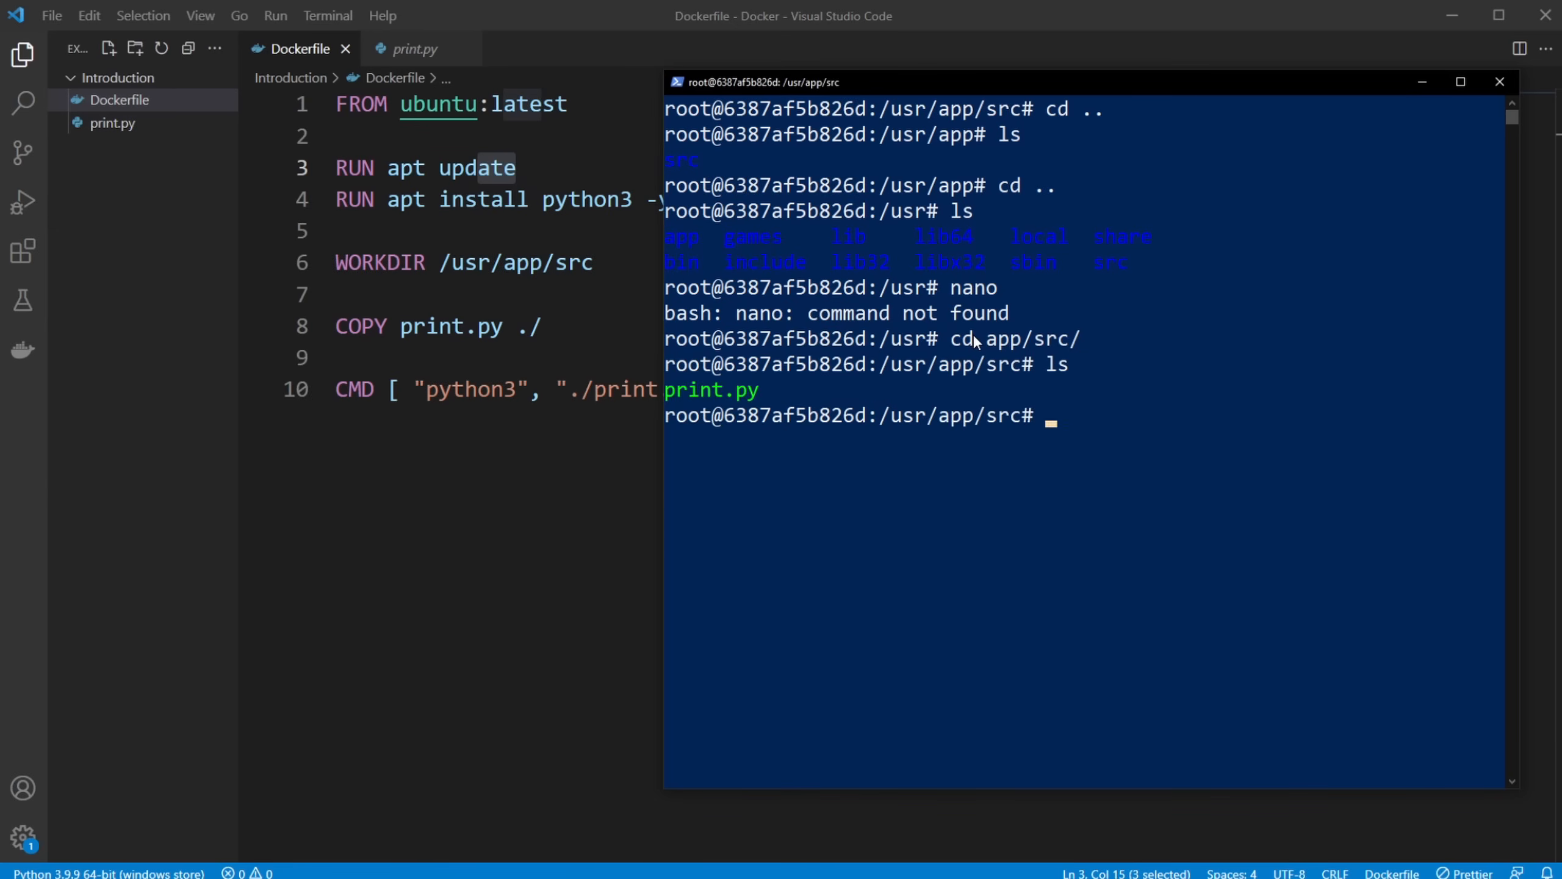
mouse_move(1068, 439)
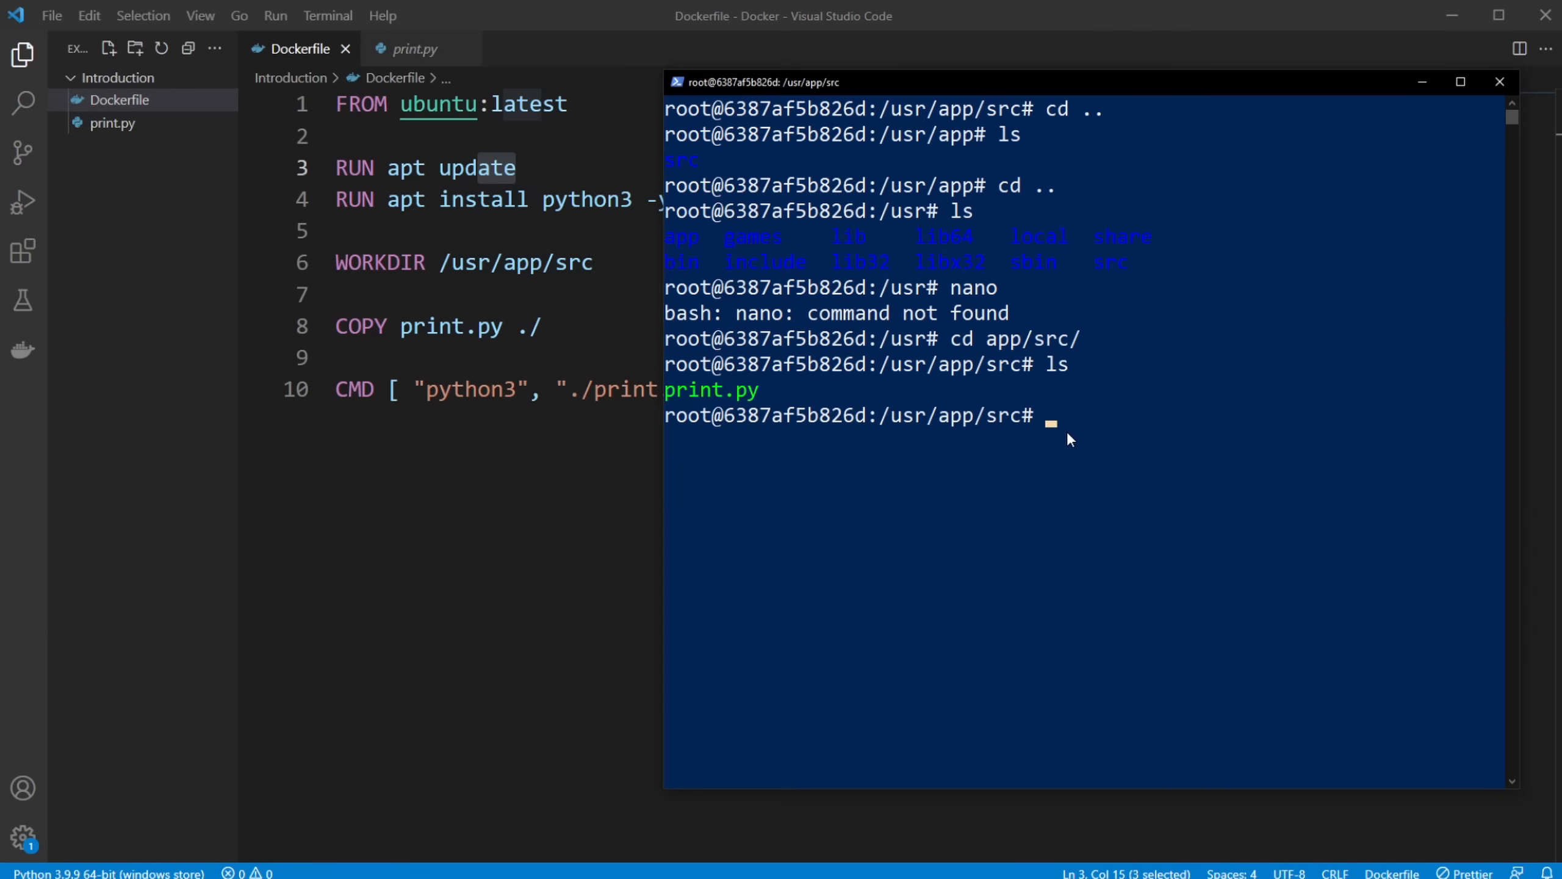
type("n")
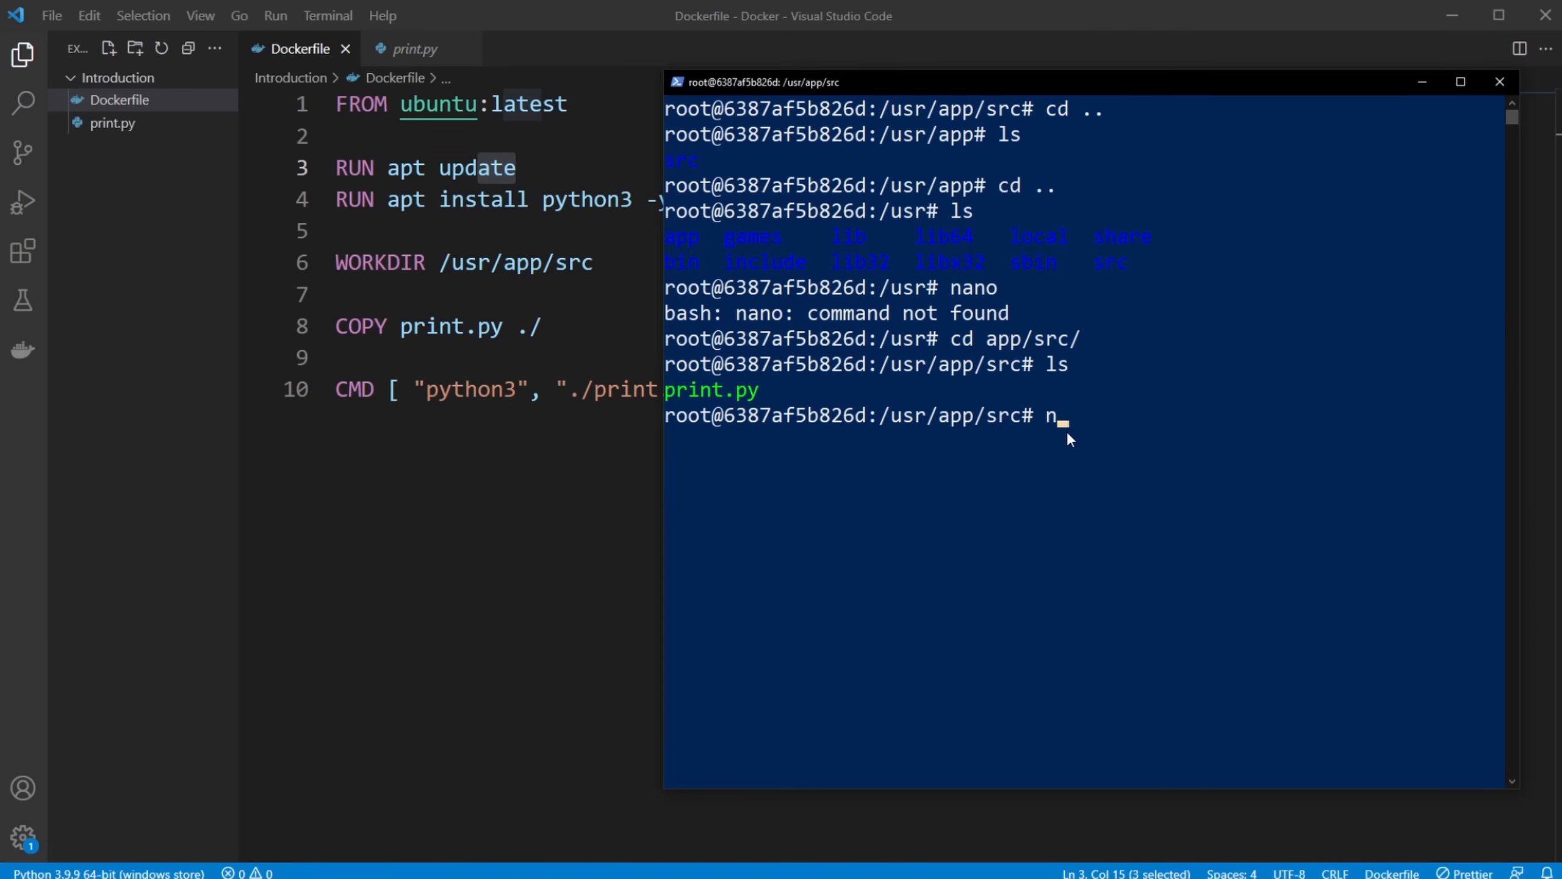
key("Return")
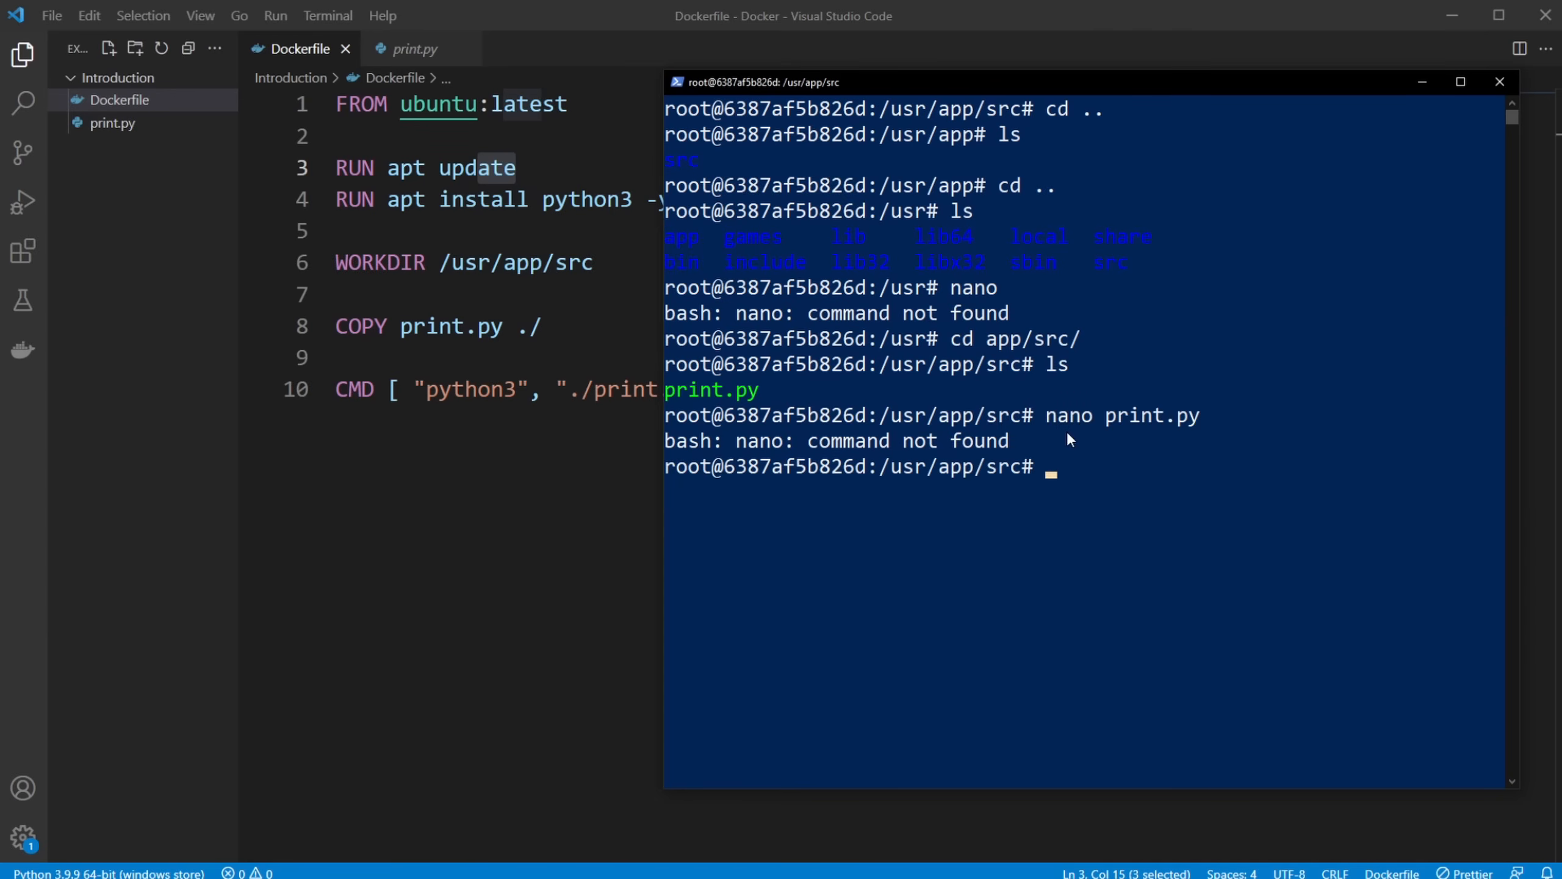
mouse_move(936, 431)
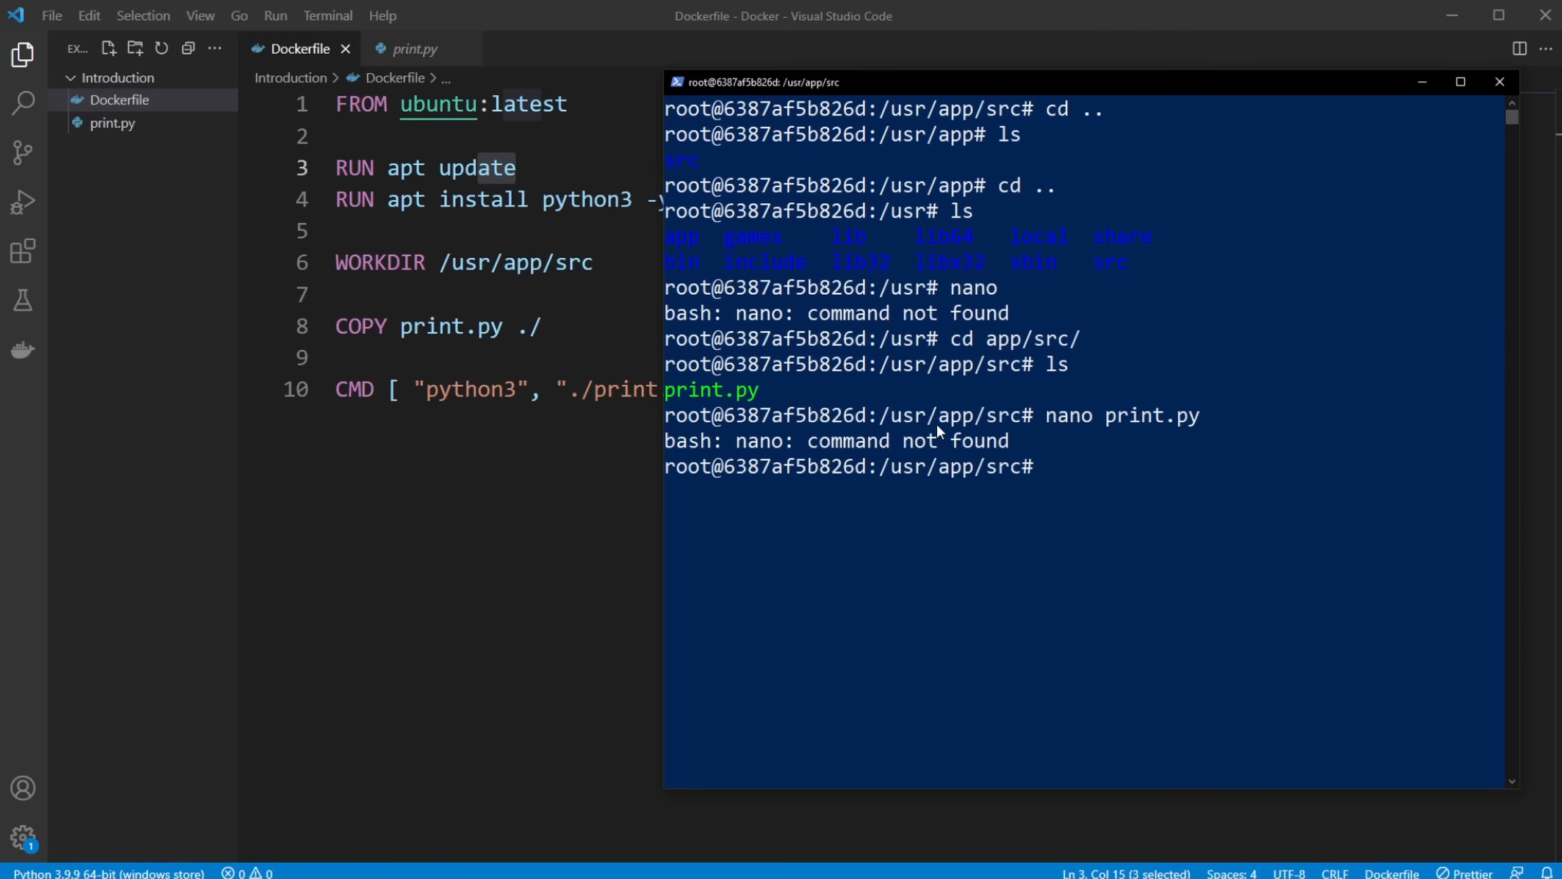
Install nano in the container with apt install nano
type("apt install")
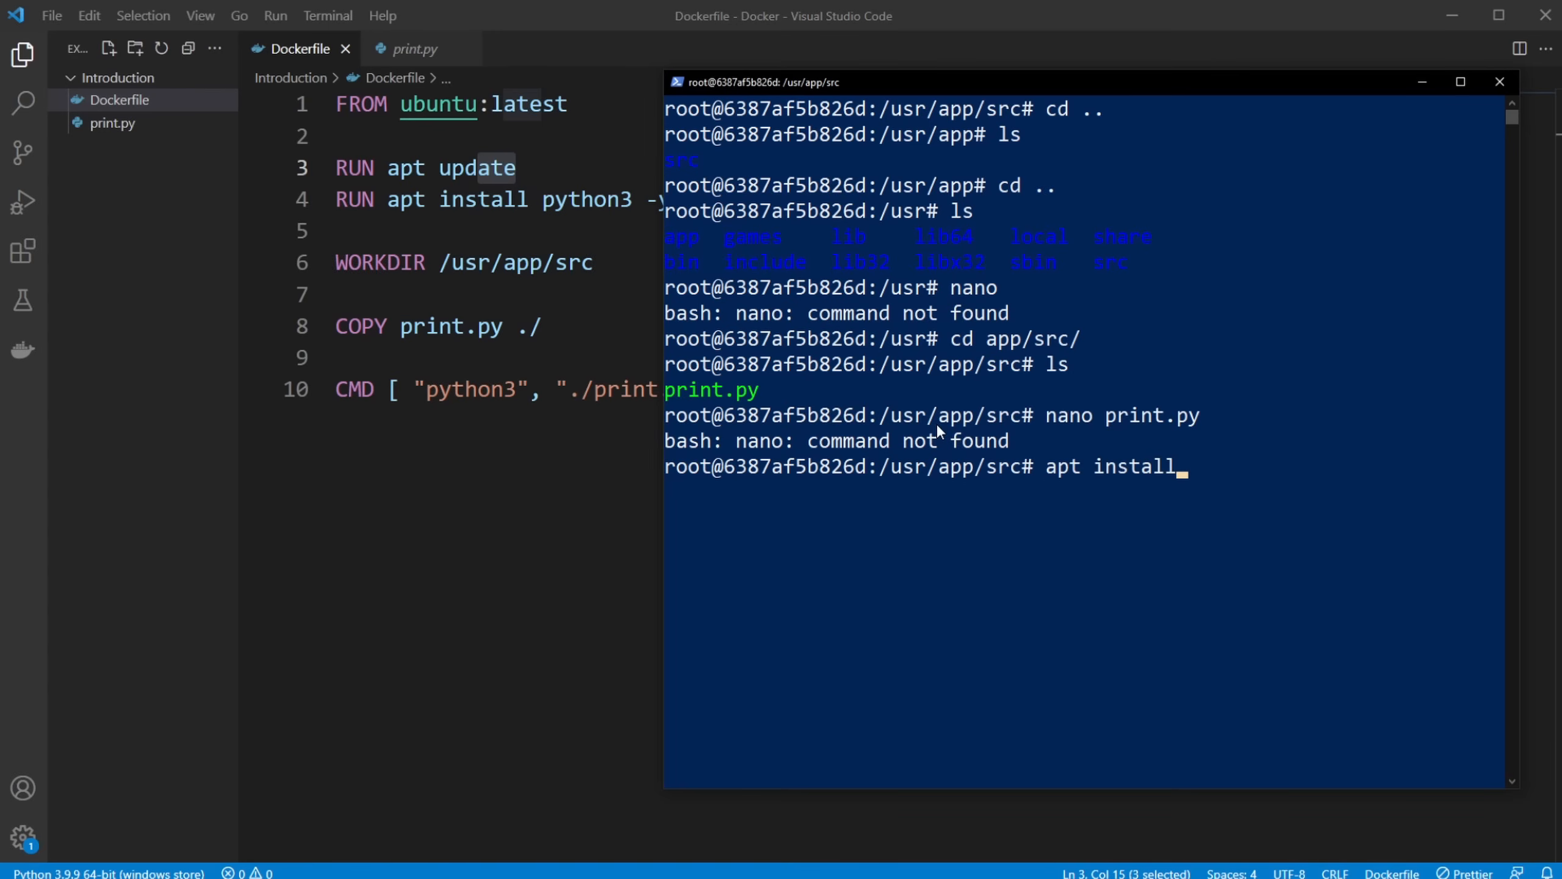
key("Return")
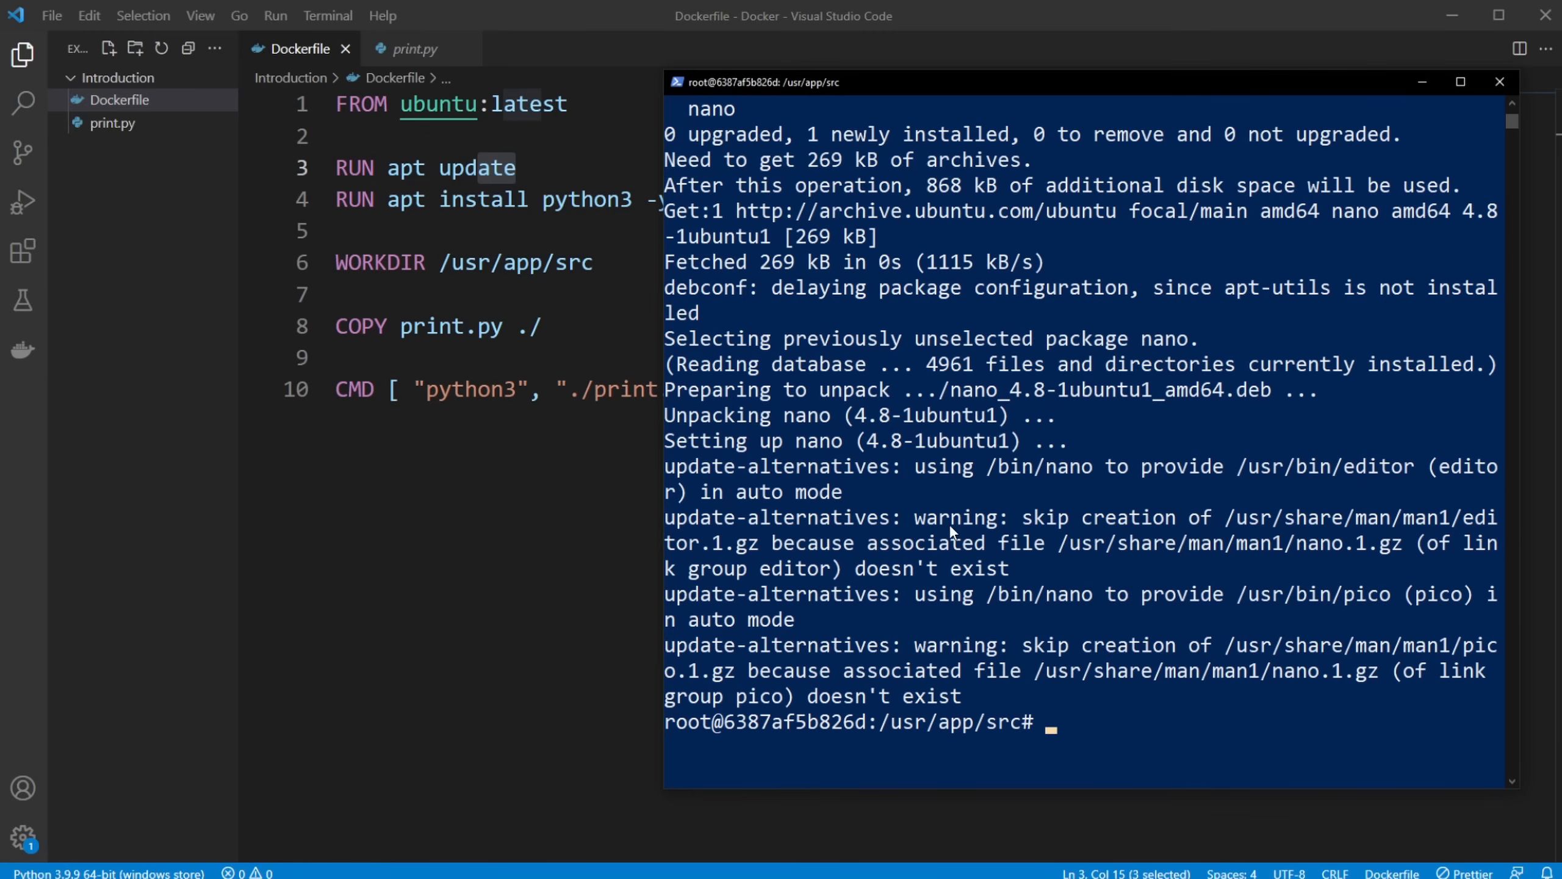
Open print.py in nano, append '!!!!!' to the output, save and exit
type("ls")
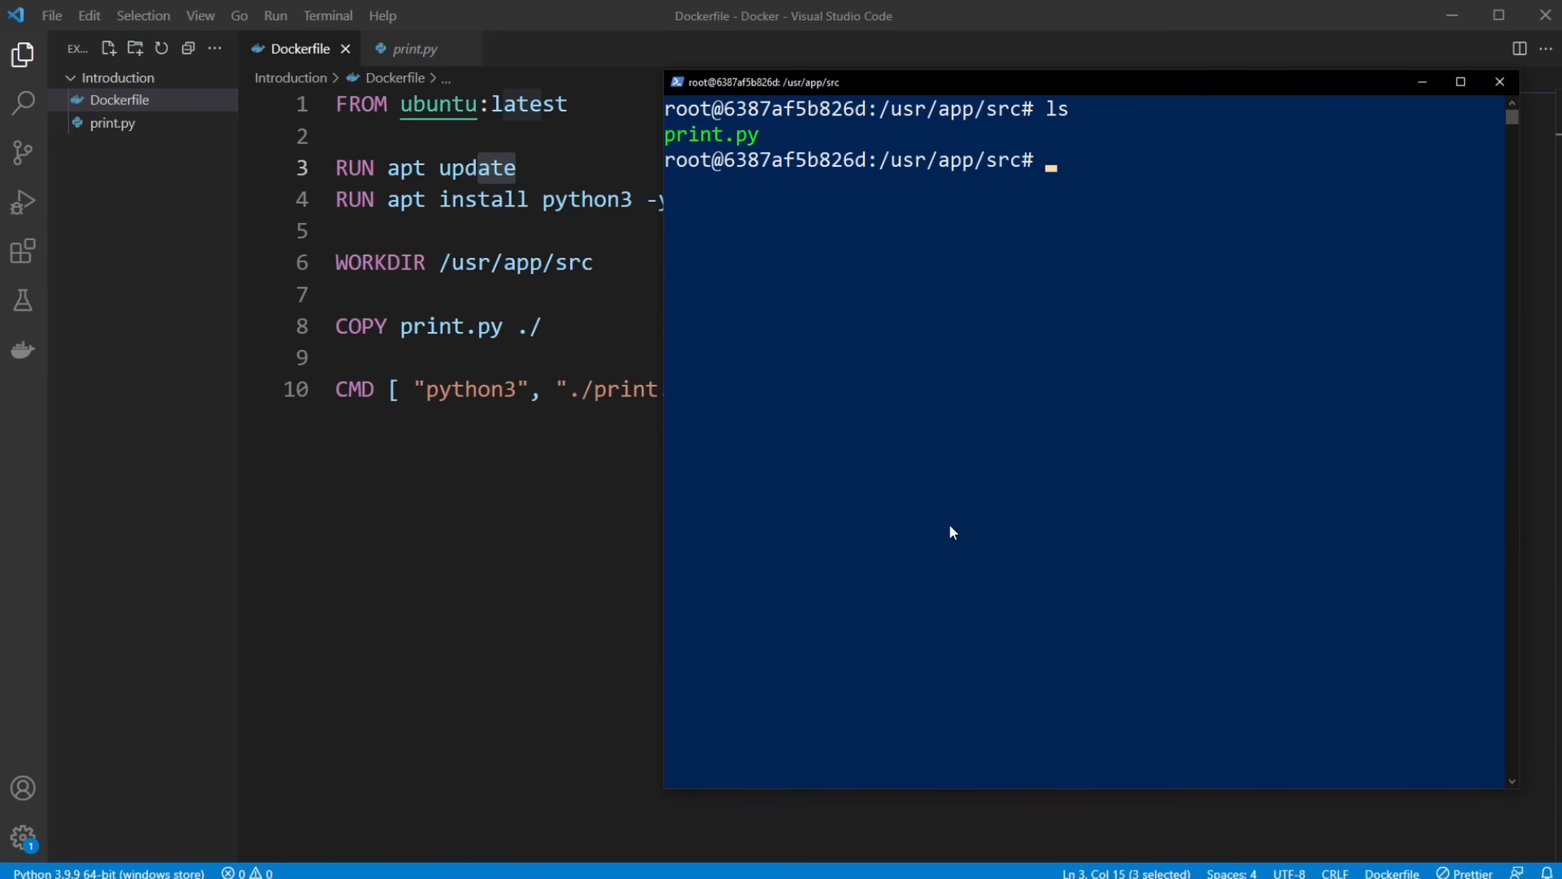
type("nano")
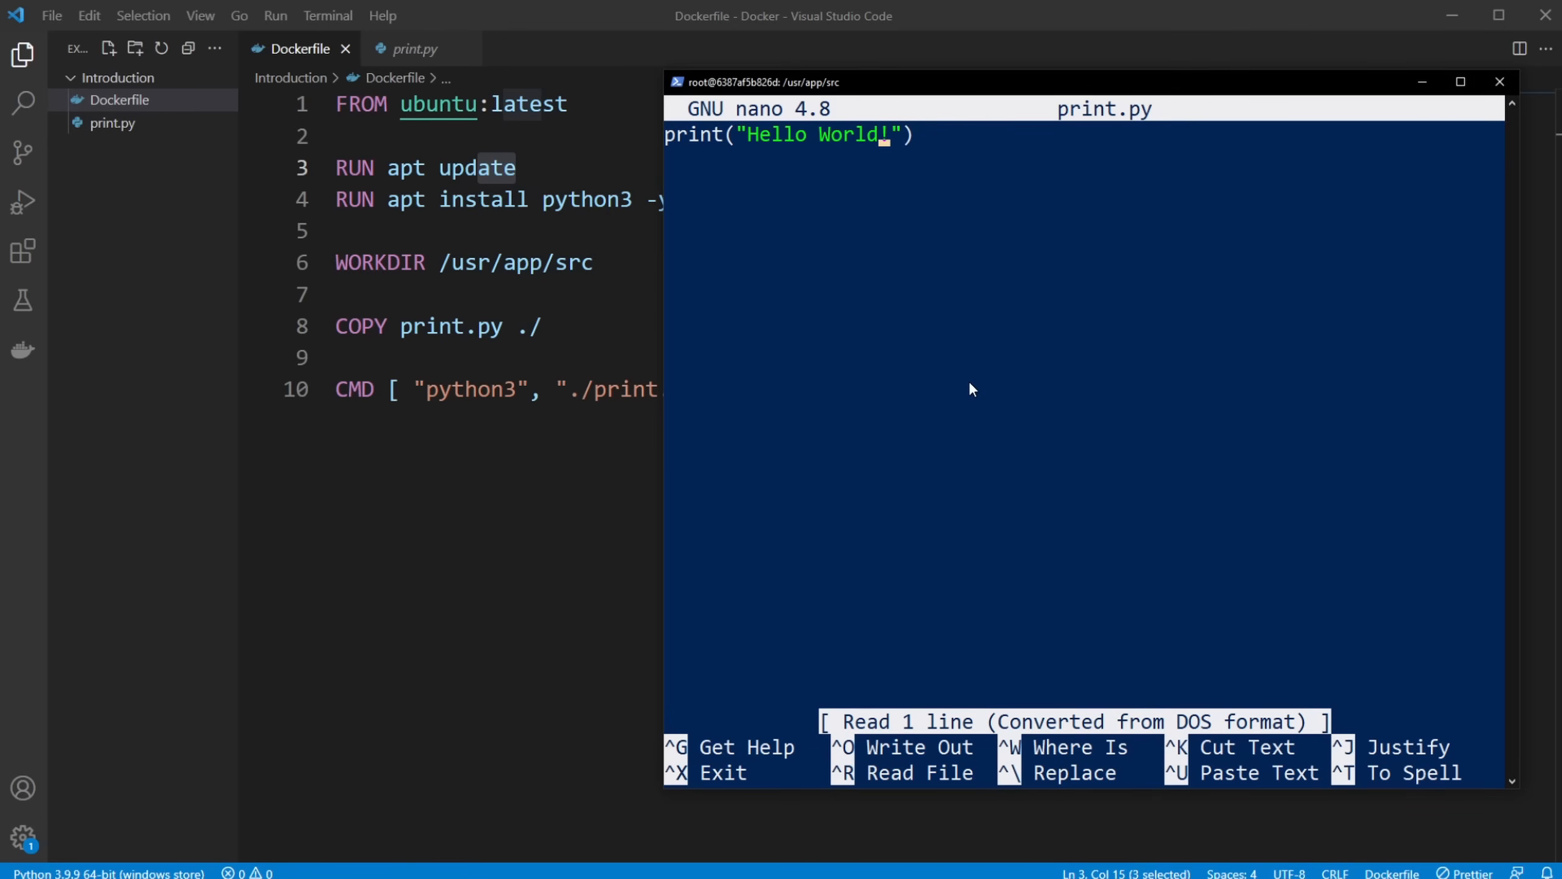
type("!!!!!!!!!")
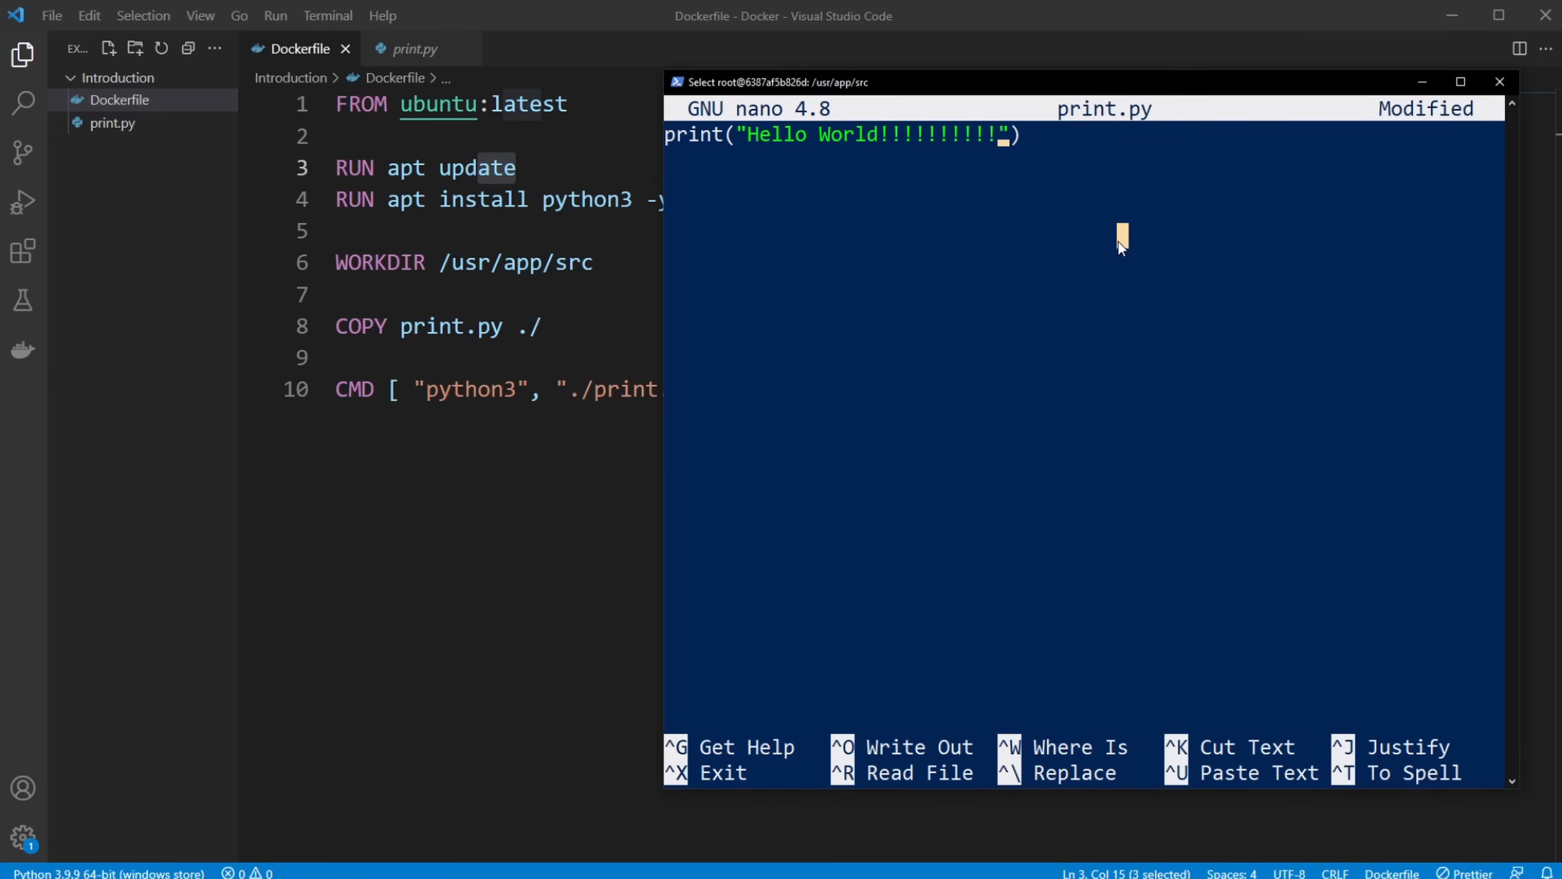
key("ctrl+o")
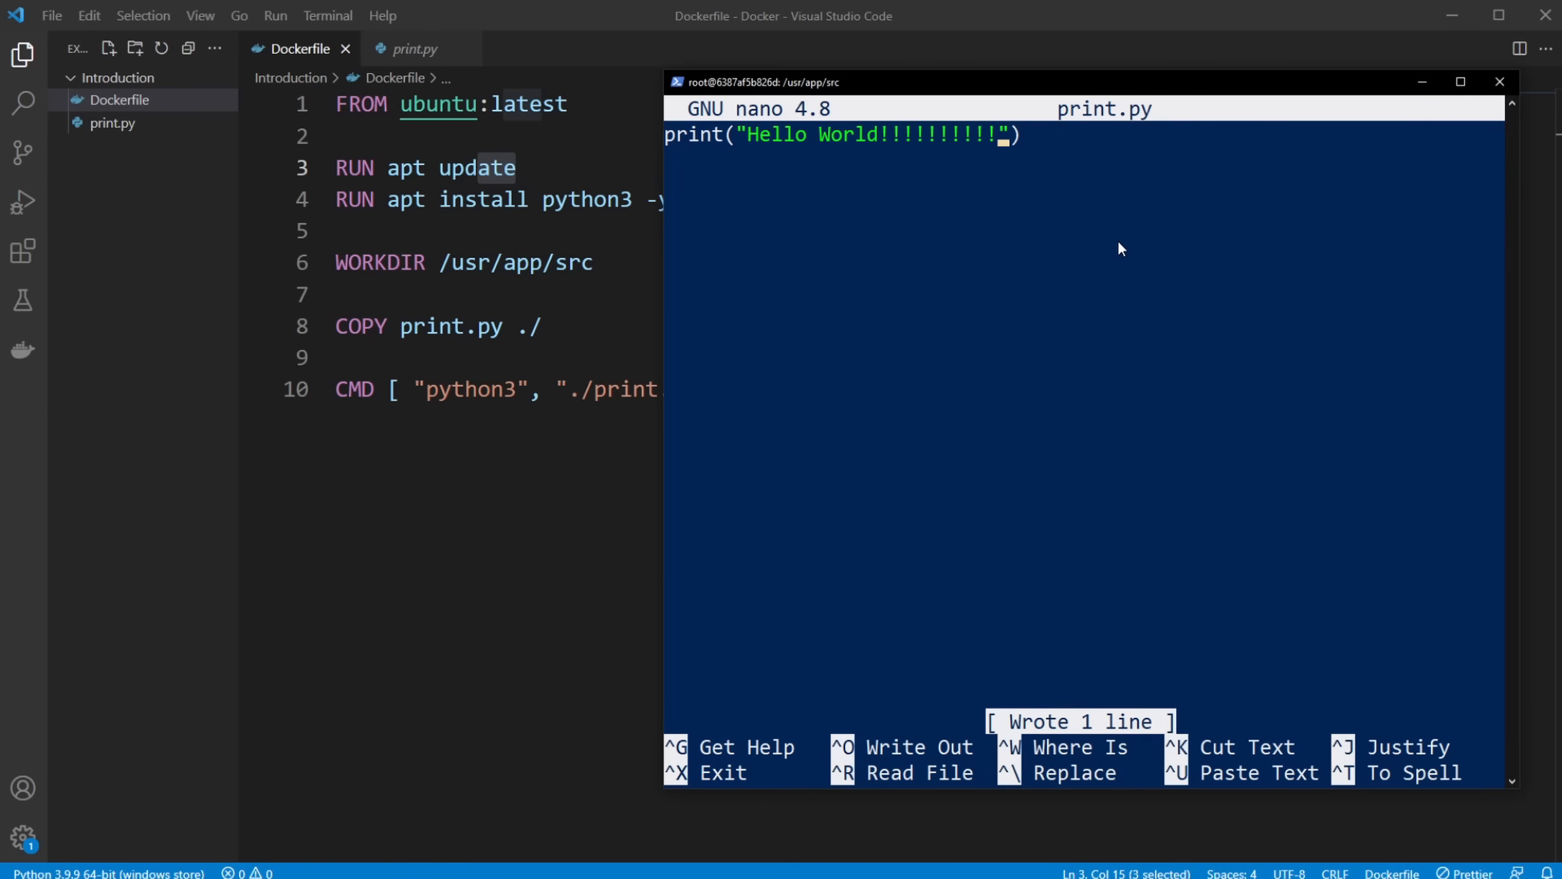
key("ctrl+x")
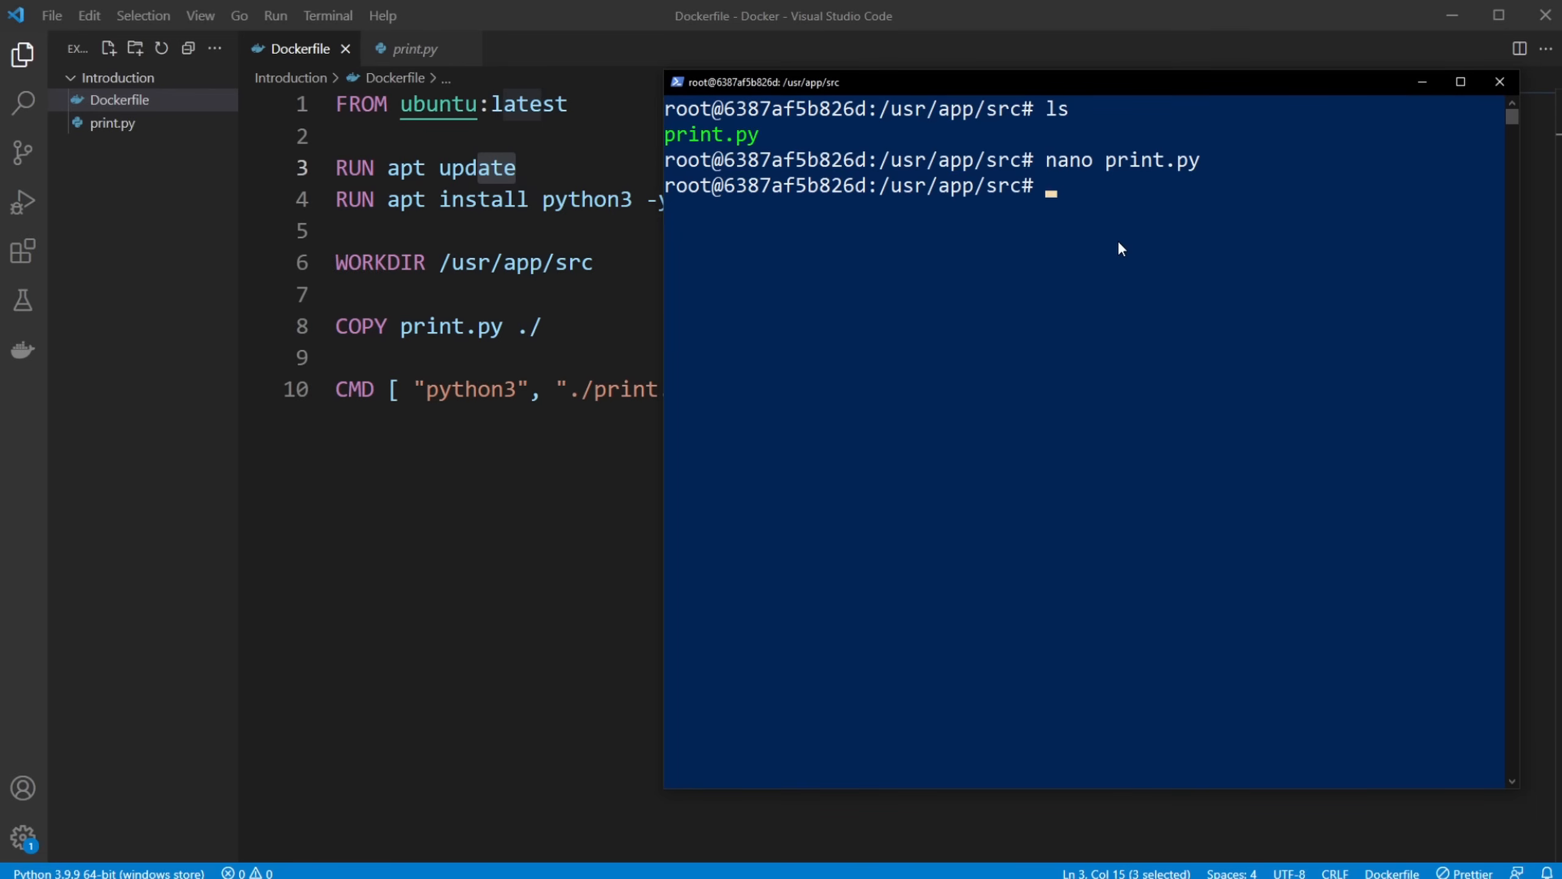
Show print.py with cat, then run python3 print.py to see the extra exclamation marks
type("cat")
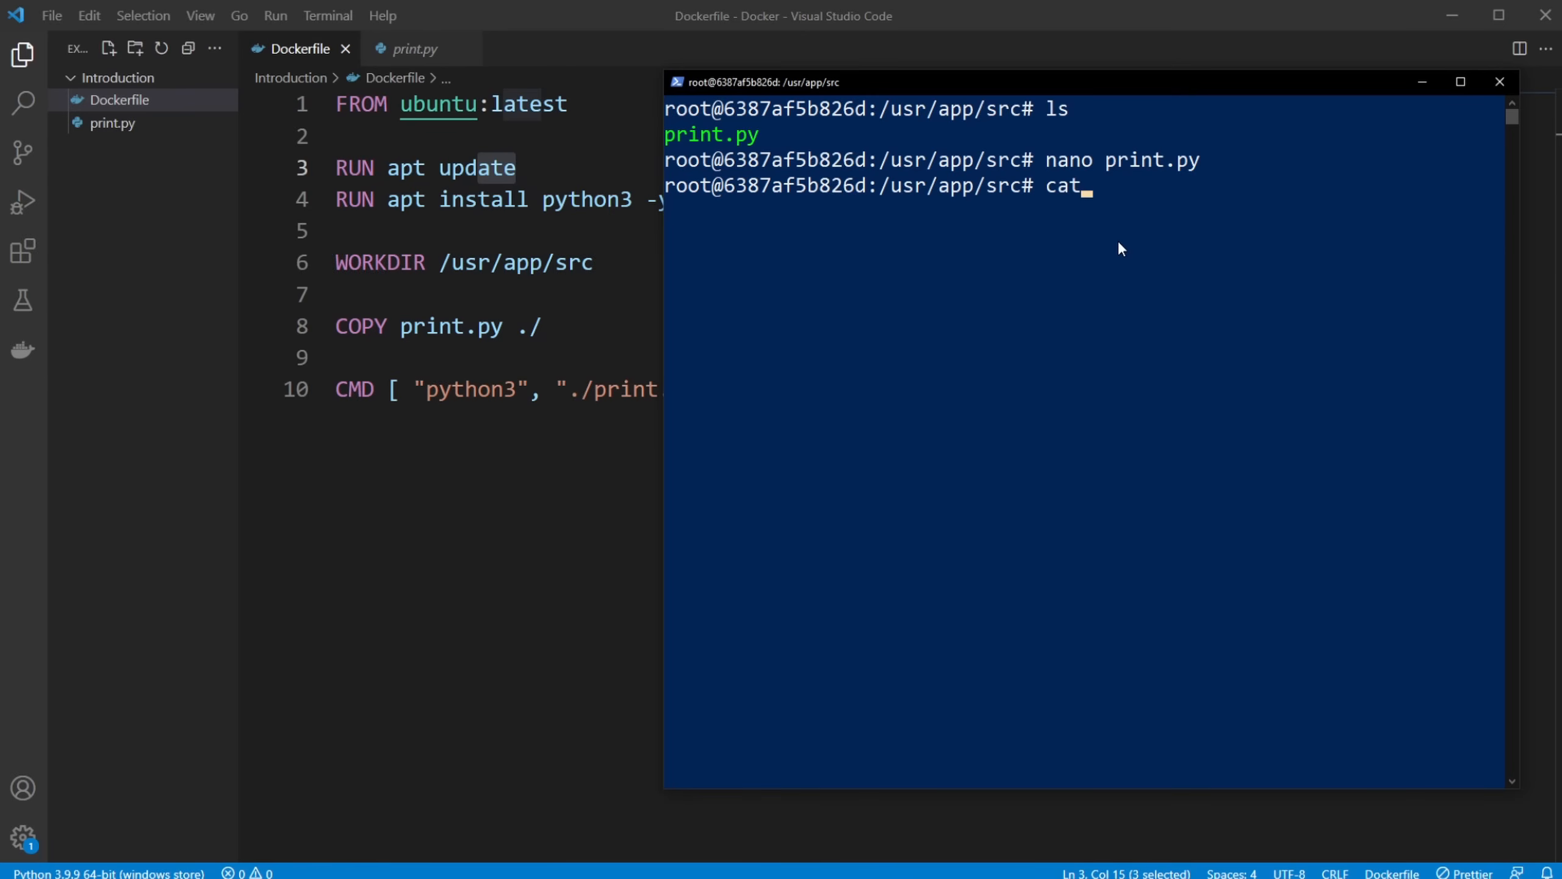
key("Return")
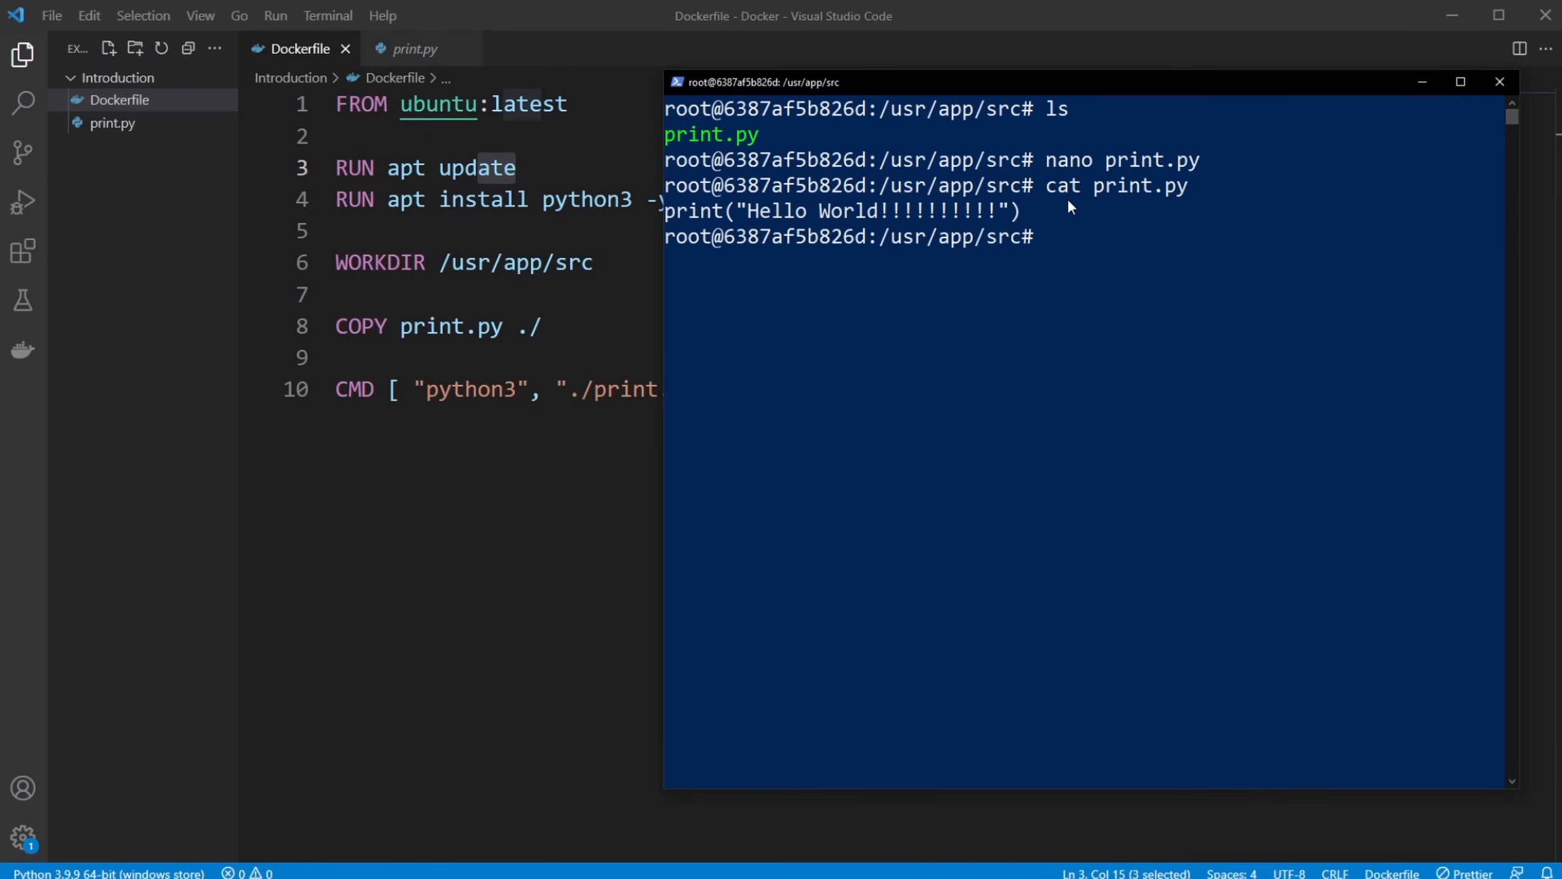
mouse_move(1165, 271)
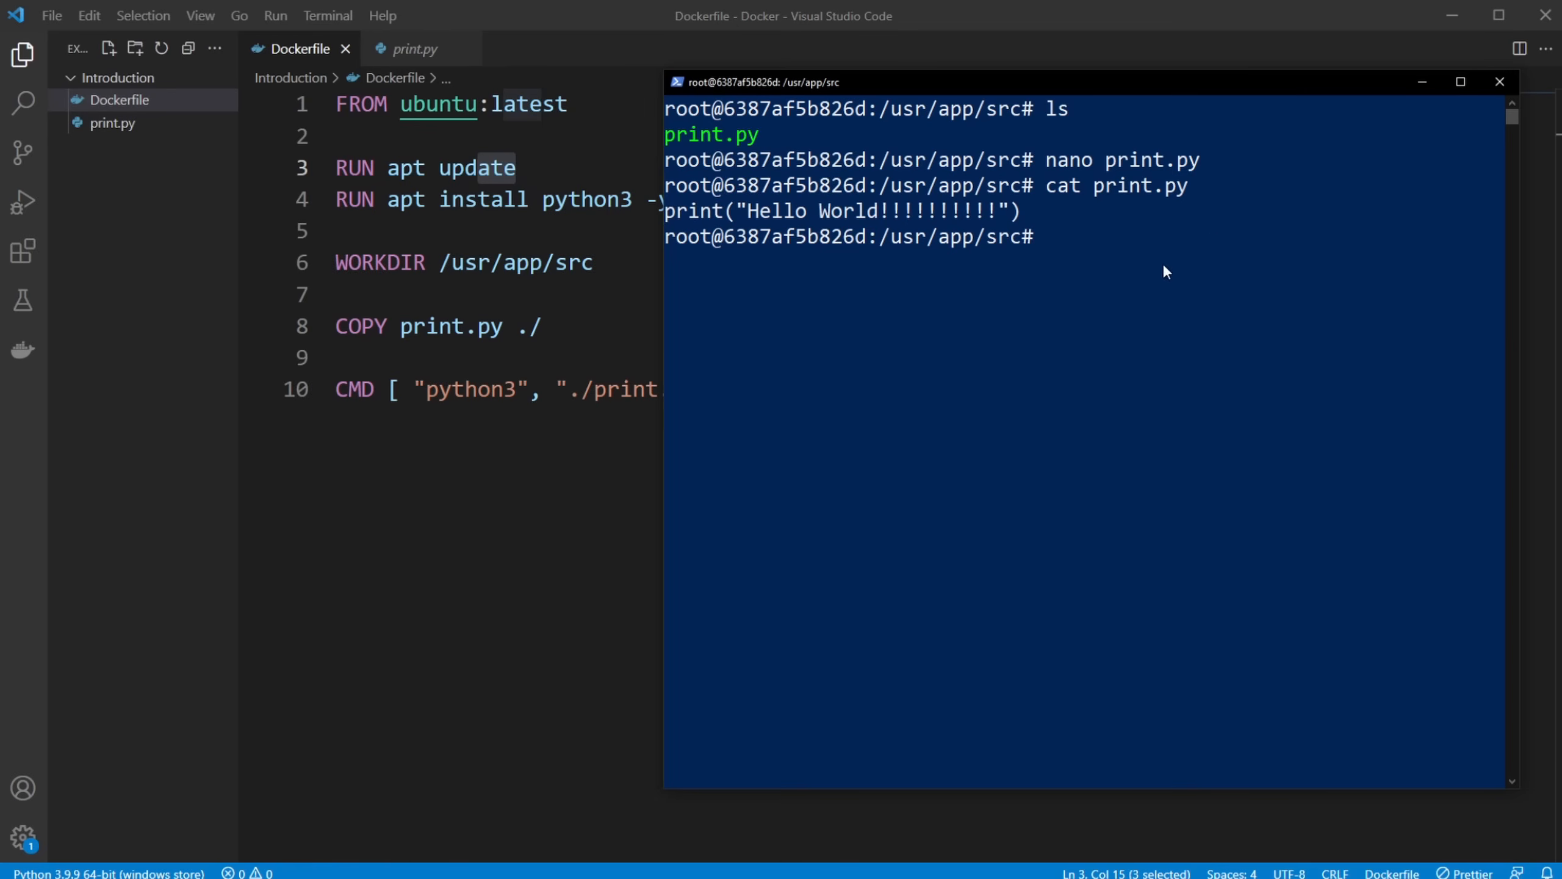
mouse_move(1096, 277)
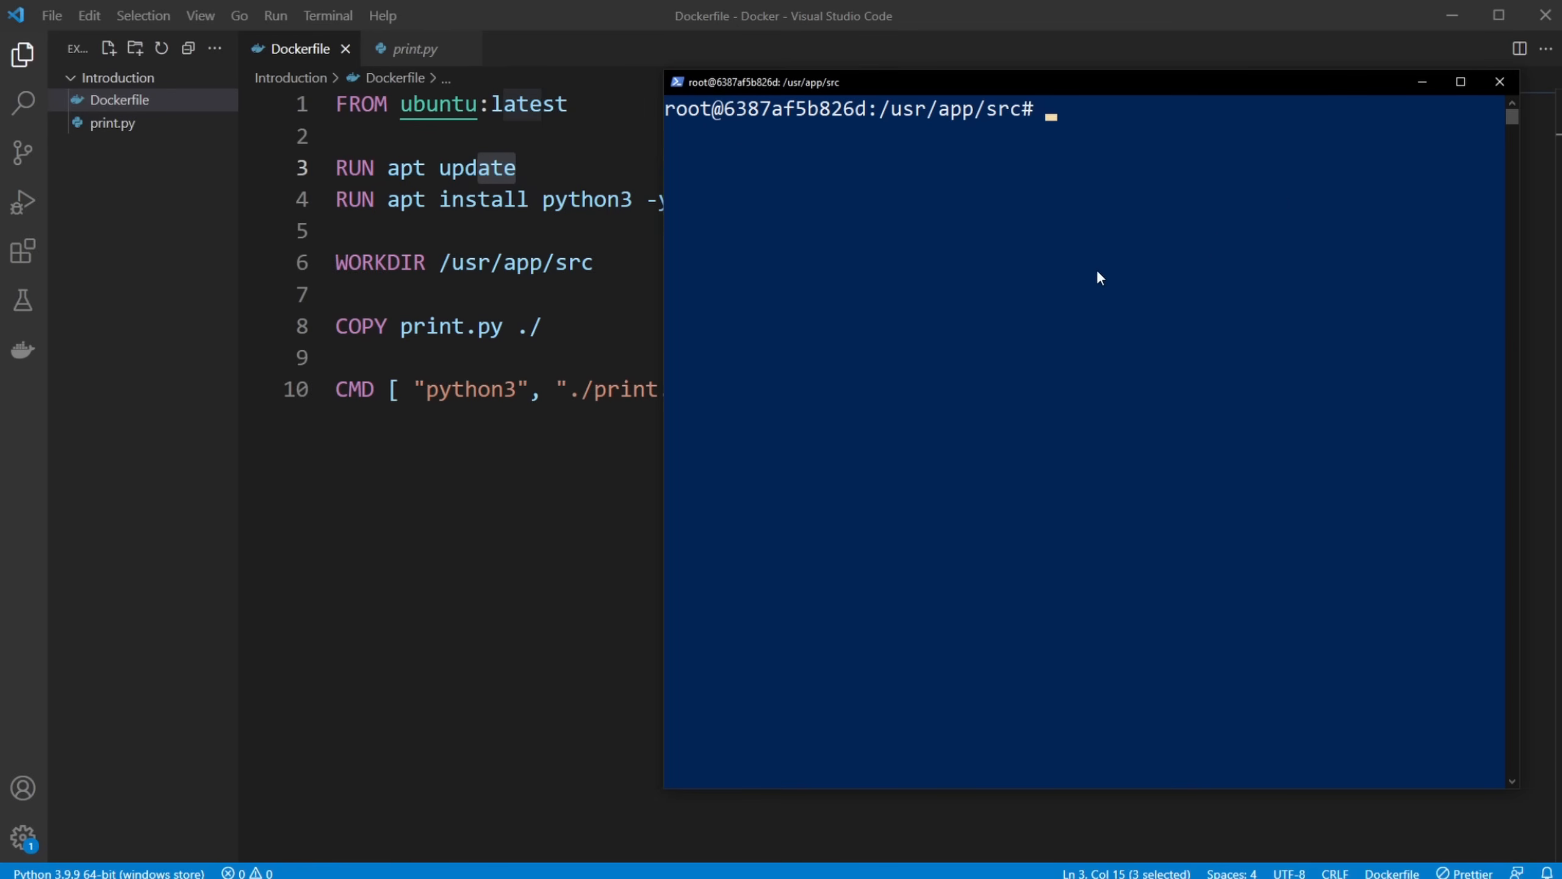
type("ls")
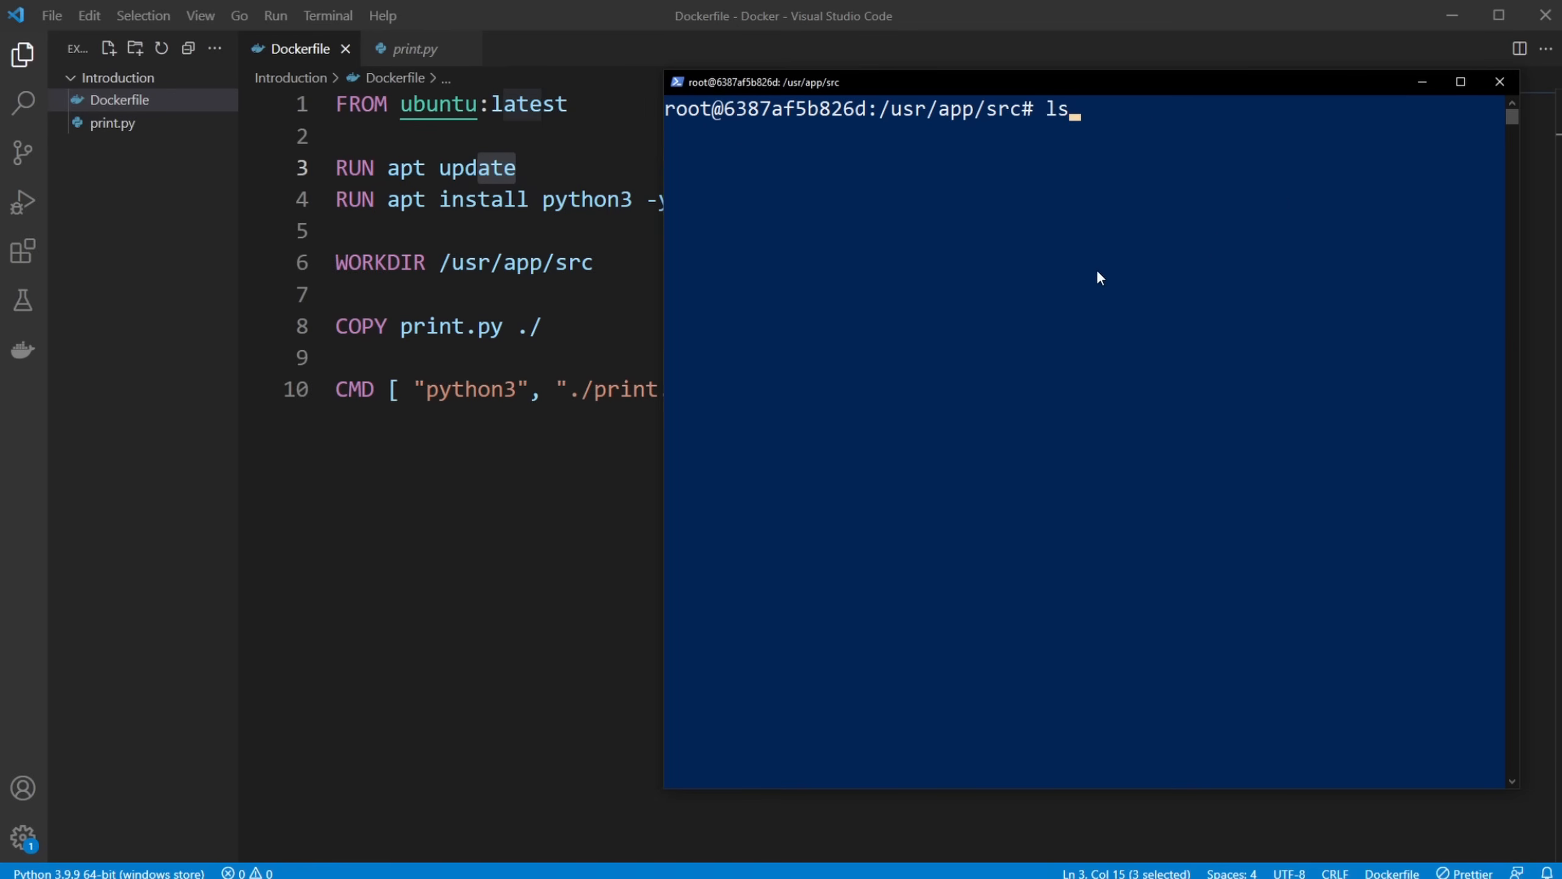
type("python3 print.py")
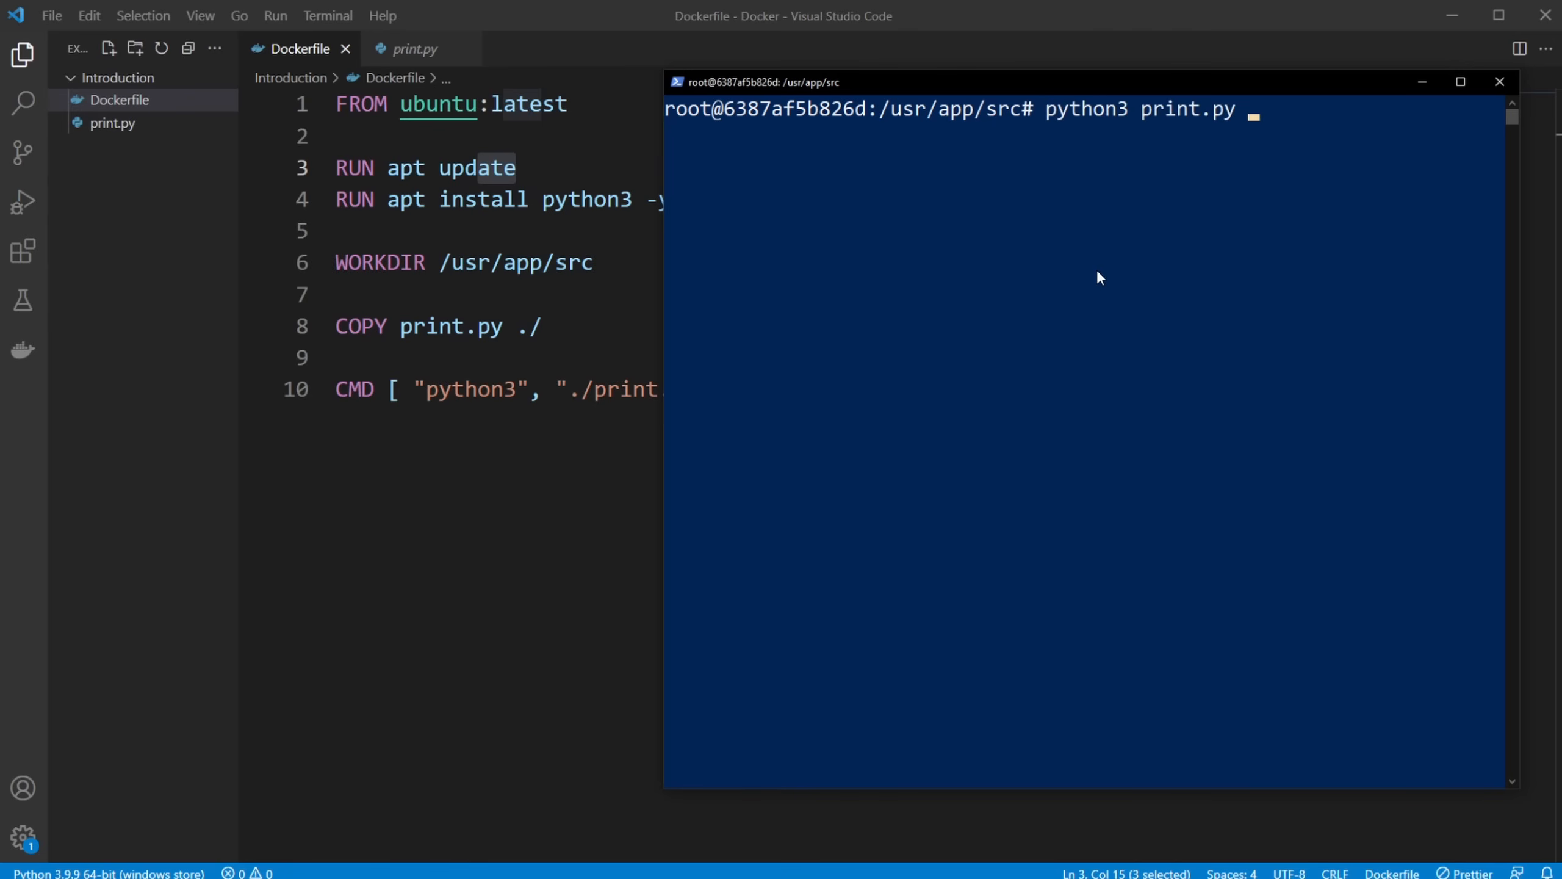
key("Return")
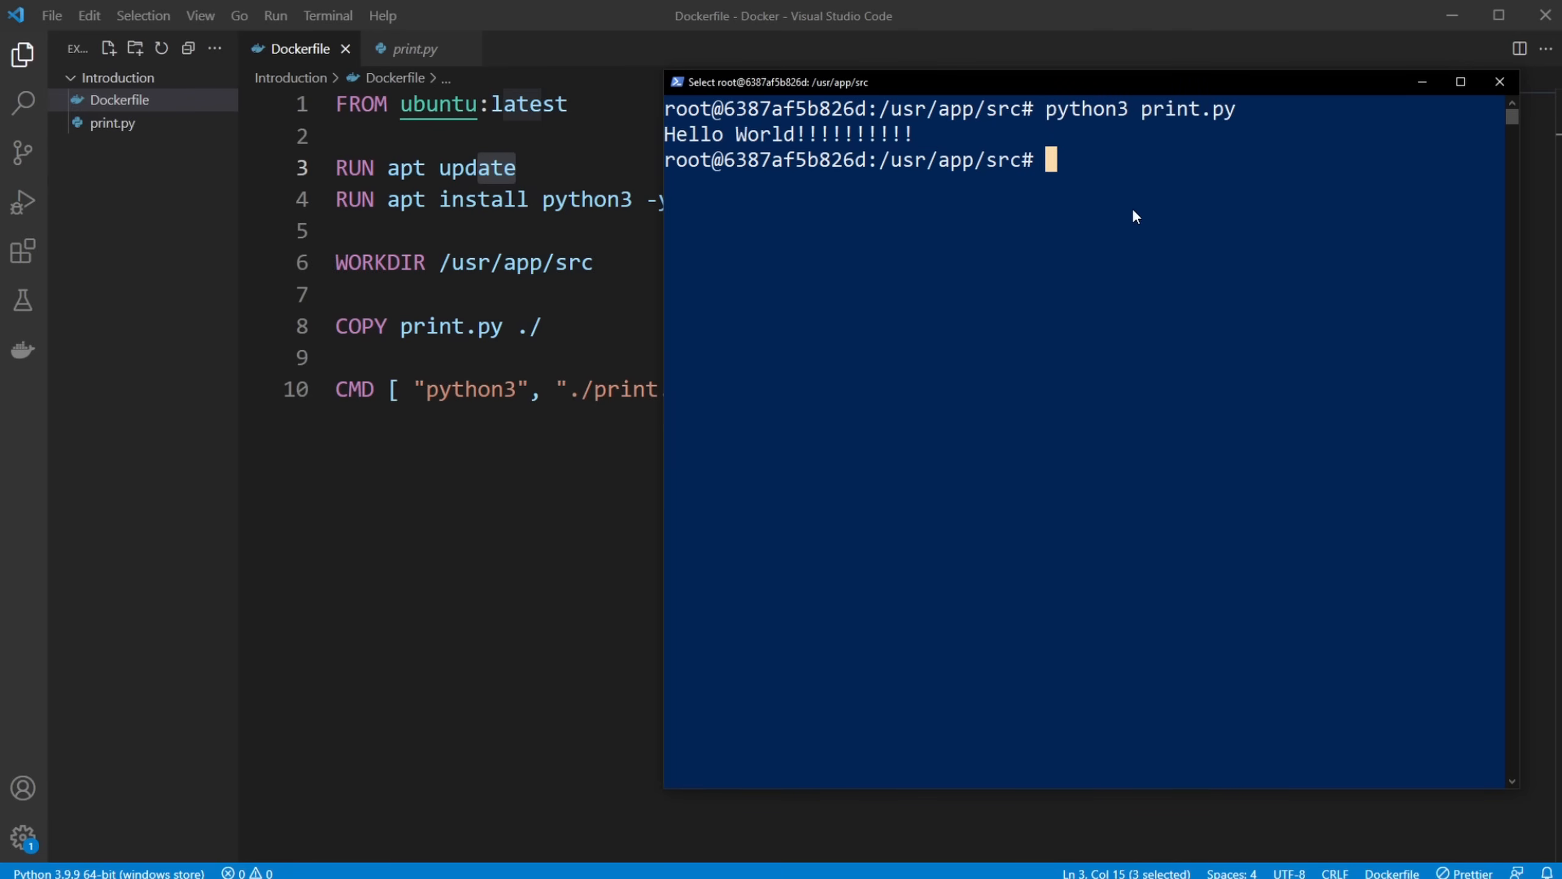
type("exit")
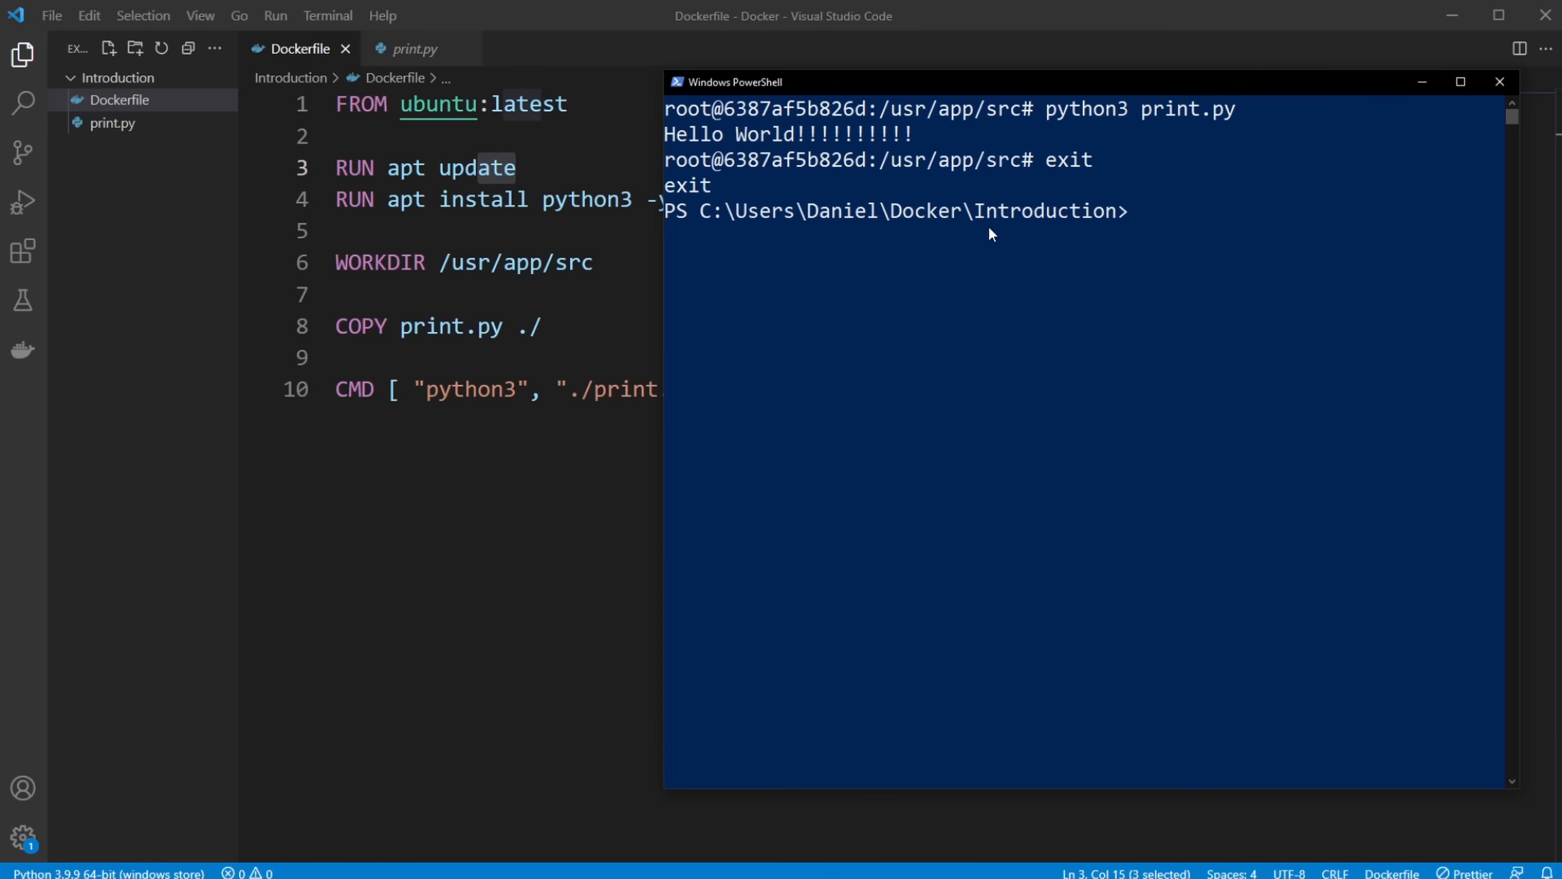
mouse_move(899, 225)
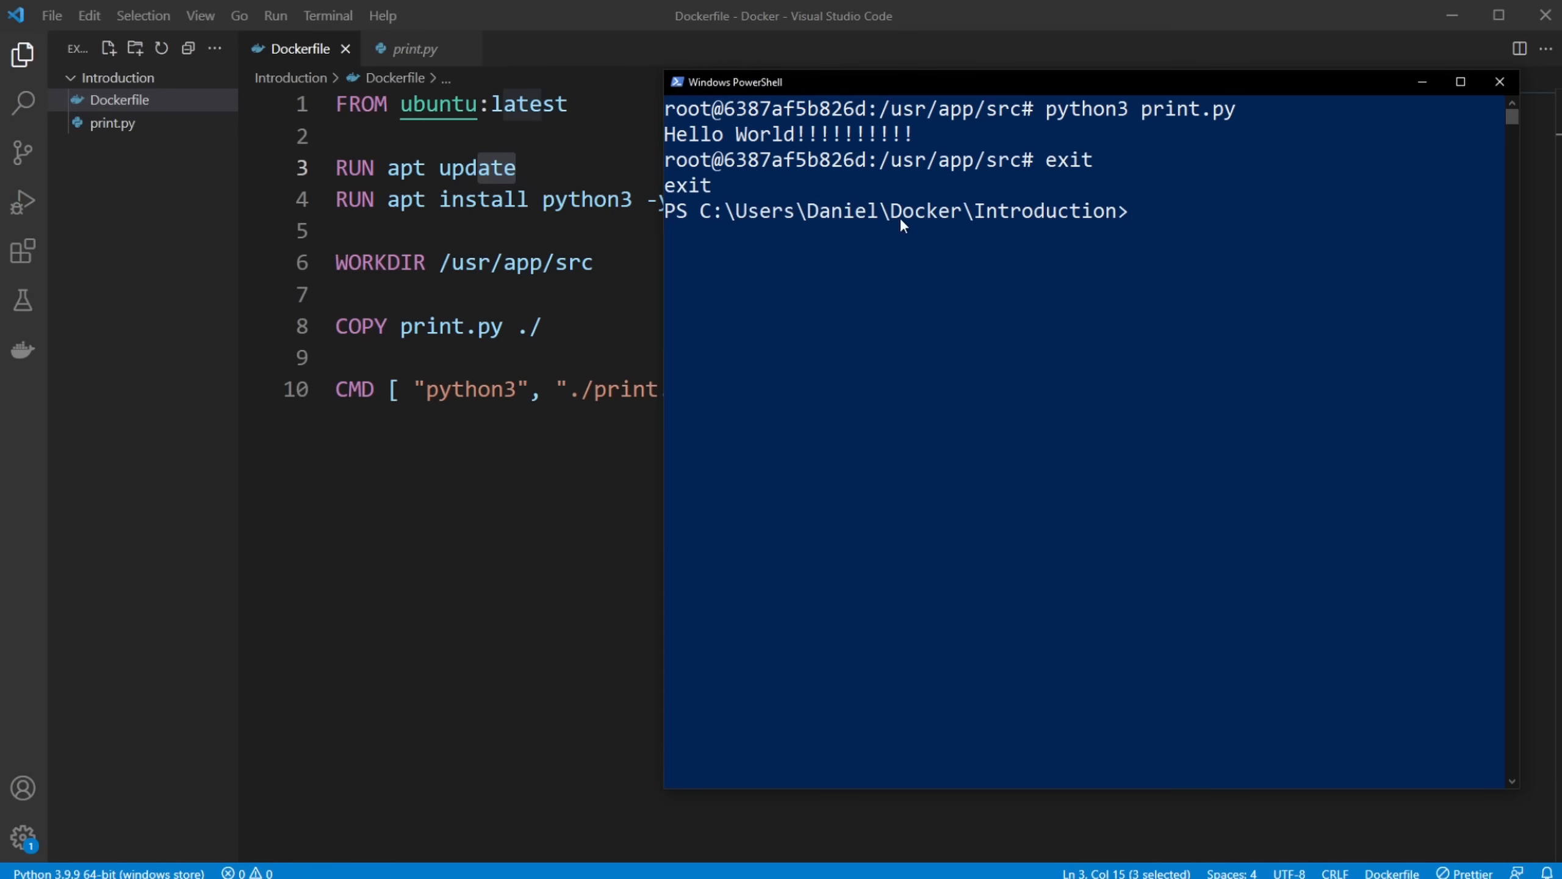
mouse_move(1095, 333)
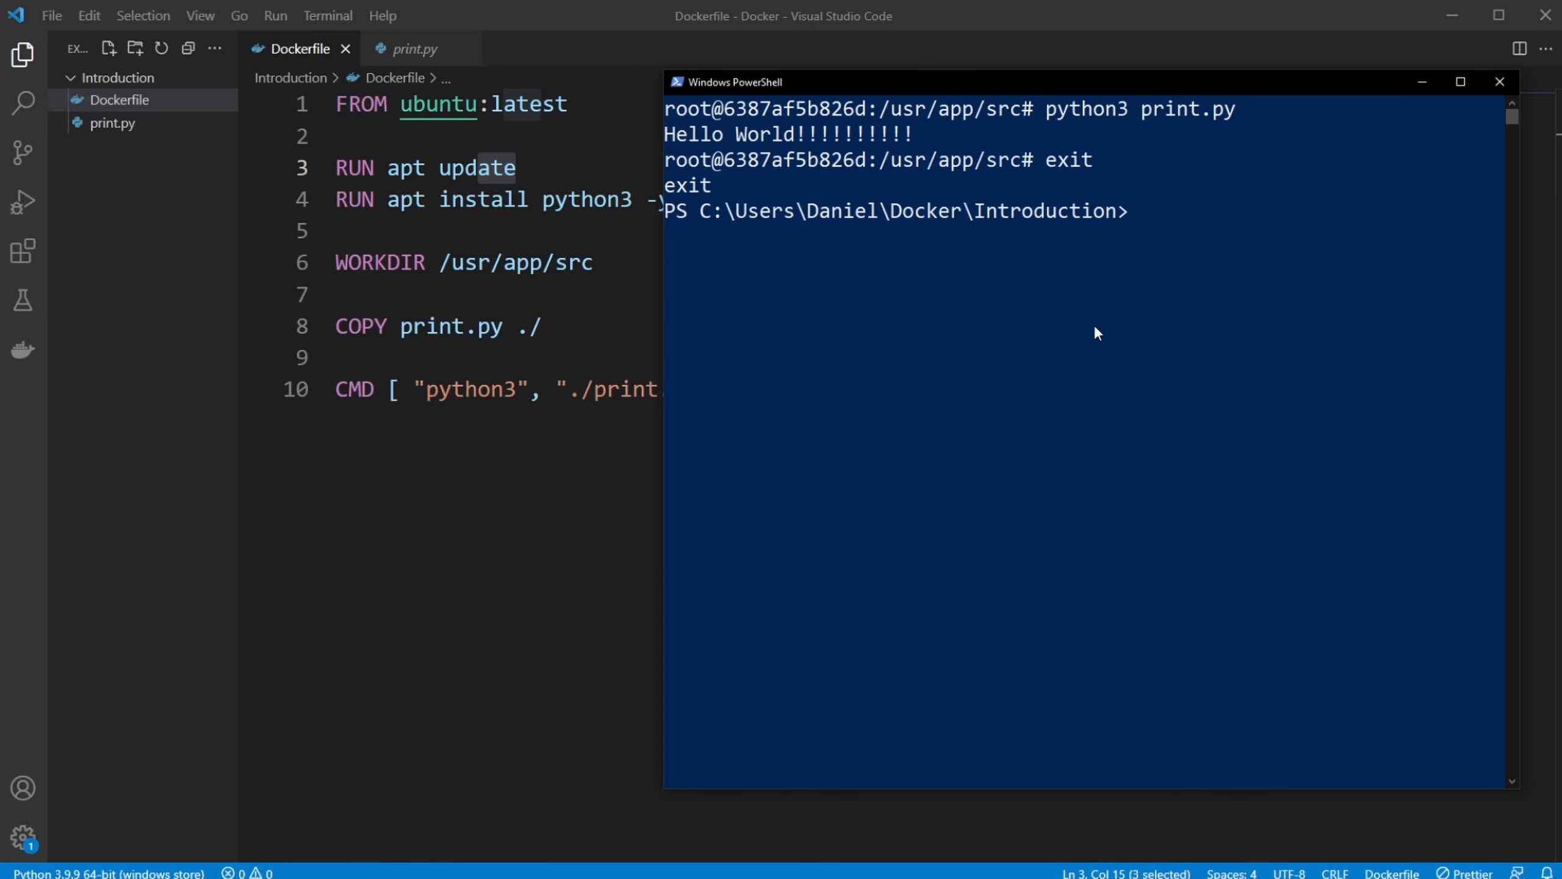
Leave the container and run docker container ls, which shows no running containers
type("docker")
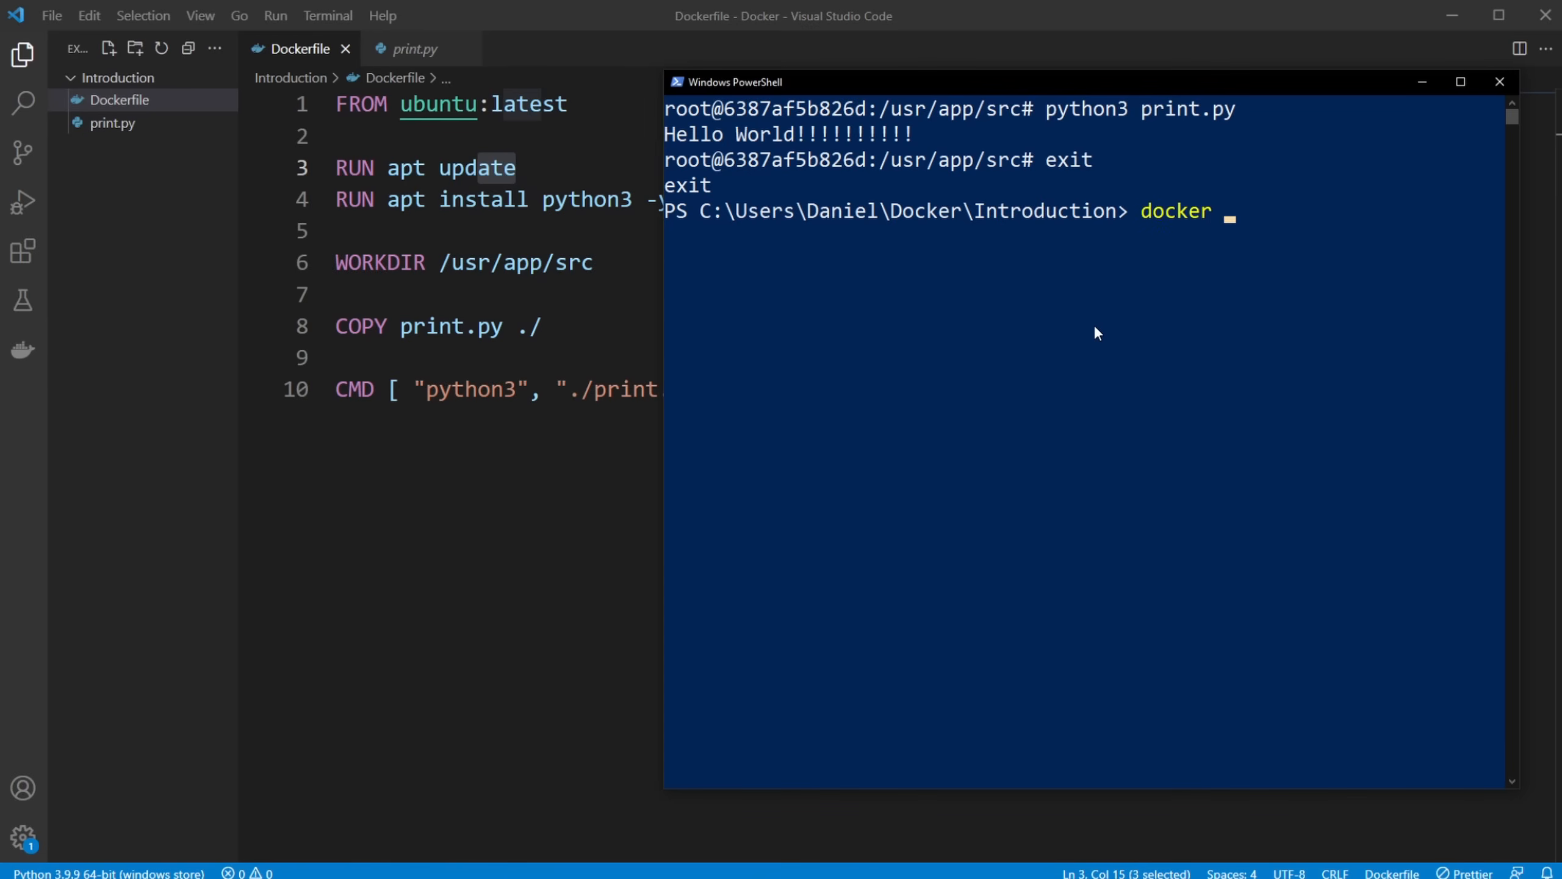
type("container ls")
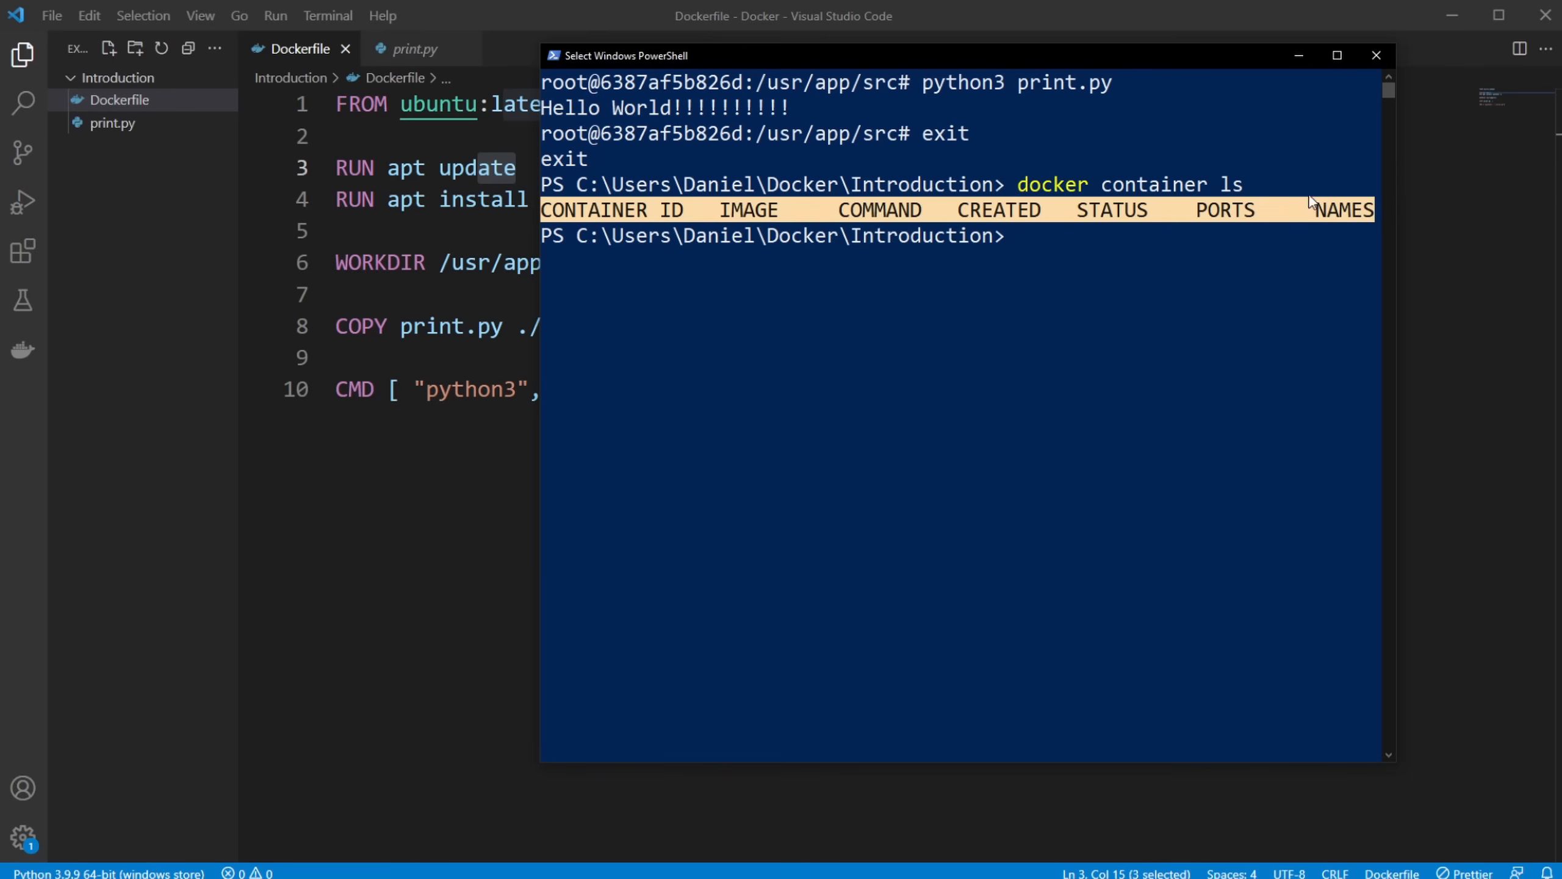
left_click(1105, 235)
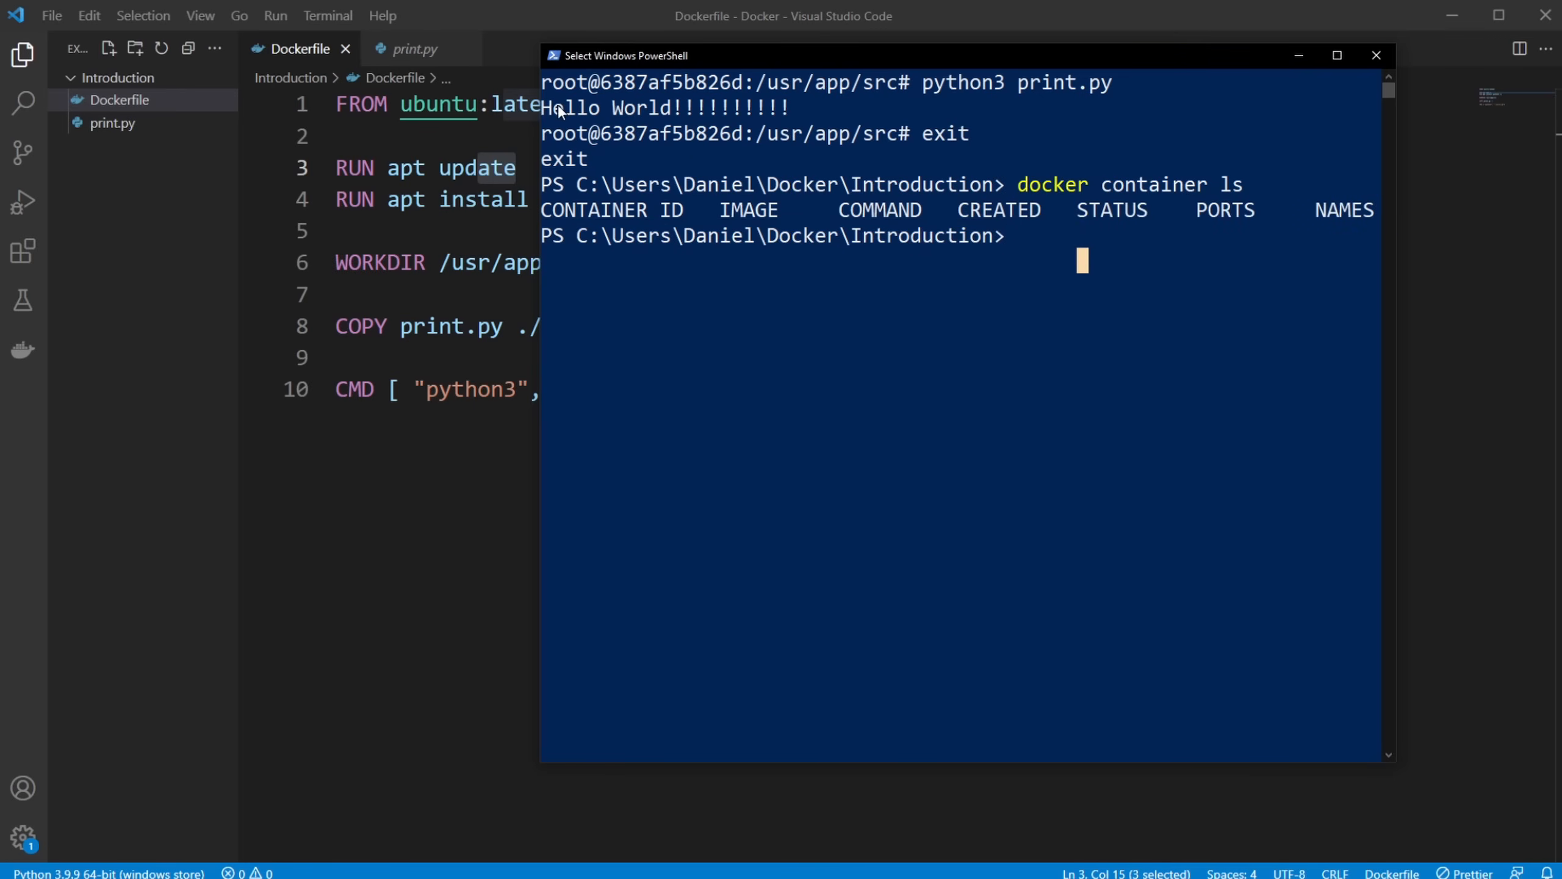
double_click(663, 108)
type("doc")
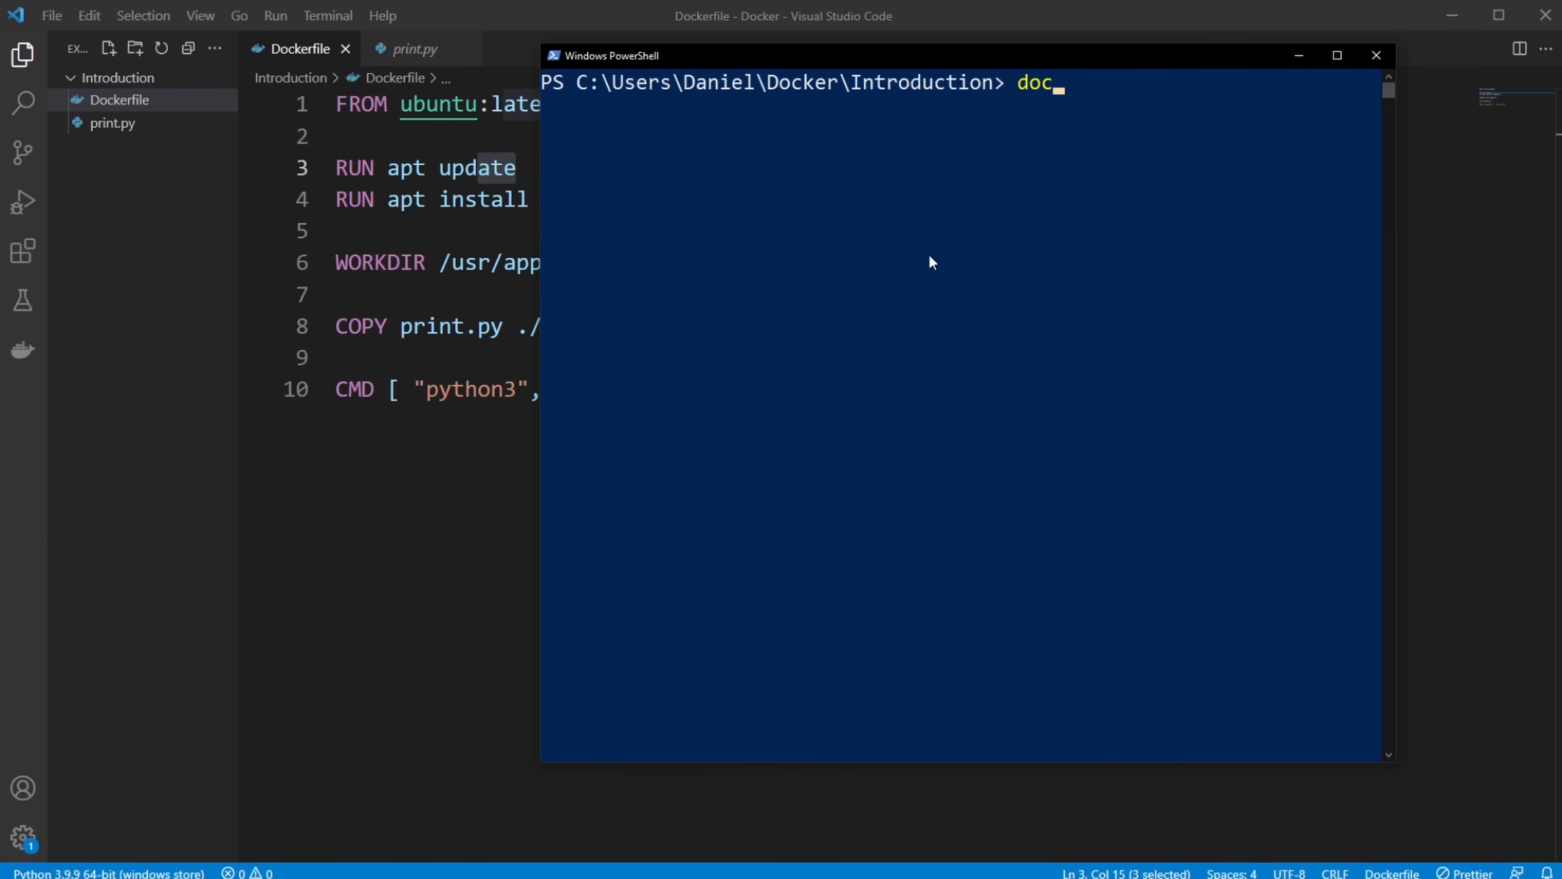
List Docker images, rerun python_hello_world with -it /bin/bash, and return to the Dockerfile
type("ker image")
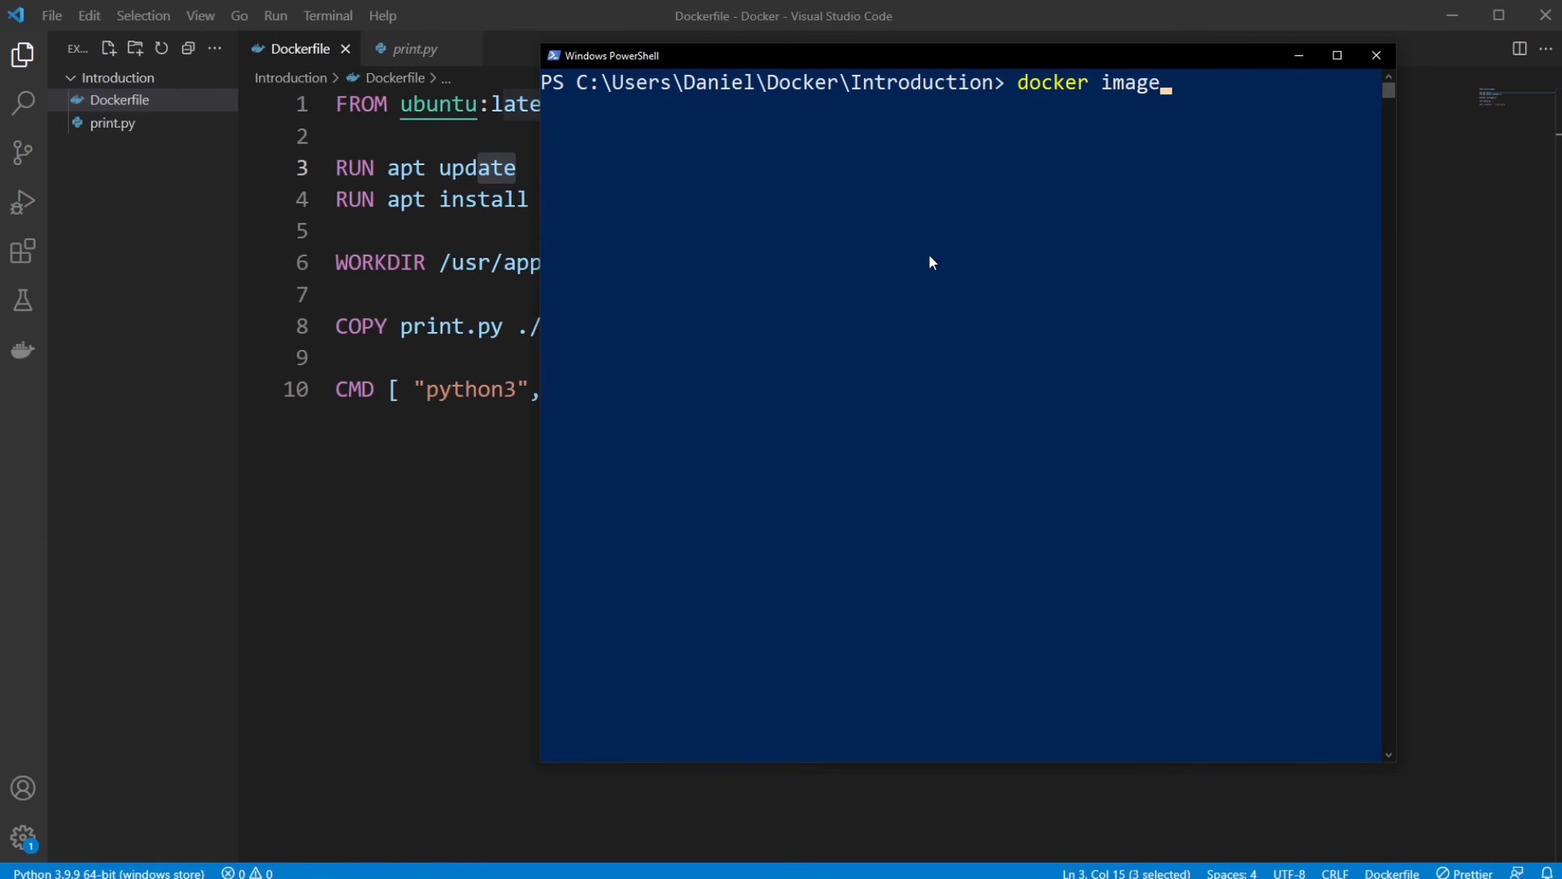
key("Return")
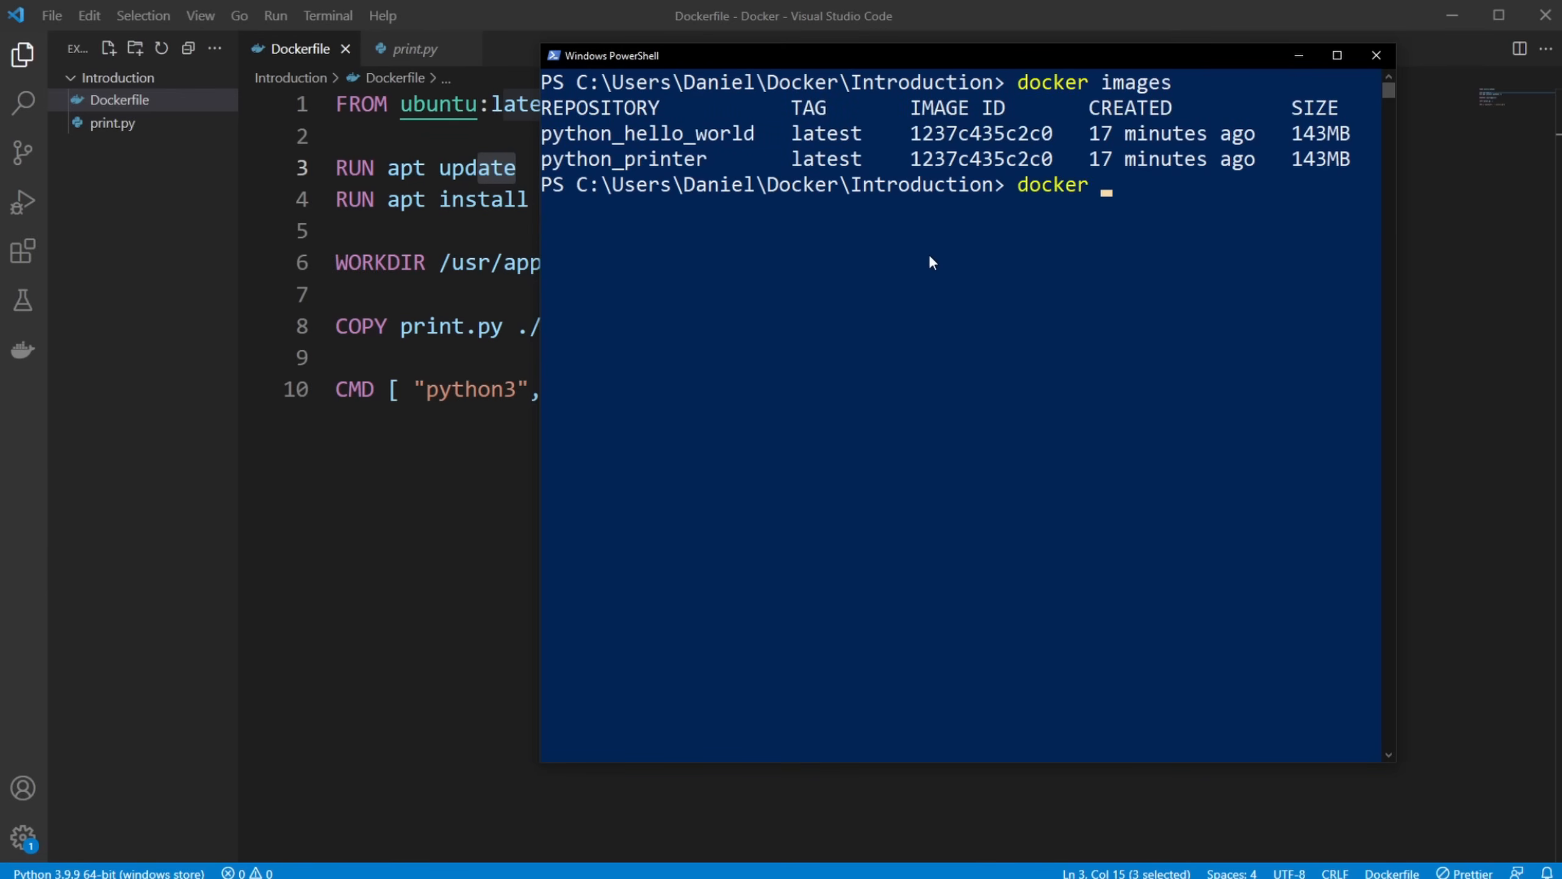
type("run pyth")
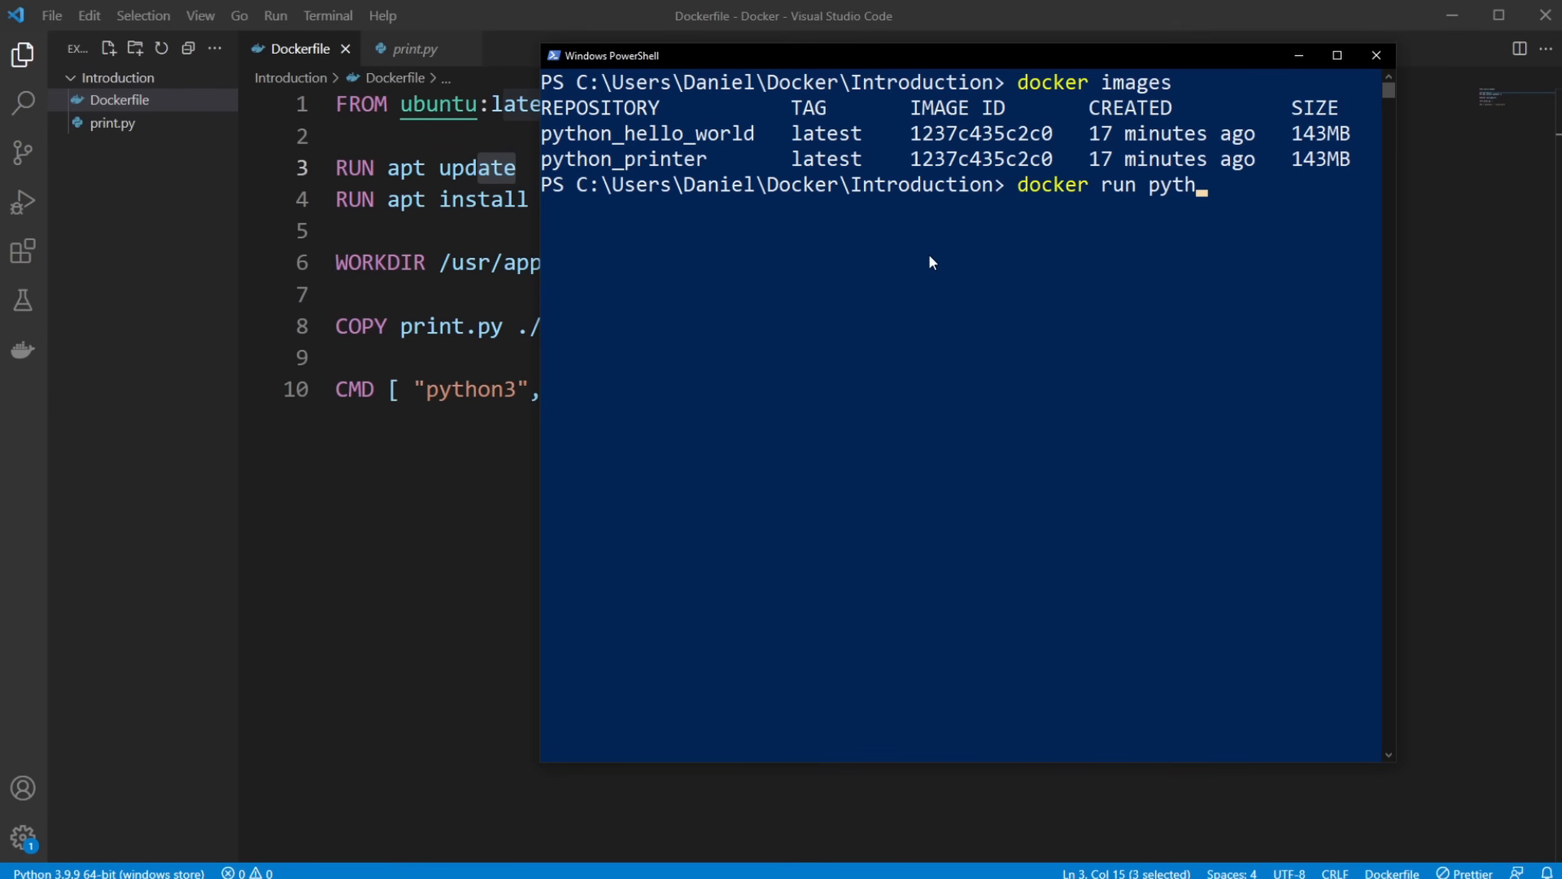
type("-it python_hello_world /bin/bash")
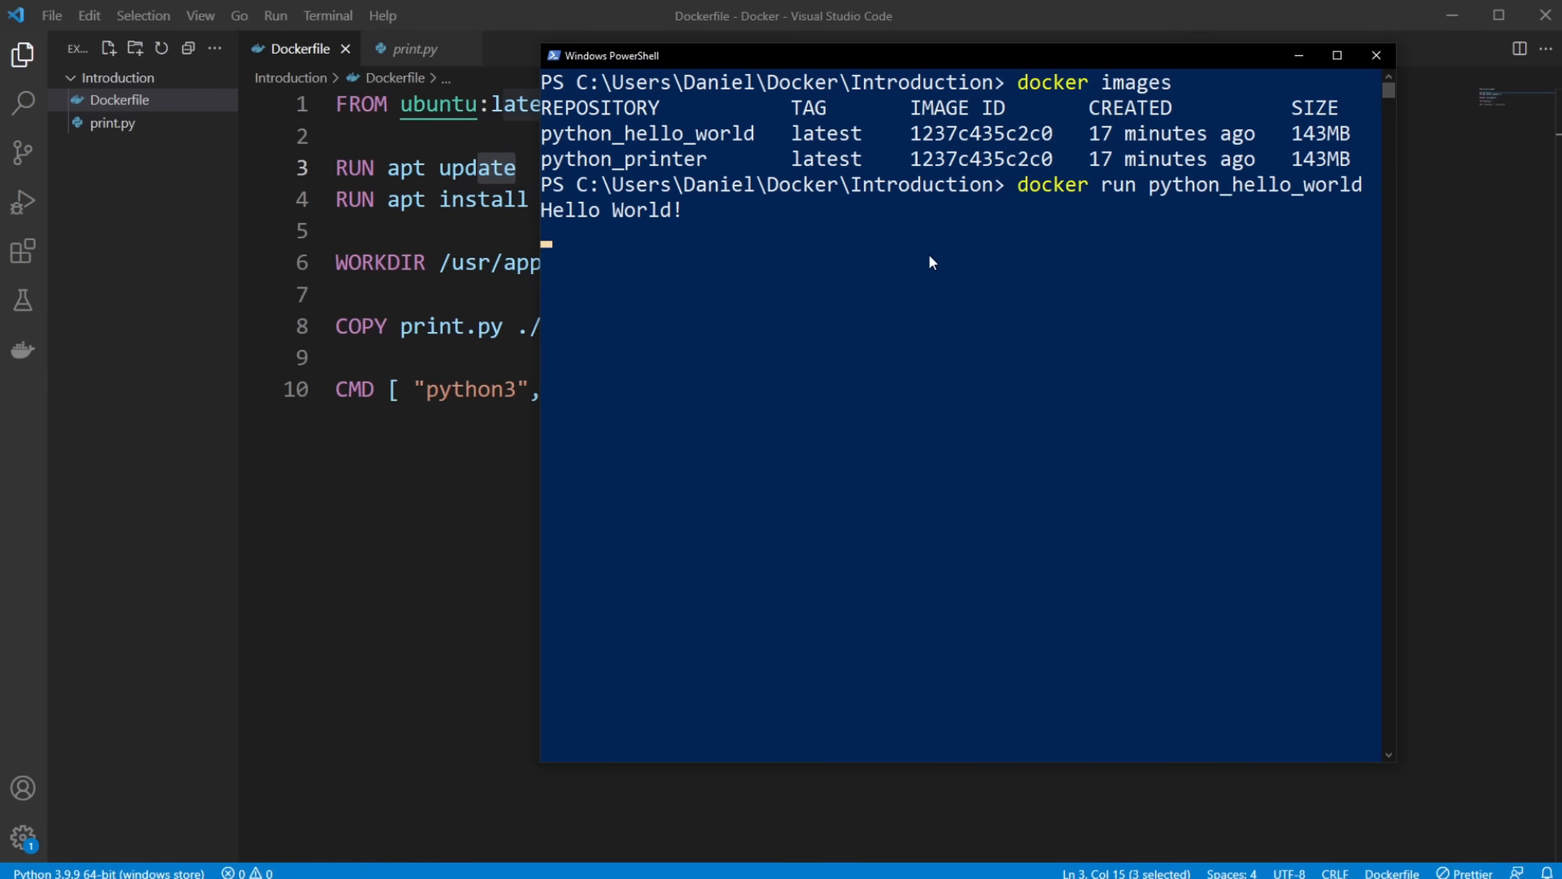
key("Return")
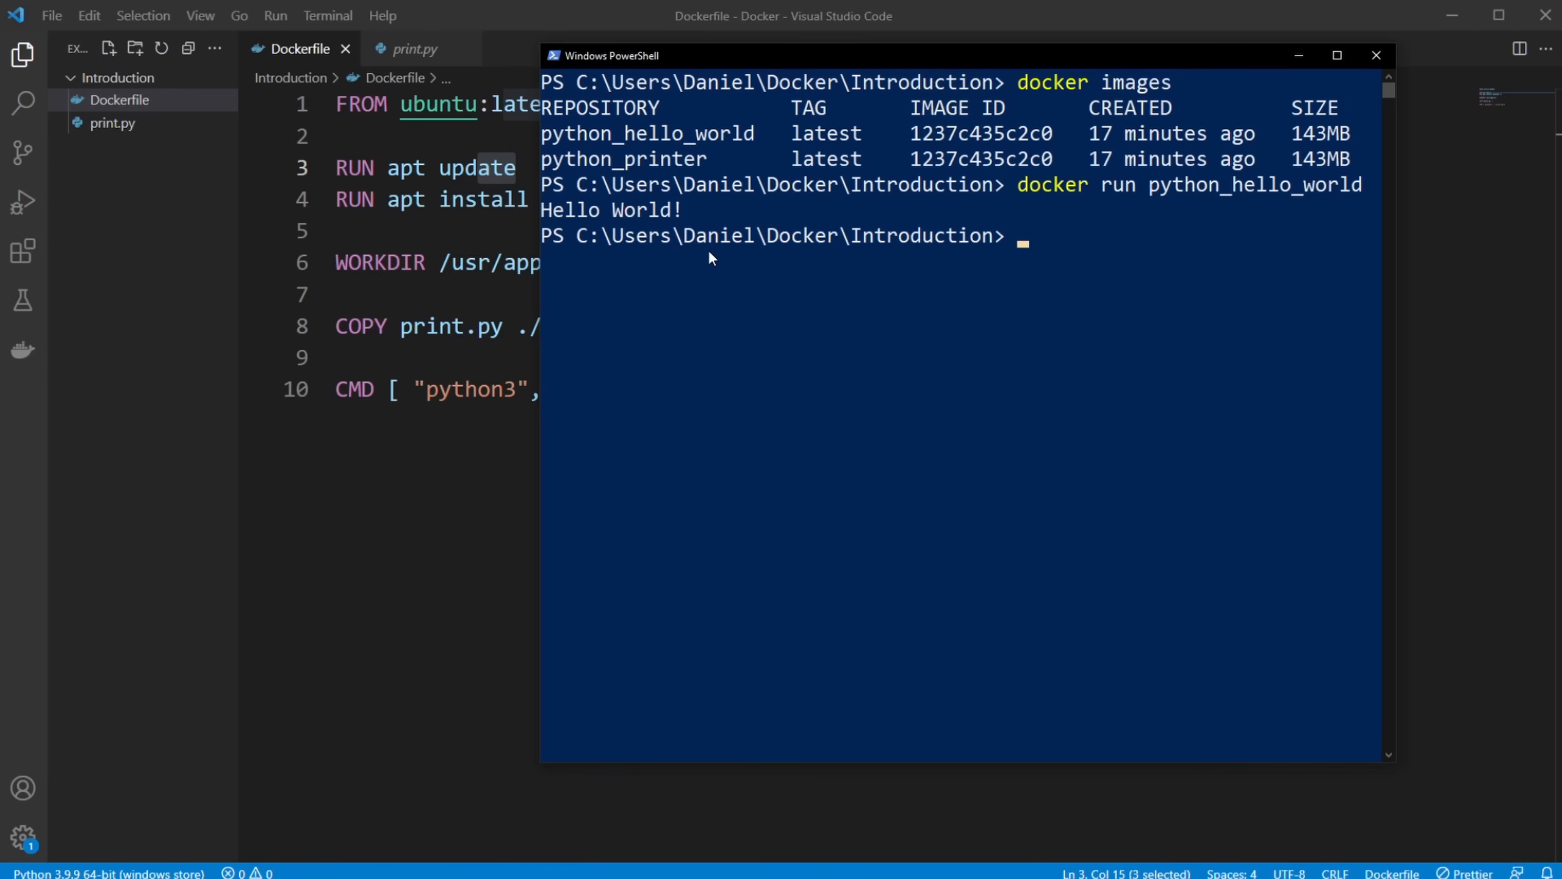
left_click(1375, 55)
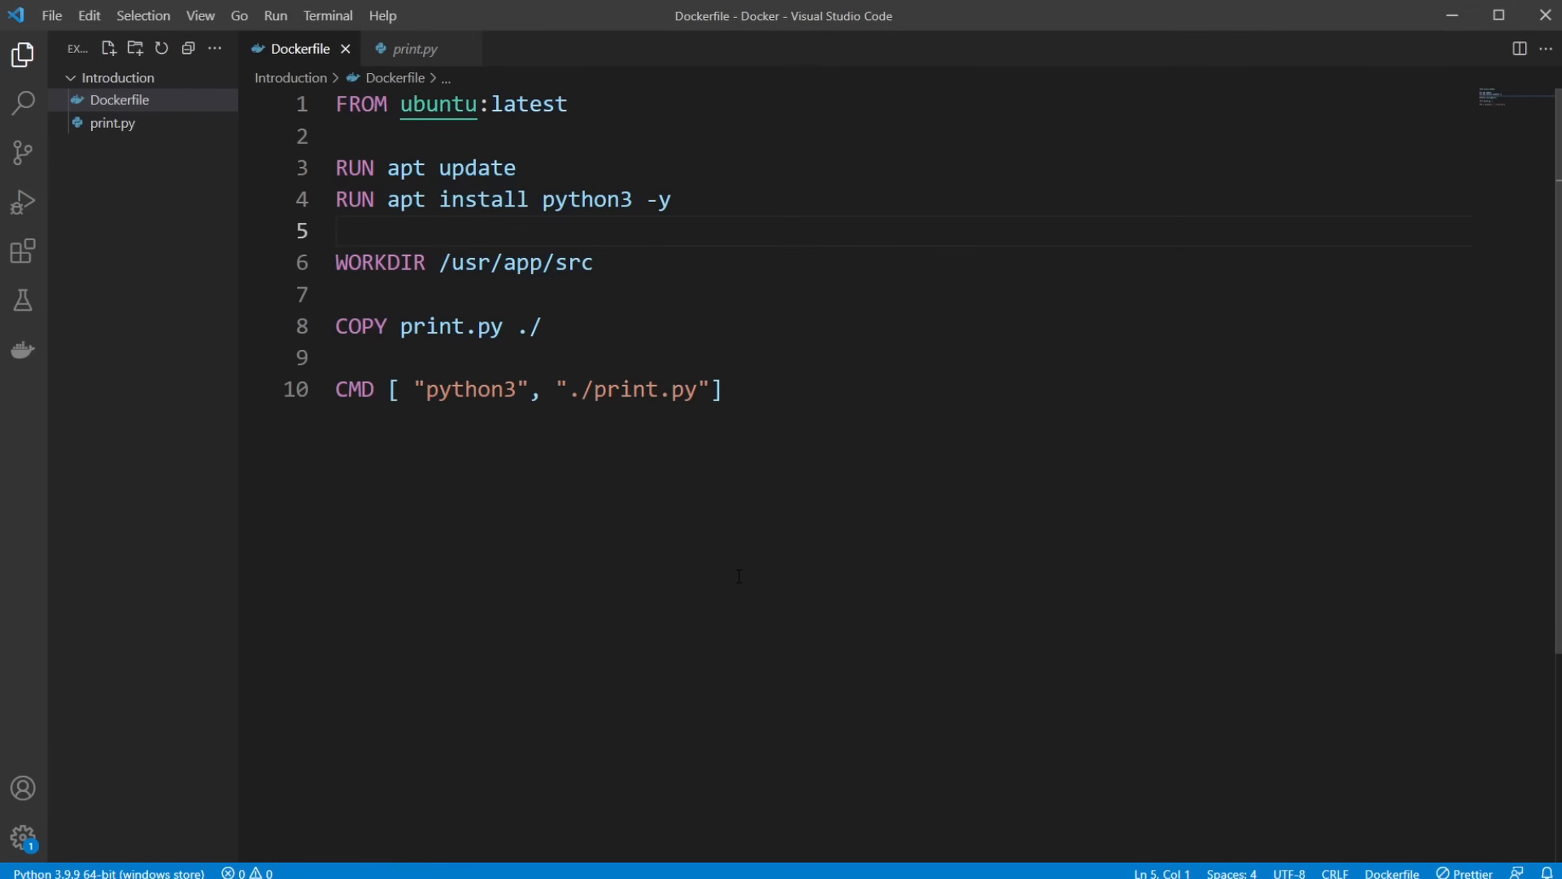
left_click(726, 389)
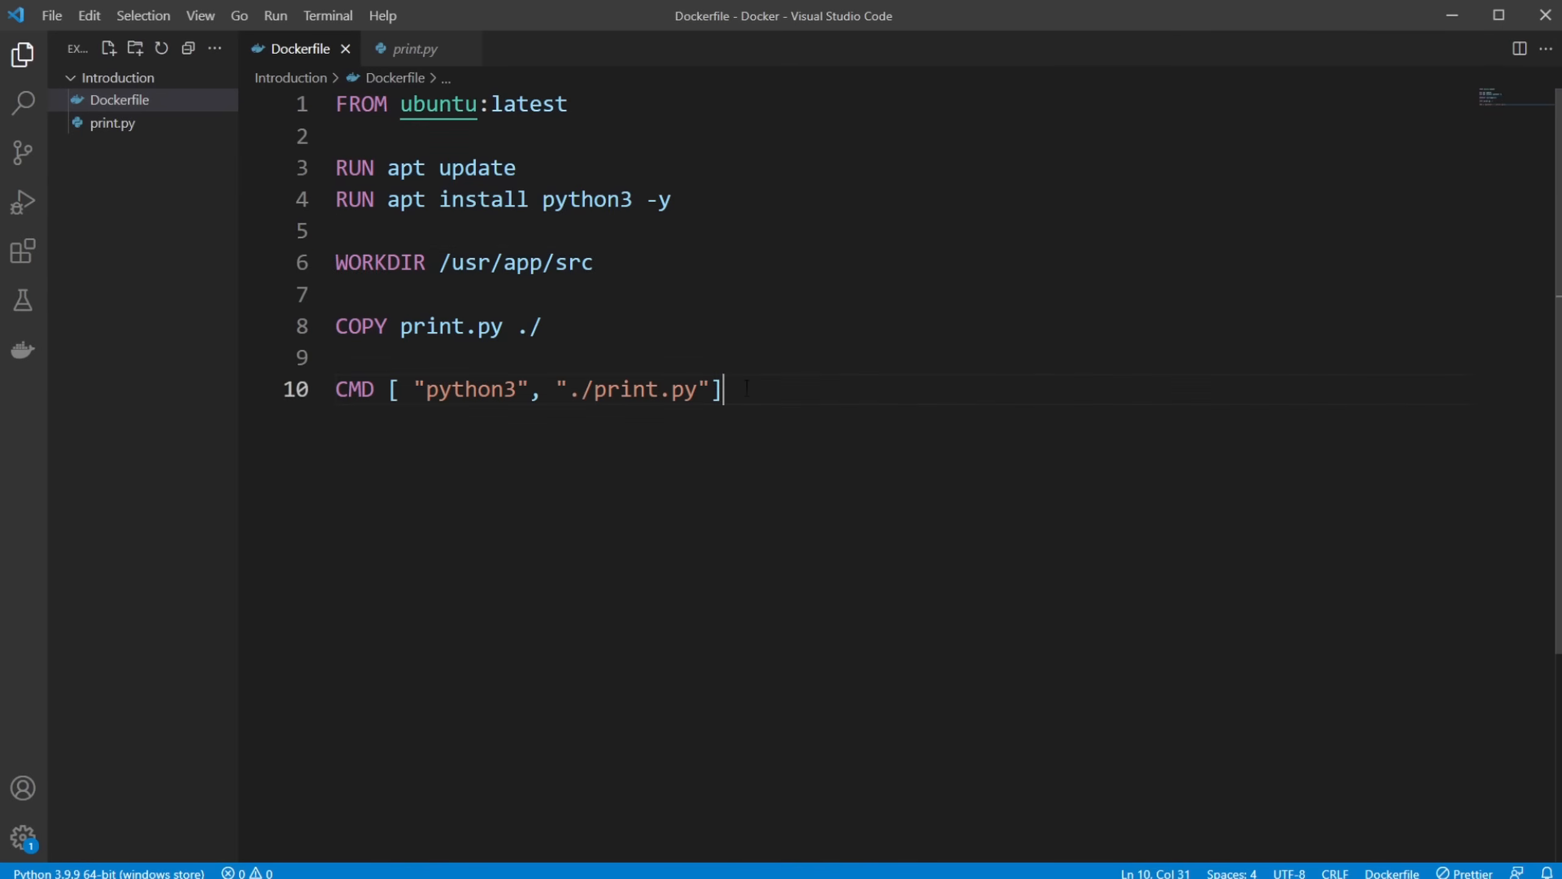
key("ctrl+a")
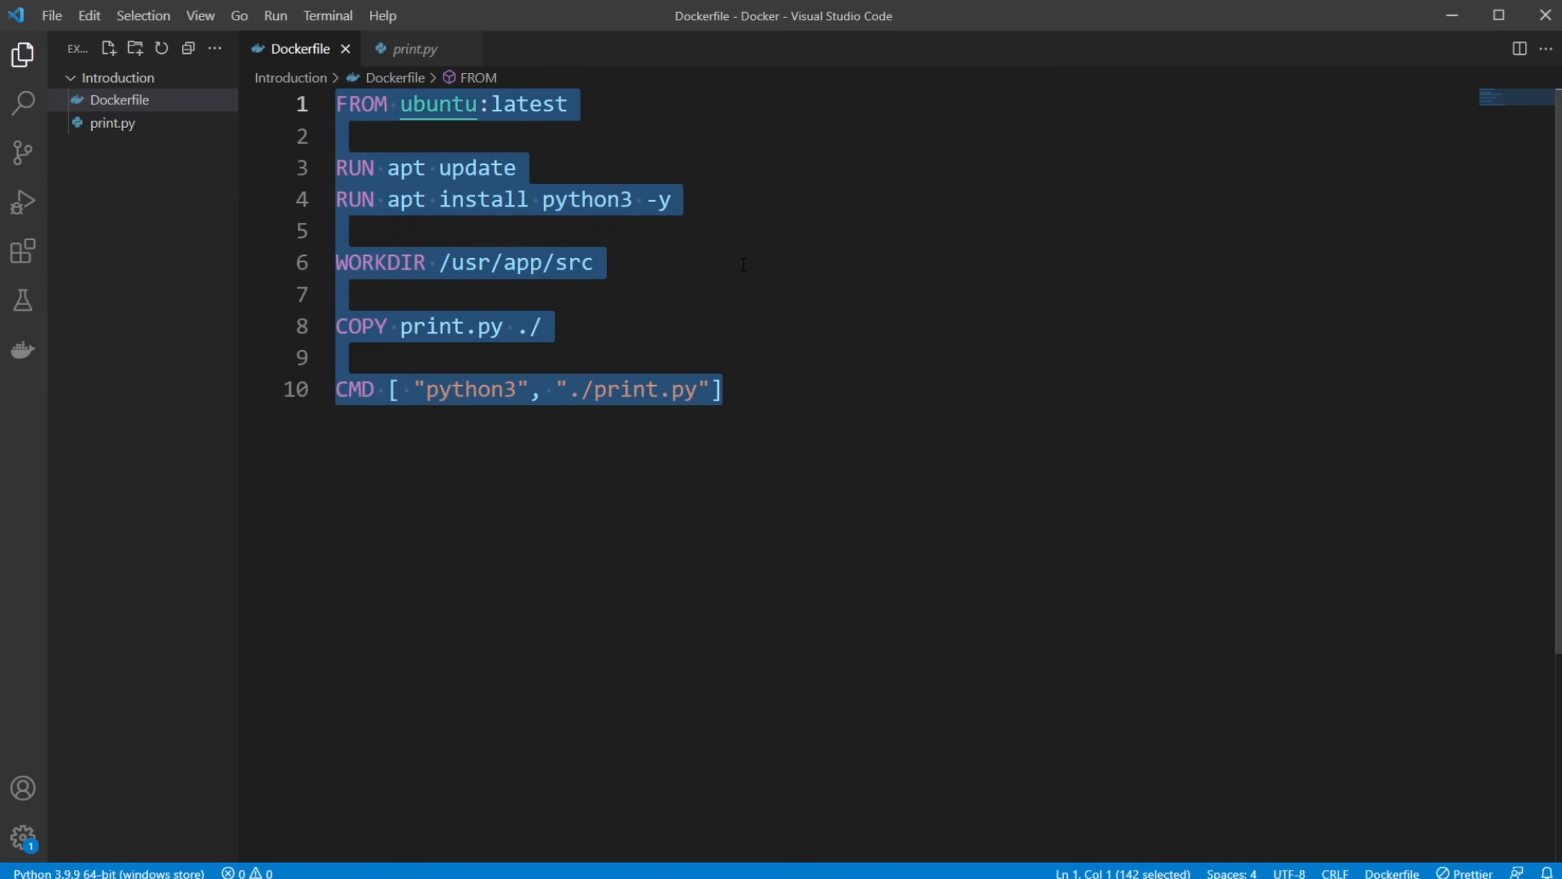
left_click(593, 261)
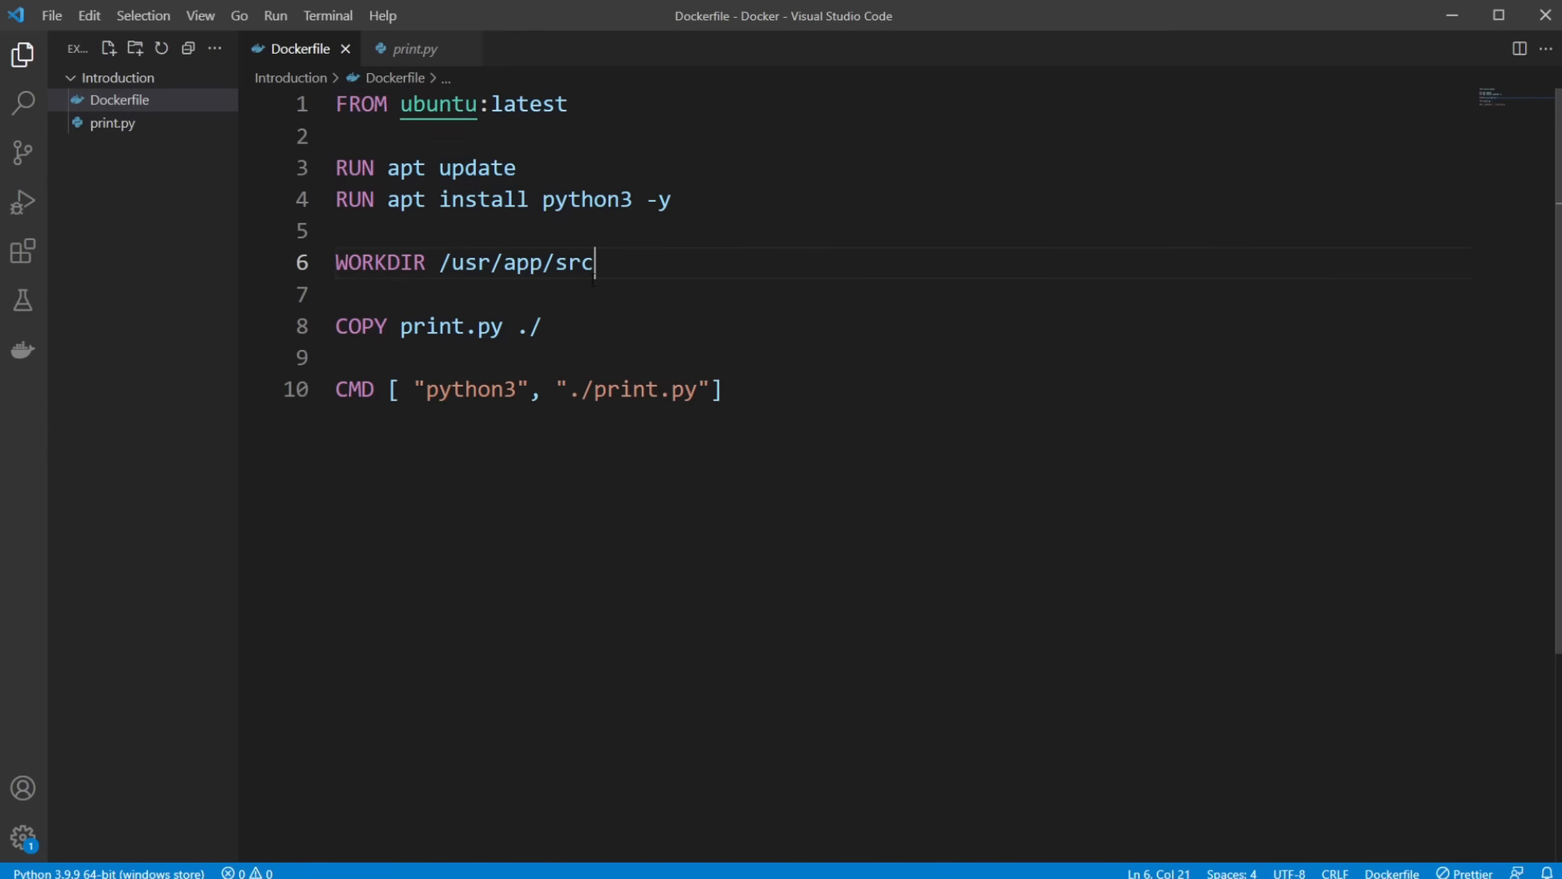
double_click(463, 262)
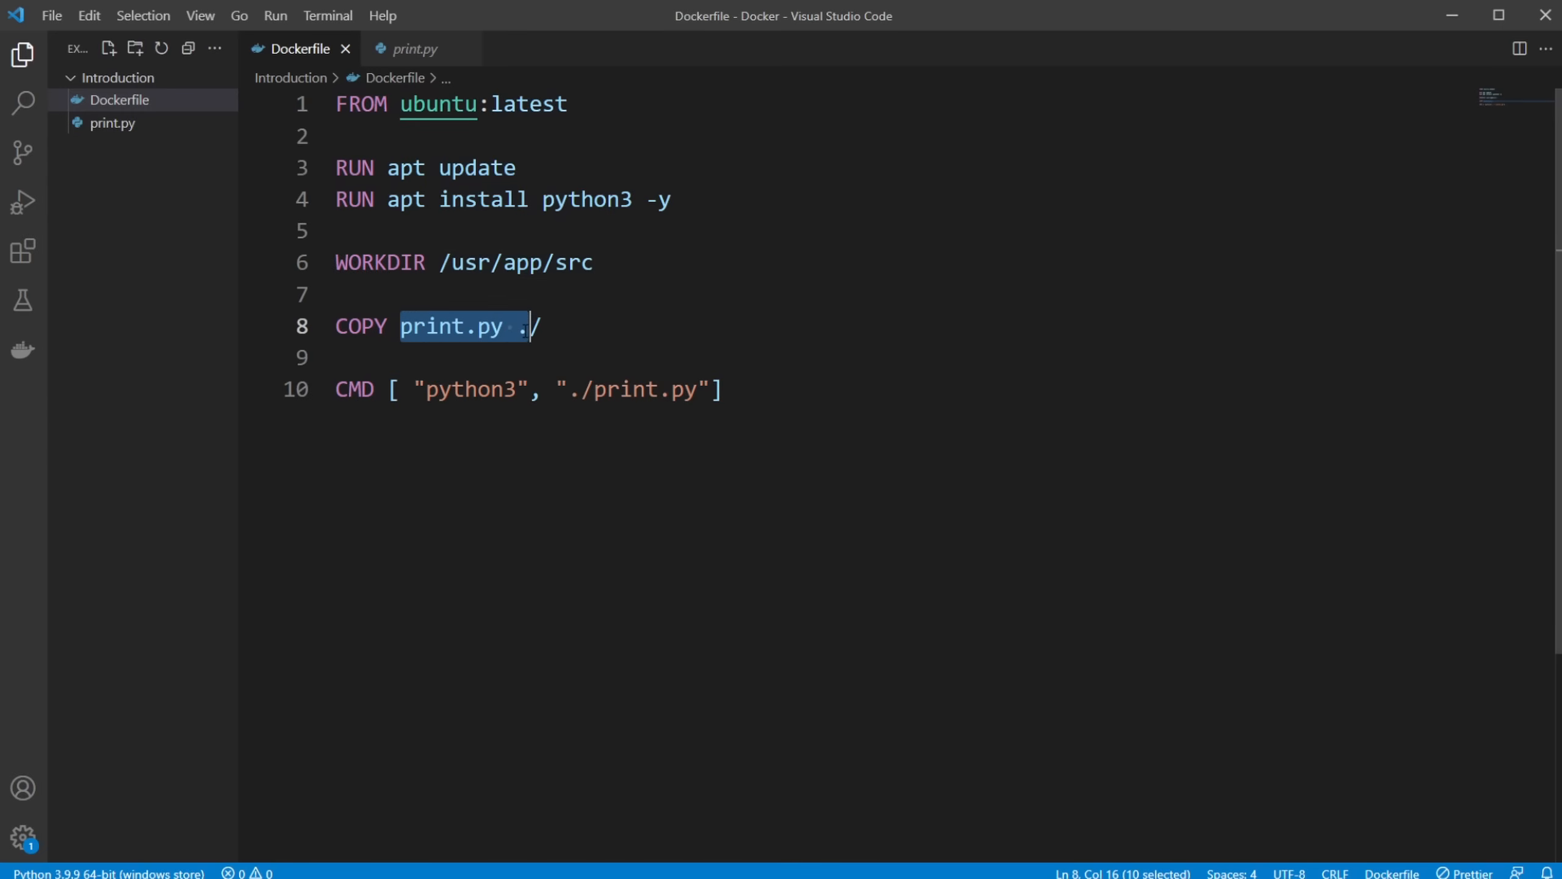
key("shift+Left")
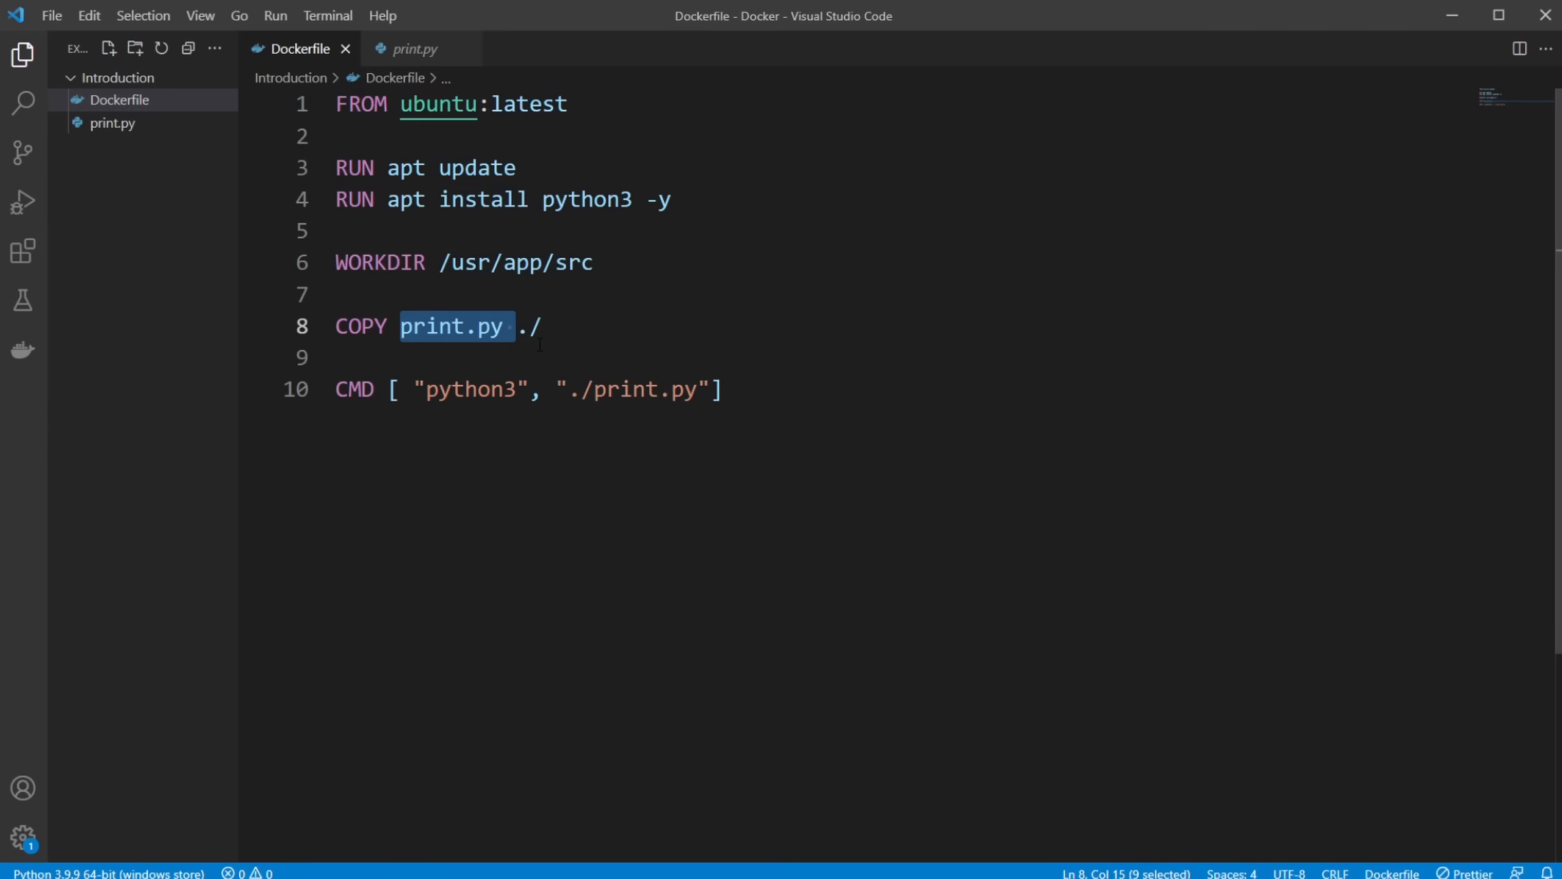